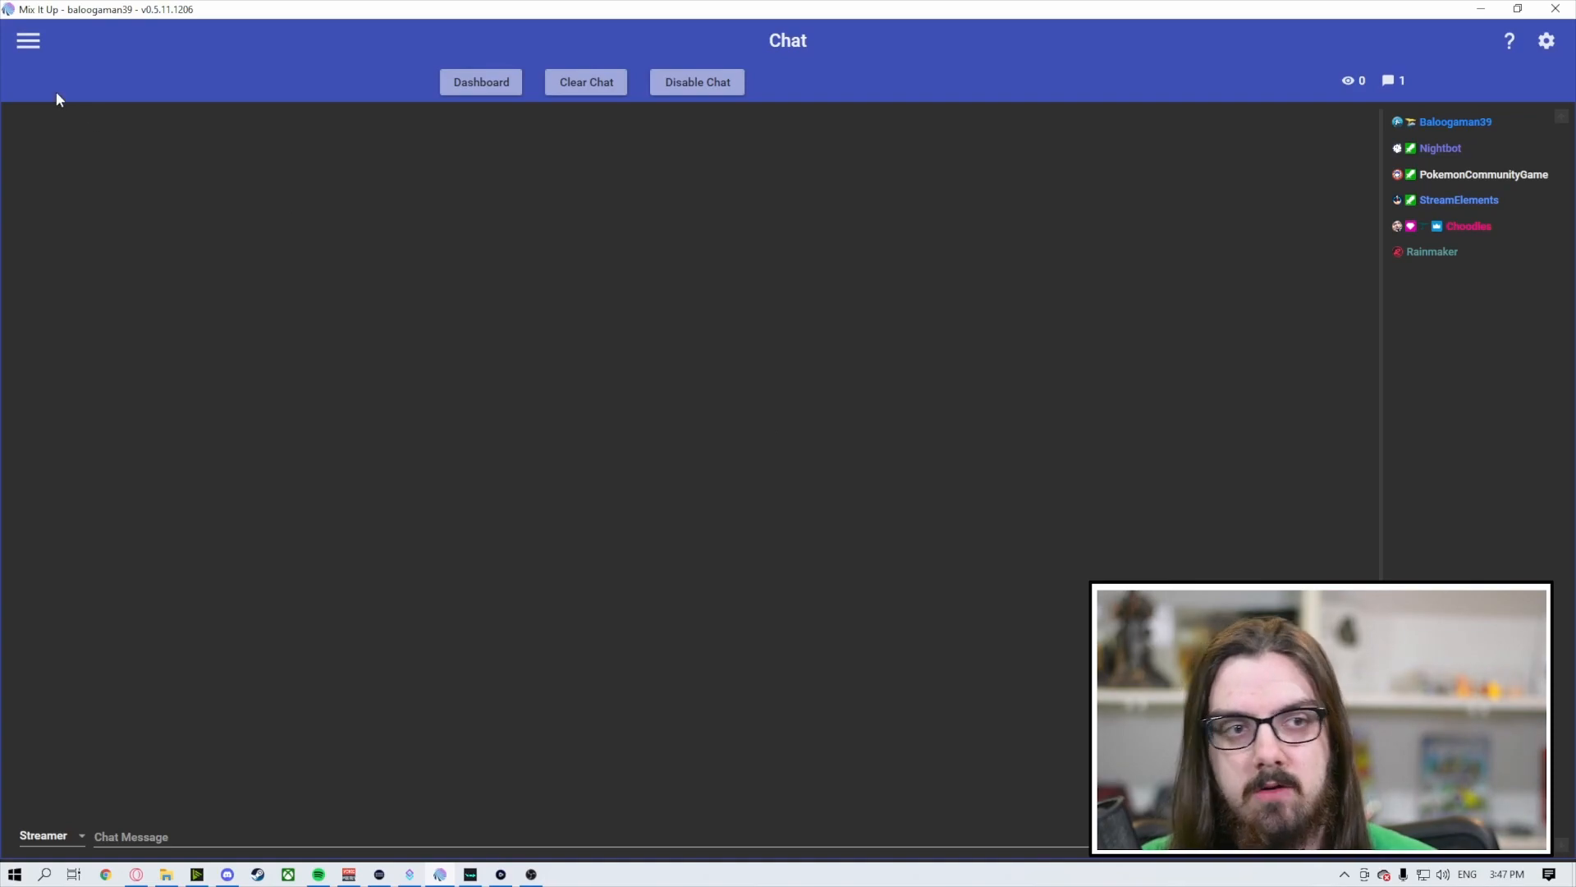
- Go to the Commands page through the main navigation menu
{"action": "left_click", "coordinate": [27, 40]}
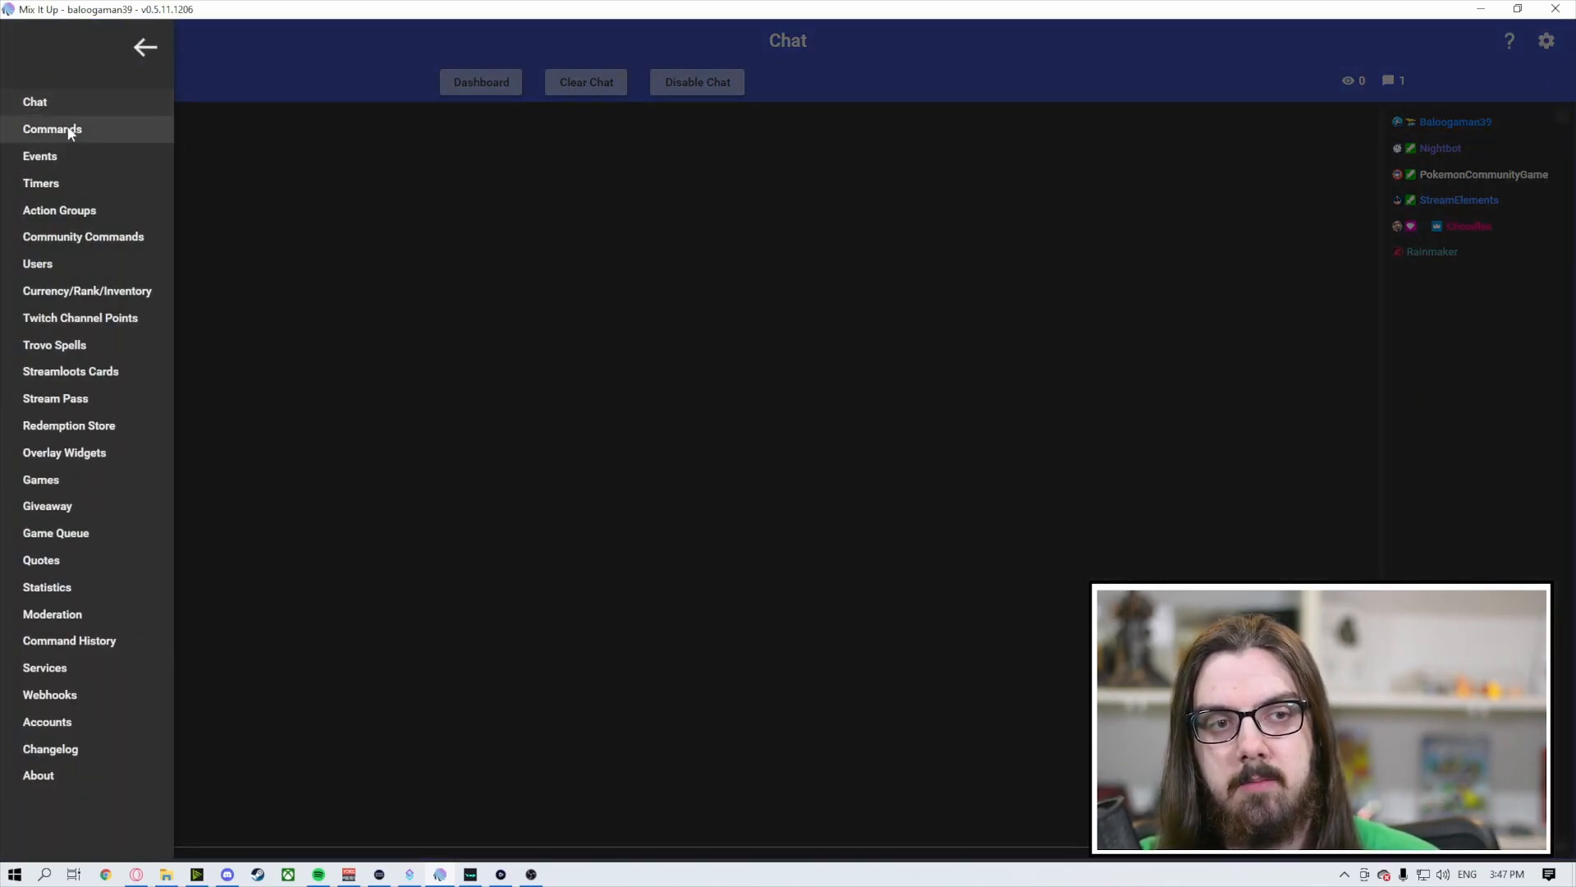
{"action": "left_click", "coordinate": [51, 129]}
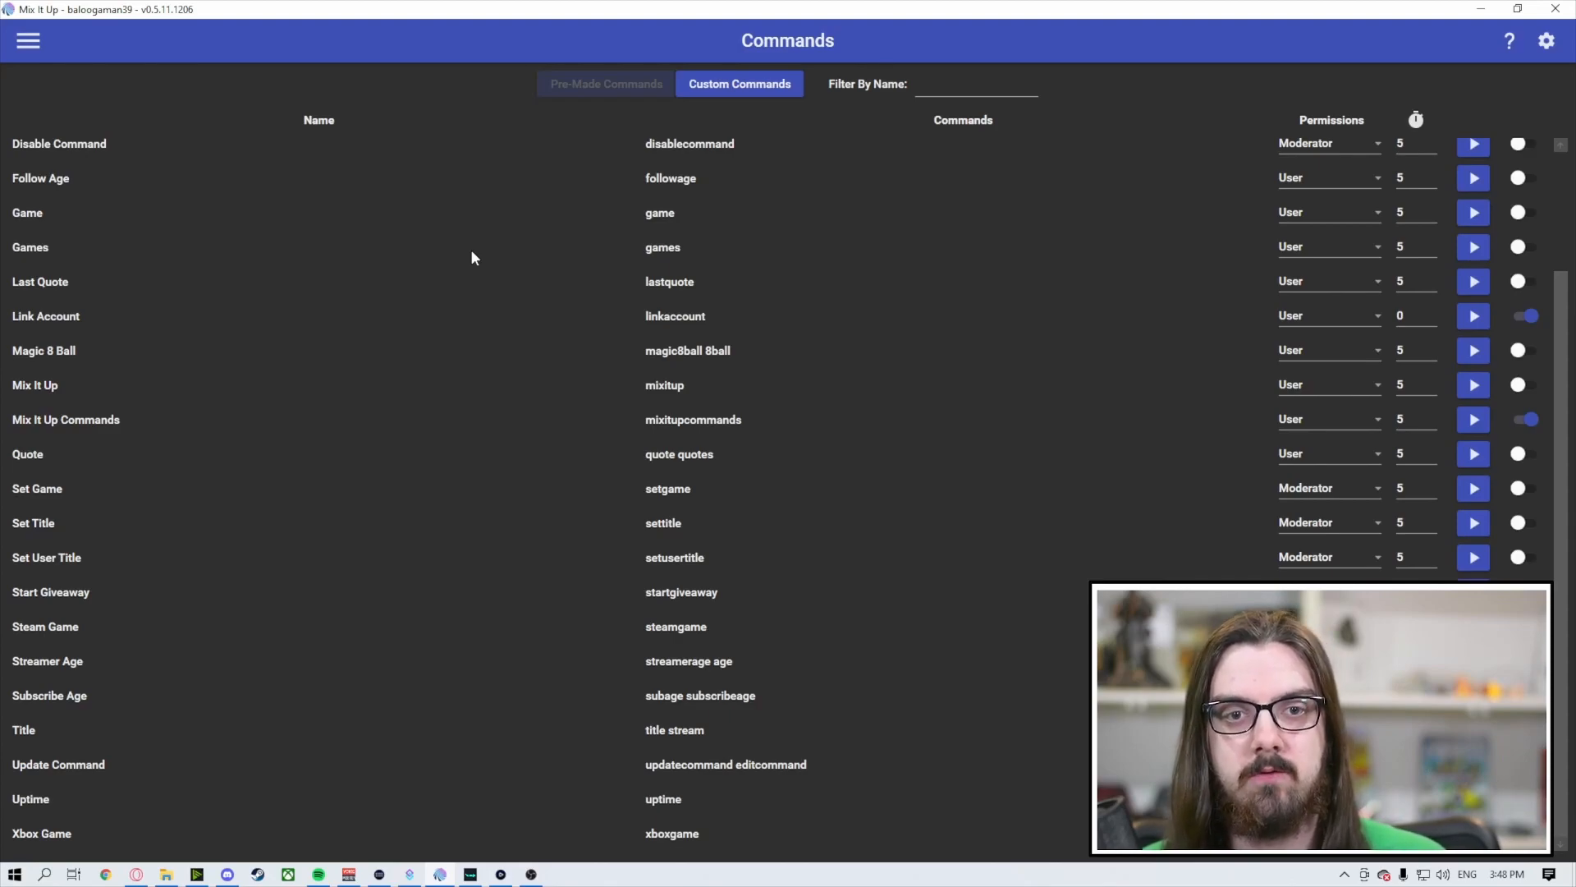
{"action": "scroll", "scroll_direction": "up", "scroll_amount": 3}
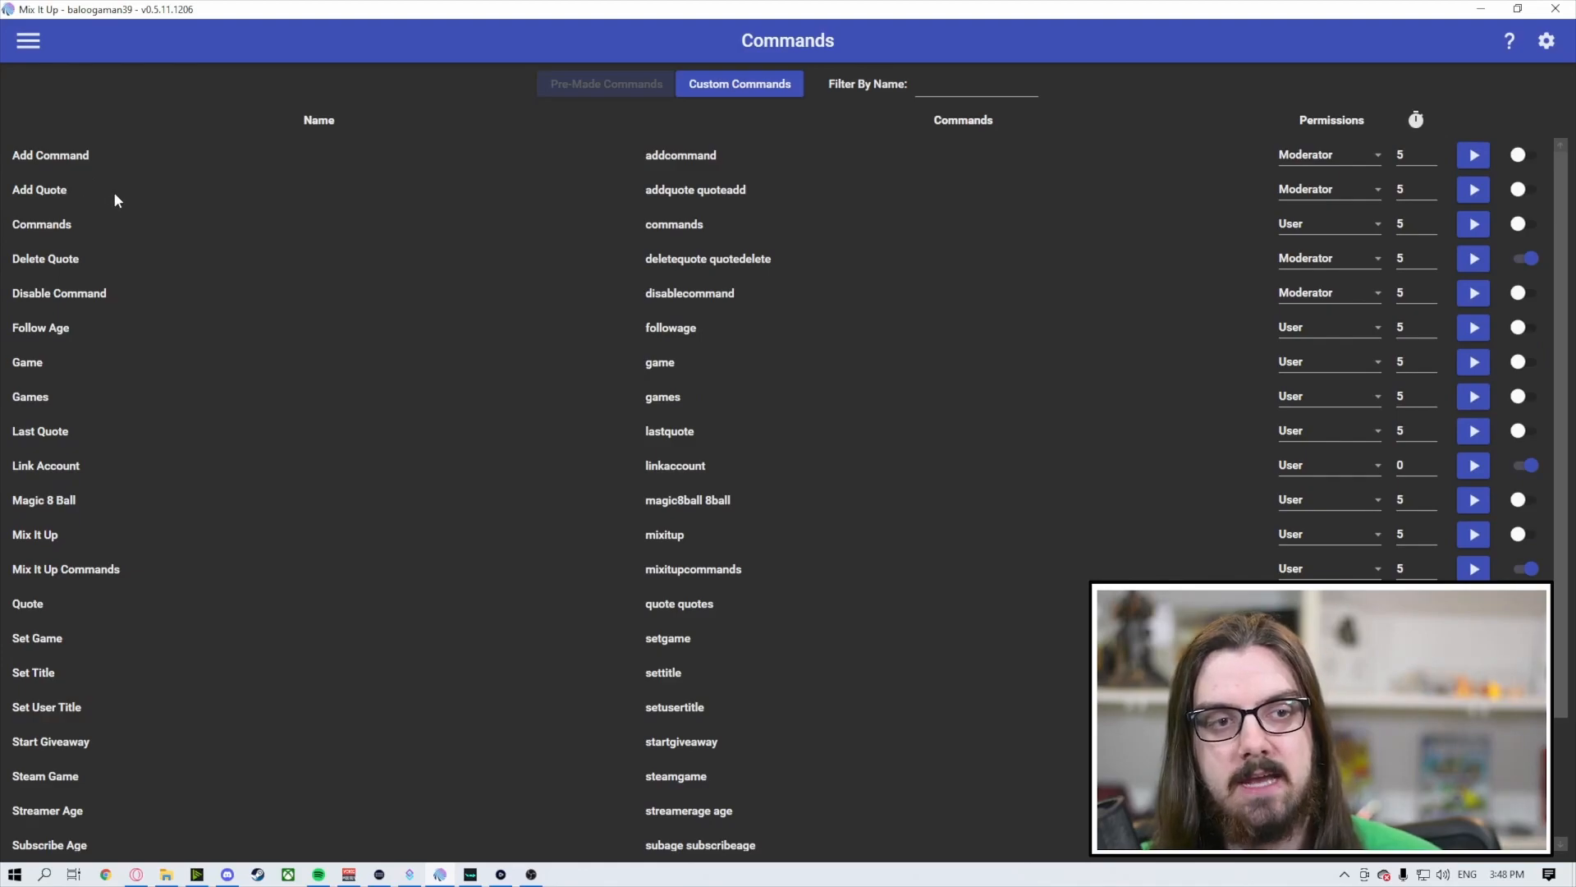
{"action": "scroll", "scroll_direction": "down", "scroll_amount": 3}
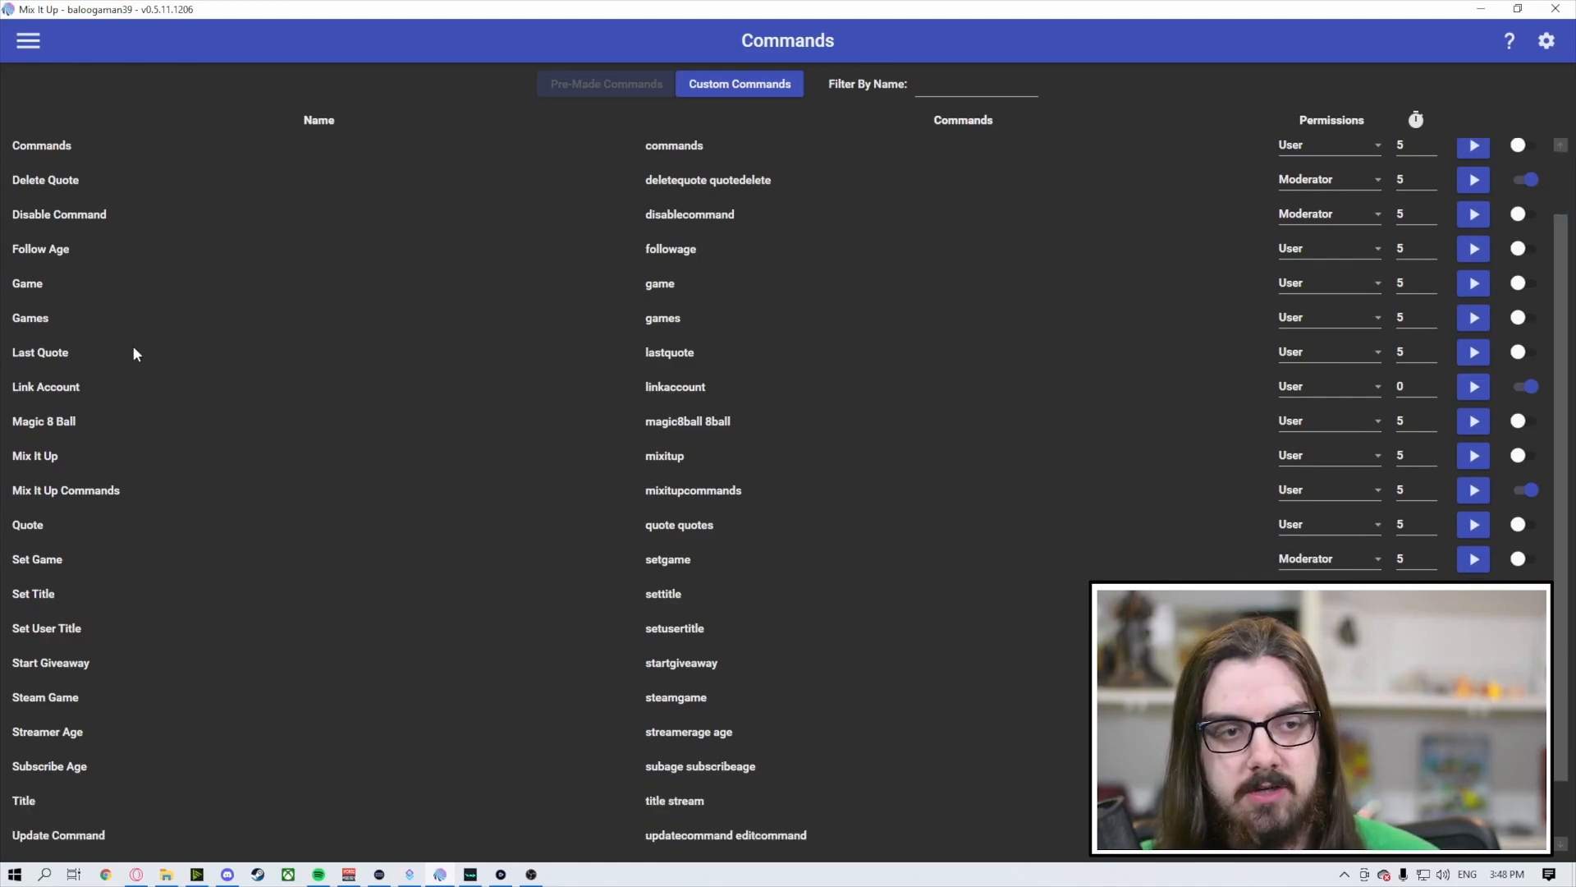
{"action": "scroll", "scroll_direction": "down", "scroll_amount": 3}
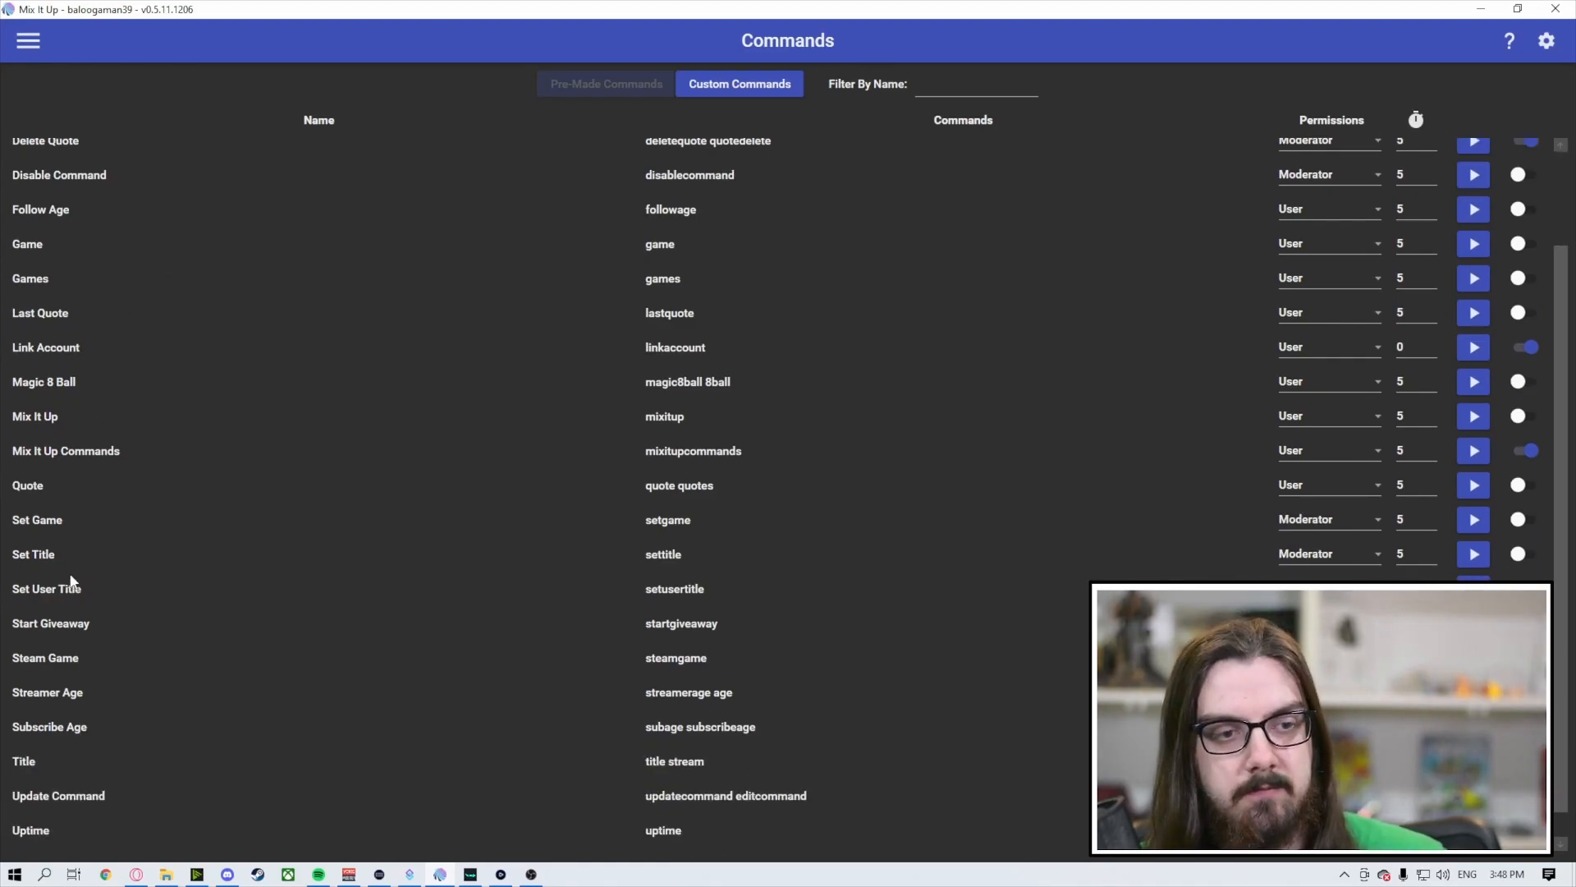
{"action": "scroll", "scroll_direction": "down", "scroll_amount": 3}
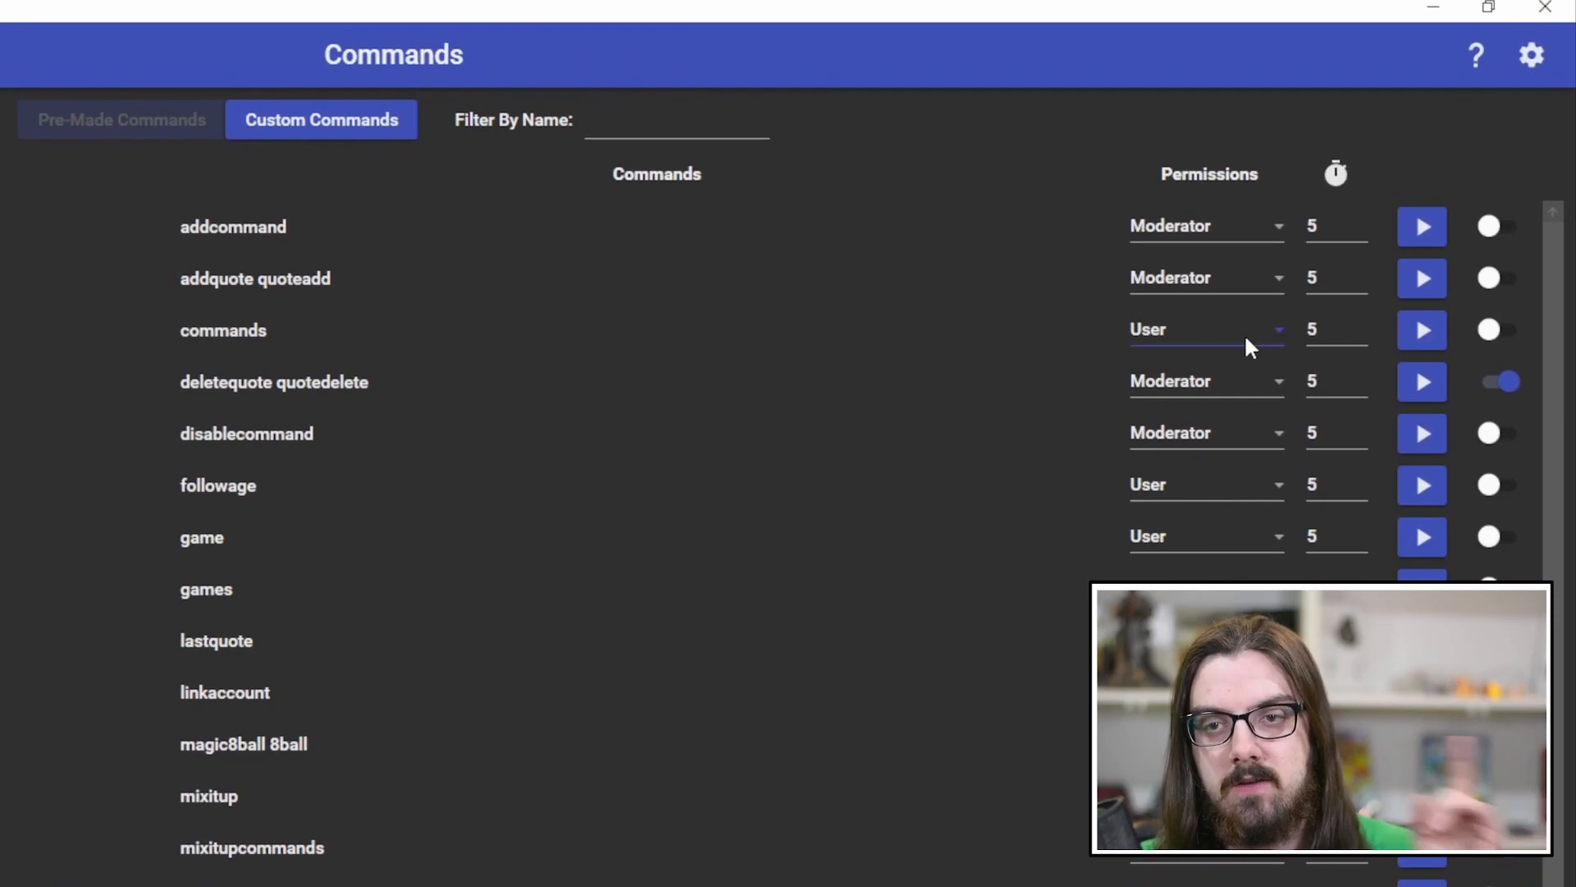
{"action": "left_click", "coordinate": [1206, 329]}
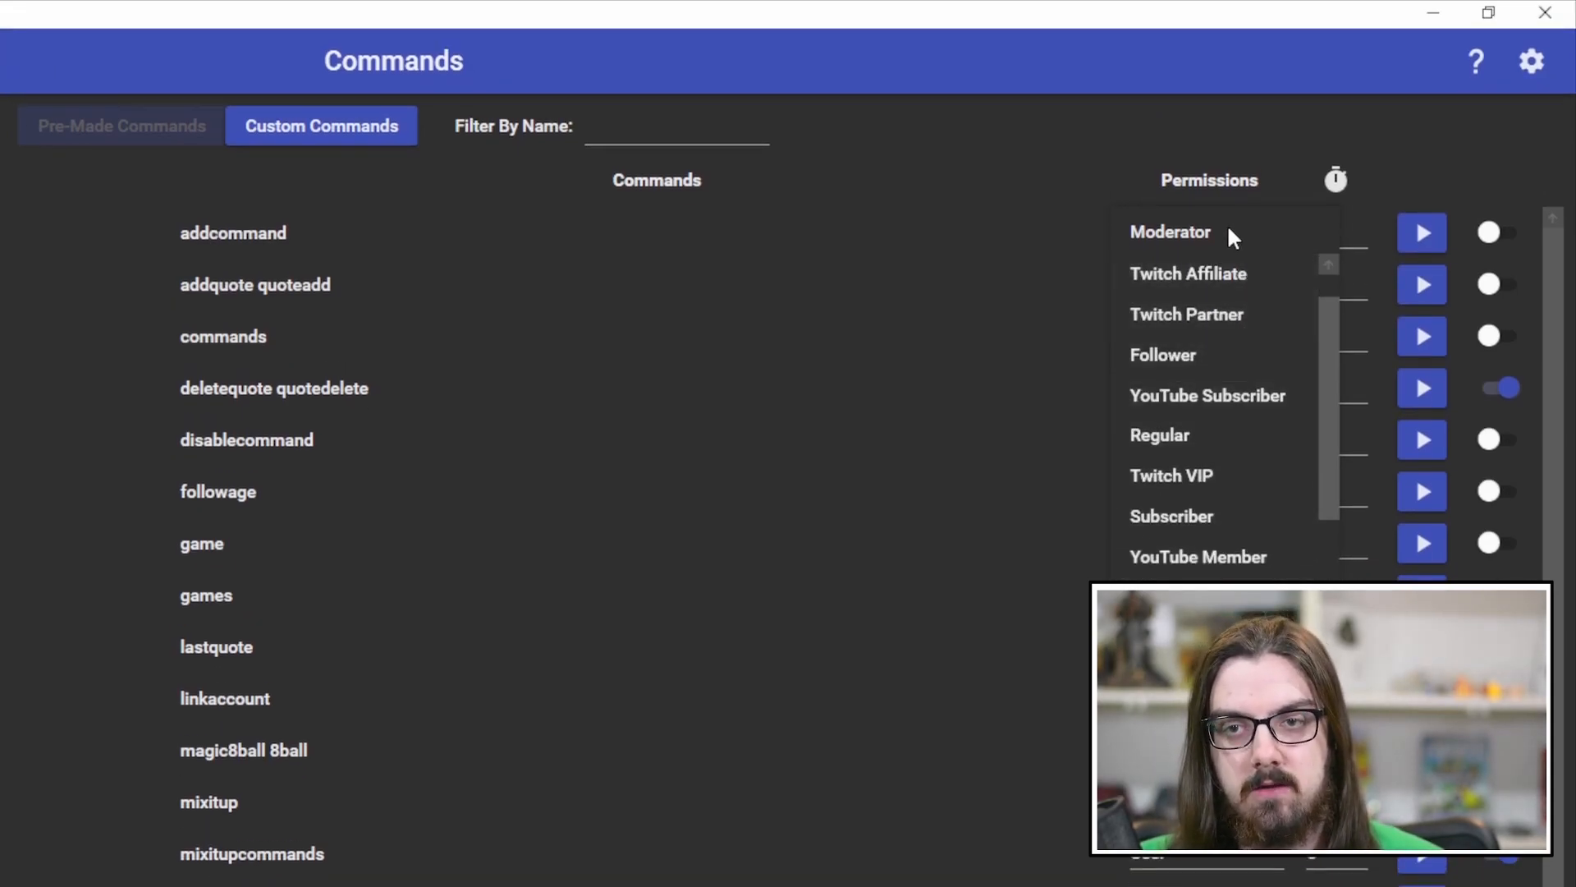
{"action": "left_click", "coordinate": [1169, 231]}
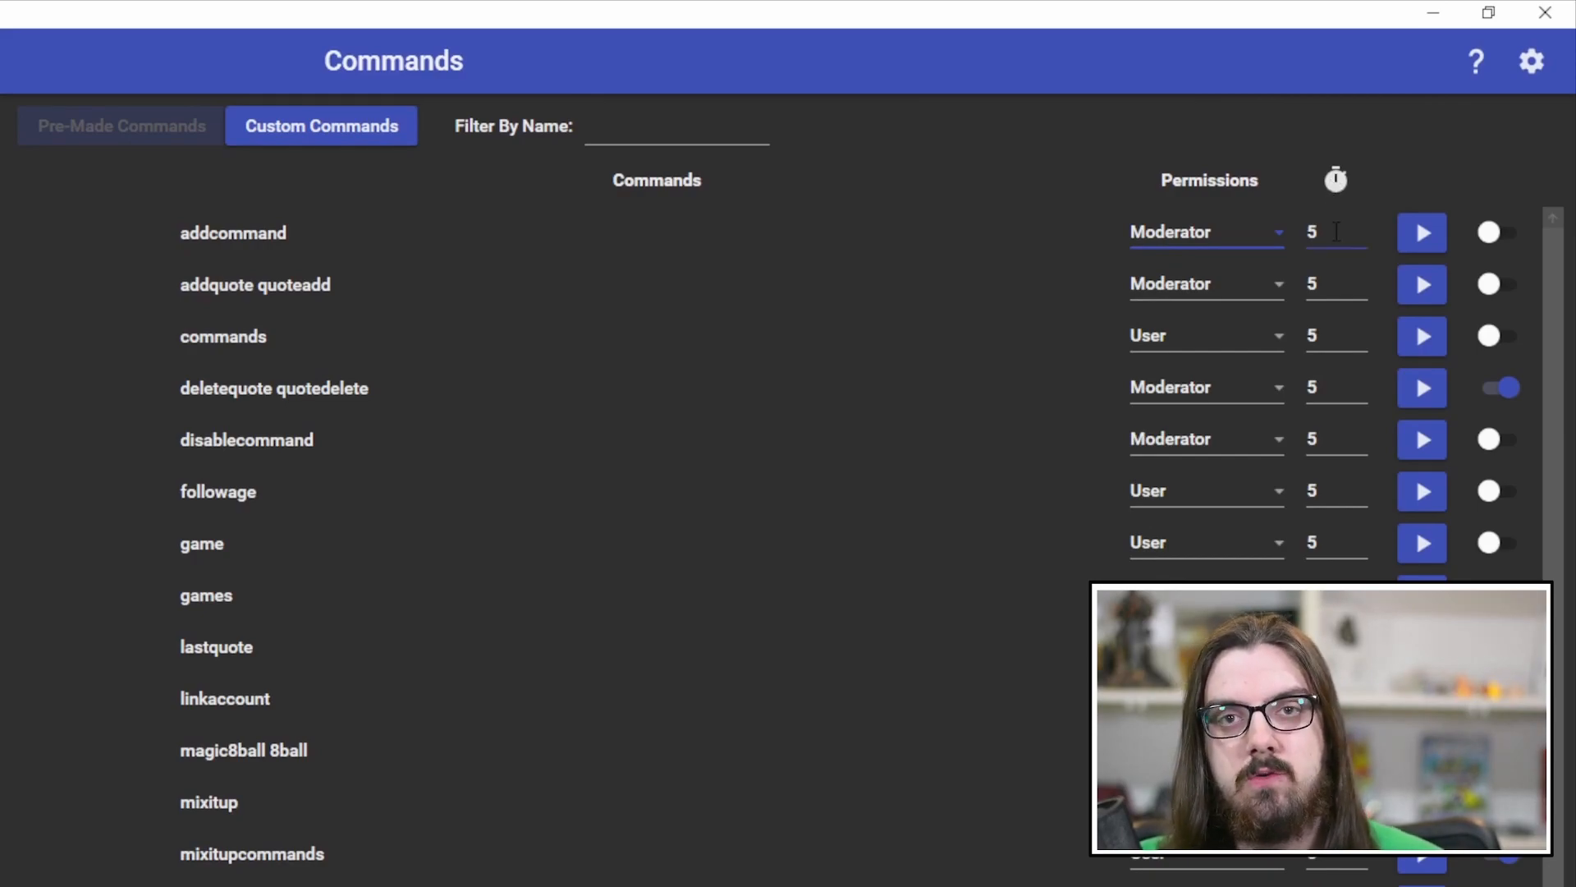
{"action": "mouse_move", "coordinate": [1421, 232]}
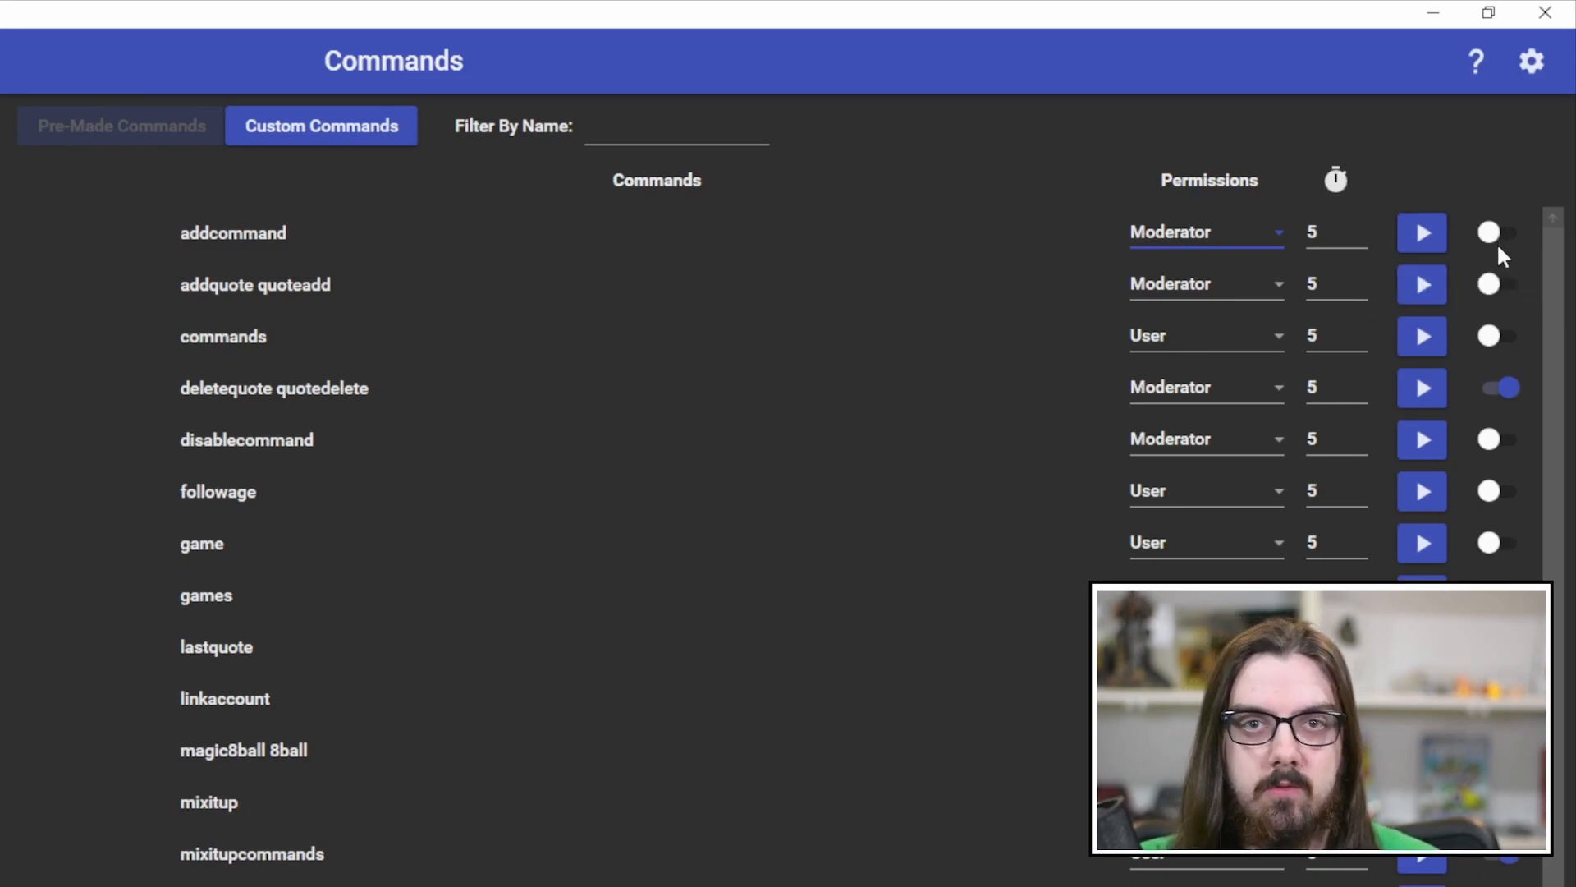
{"action": "mouse_move", "coordinate": [458, 282]}
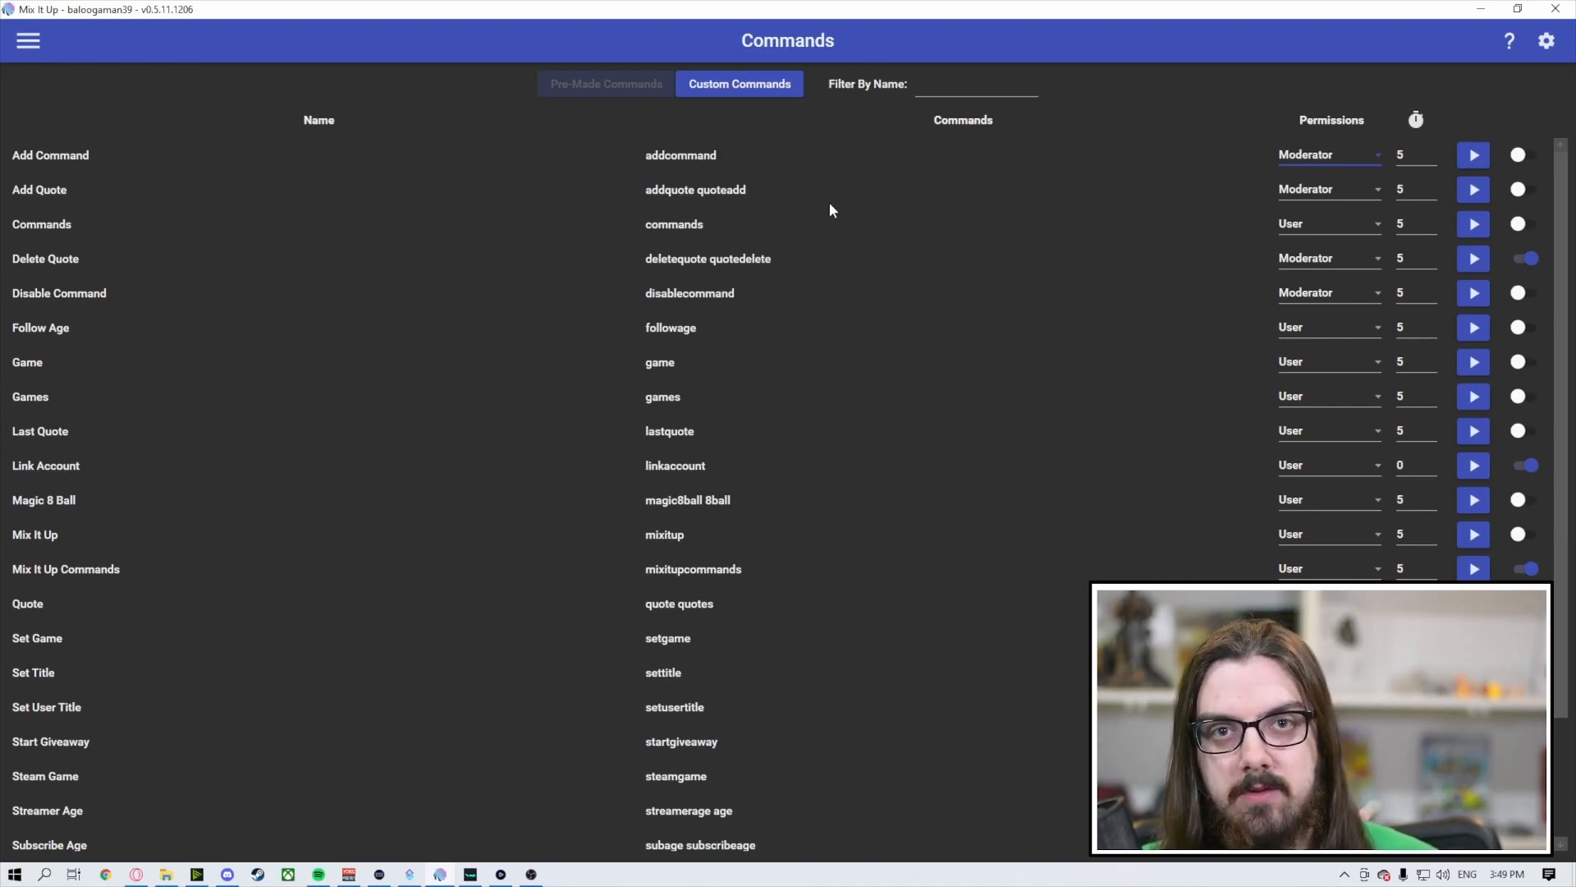
{"action": "mouse_move", "coordinate": [756, 193]}
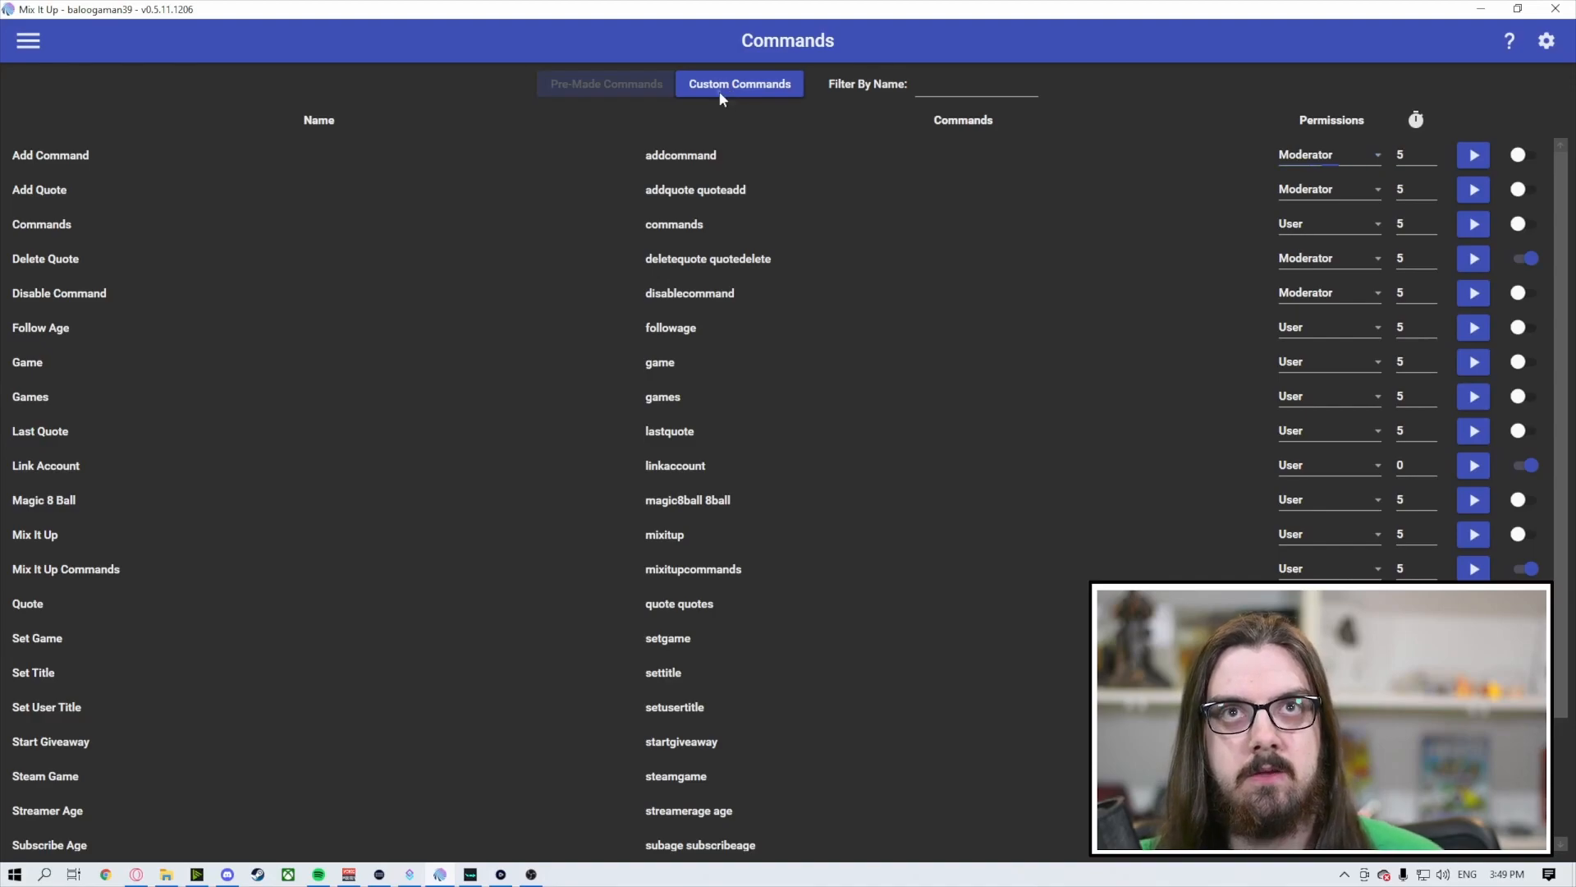
- Switch to the Custom Commands groups and start a new blank command
{"action": "left_click", "coordinate": [605, 84]}
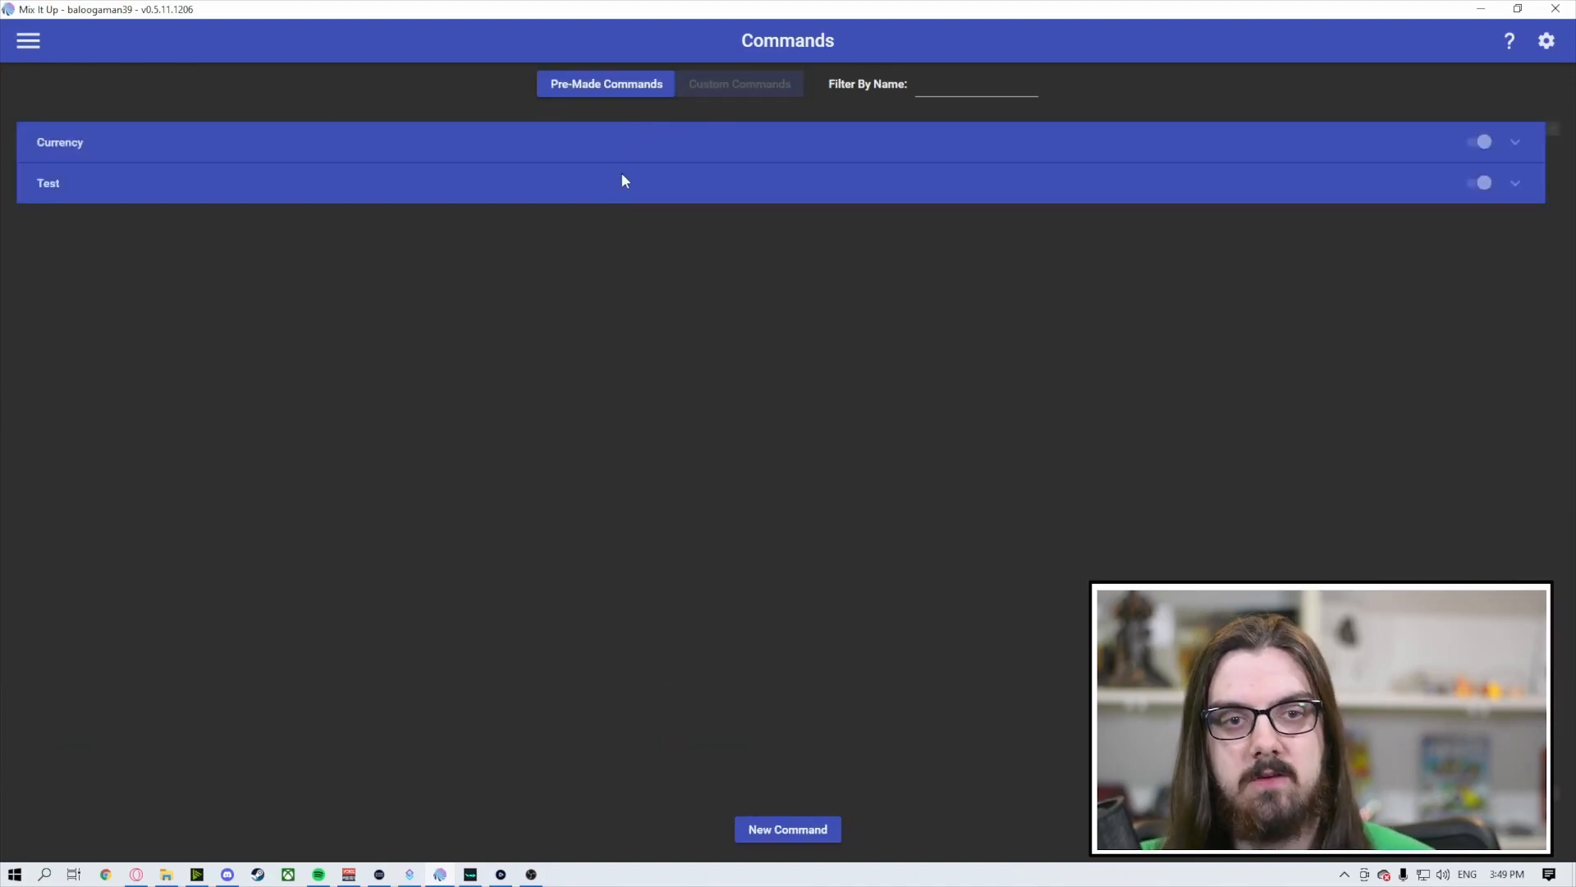
{"action": "mouse_move", "coordinate": [671, 215]}
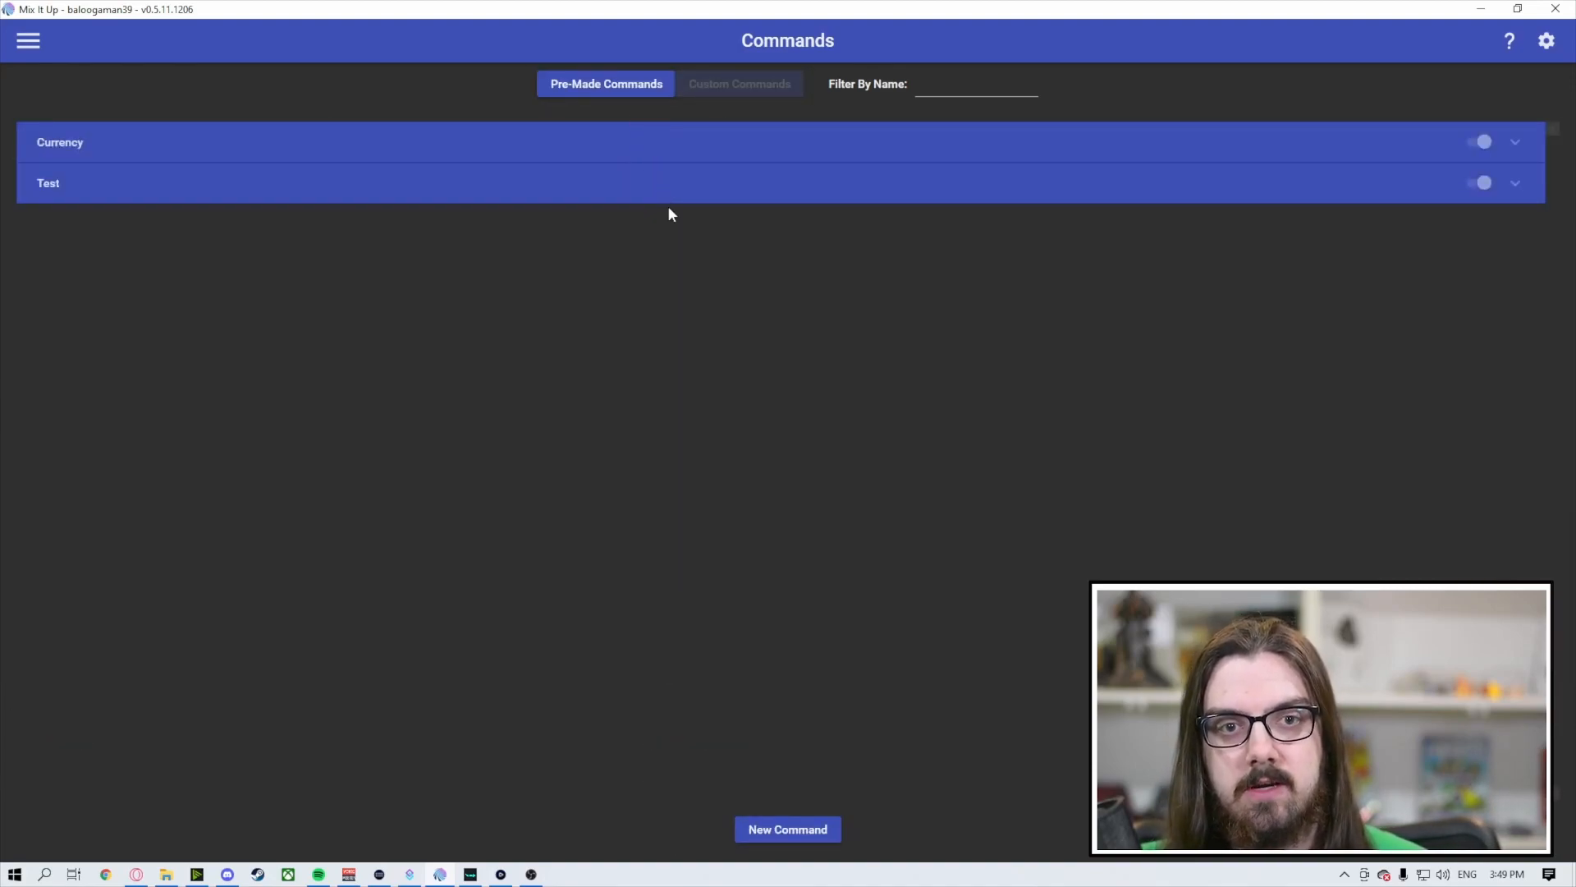
{"action": "mouse_move", "coordinate": [867, 691]}
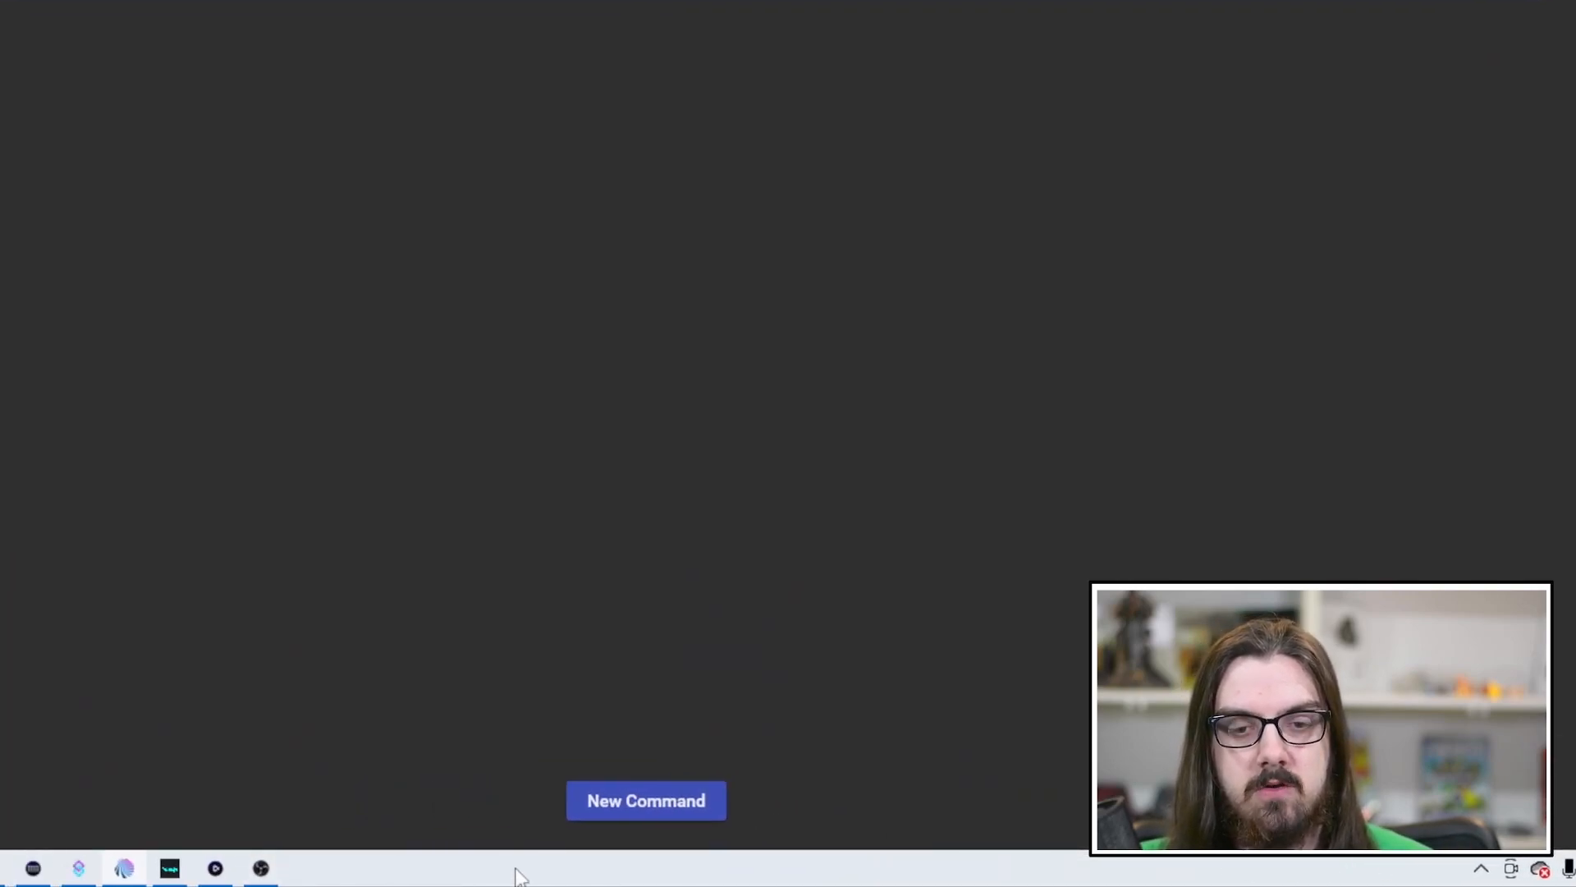
{"action": "left_click", "coordinate": [645, 801]}
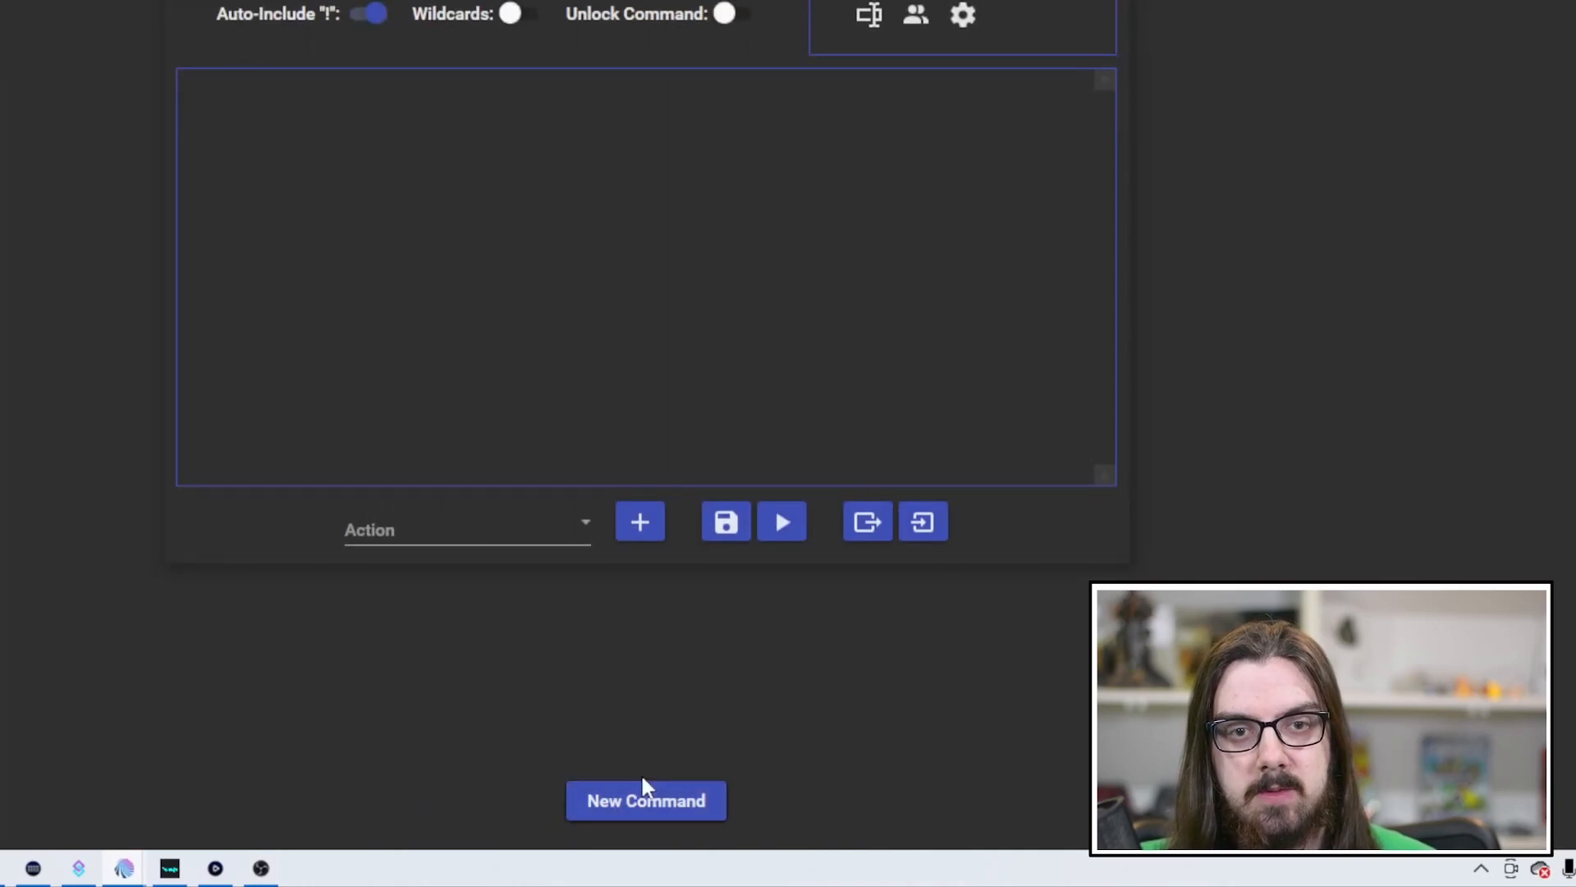
{"action": "left_click", "coordinate": [645, 801]}
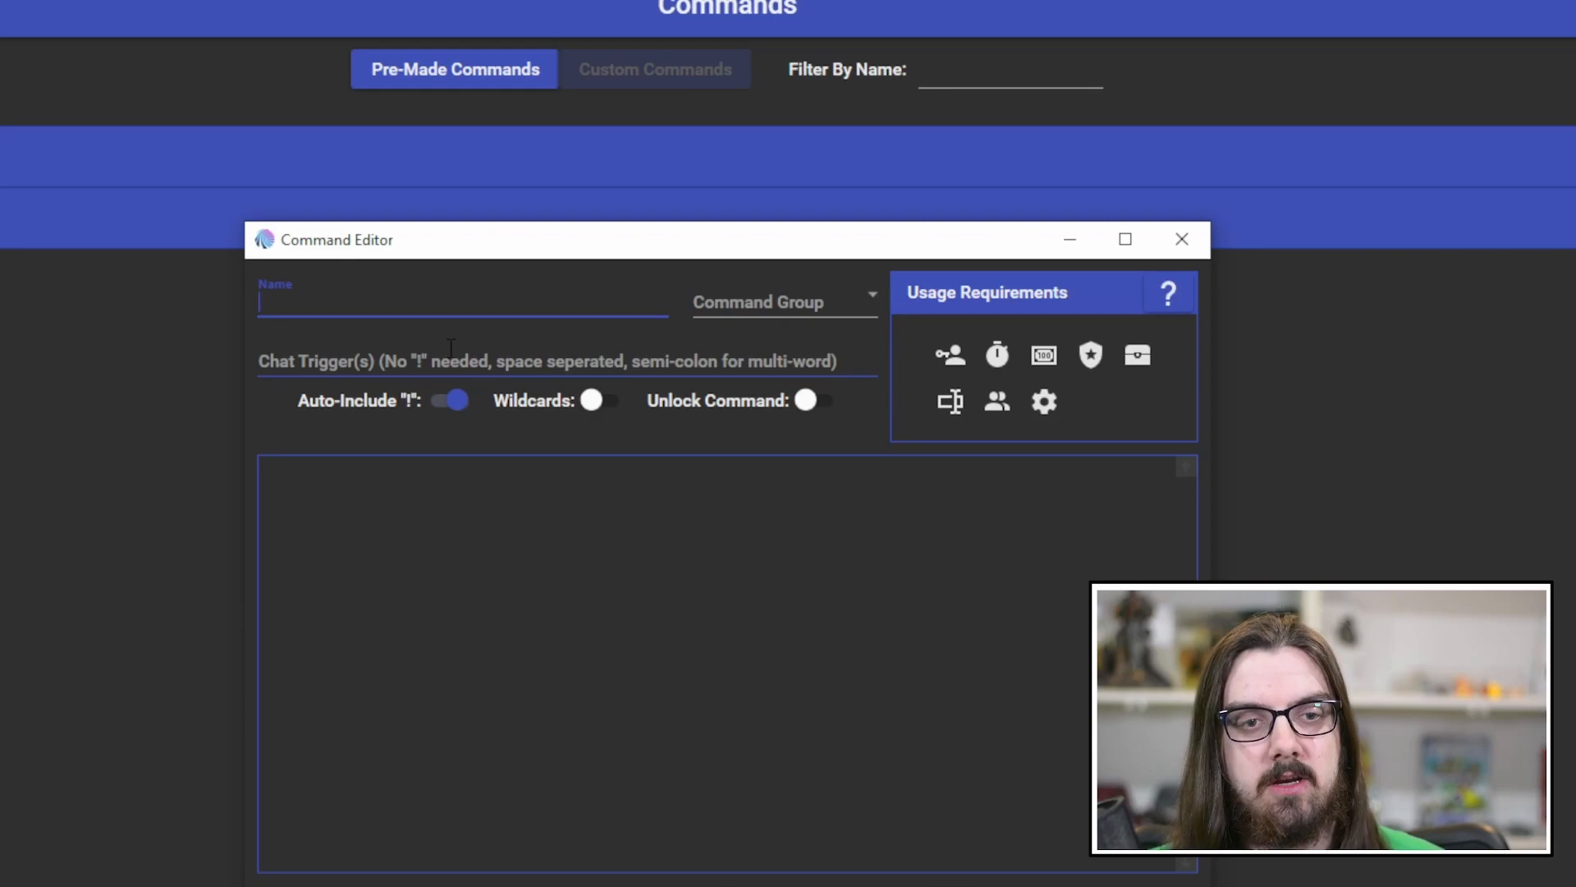
- Name the command Splash with chat triggers 'Splash' and 'splash'
{"action": "type", "text": "Splash"}
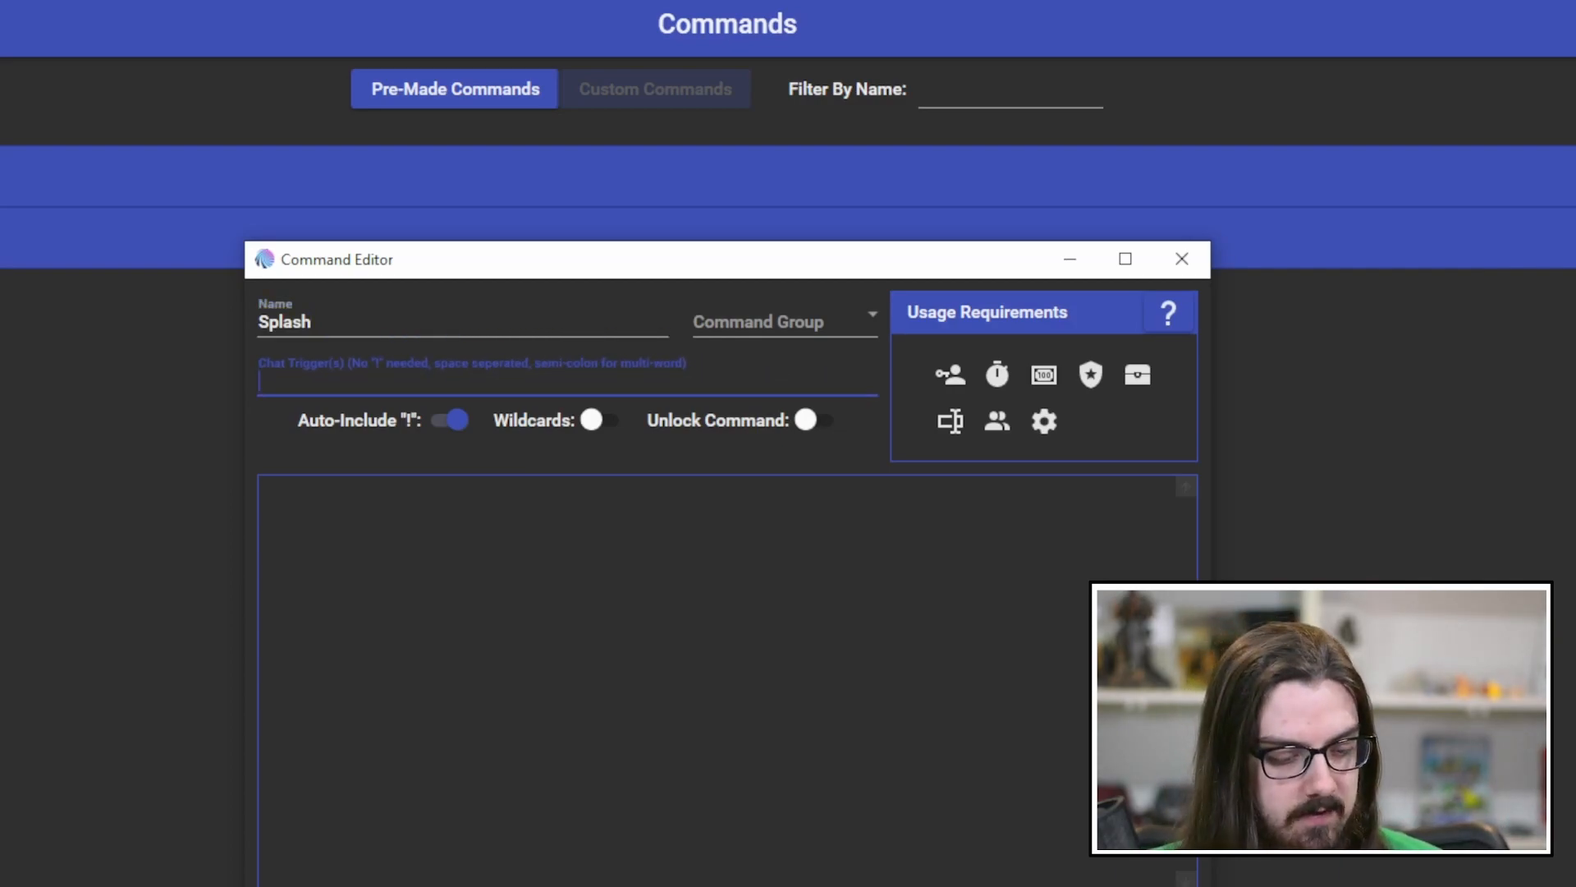
{"action": "type", "text": "Splash"}
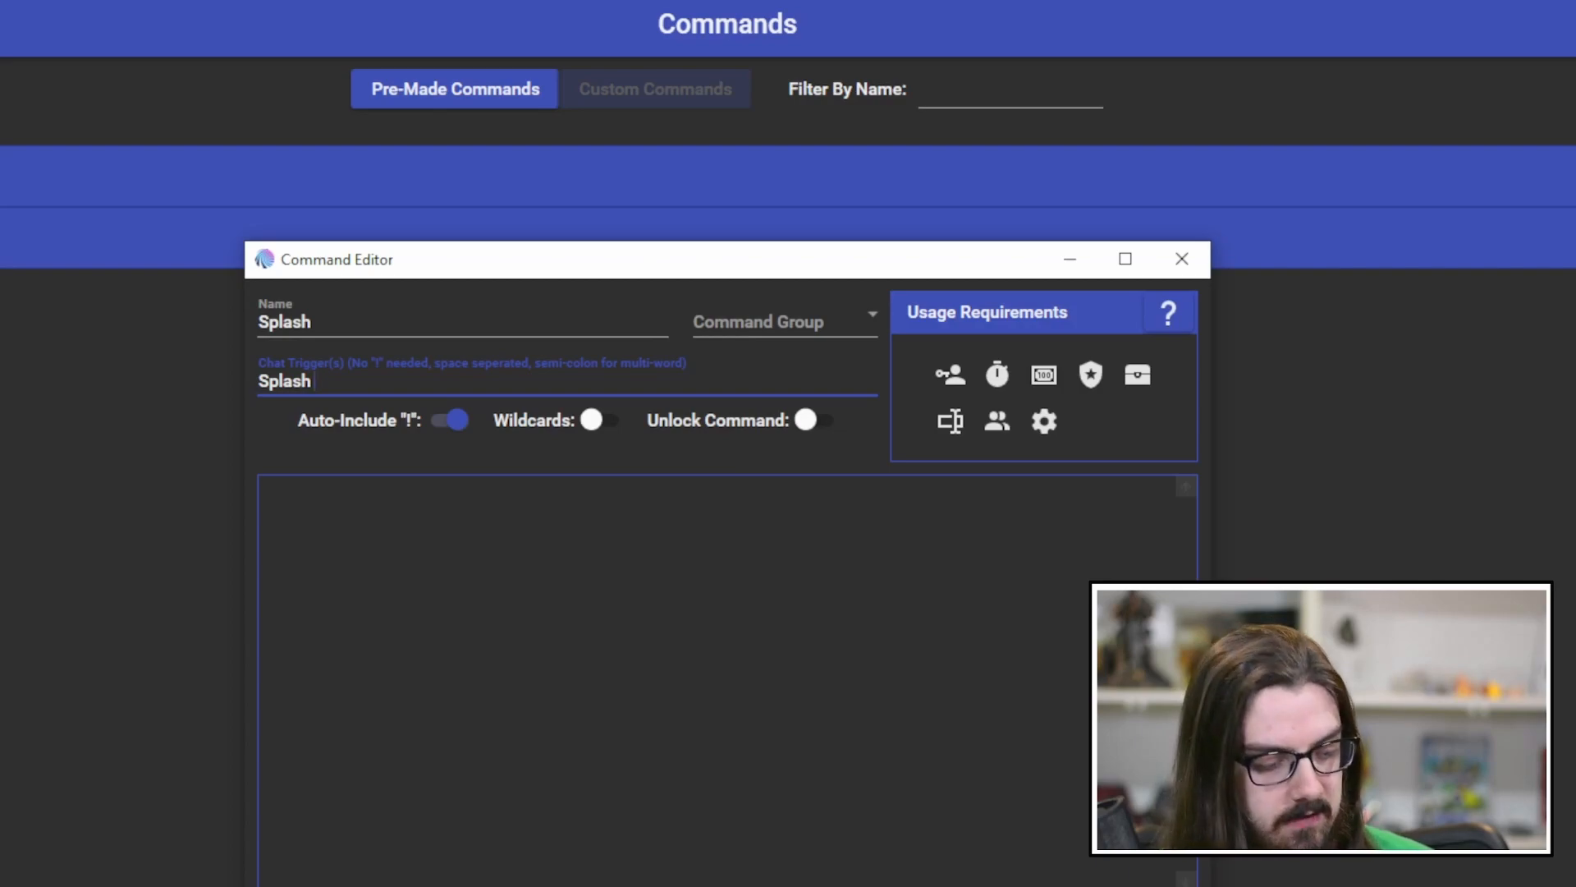
{"action": "type", "text": "splash"}
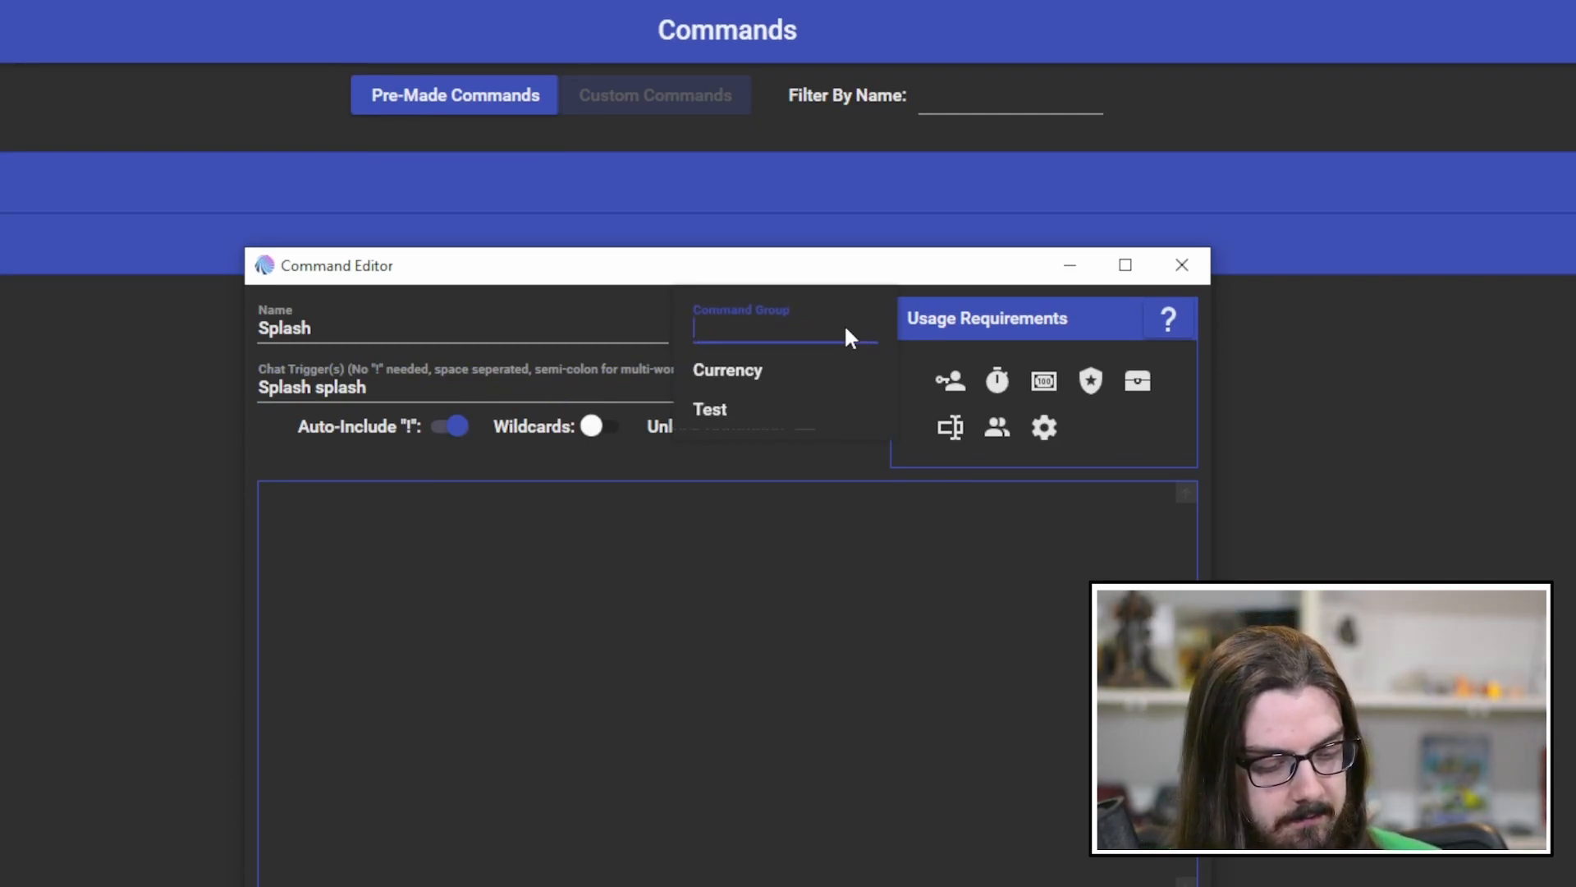
- Put Splash in a new command group named Custom
{"action": "type", "text": "Custom"}
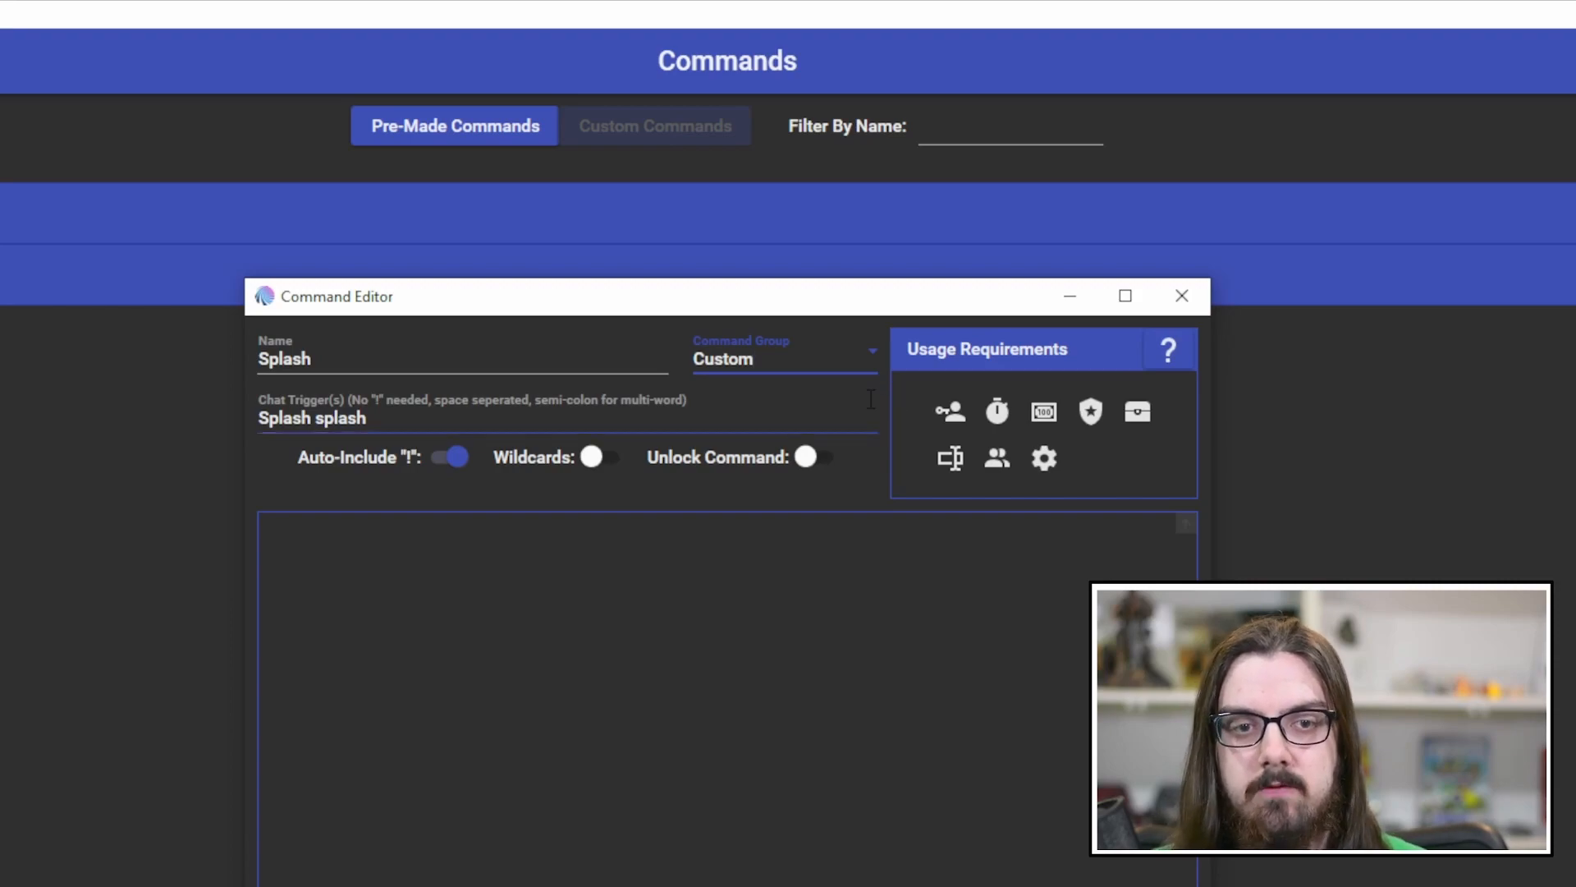
{"action": "mouse_move", "coordinate": [479, 503]}
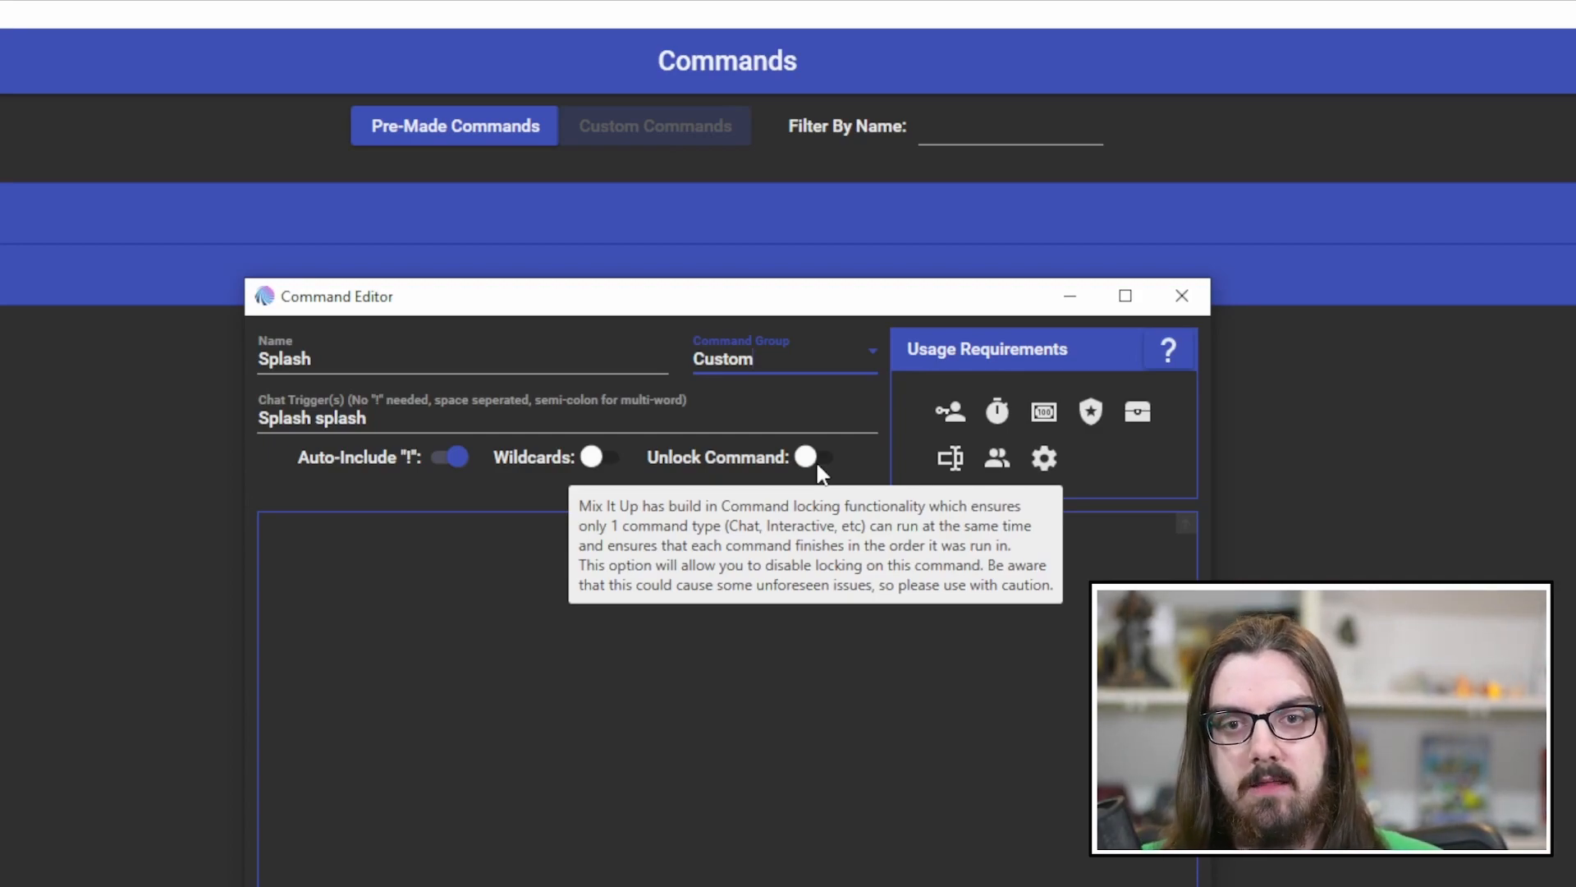
{"action": "mouse_move", "coordinate": [663, 541]}
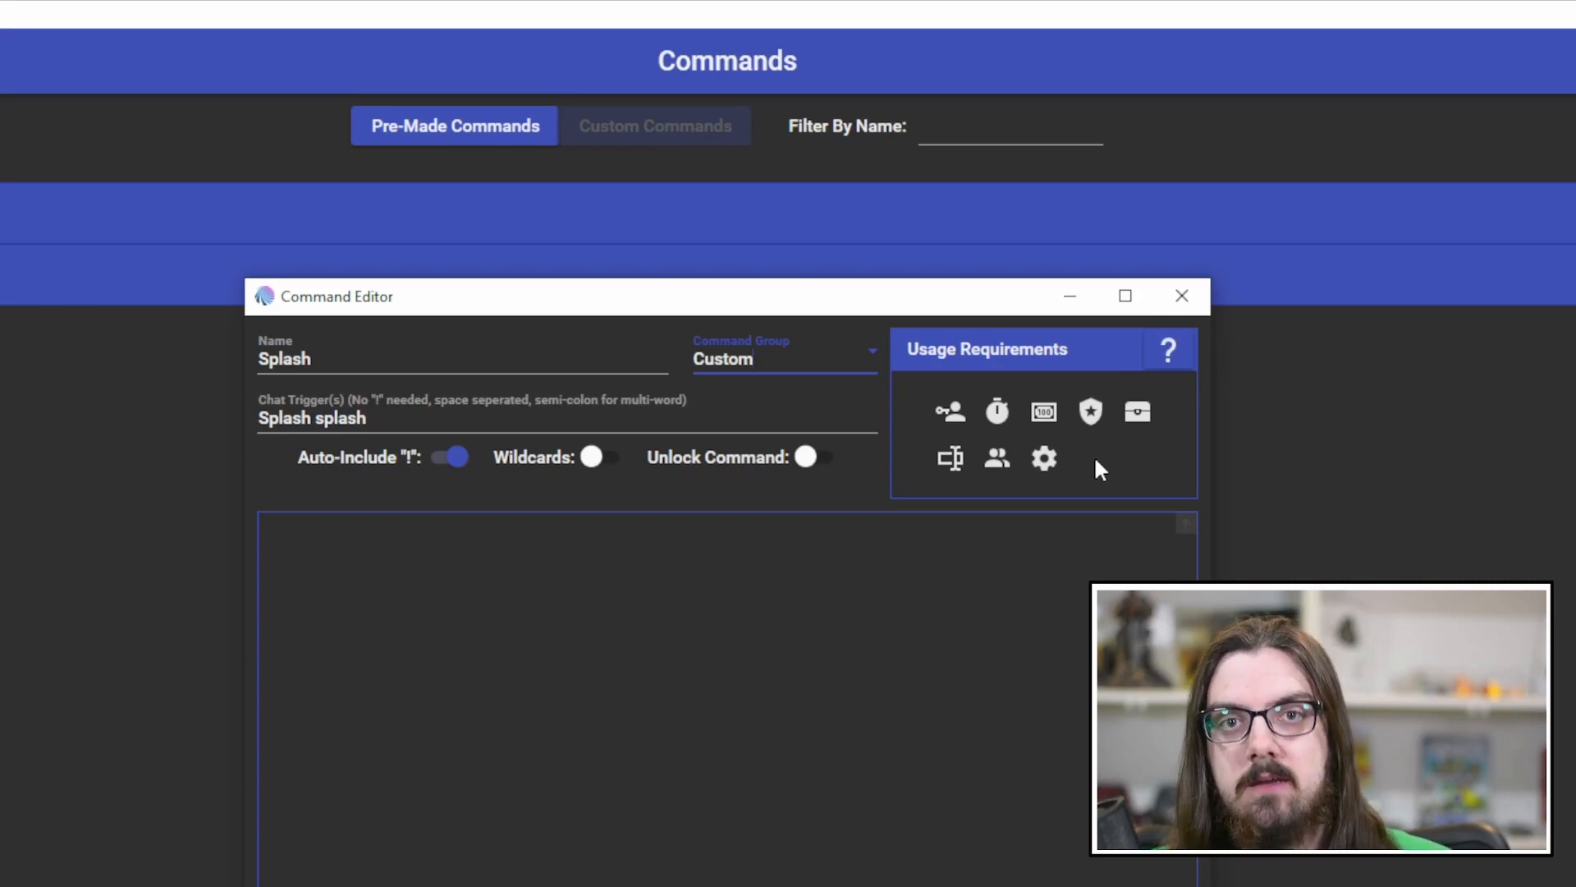
{"action": "mouse_move", "coordinate": [940, 407]}
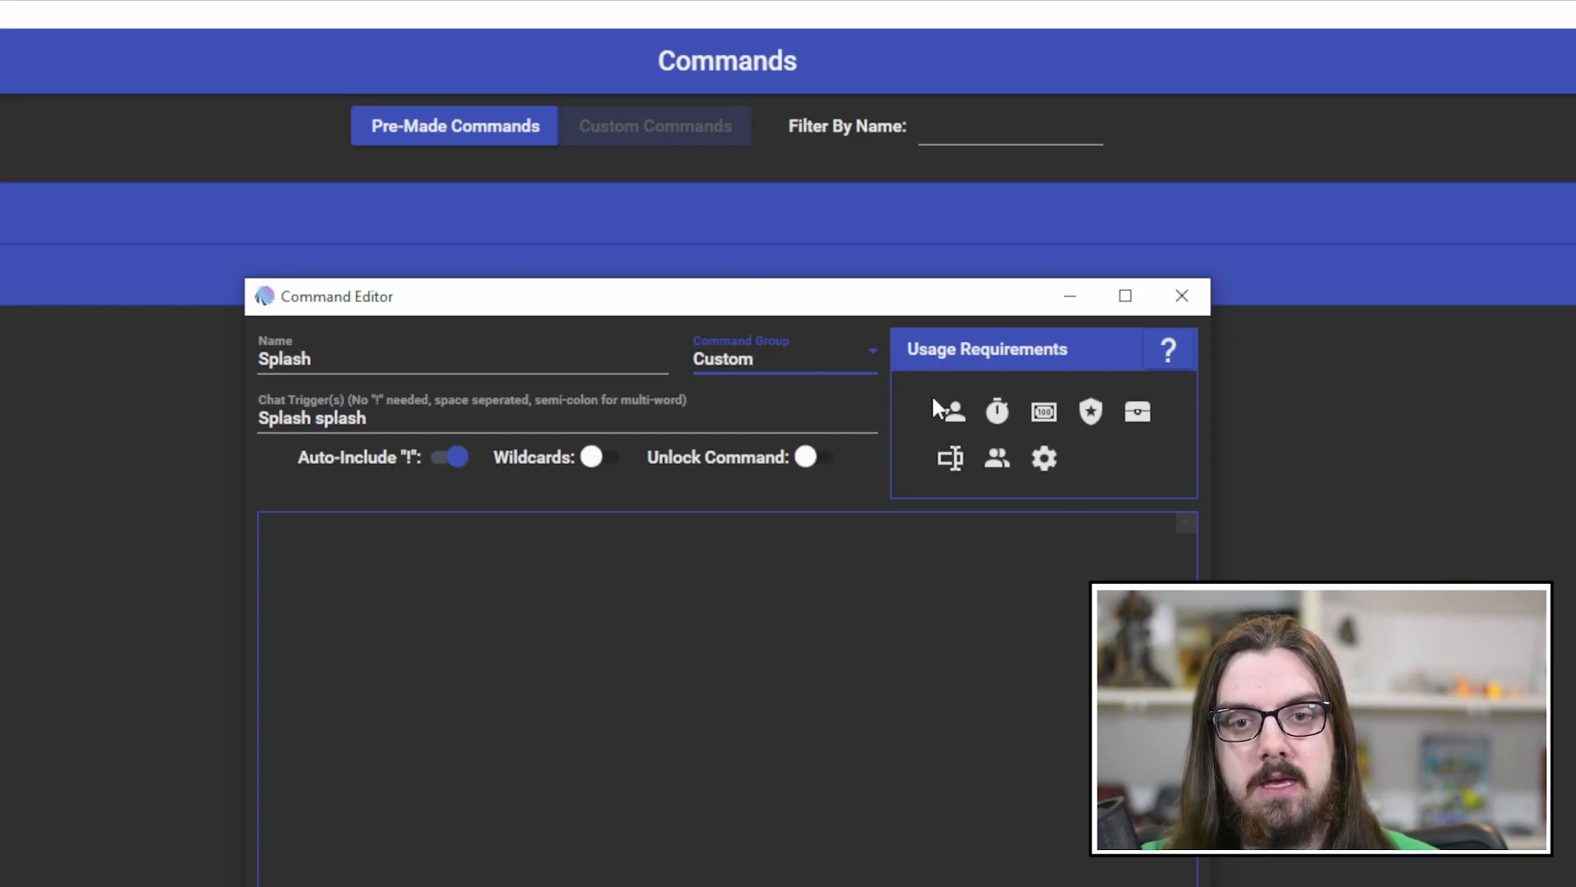
- Show Splash's role requirement choices, from User through Streamer
{"action": "left_click", "coordinate": [945, 411]}
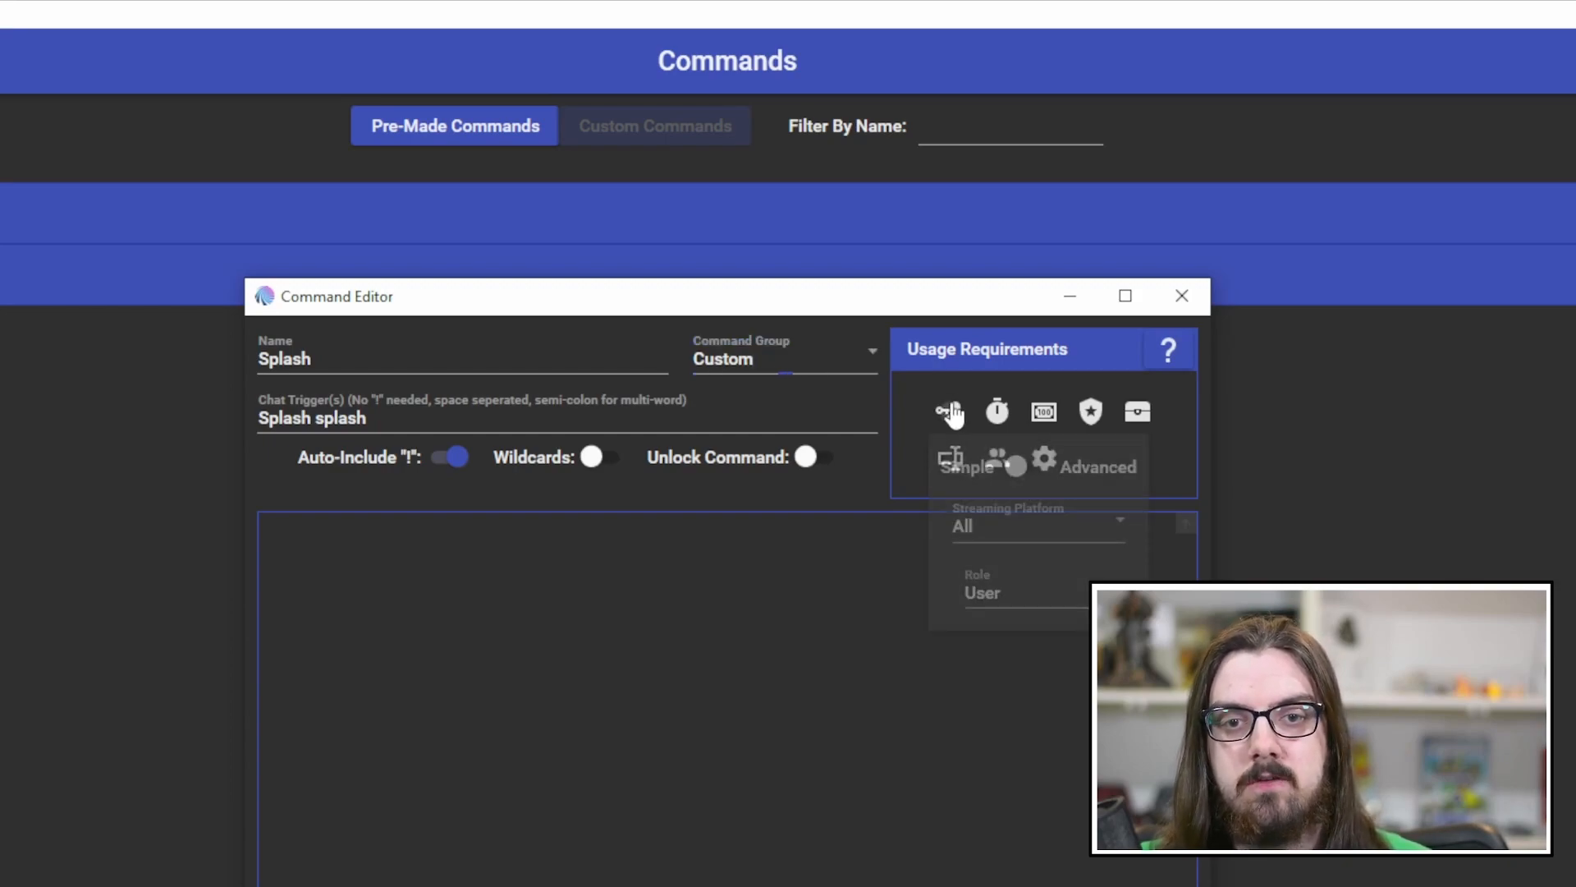
{"action": "left_click", "coordinate": [1035, 527]}
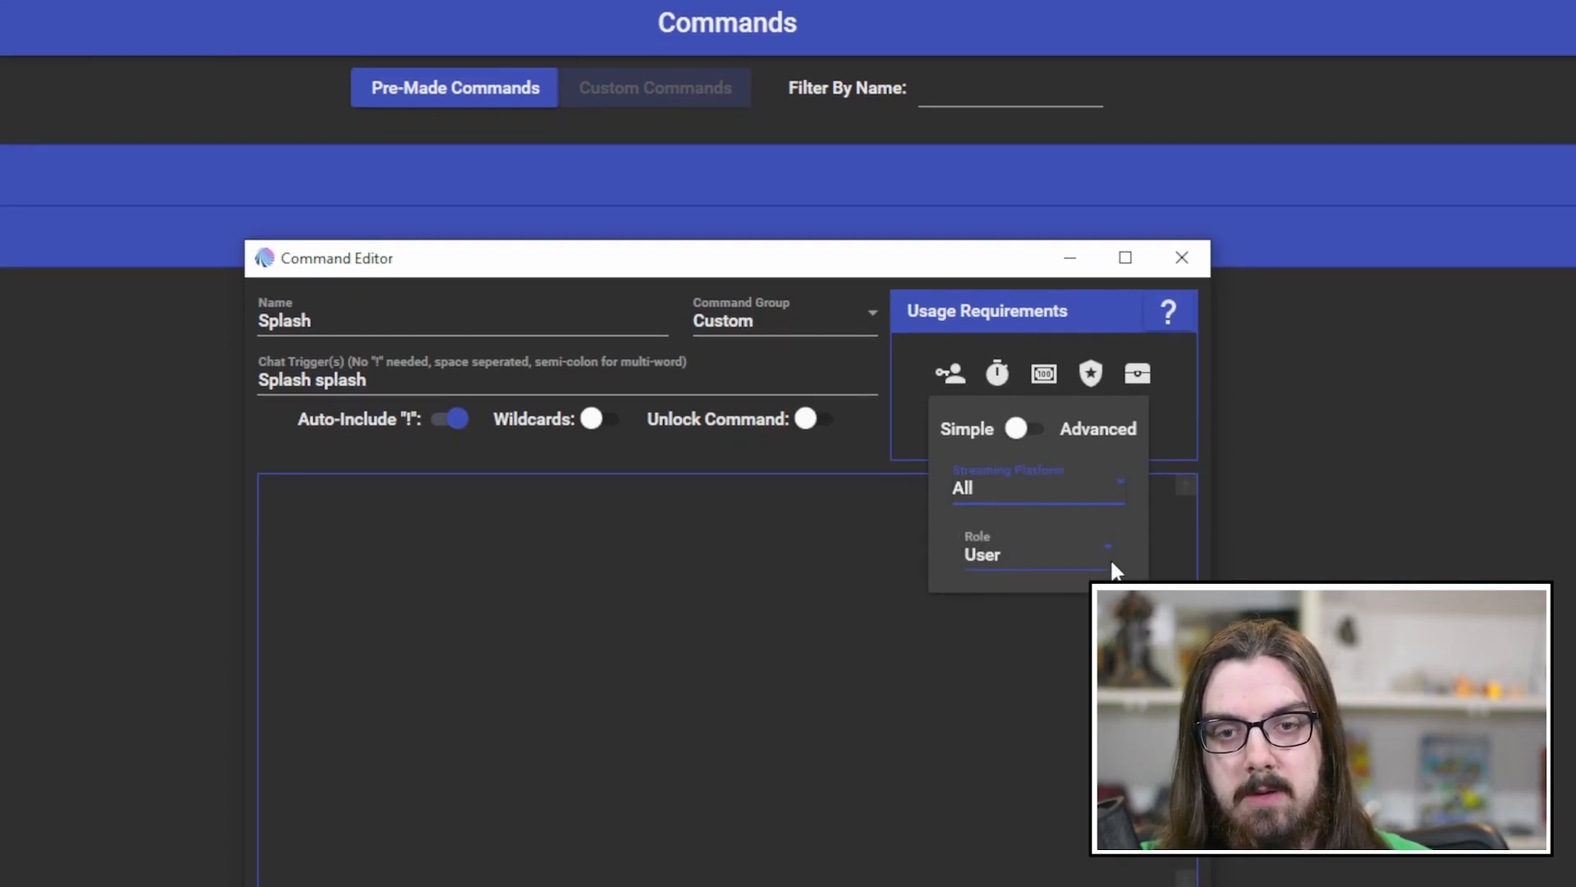
{"action": "left_click", "coordinate": [1026, 554]}
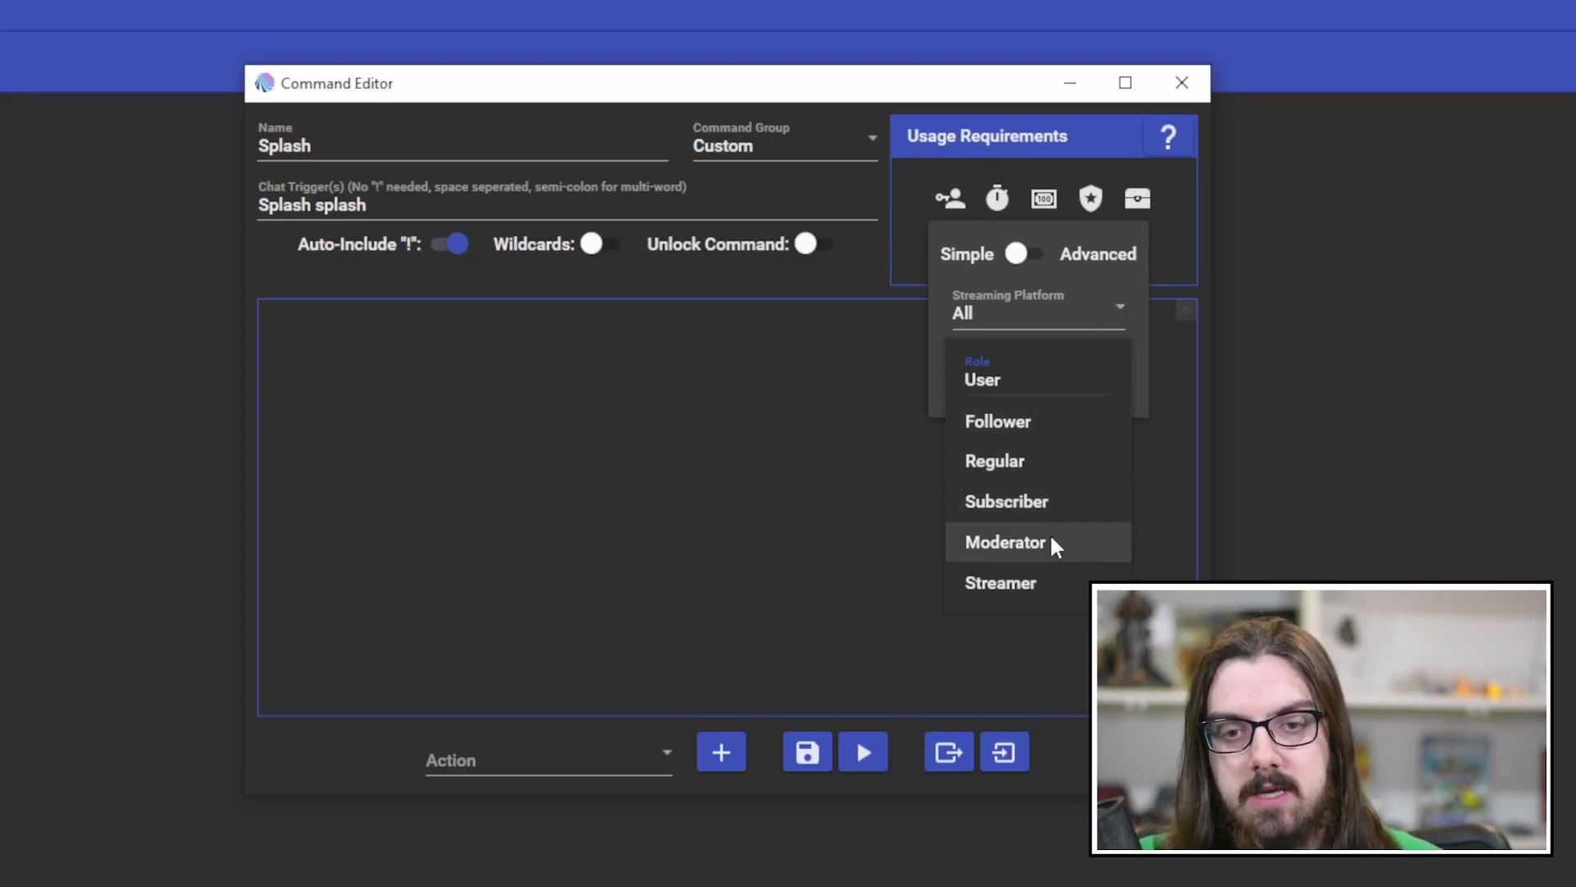
{"action": "mouse_move", "coordinate": [1051, 507]}
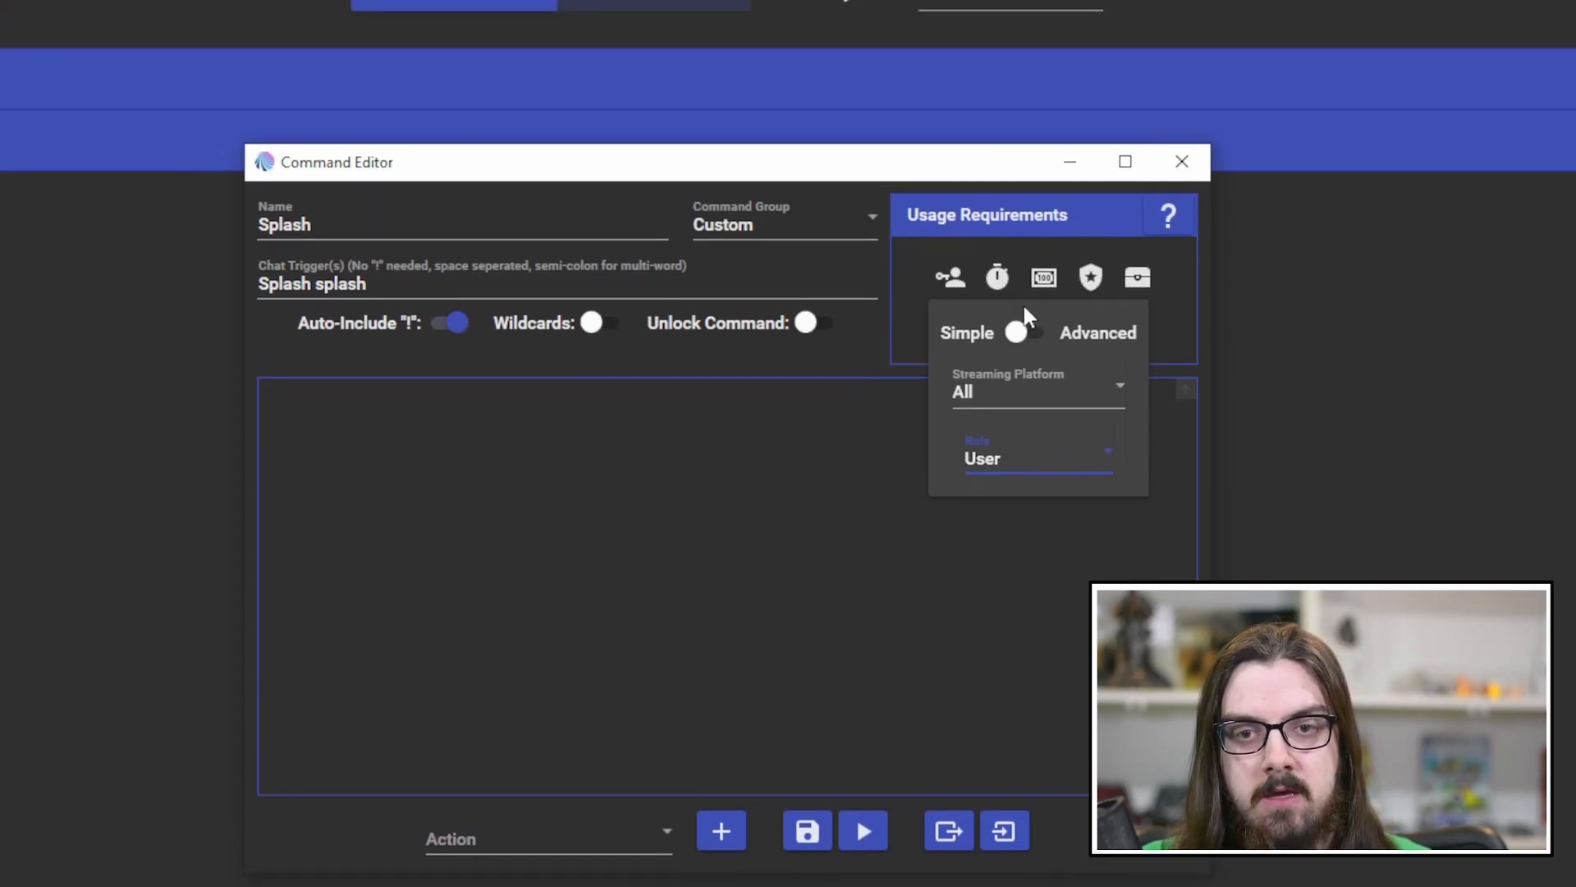
{"action": "left_click", "coordinate": [996, 277]}
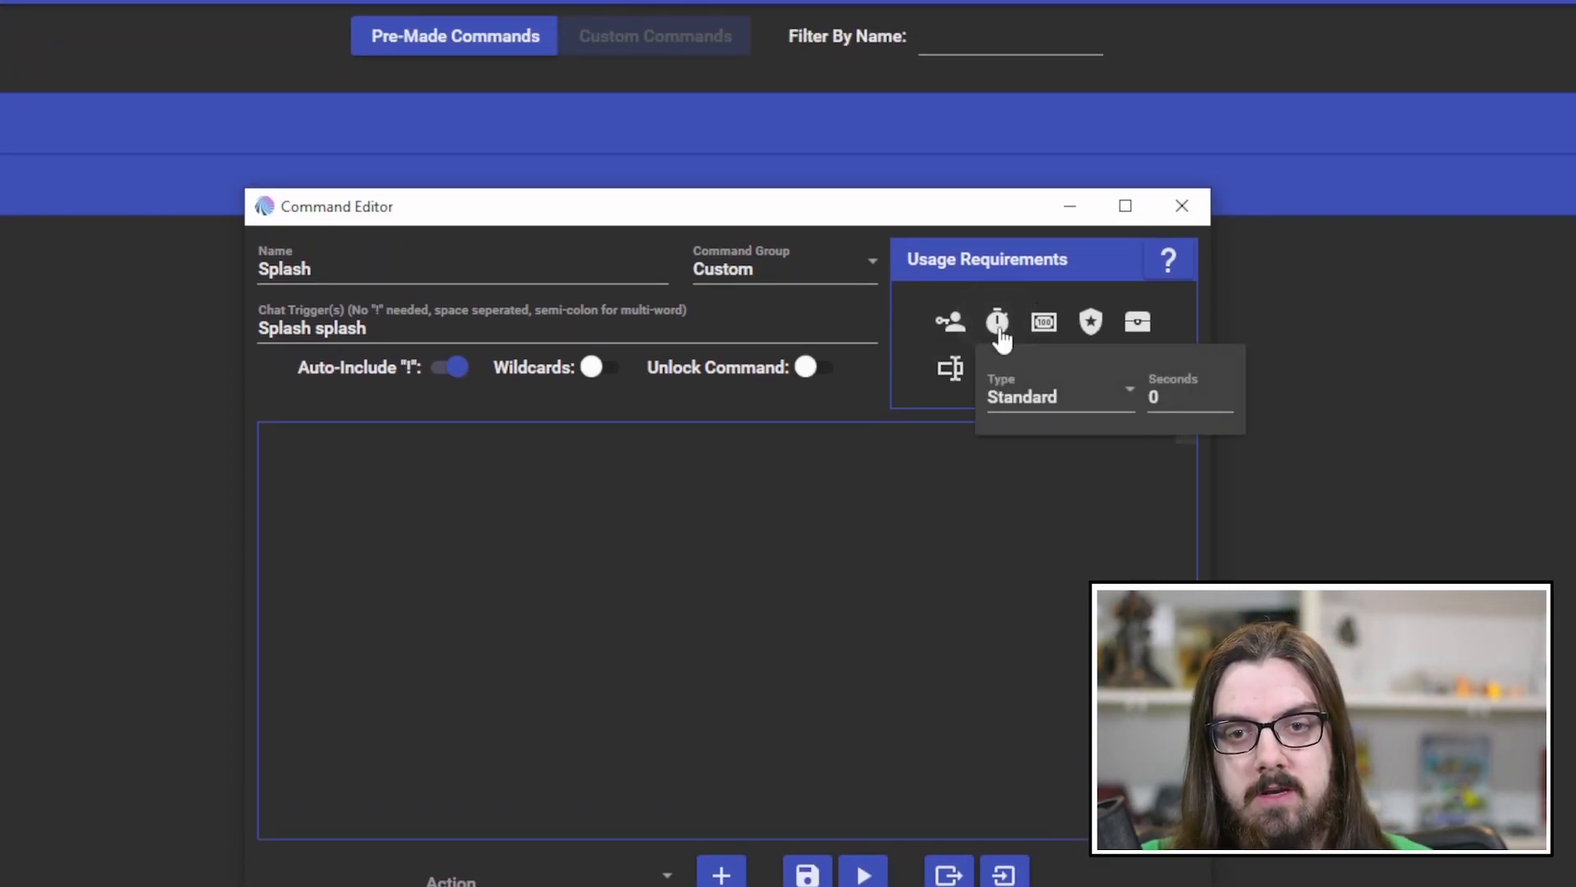
{"action": "left_click", "coordinate": [1058, 396]}
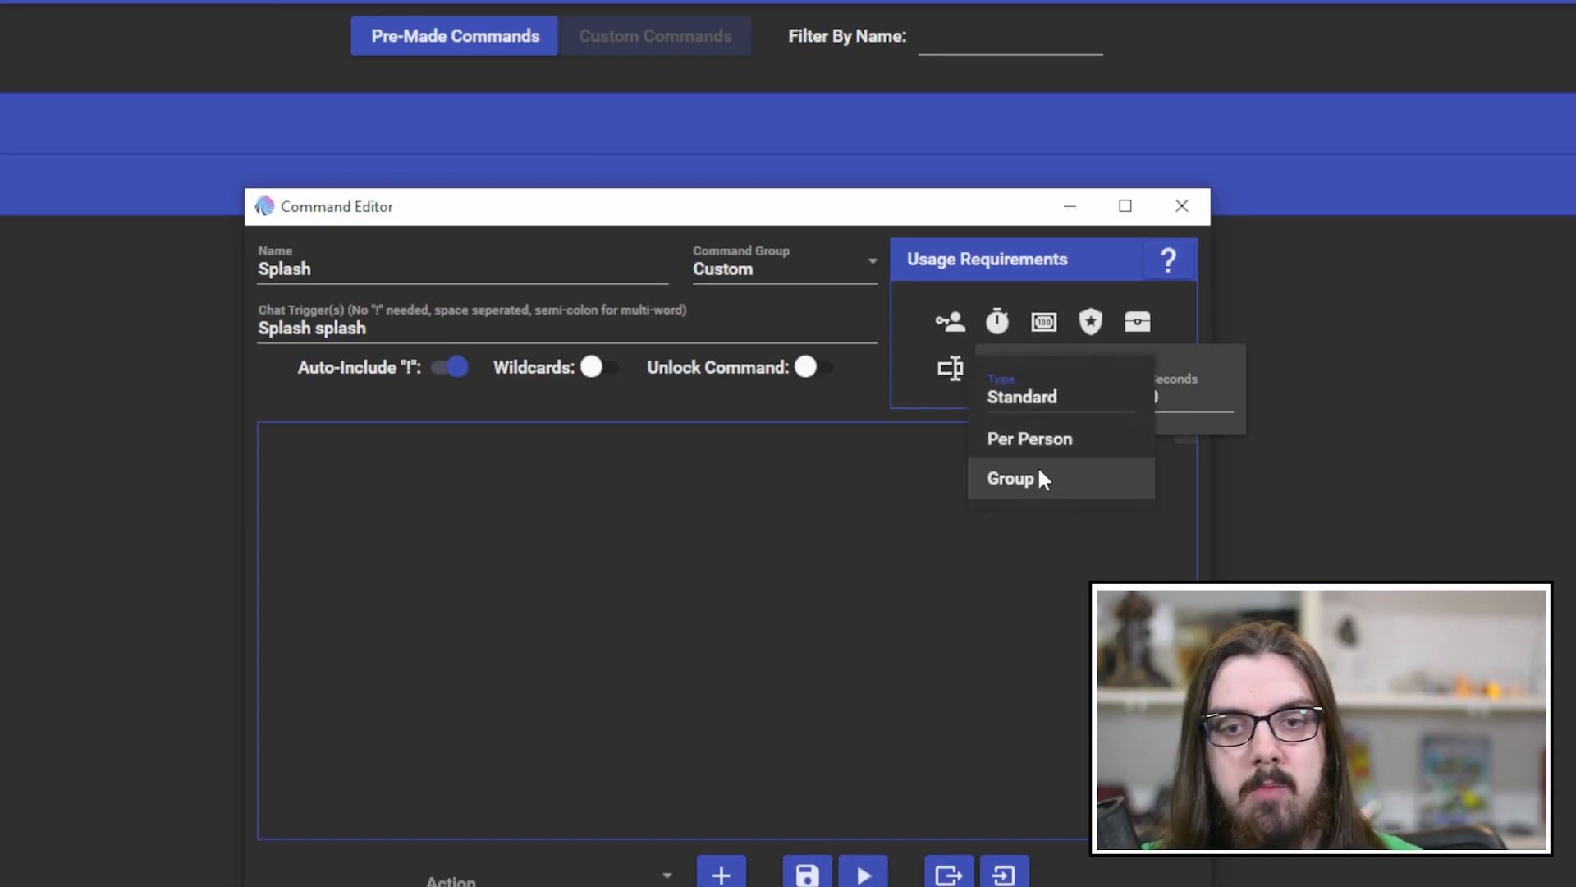
{"action": "left_click", "coordinate": [1021, 396]}
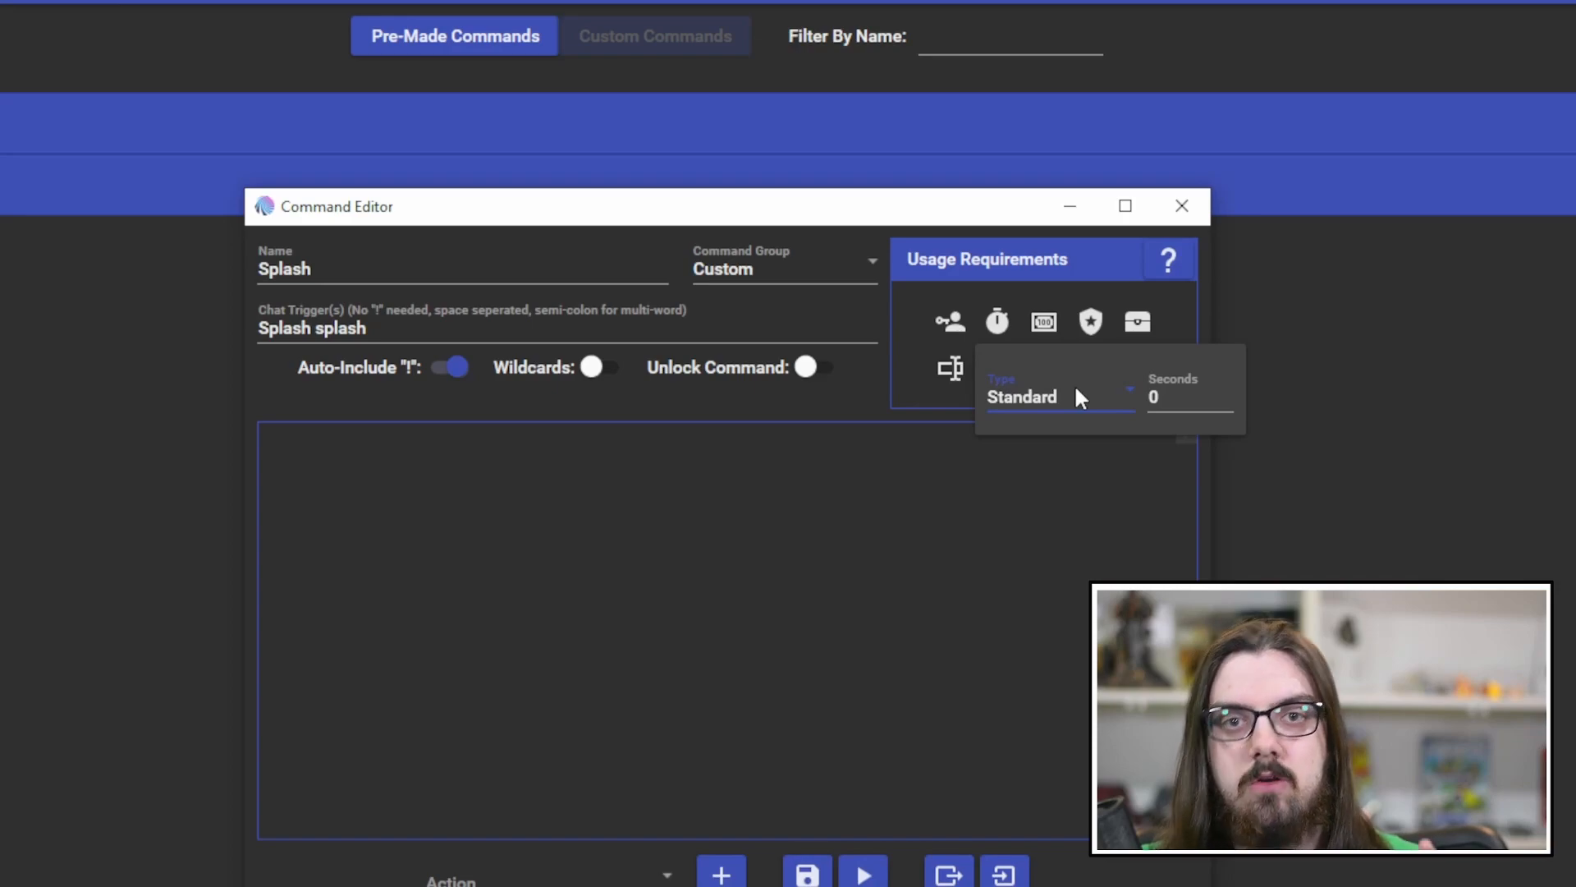
{"action": "left_click", "coordinate": [1190, 398]}
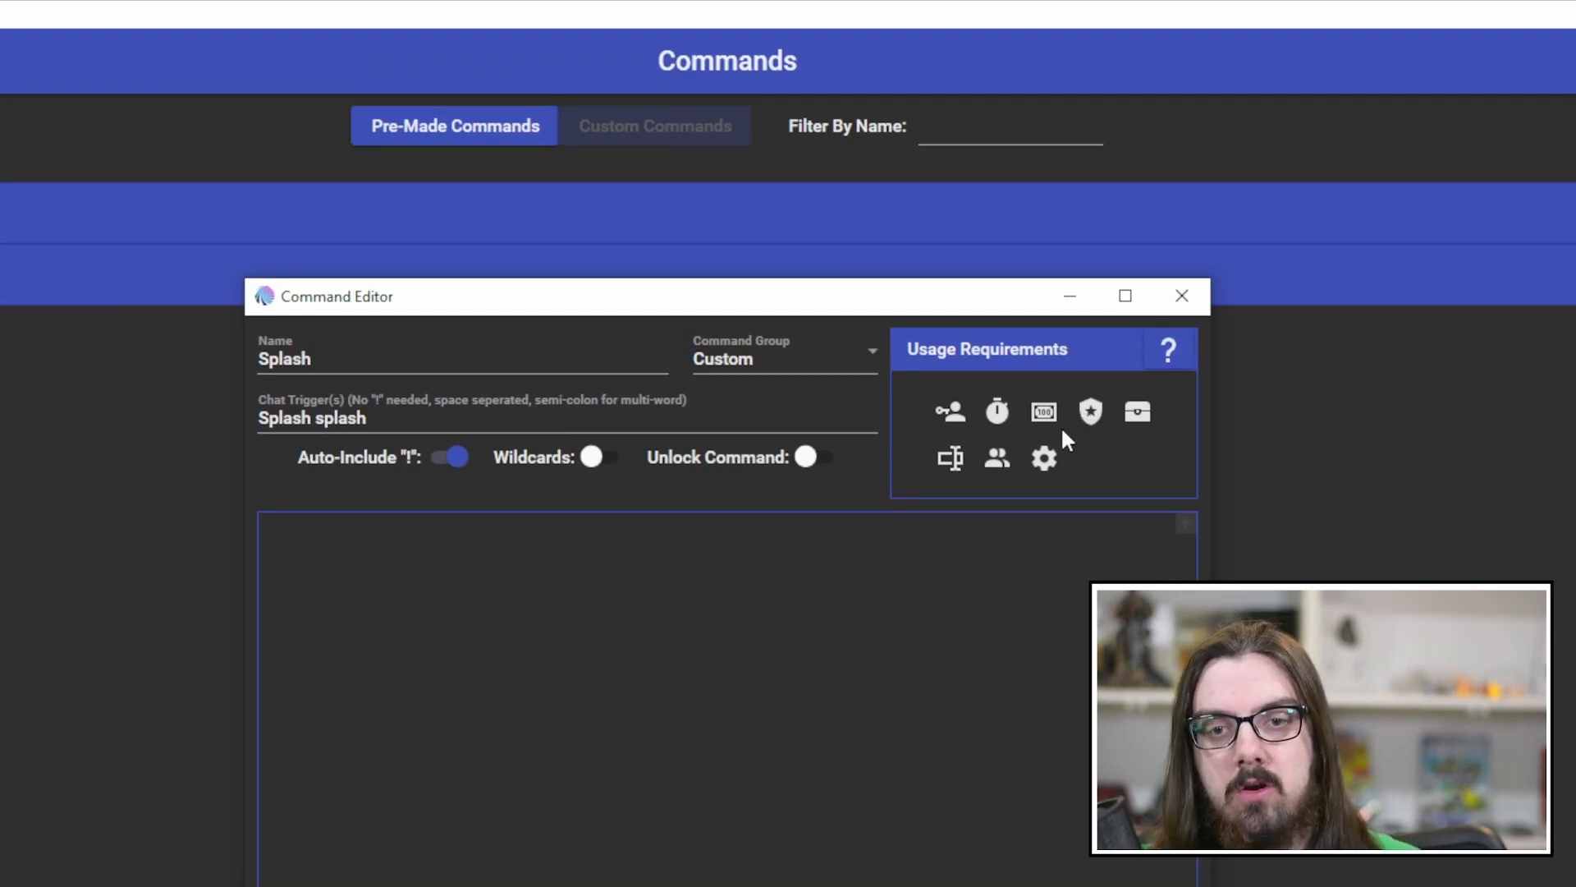
{"action": "mouse_move", "coordinate": [1043, 412]}
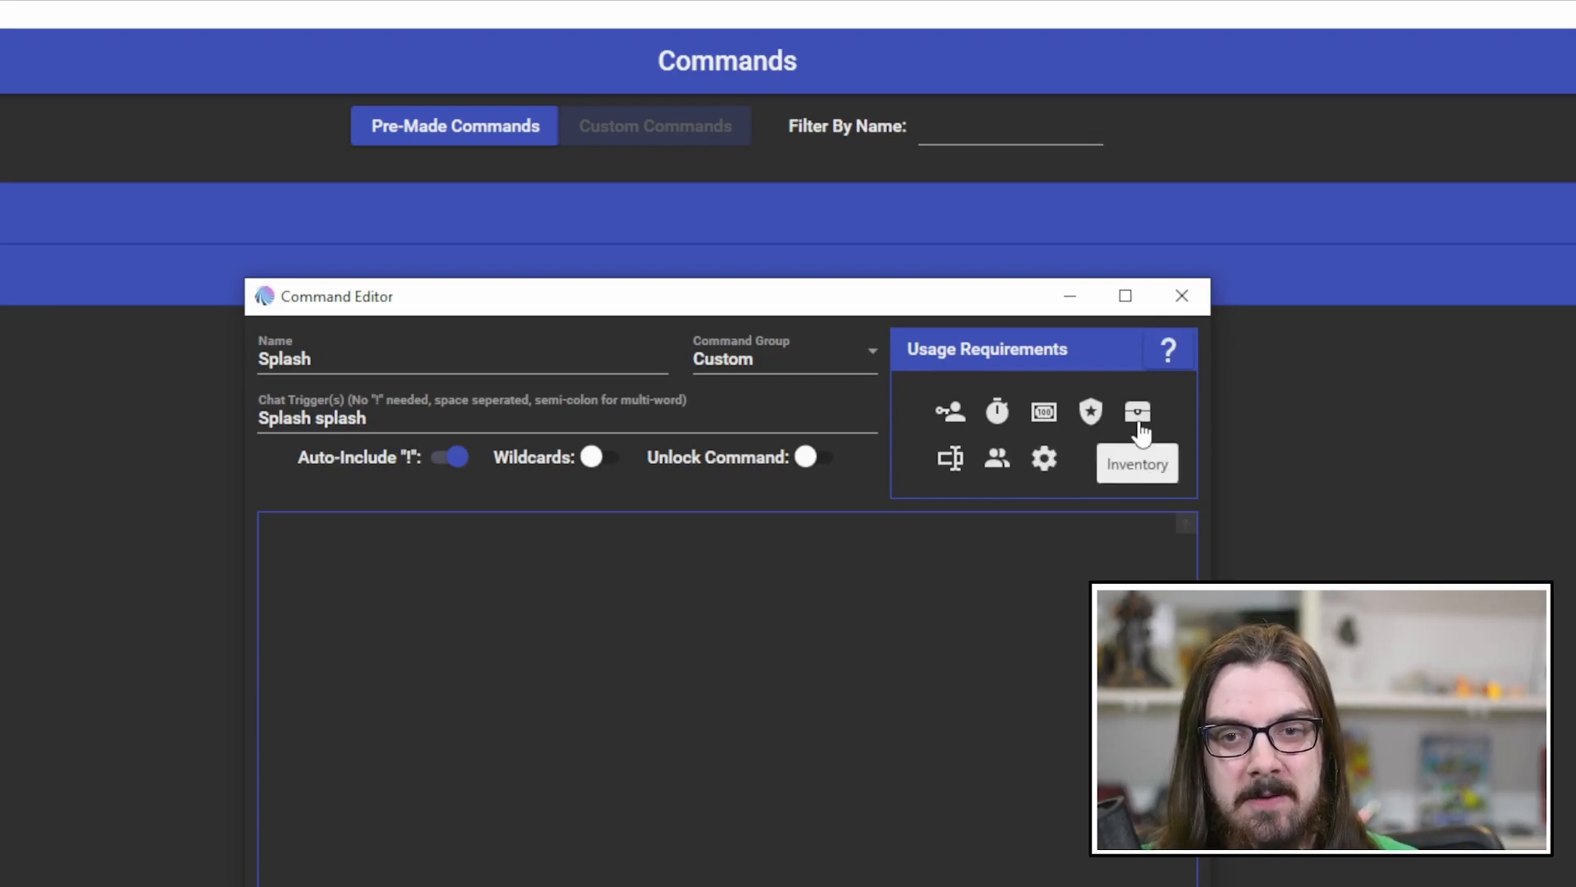
{"action": "mouse_move", "coordinate": [949, 457]}
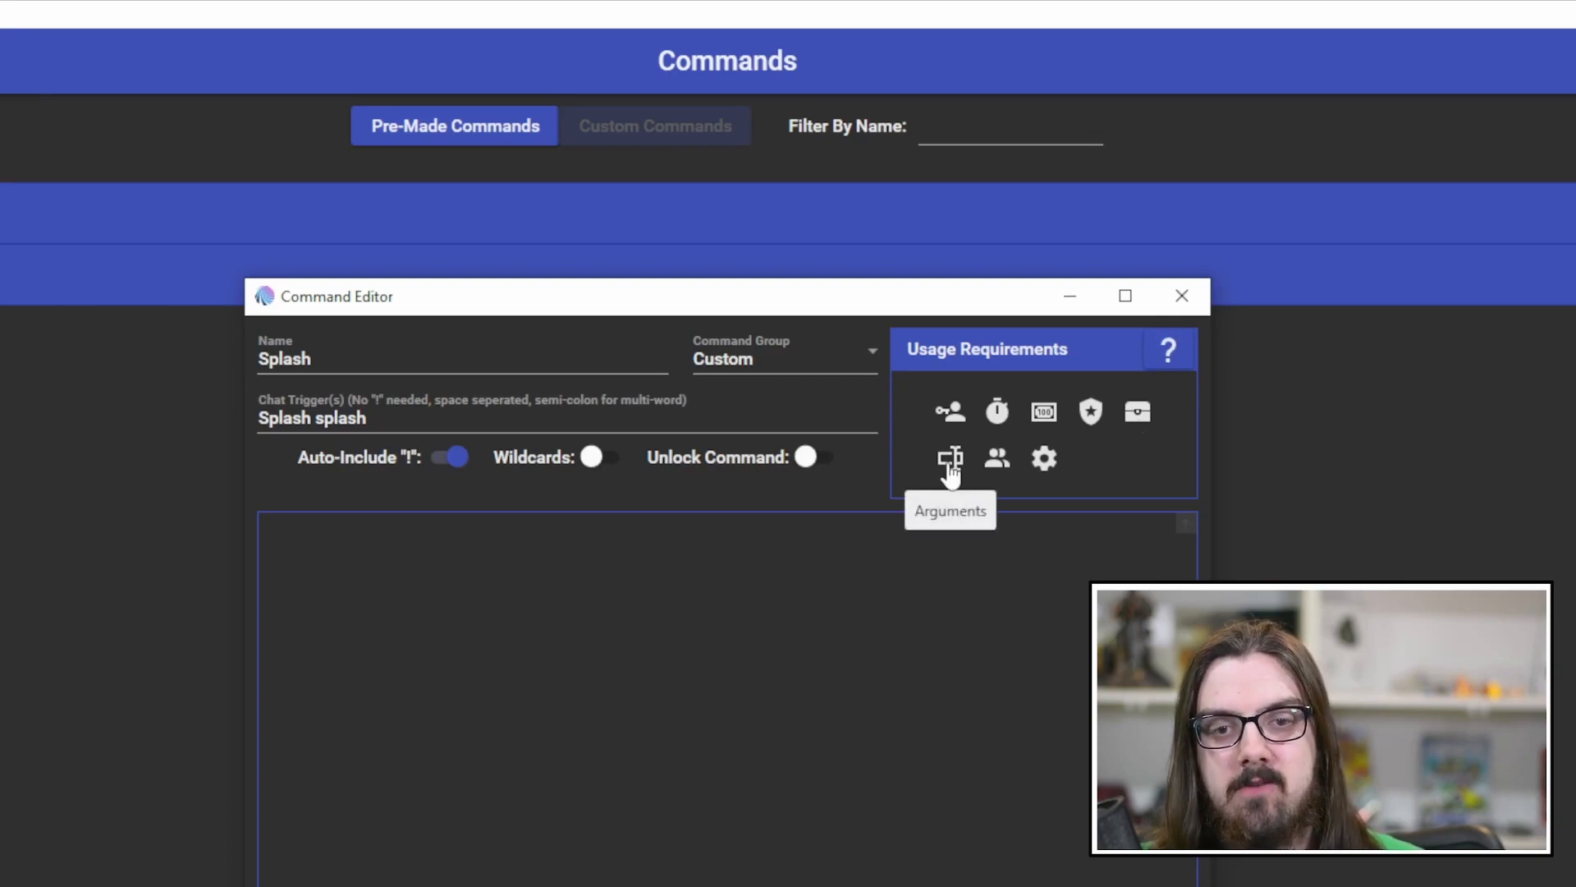
{"action": "mouse_move", "coordinate": [996, 460]}
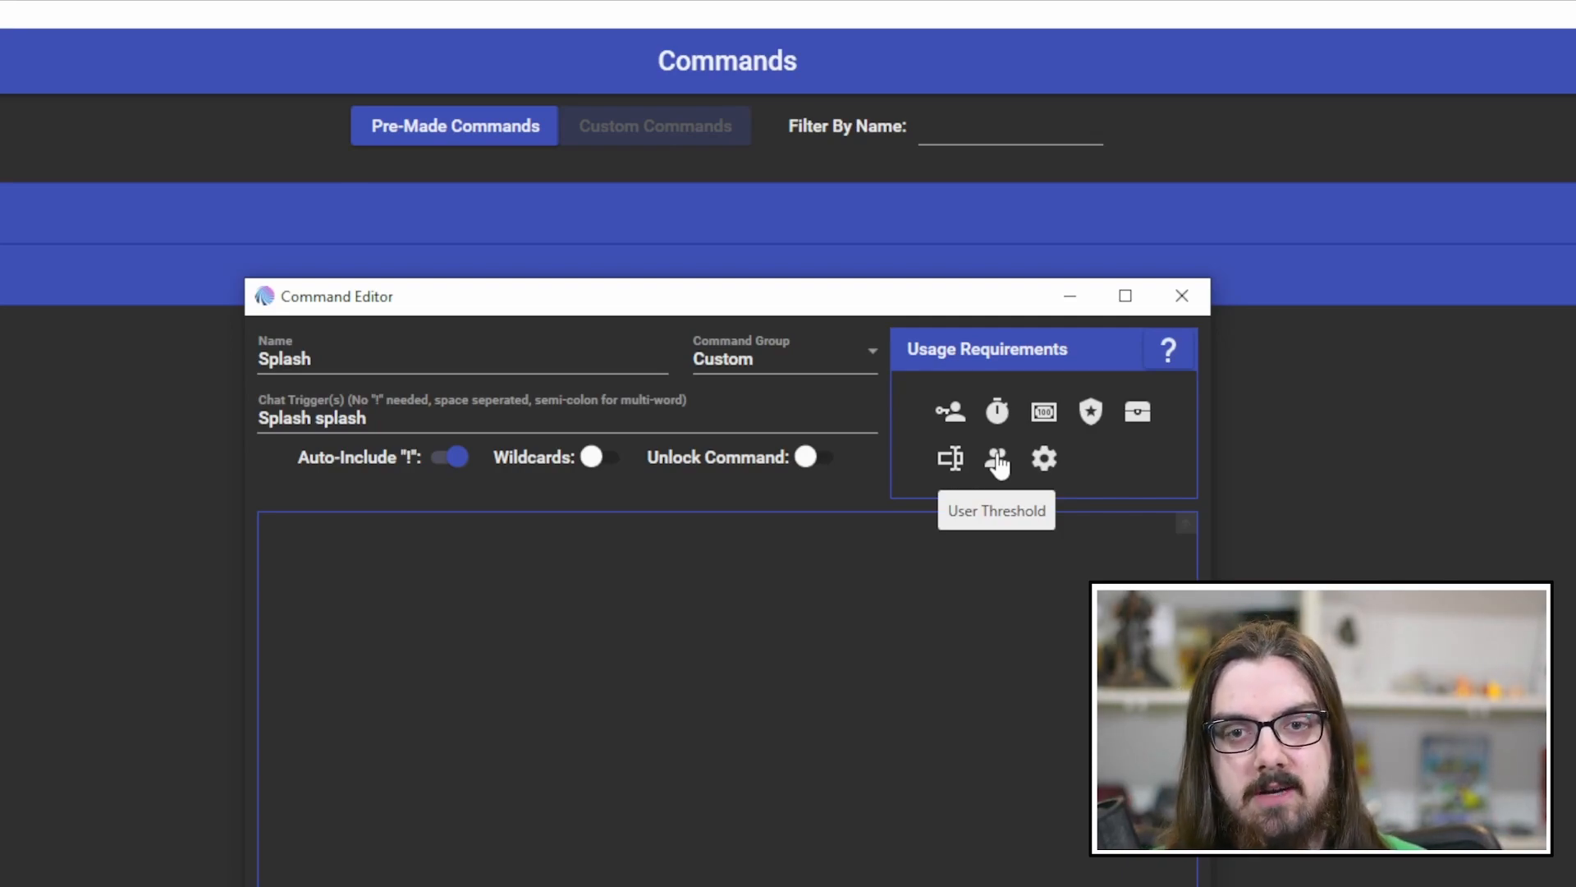
{"action": "mouse_move", "coordinate": [930, 508]}
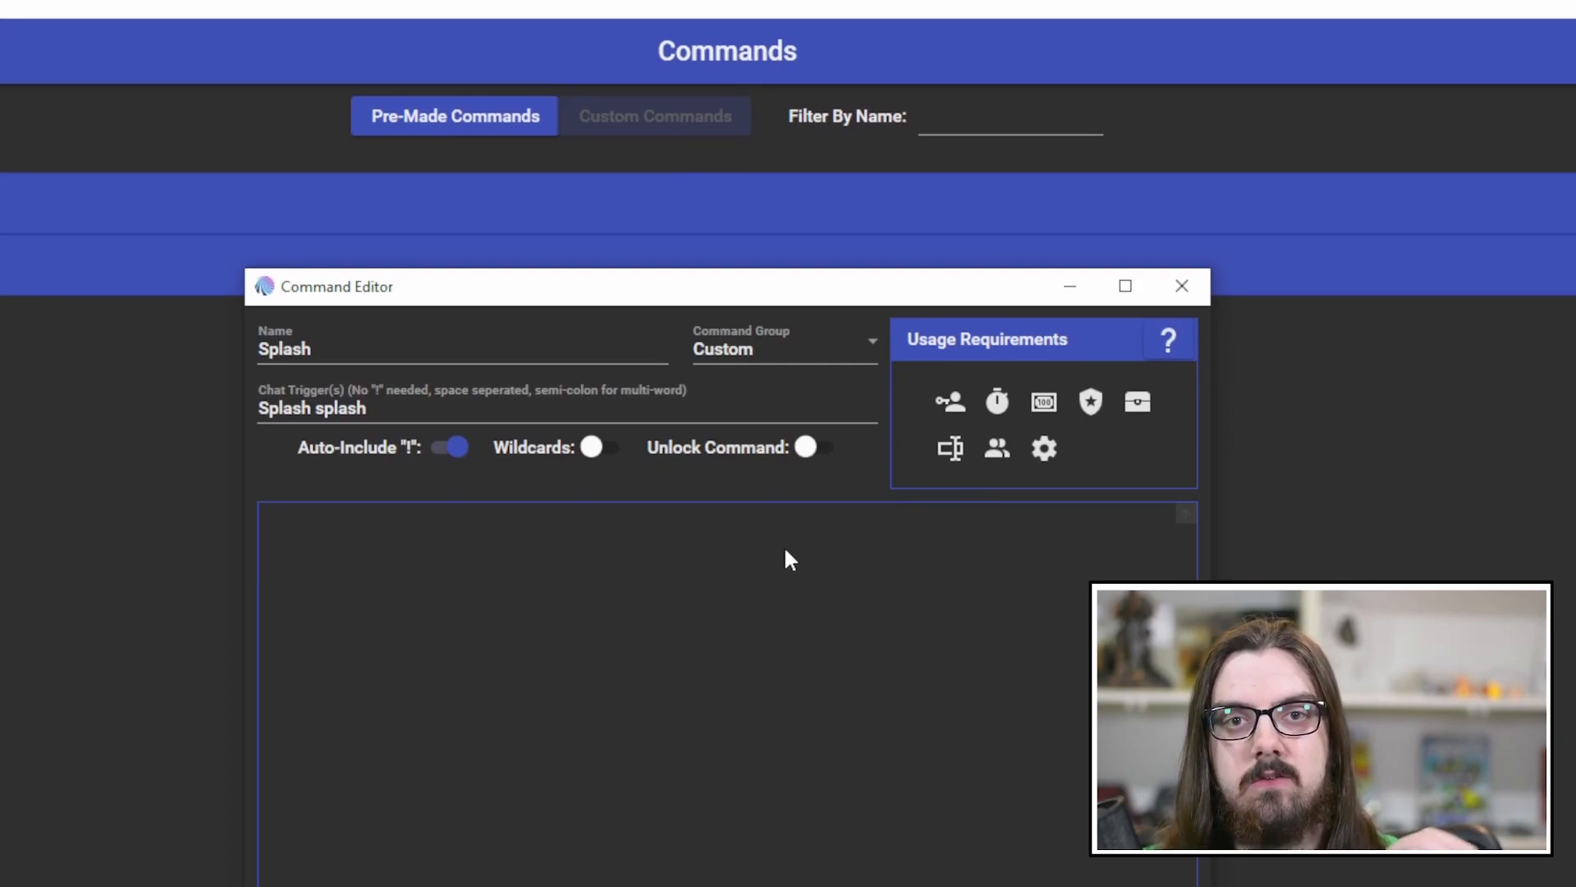
- Browse the available action types and pick Chat Message for Splash
{"action": "scroll", "scroll_direction": "down", "scroll_amount": 3}
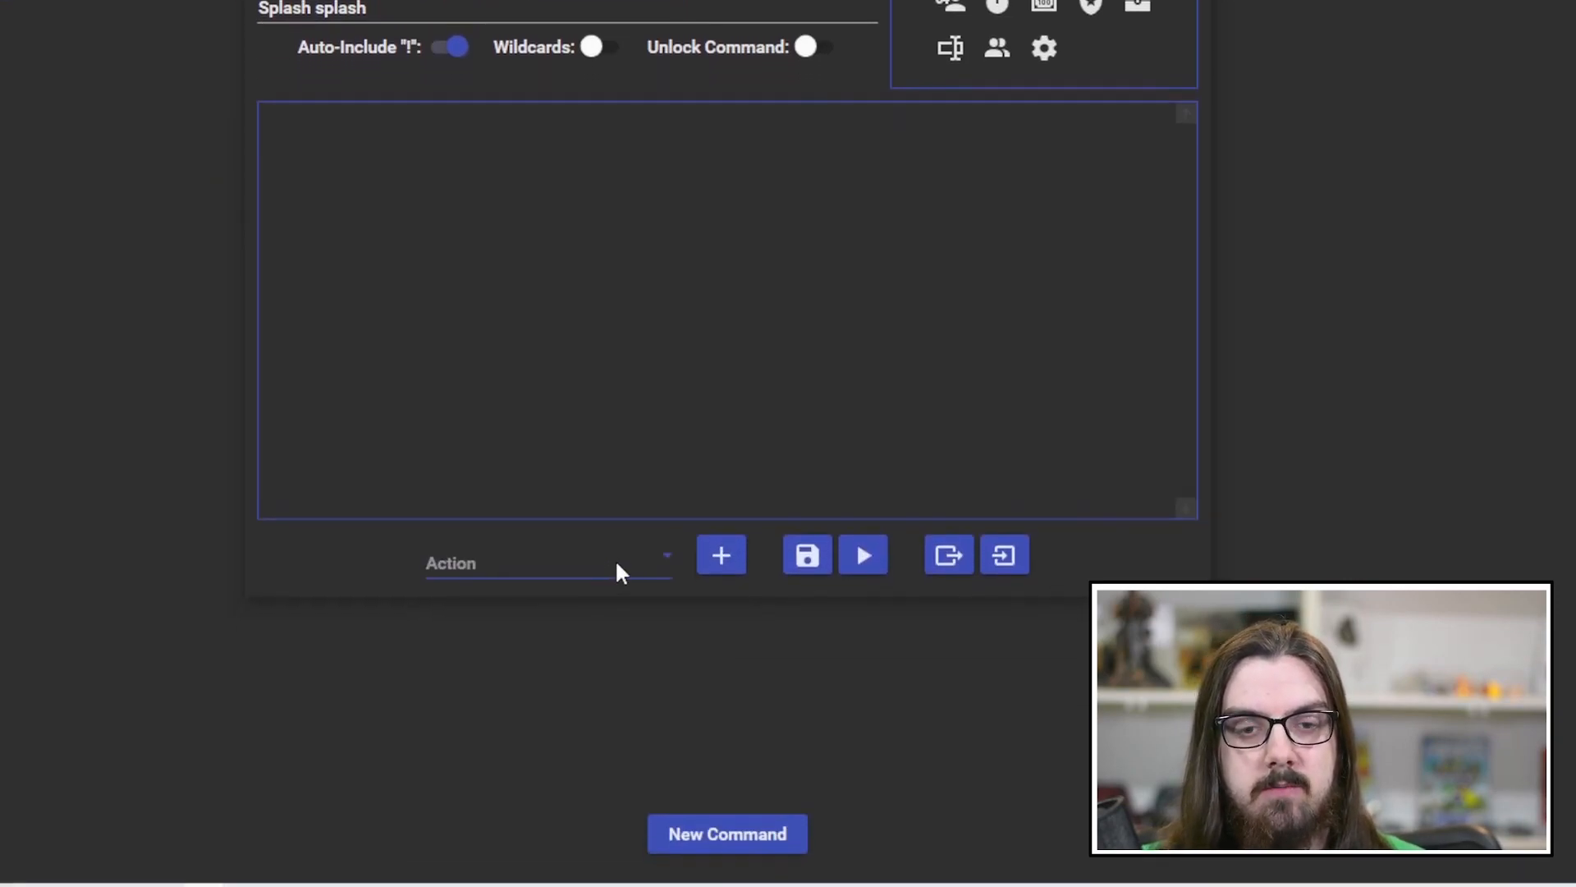
{"action": "scroll", "scroll_direction": "down", "scroll_amount": 3}
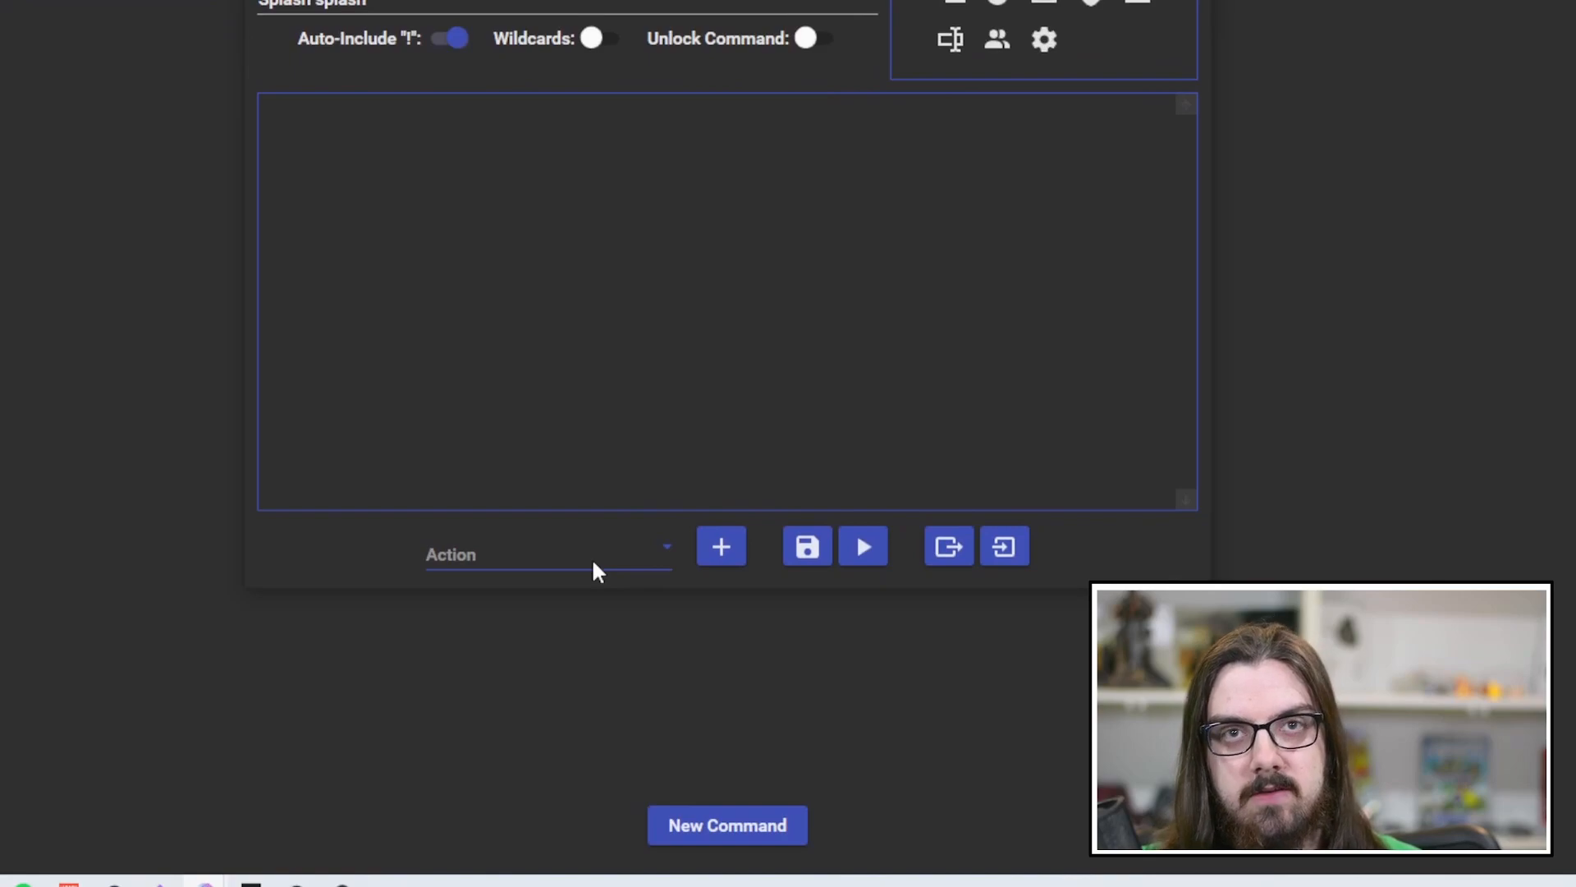
{"action": "left_click", "coordinate": [547, 554]}
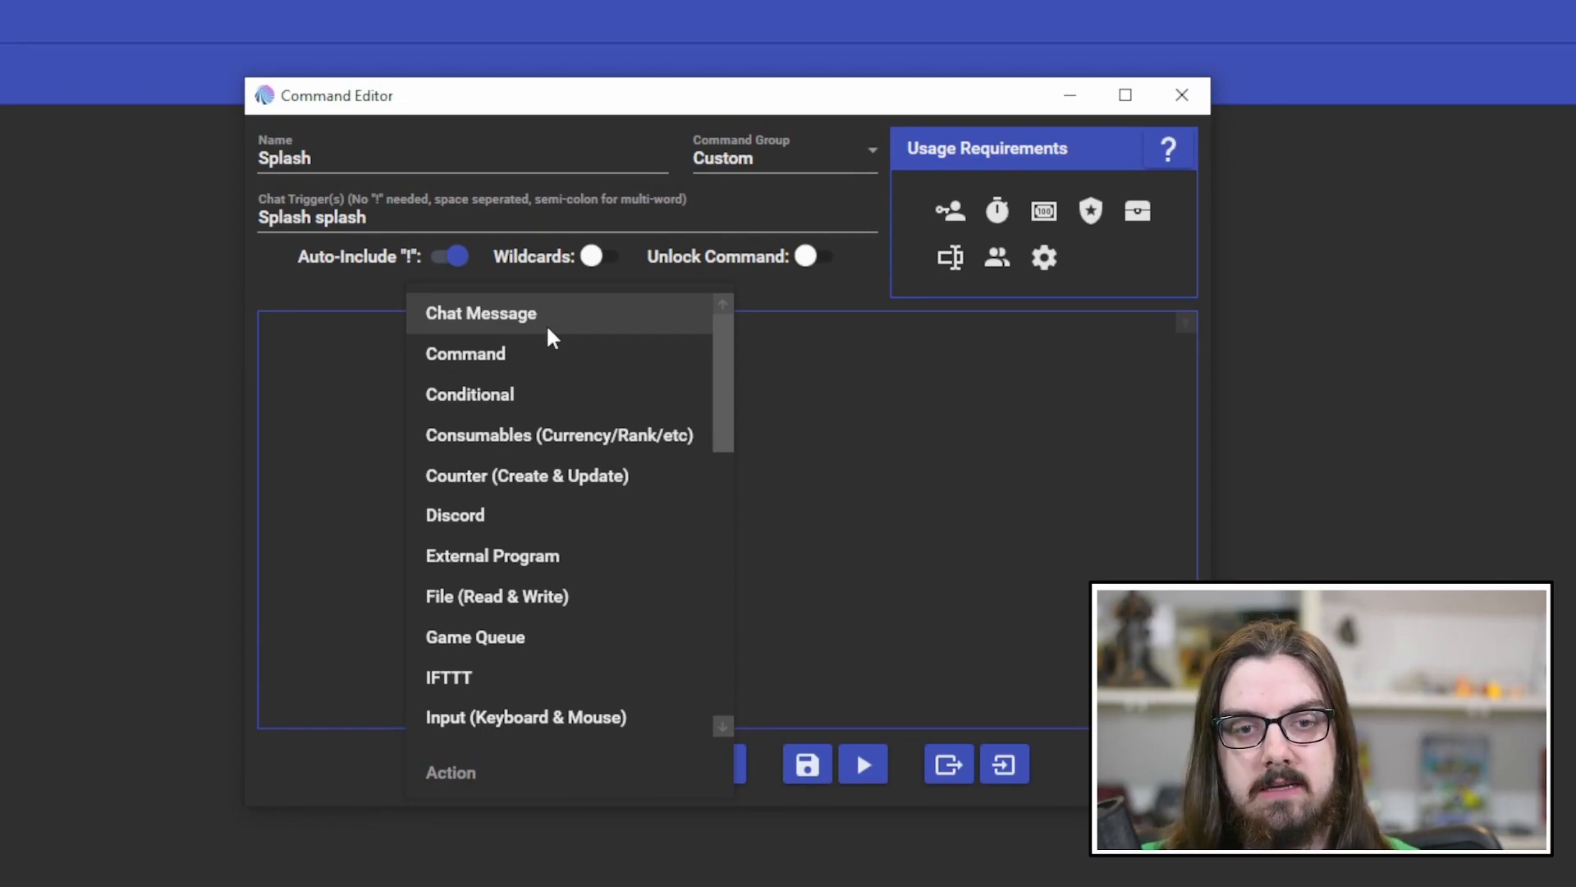
{"action": "mouse_move", "coordinate": [542, 360]}
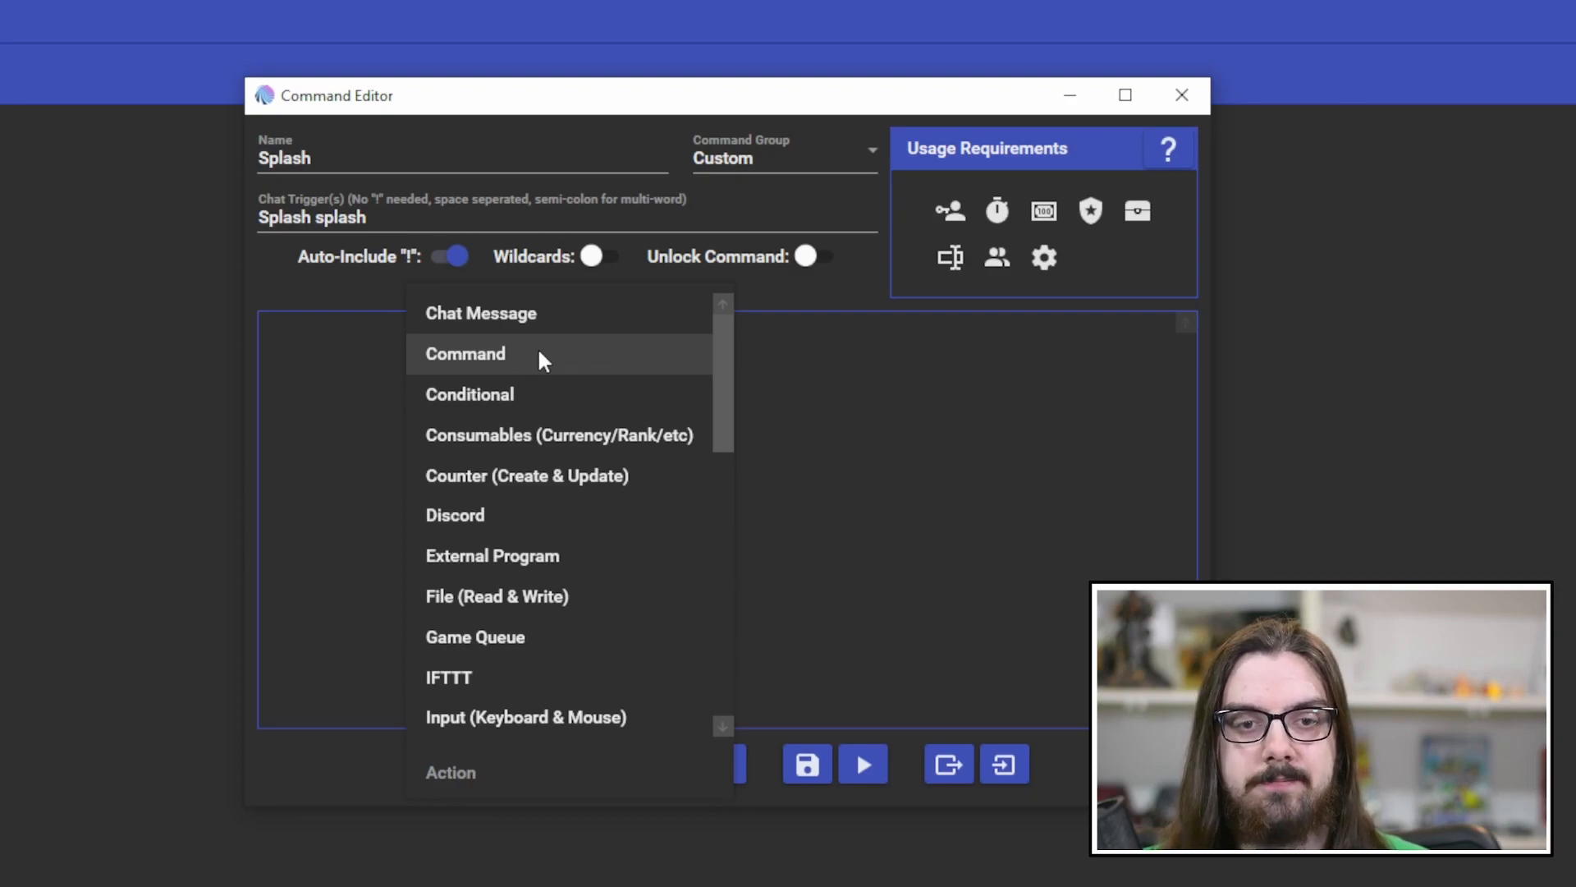
{"action": "mouse_move", "coordinate": [553, 406]}
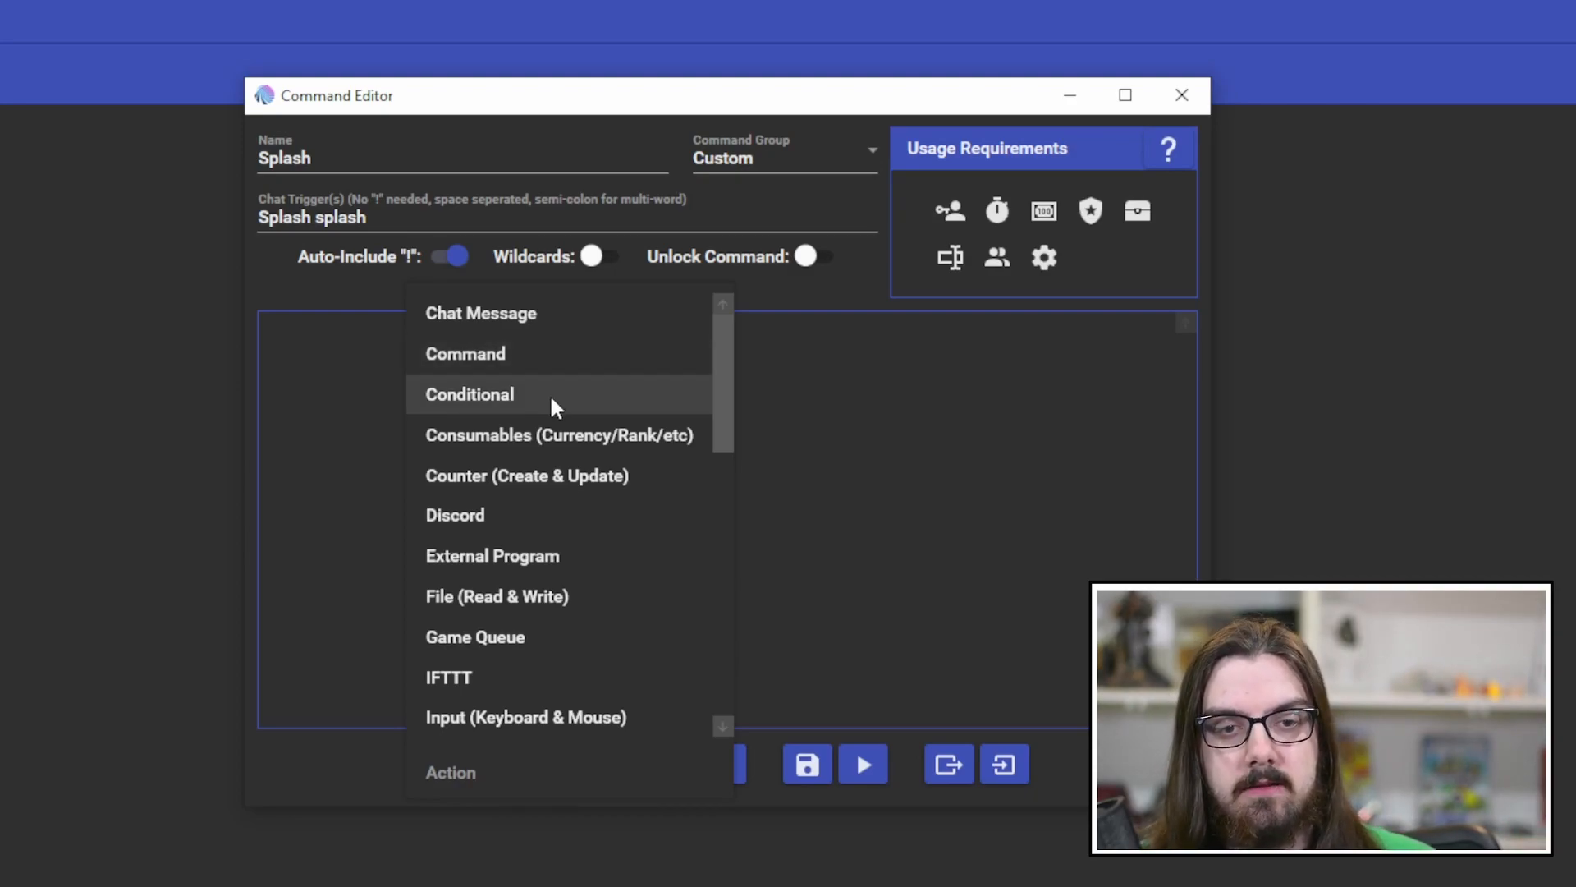
{"action": "mouse_move", "coordinate": [578, 444]}
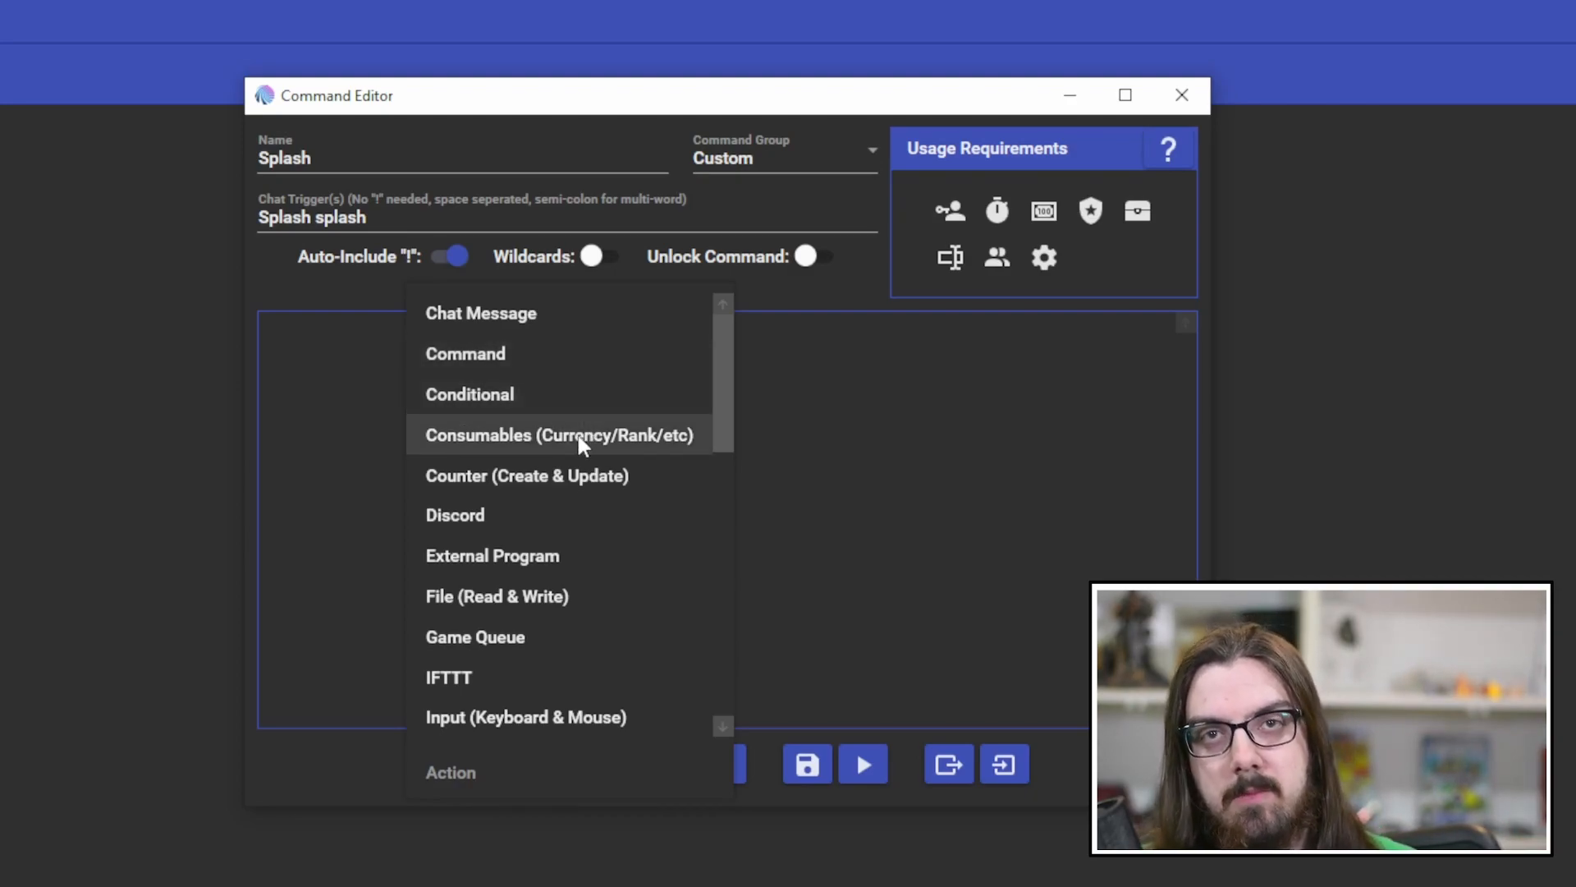
{"action": "mouse_move", "coordinate": [573, 485]}
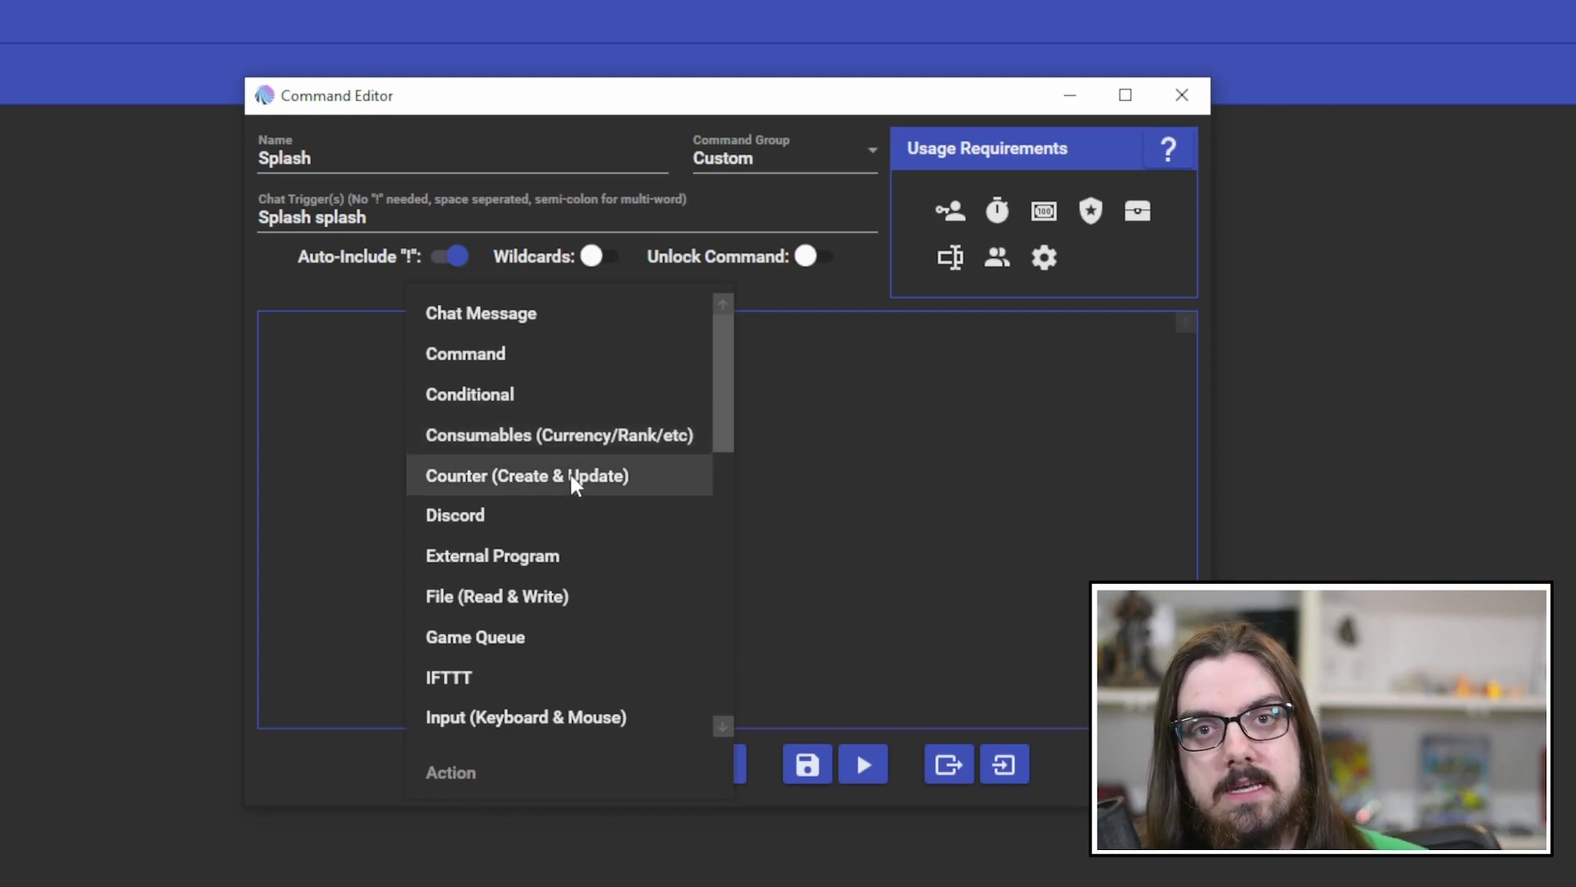
{"action": "mouse_move", "coordinate": [630, 518]}
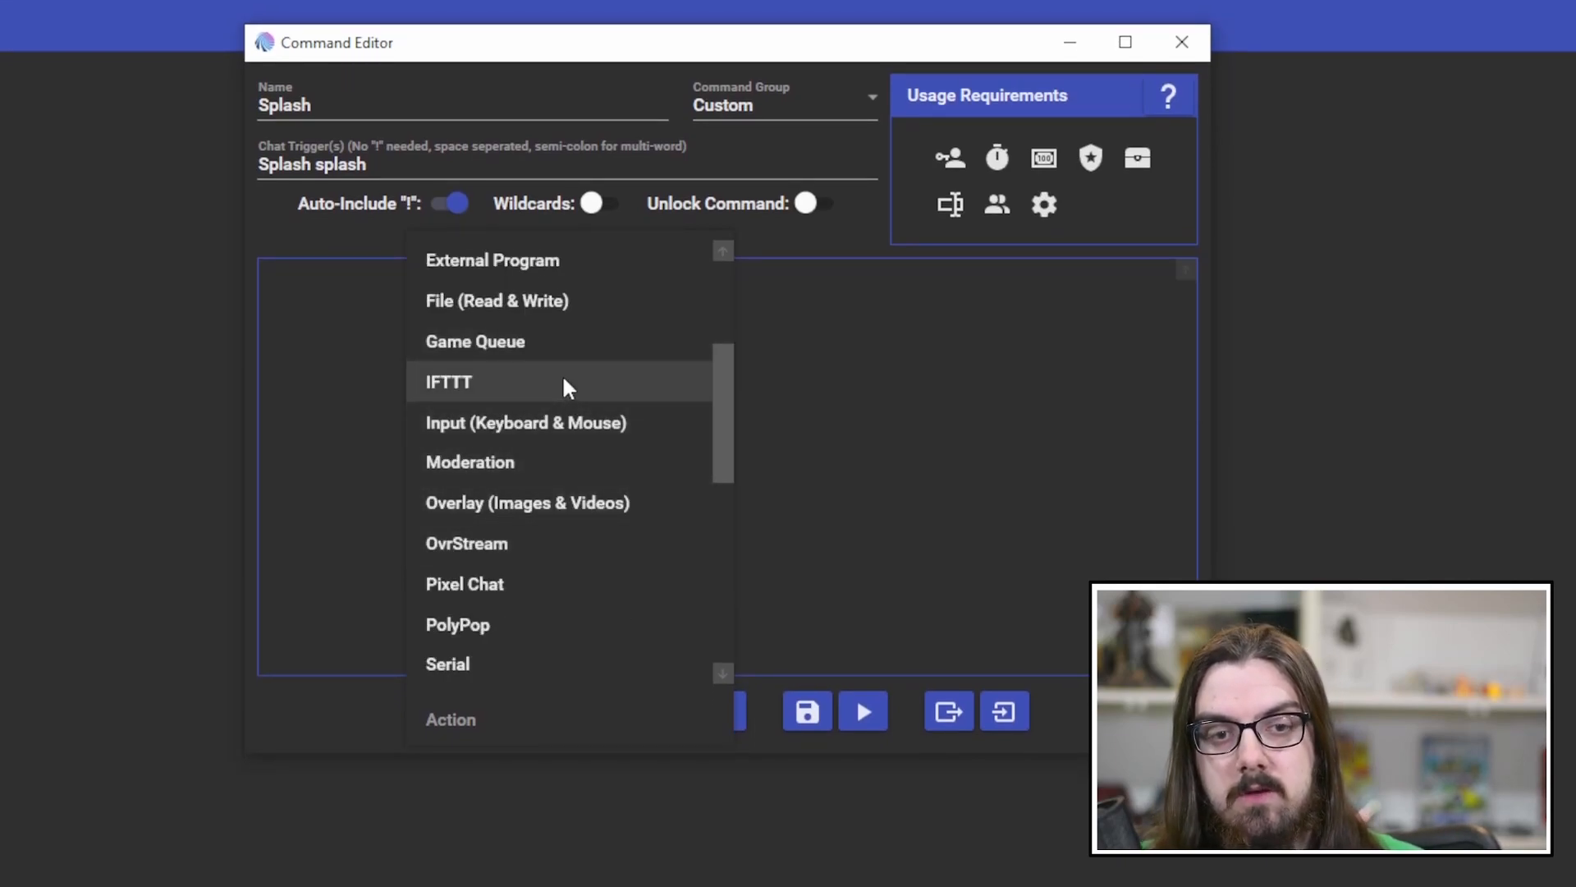
{"action": "mouse_move", "coordinate": [578, 462]}
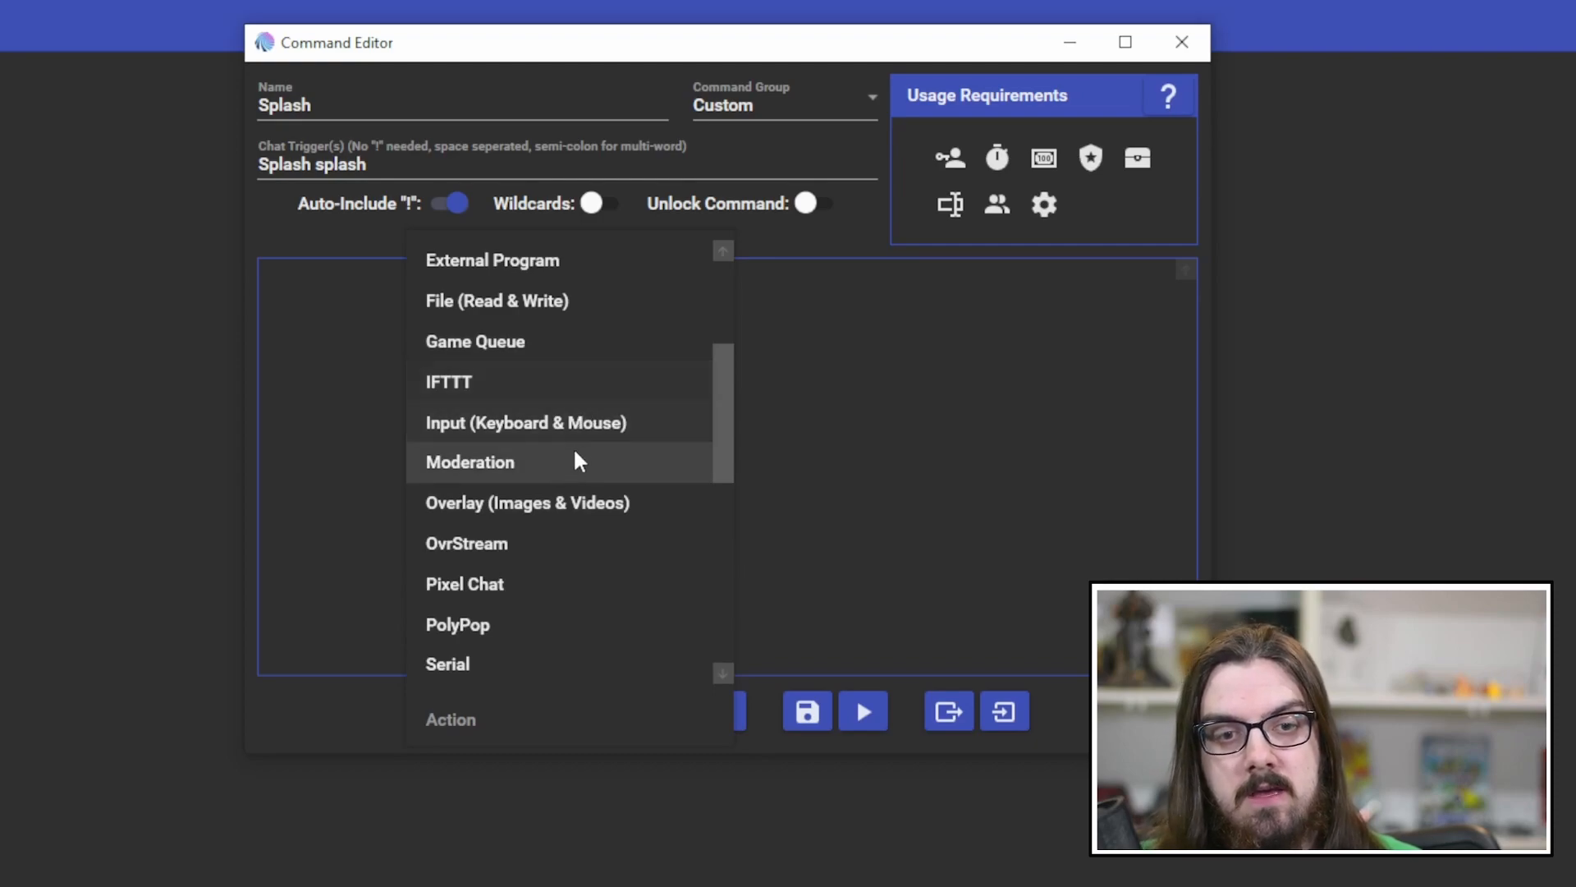
{"action": "mouse_move", "coordinate": [599, 422]}
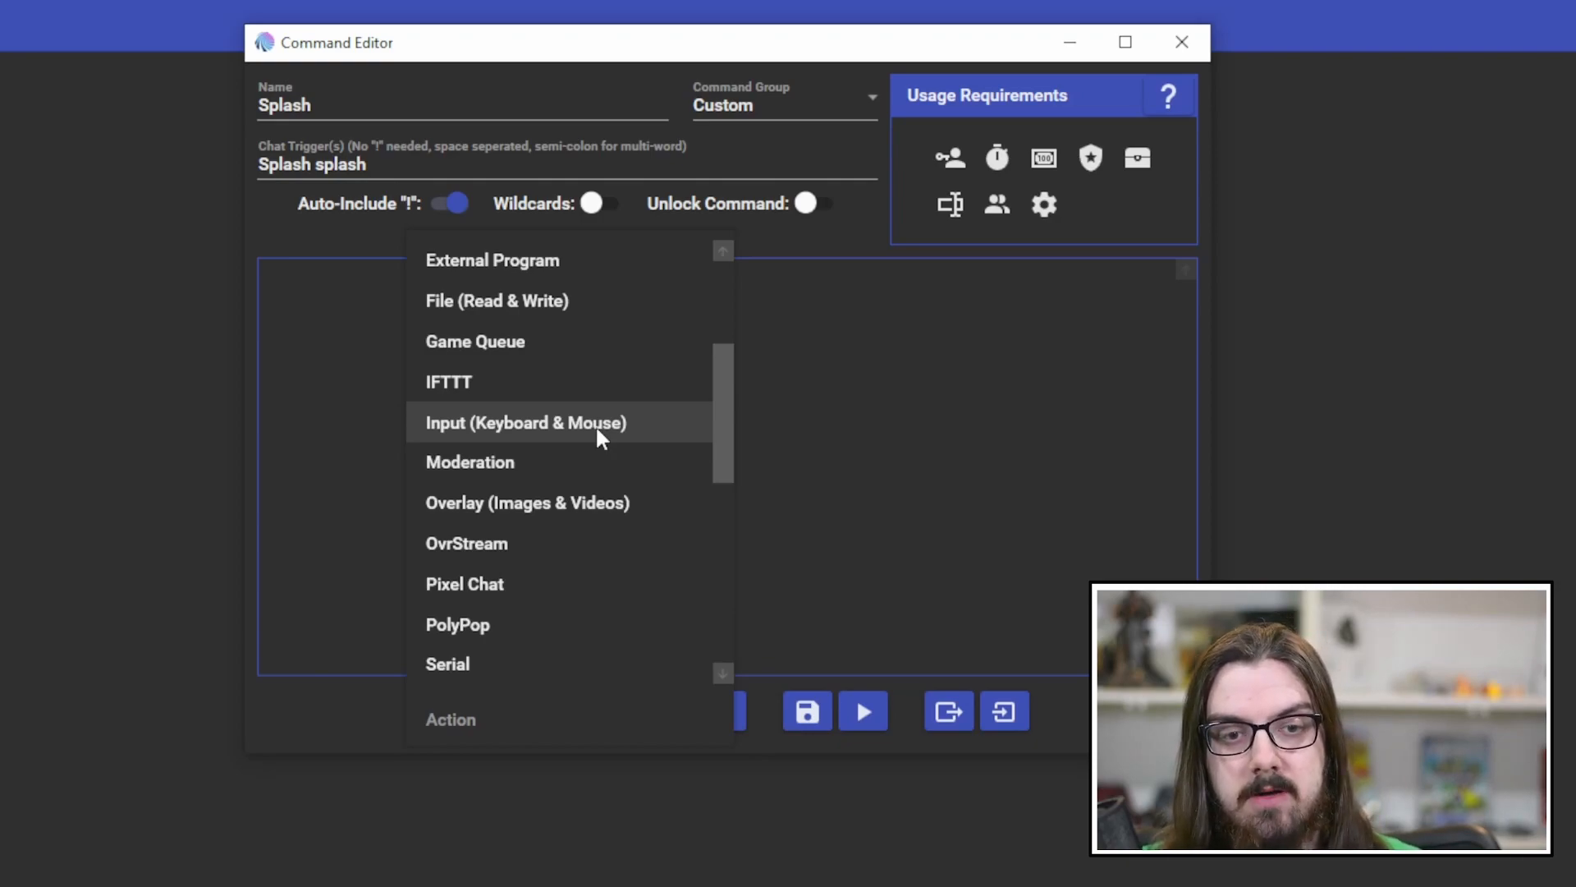
{"action": "mouse_move", "coordinate": [591, 518]}
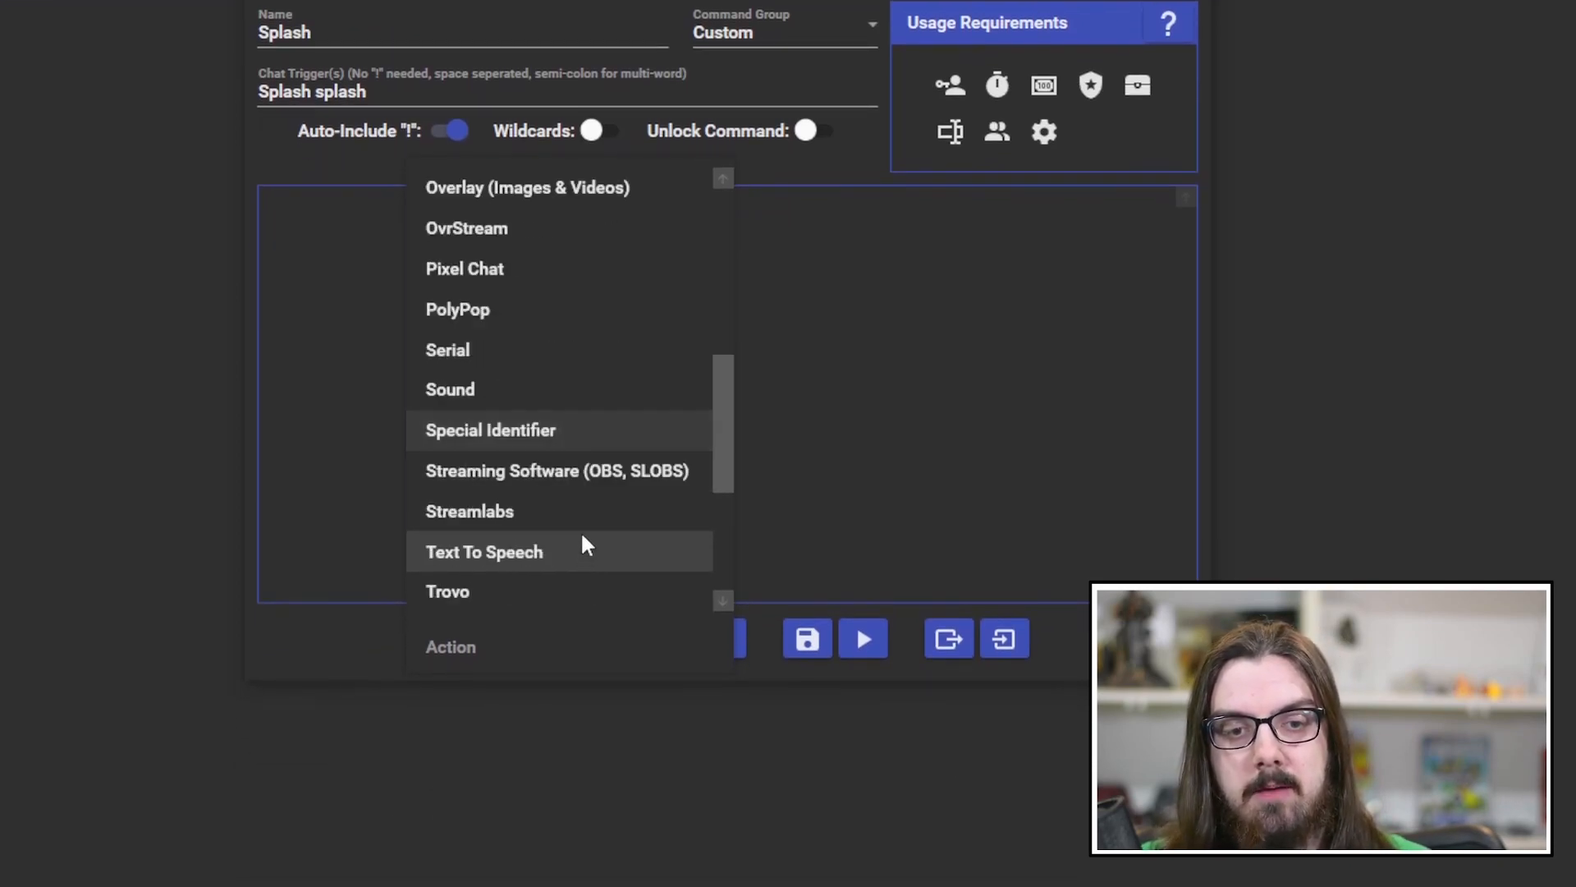
{"action": "mouse_move", "coordinate": [558, 393]}
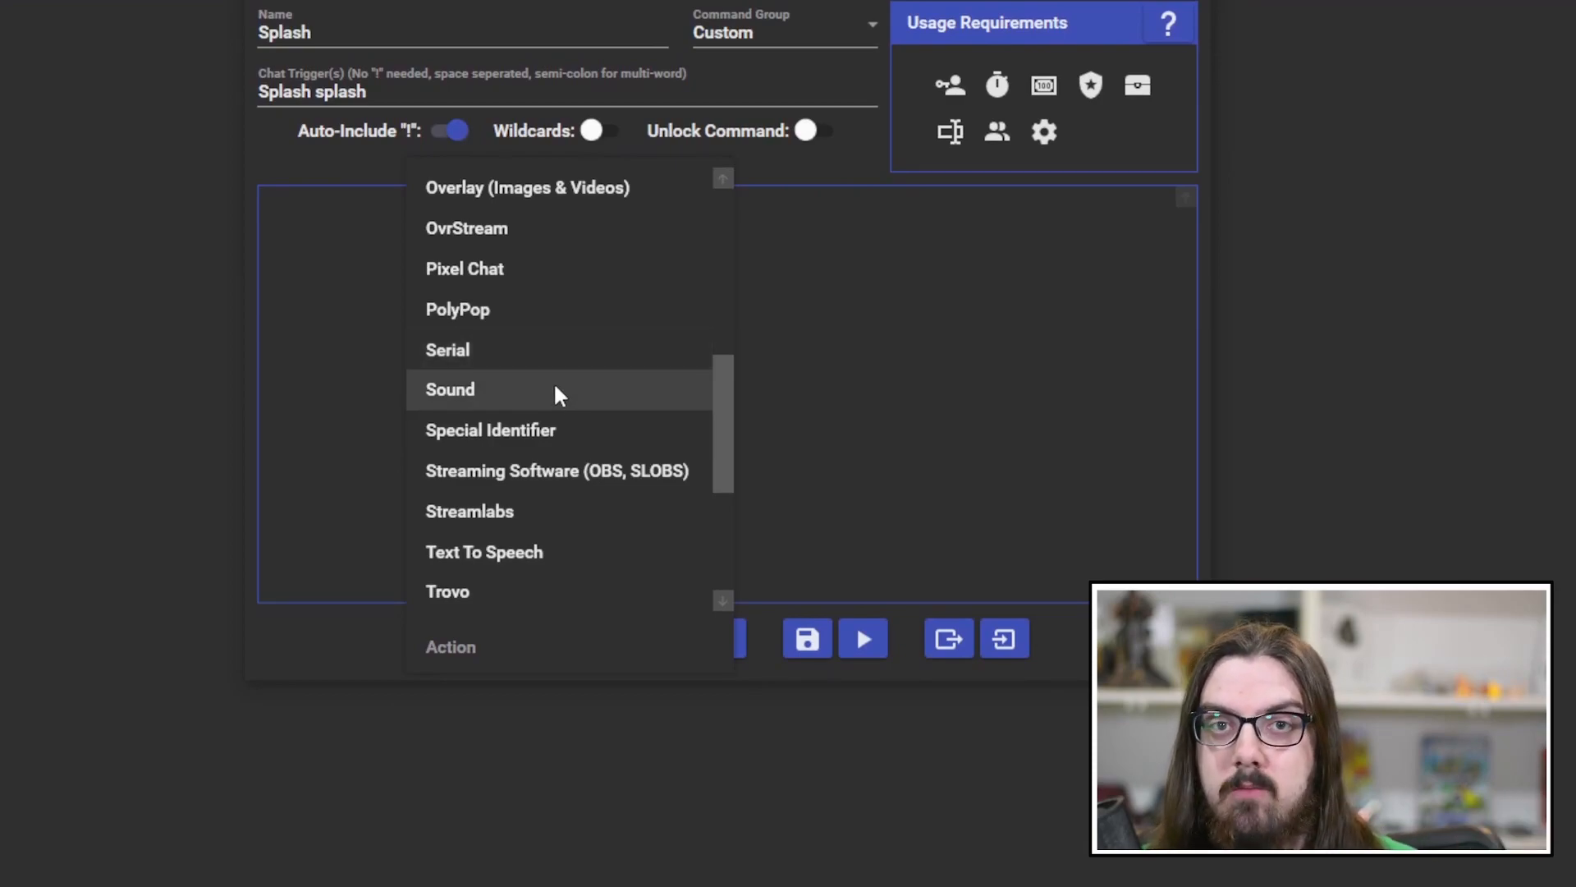
{"action": "mouse_move", "coordinate": [618, 471]}
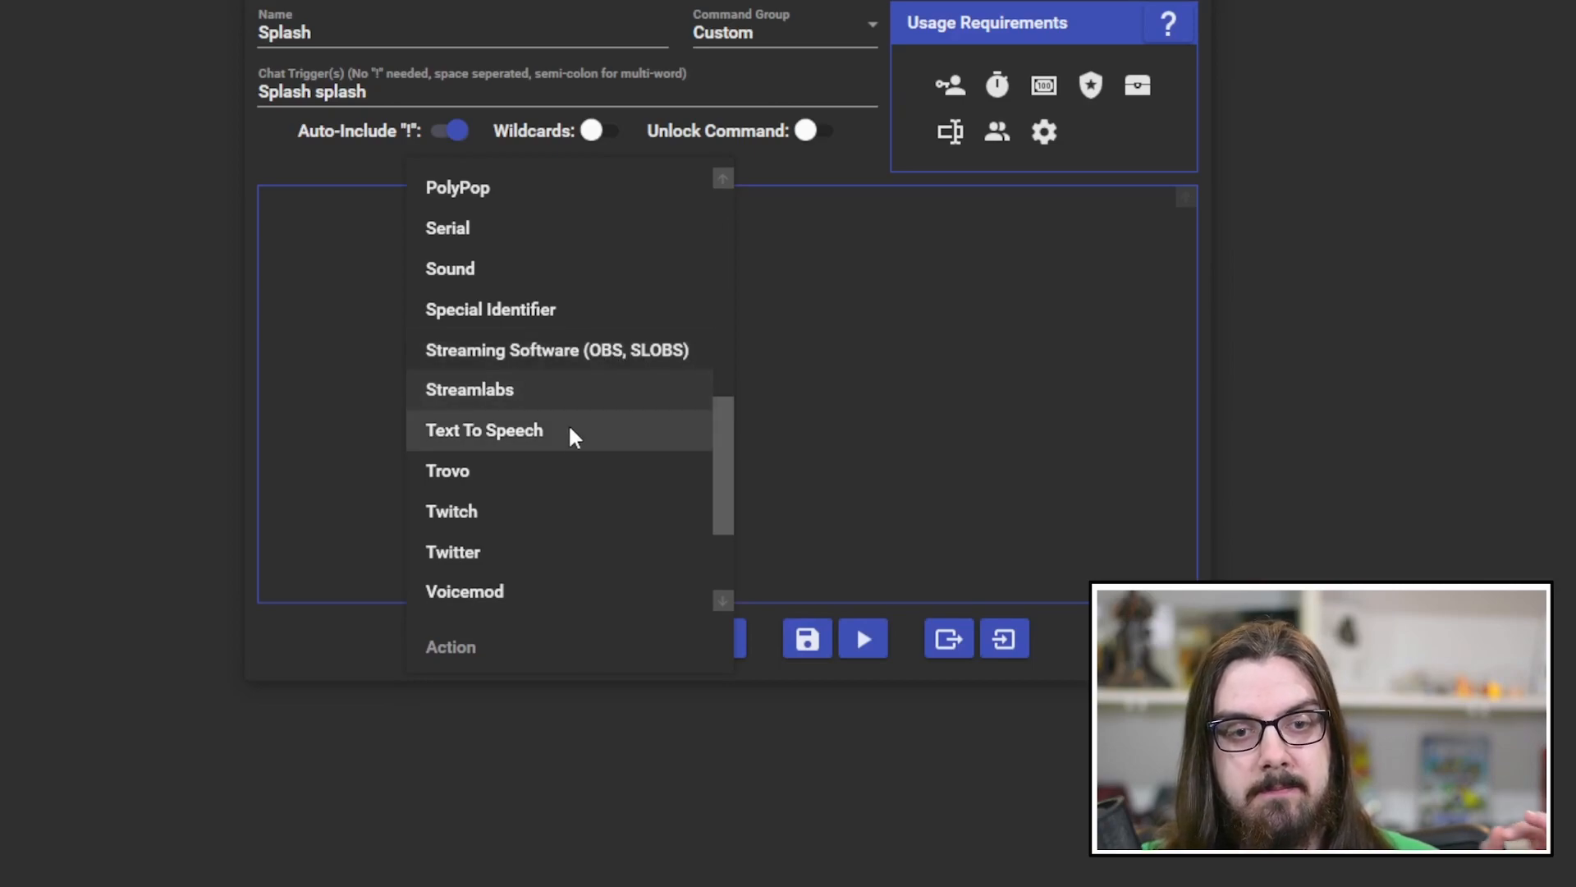
{"action": "mouse_move", "coordinate": [552, 564]}
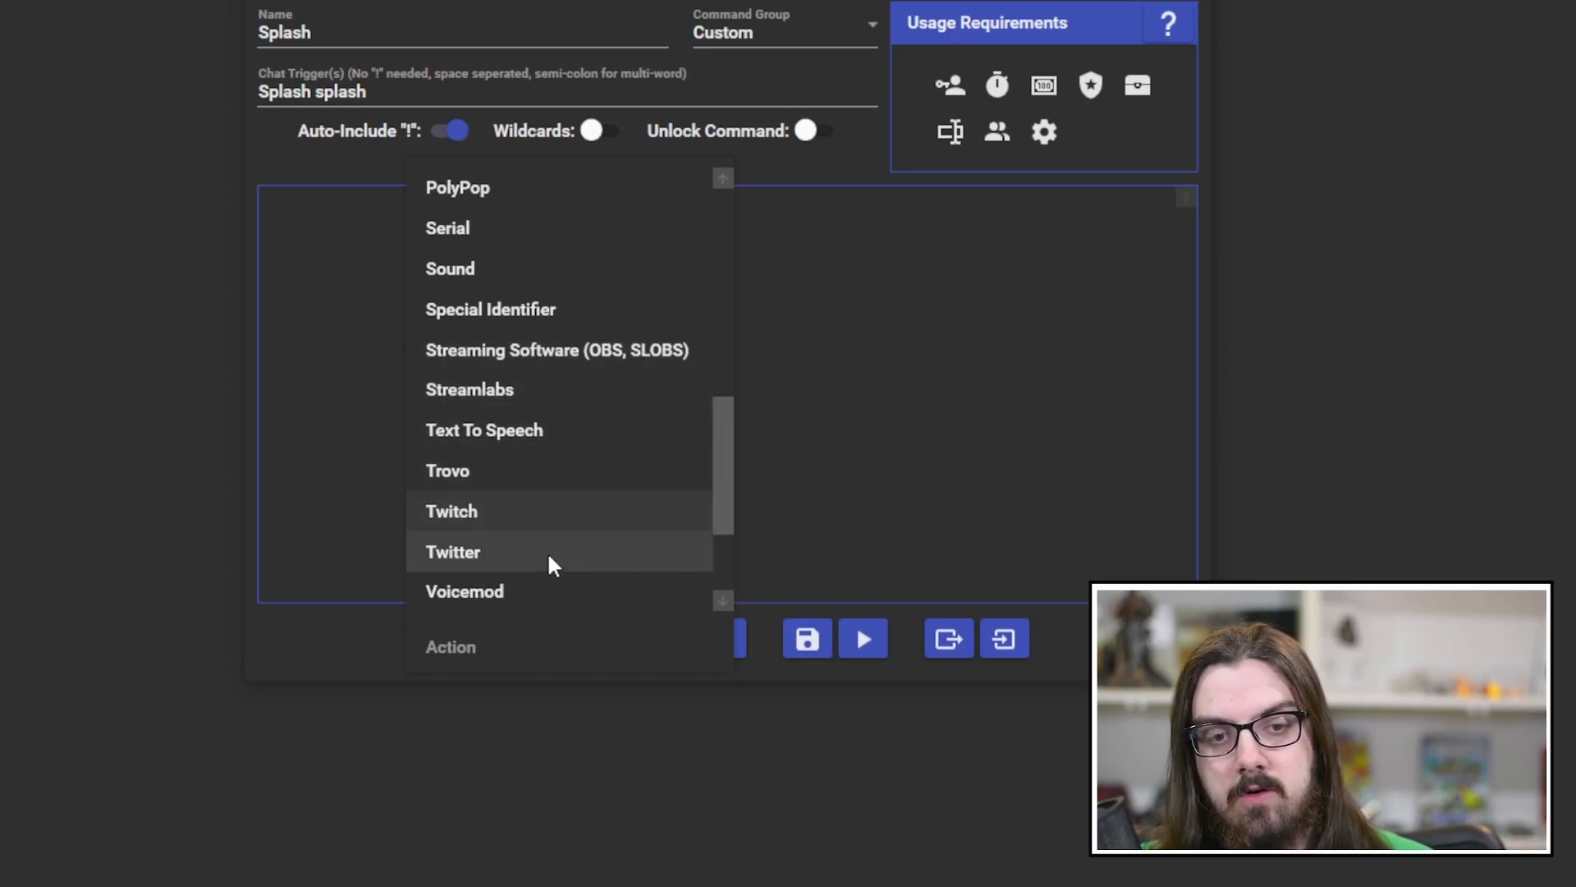
{"action": "scroll", "scroll_direction": "down", "scroll_amount": 3}
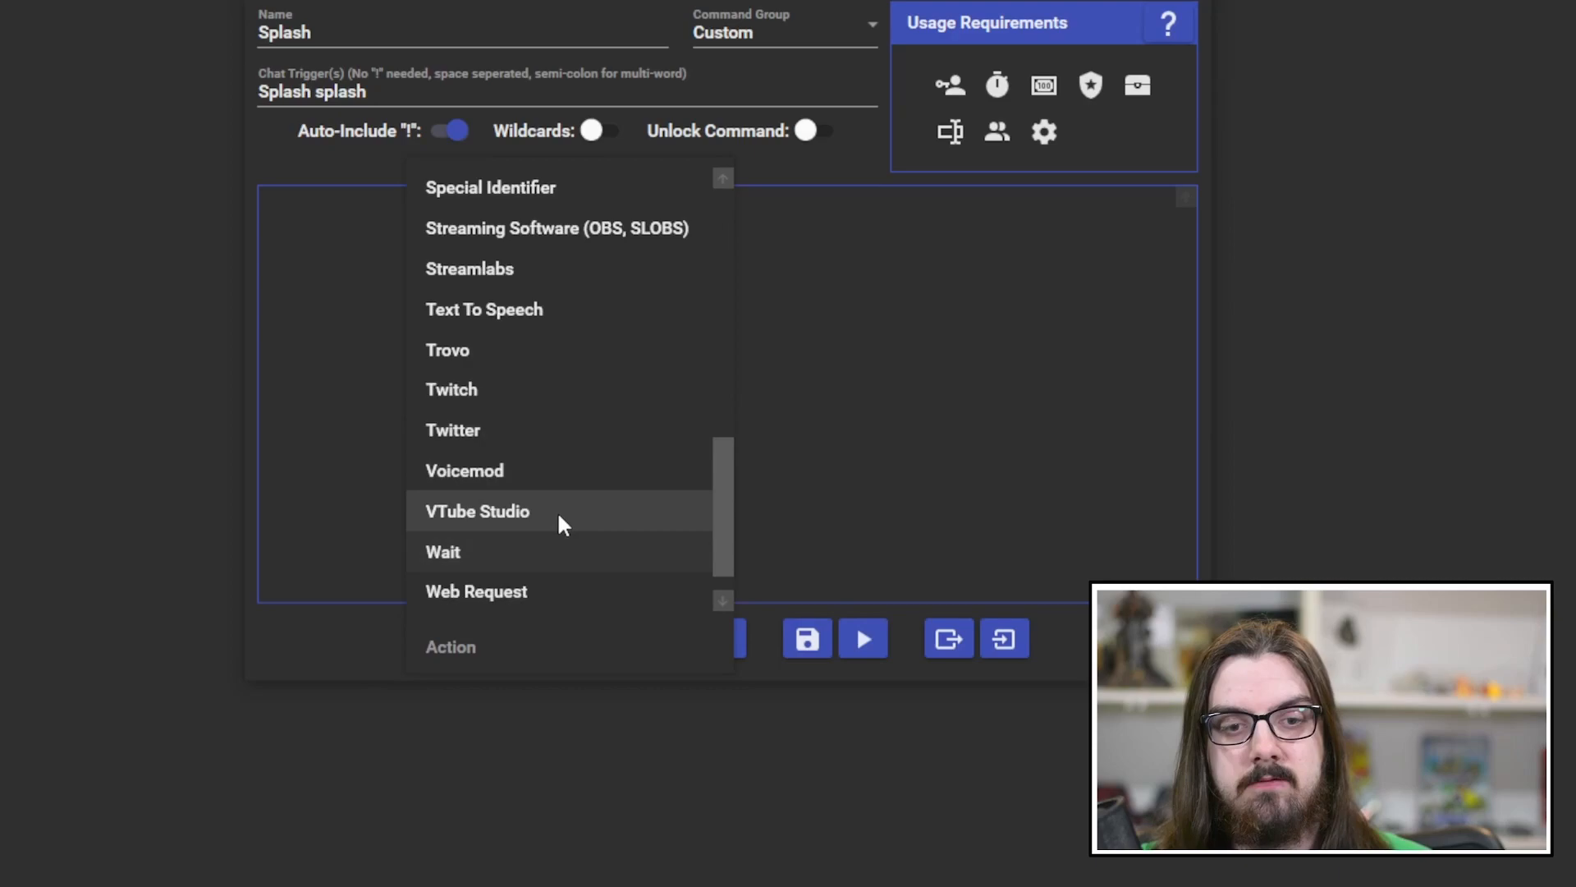
{"action": "mouse_move", "coordinate": [563, 563]}
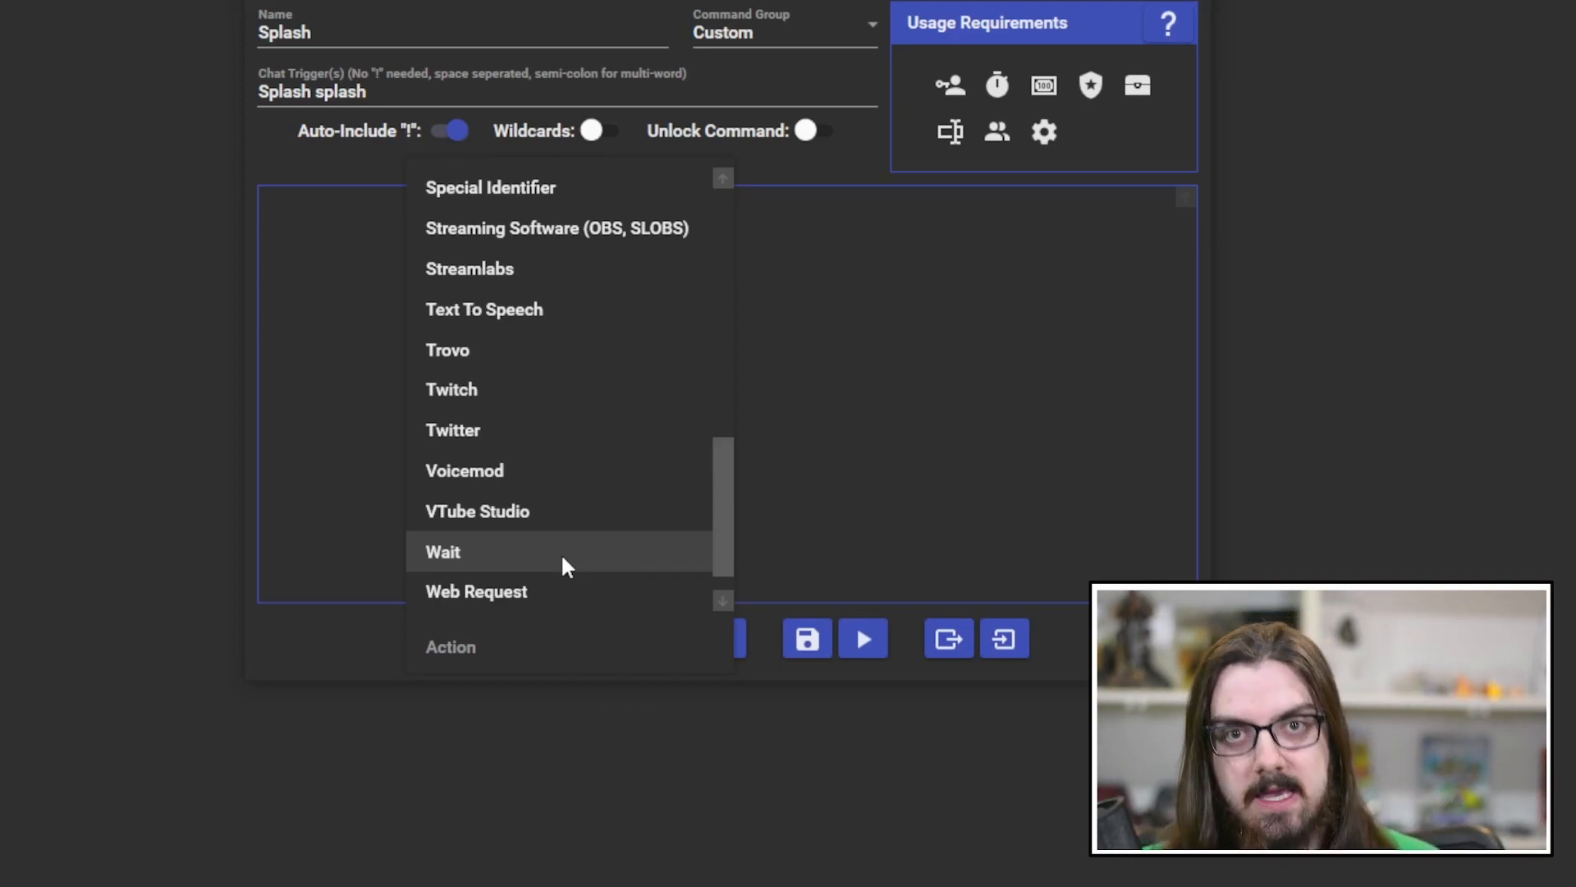
{"action": "scroll", "scroll_direction": "down", "scroll_amount": 3}
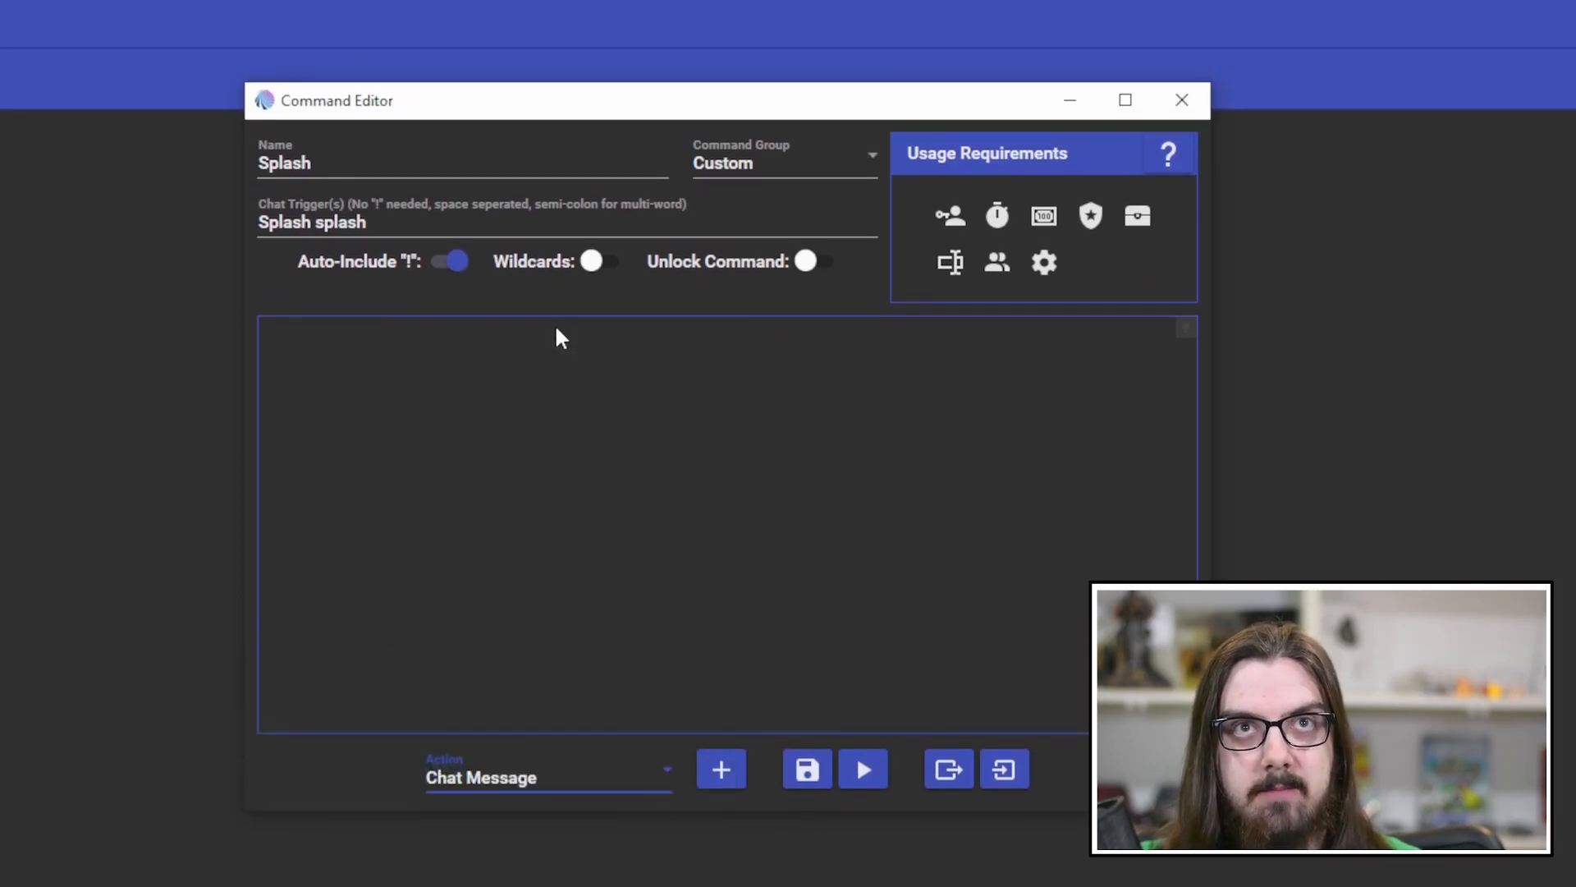
{"action": "mouse_move", "coordinate": [551, 340]}
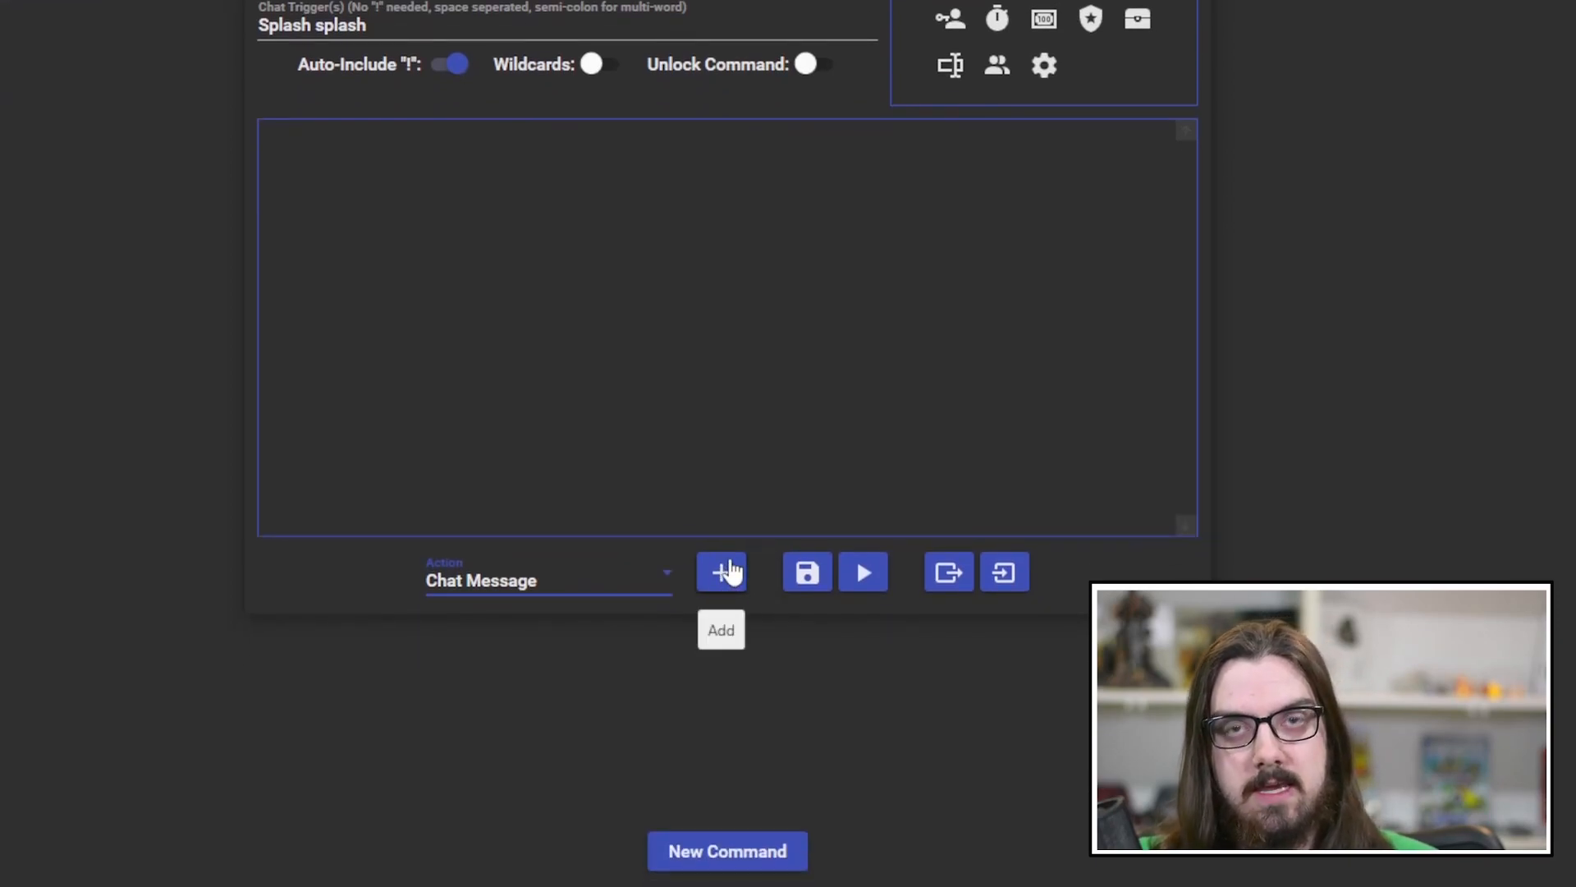
- Add the Chat Message action to Splash with Send as Streamer on
{"action": "left_click", "coordinate": [721, 572]}
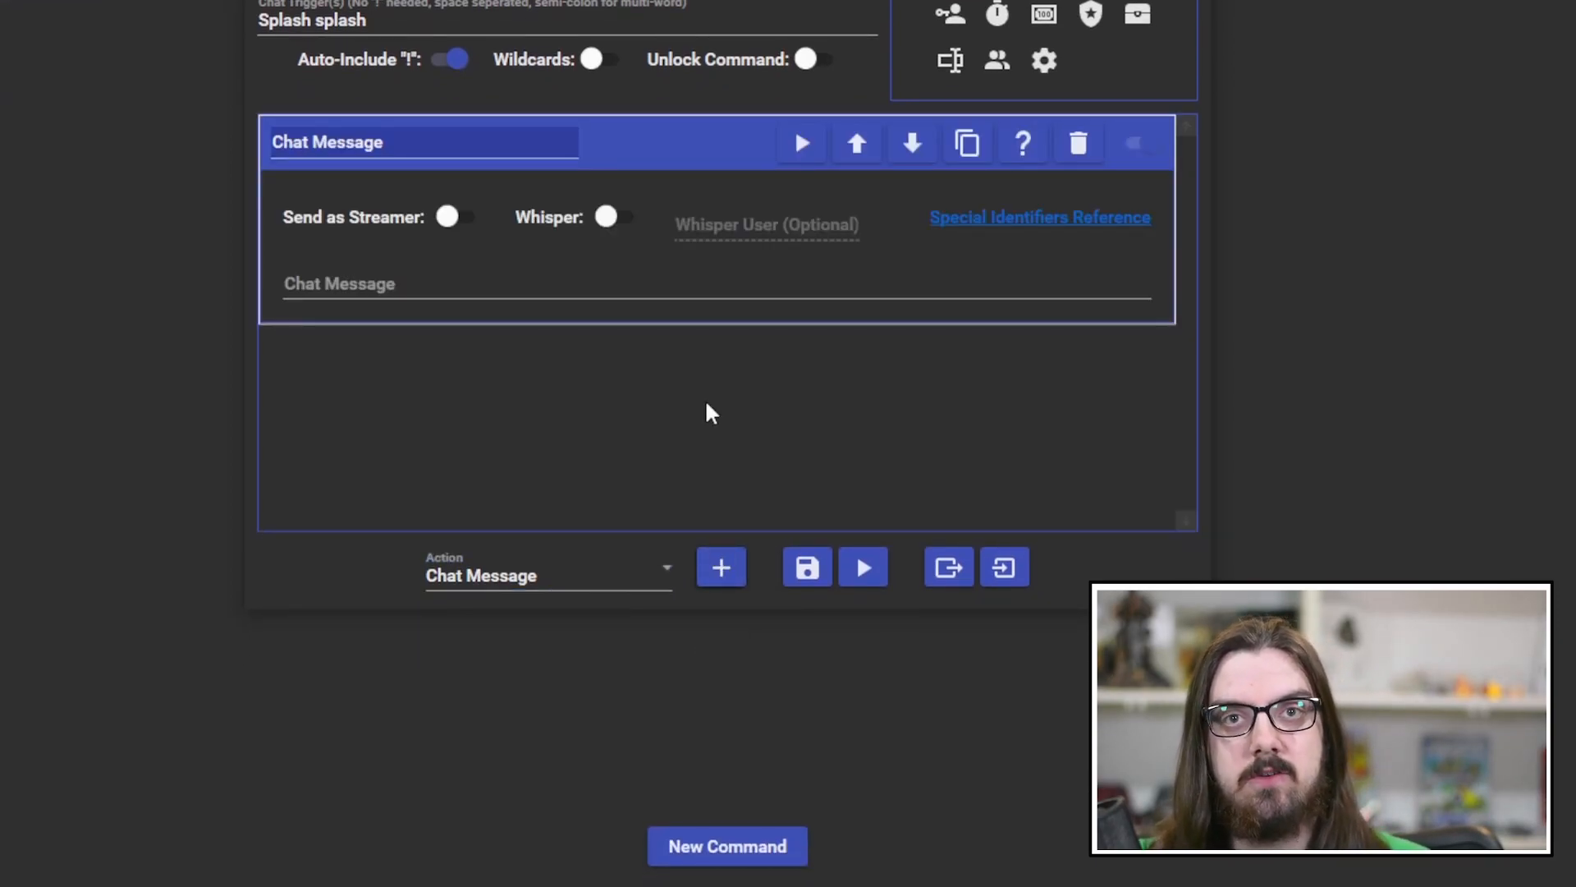
{"action": "scroll", "scroll_direction": "down", "scroll_amount": 3}
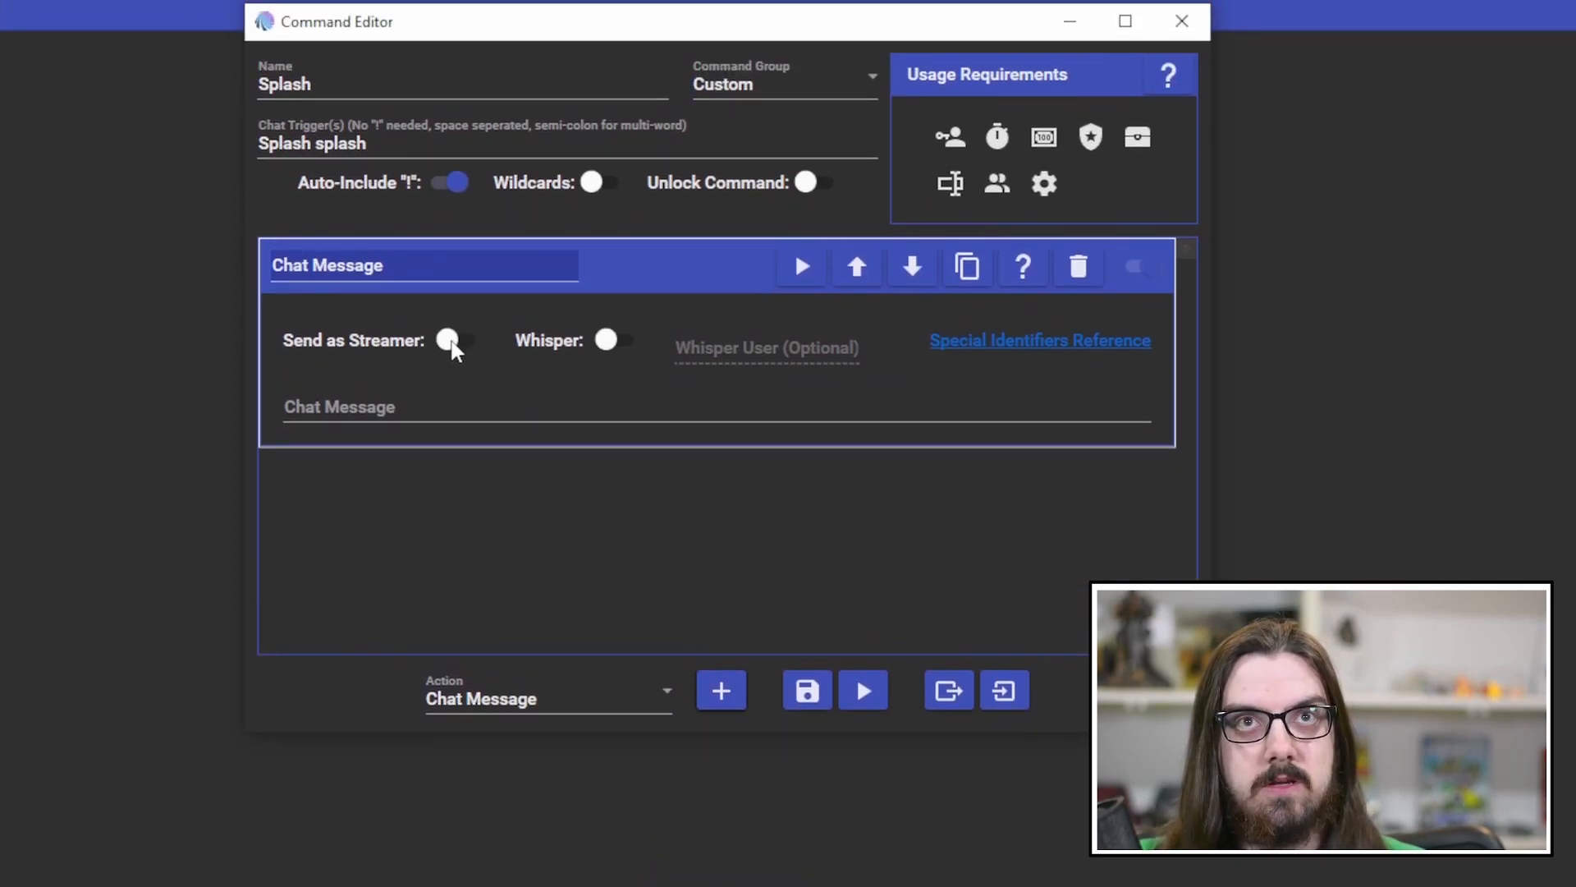
{"action": "left_click", "coordinate": [456, 340]}
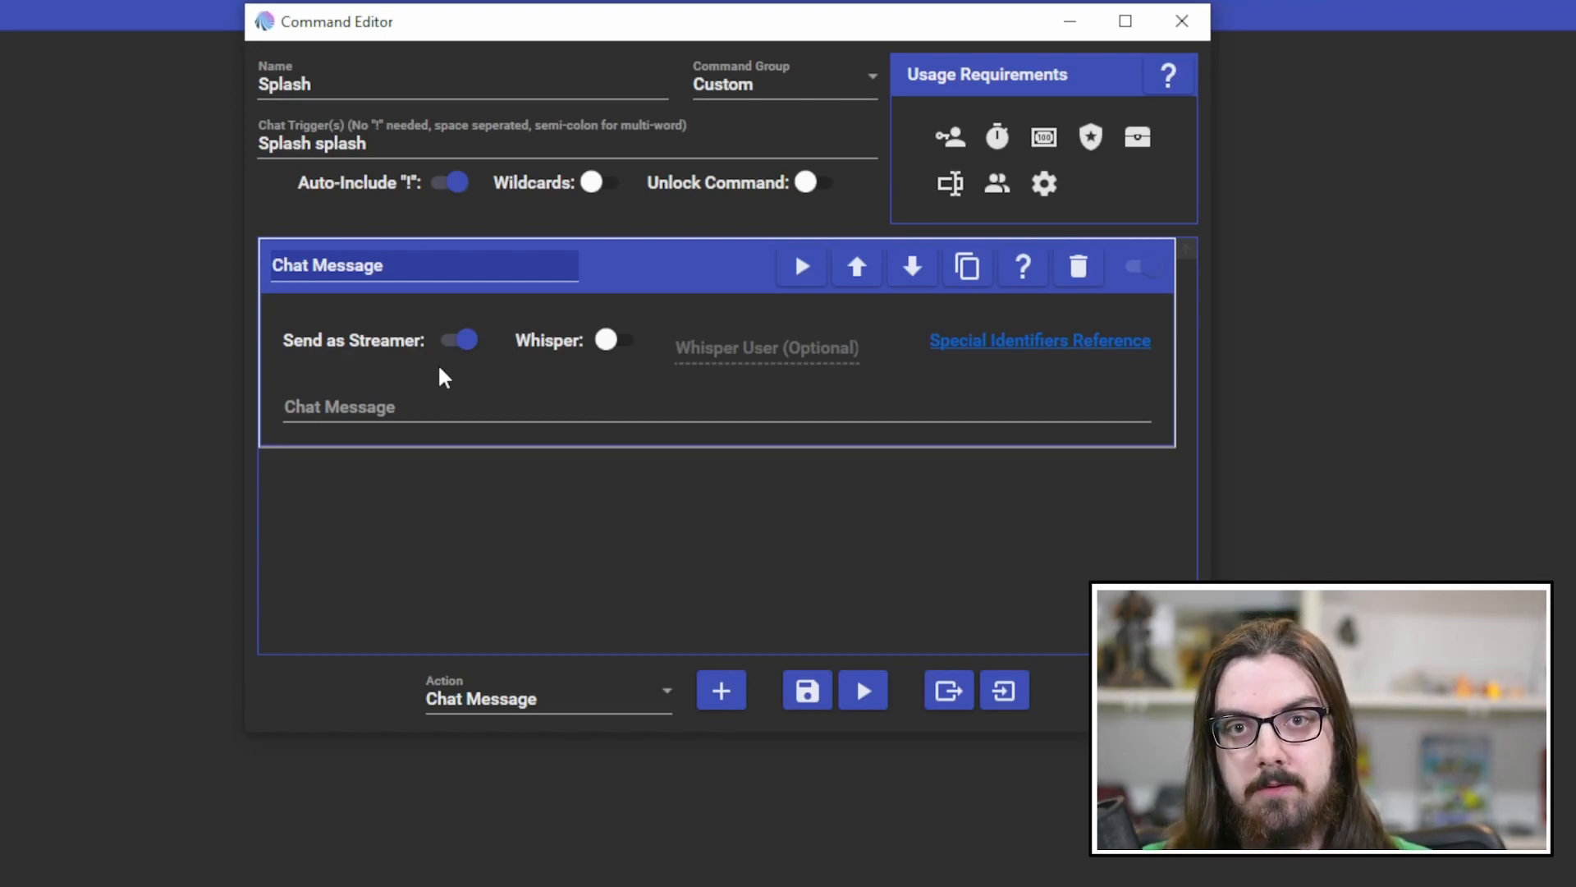
{"action": "mouse_move", "coordinate": [556, 352]}
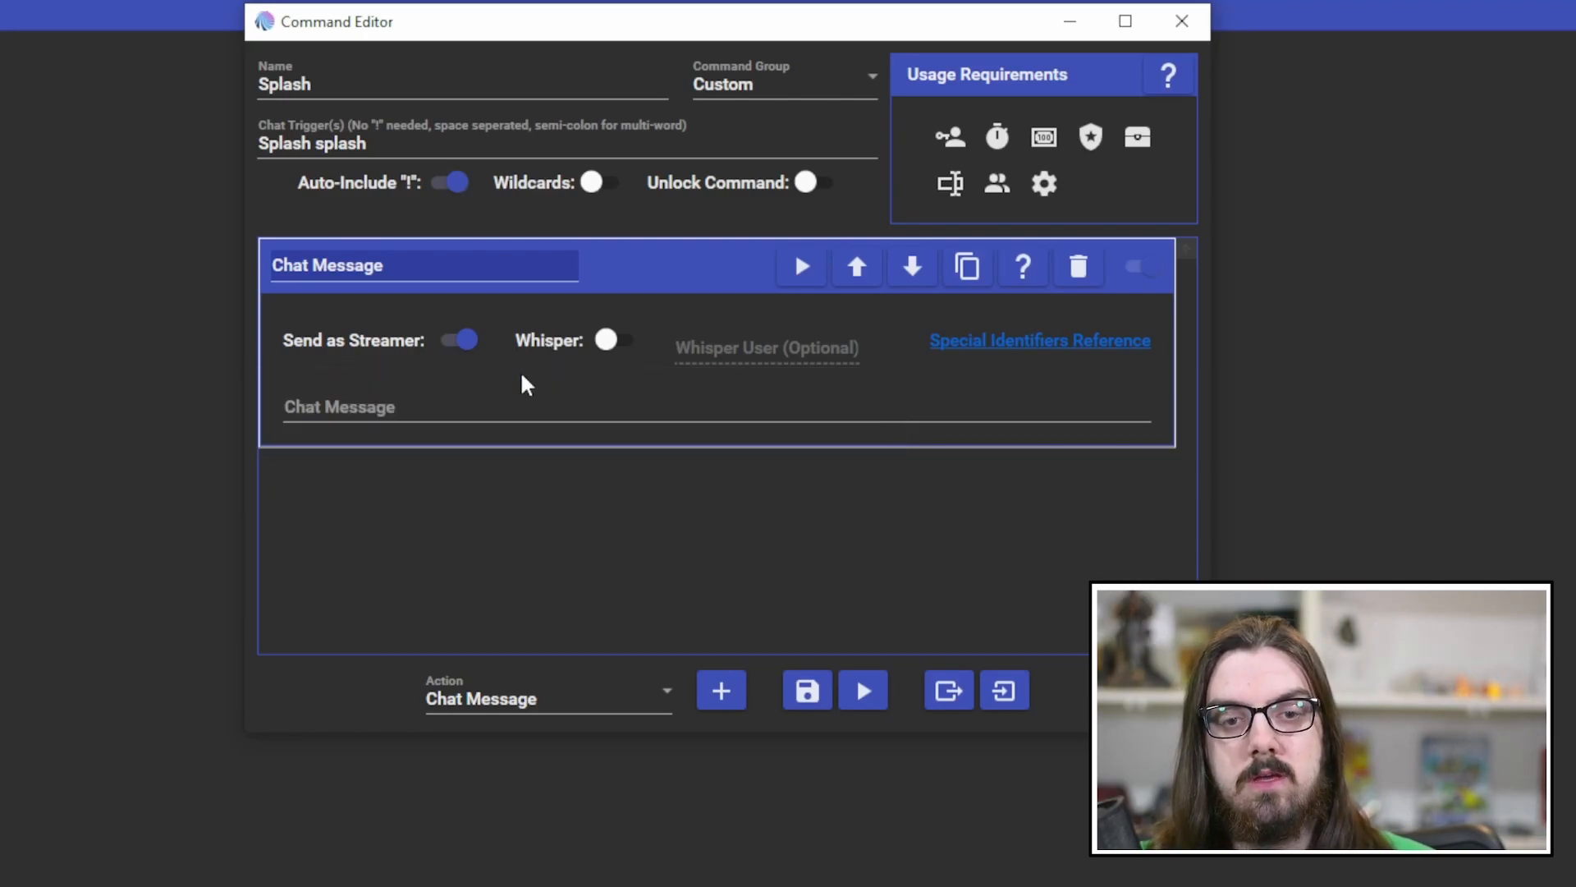
{"action": "left_click", "coordinate": [422, 409]}
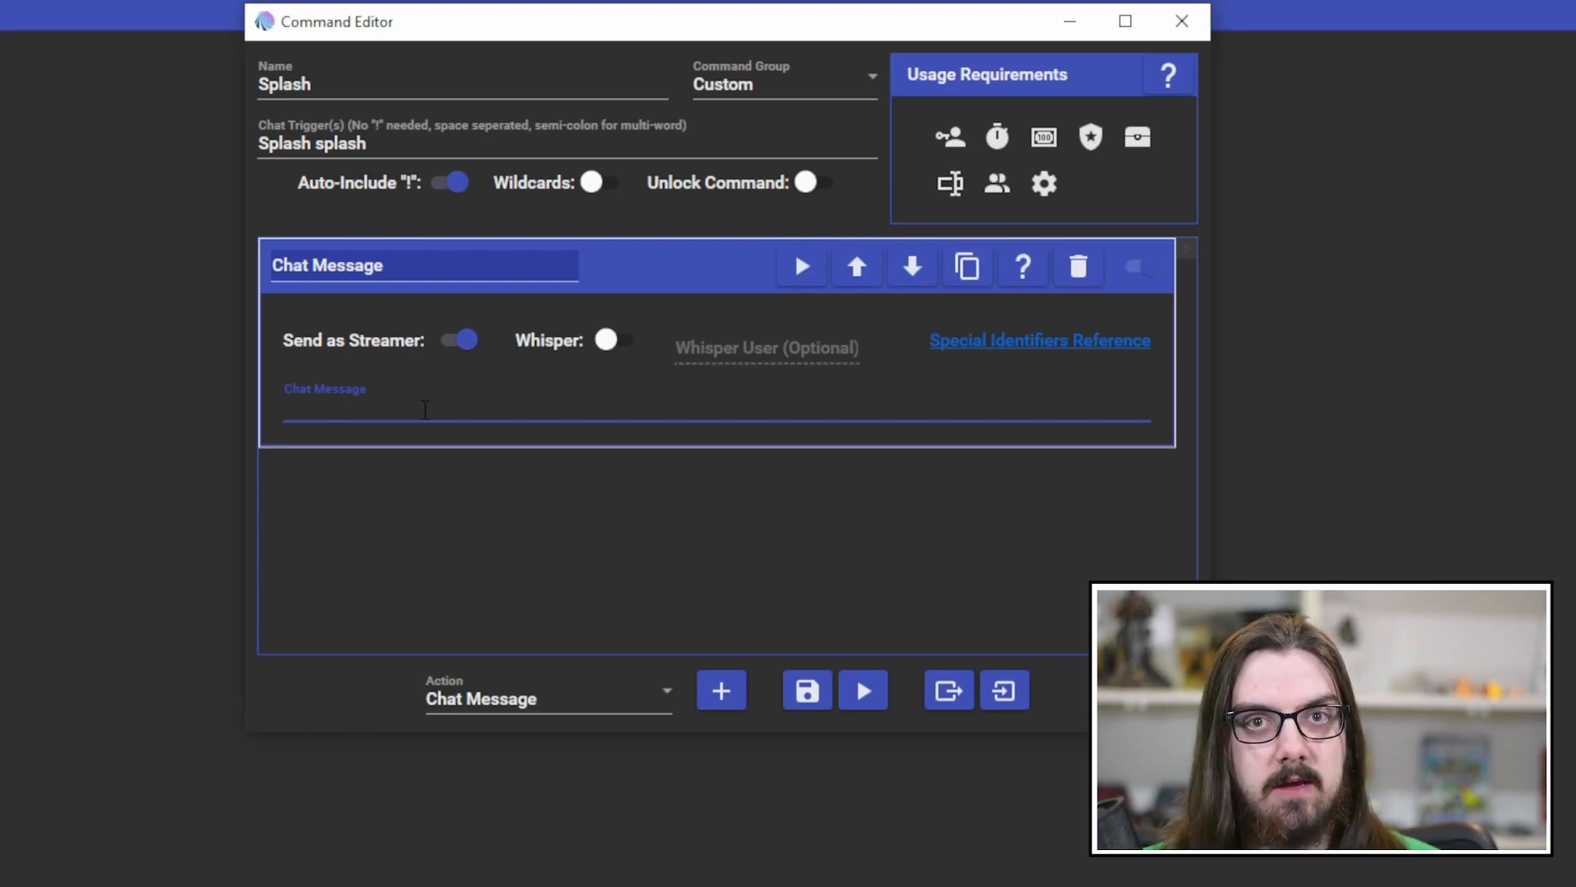
- Enter '$username splashes $targetusername with their fin! Water Fight!' as the message
{"action": "type", "text": "$"}
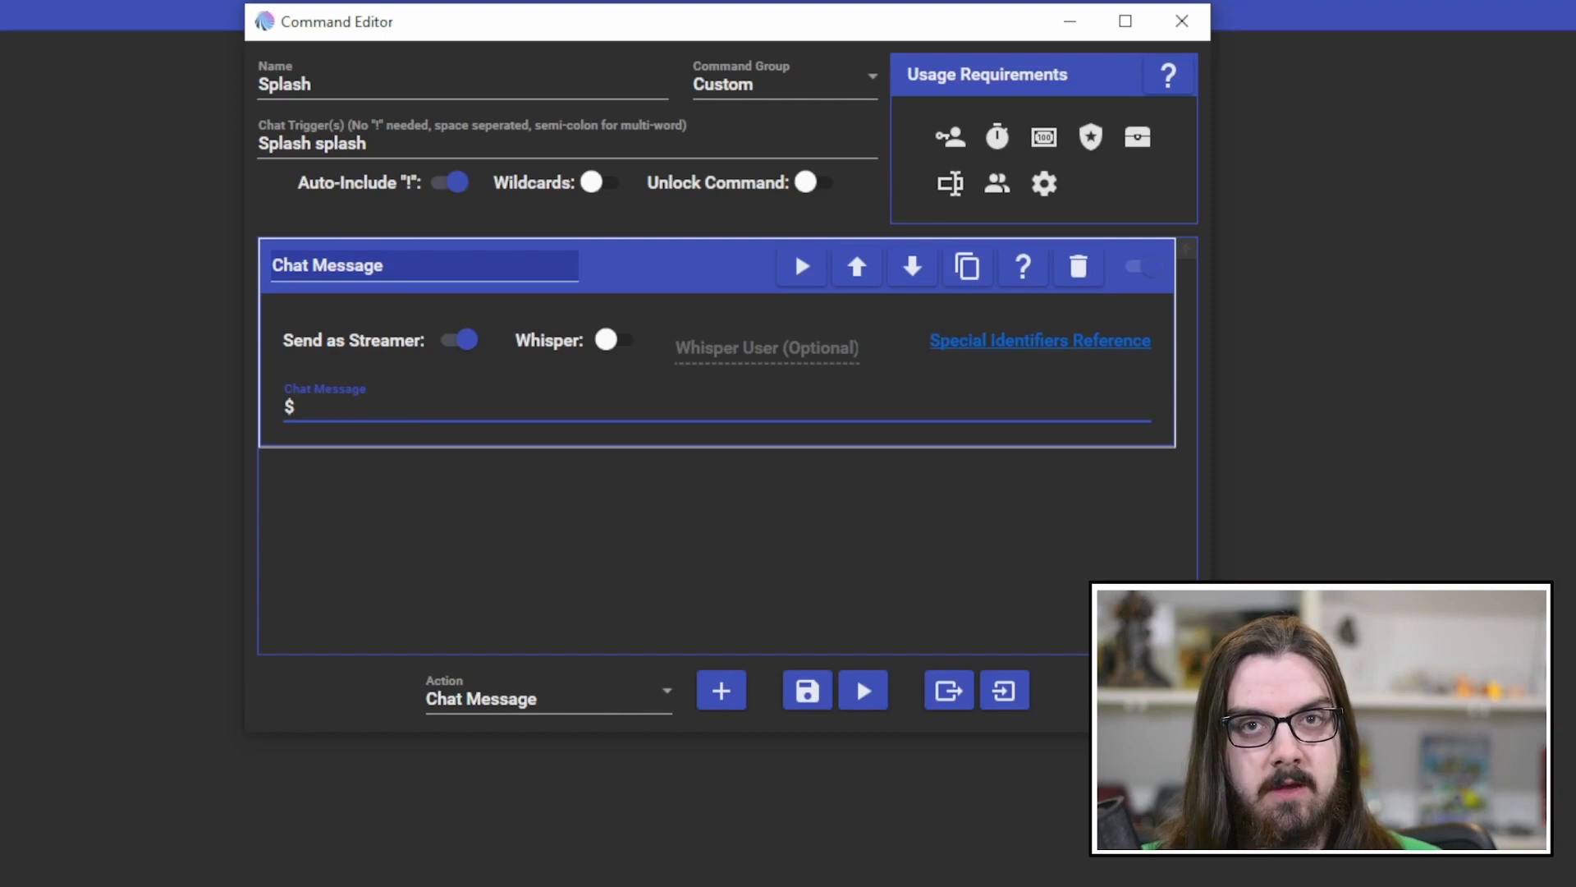
{"action": "type", "text": "usernam"}
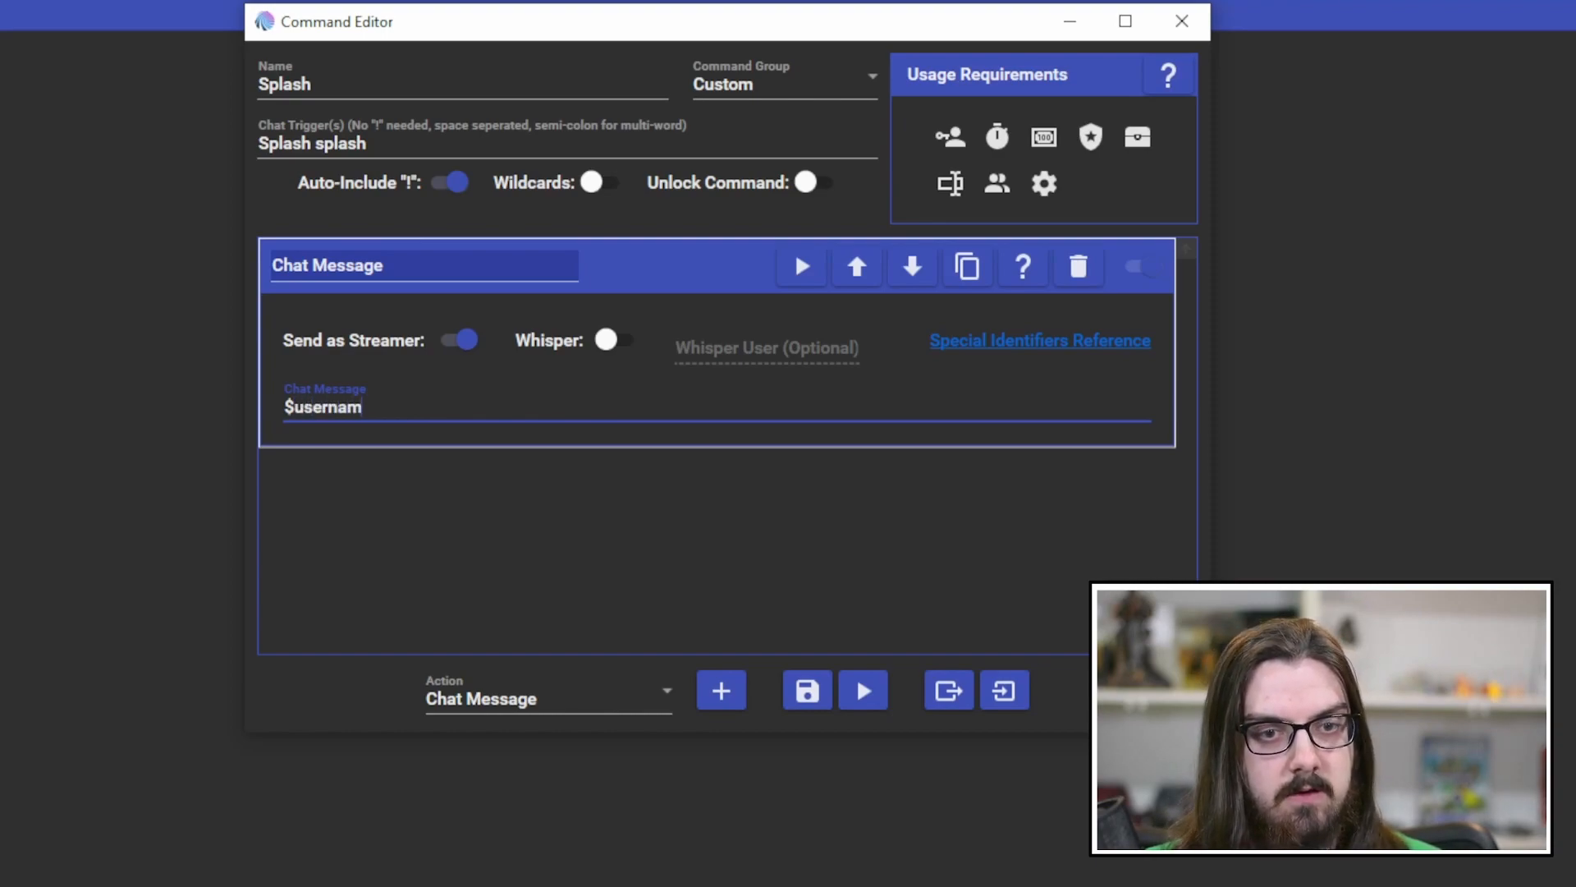
{"action": "type", "text": "e"}
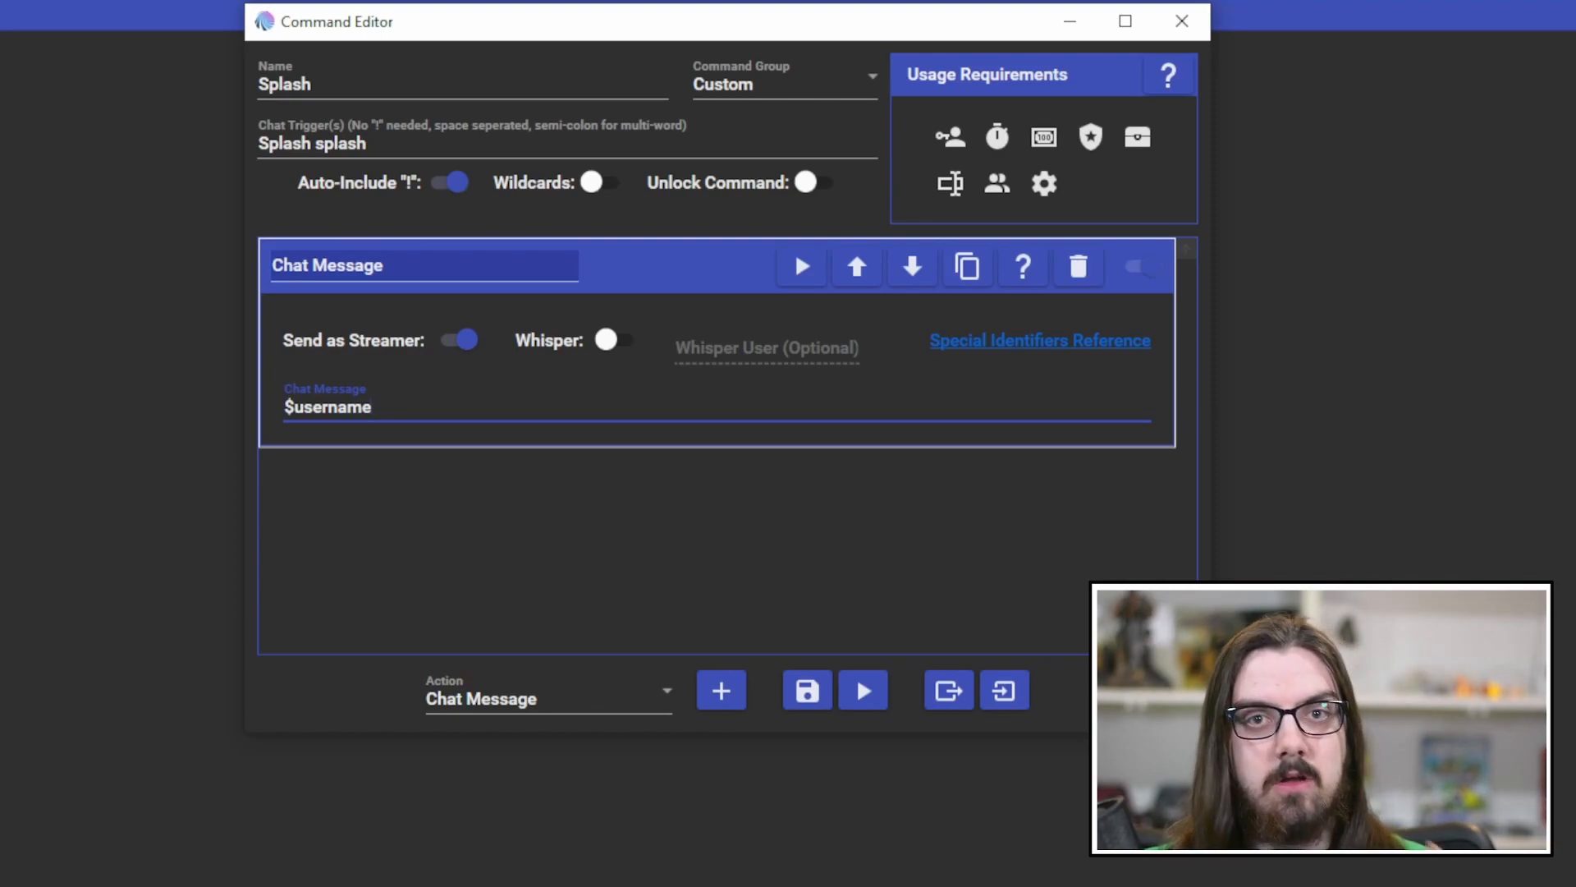
{"action": "type", "text": "spl"}
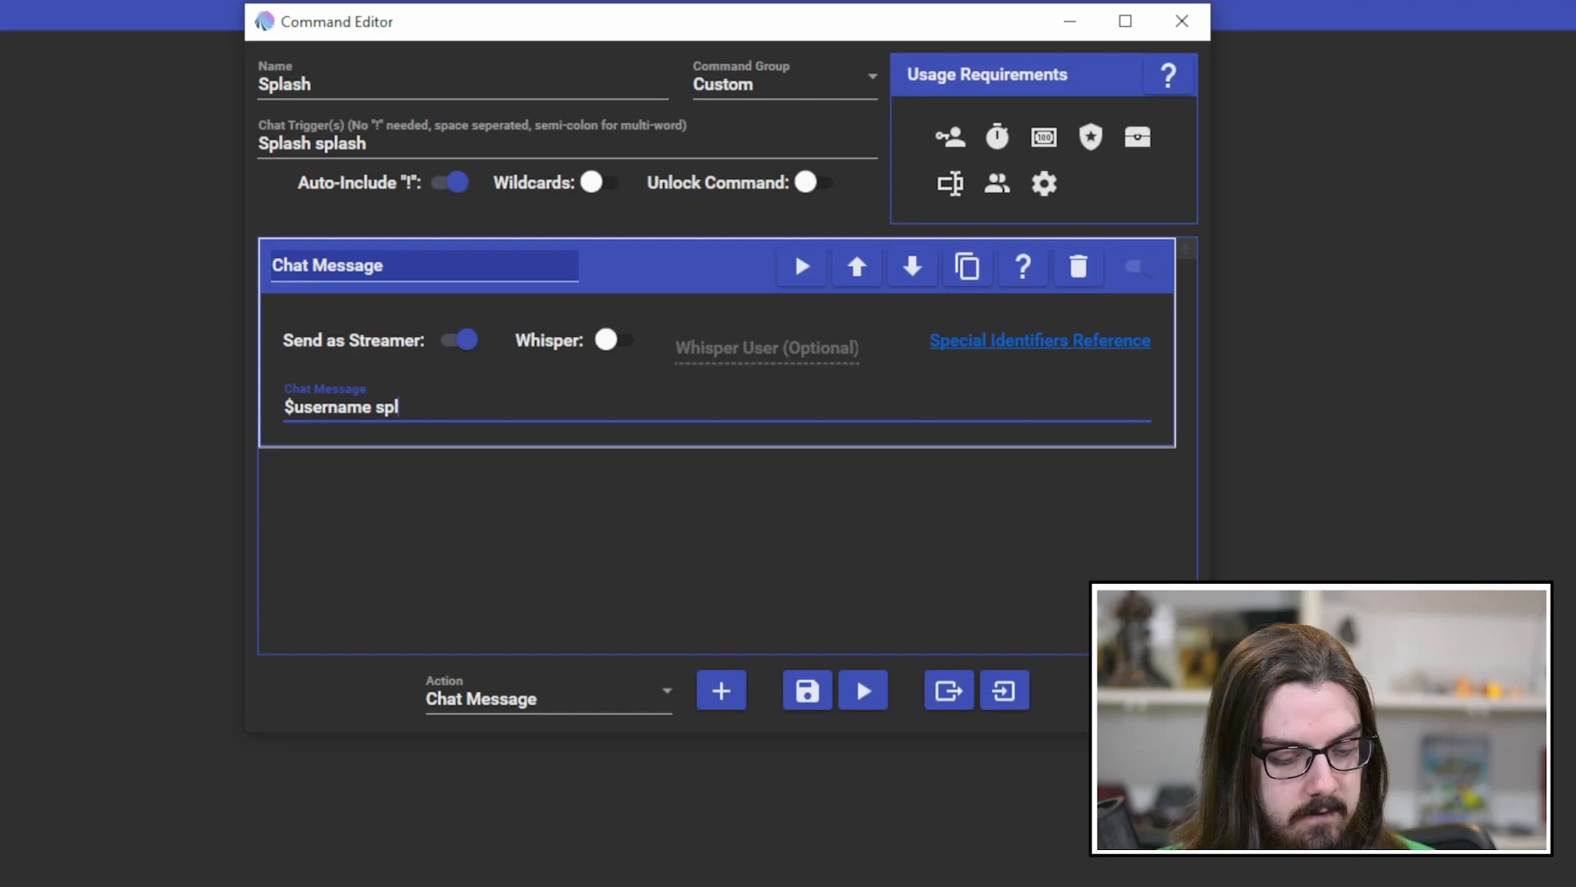
{"action": "type", "text": "ashes"}
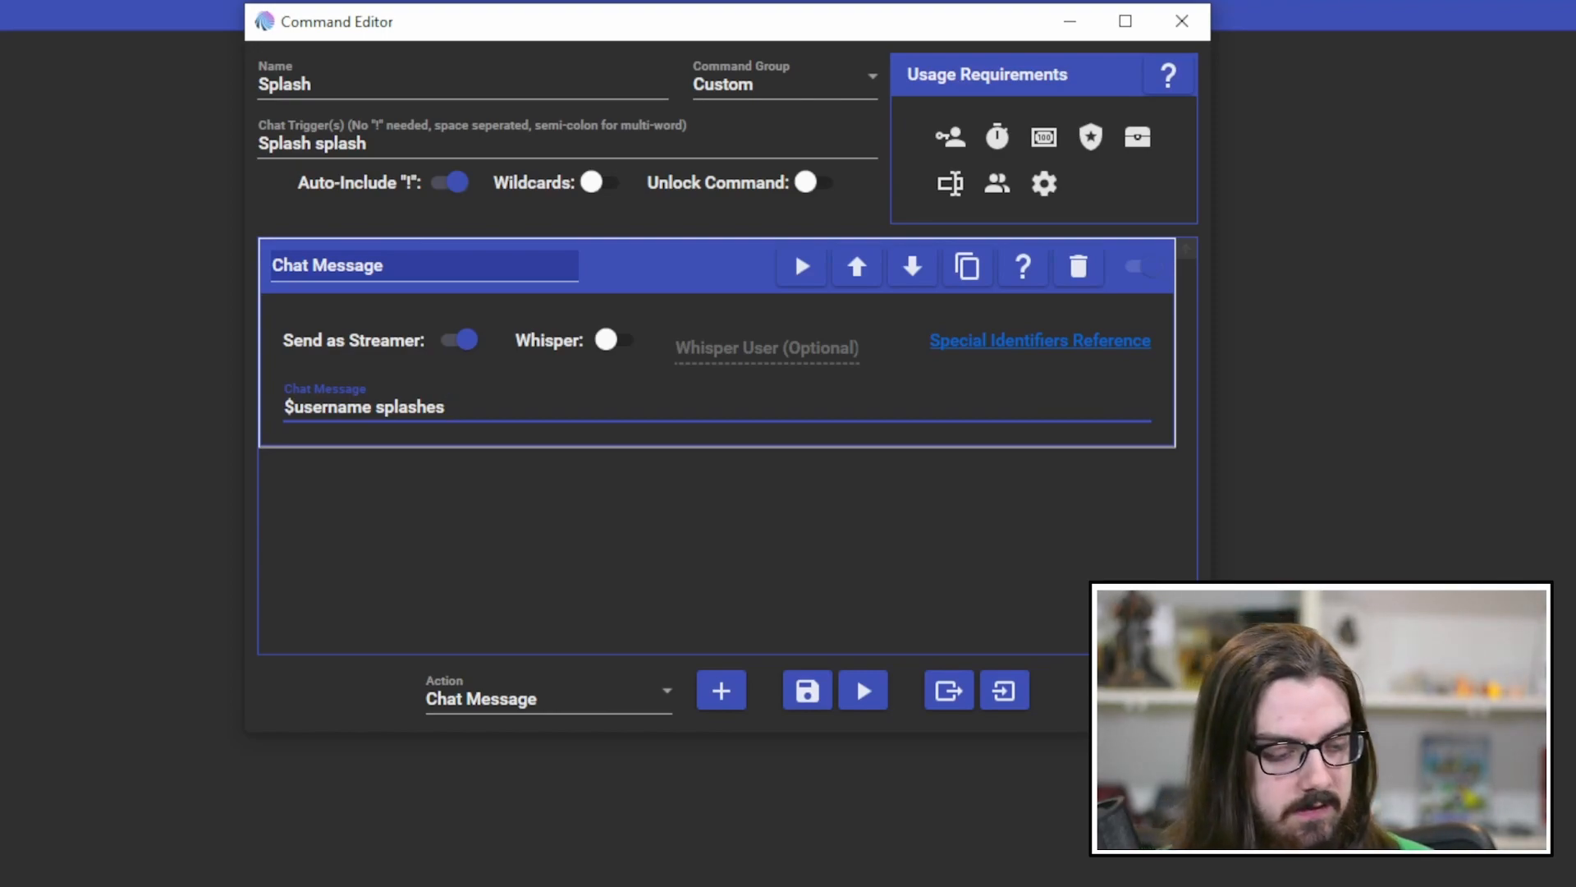
{"action": "type", "text": "$target"}
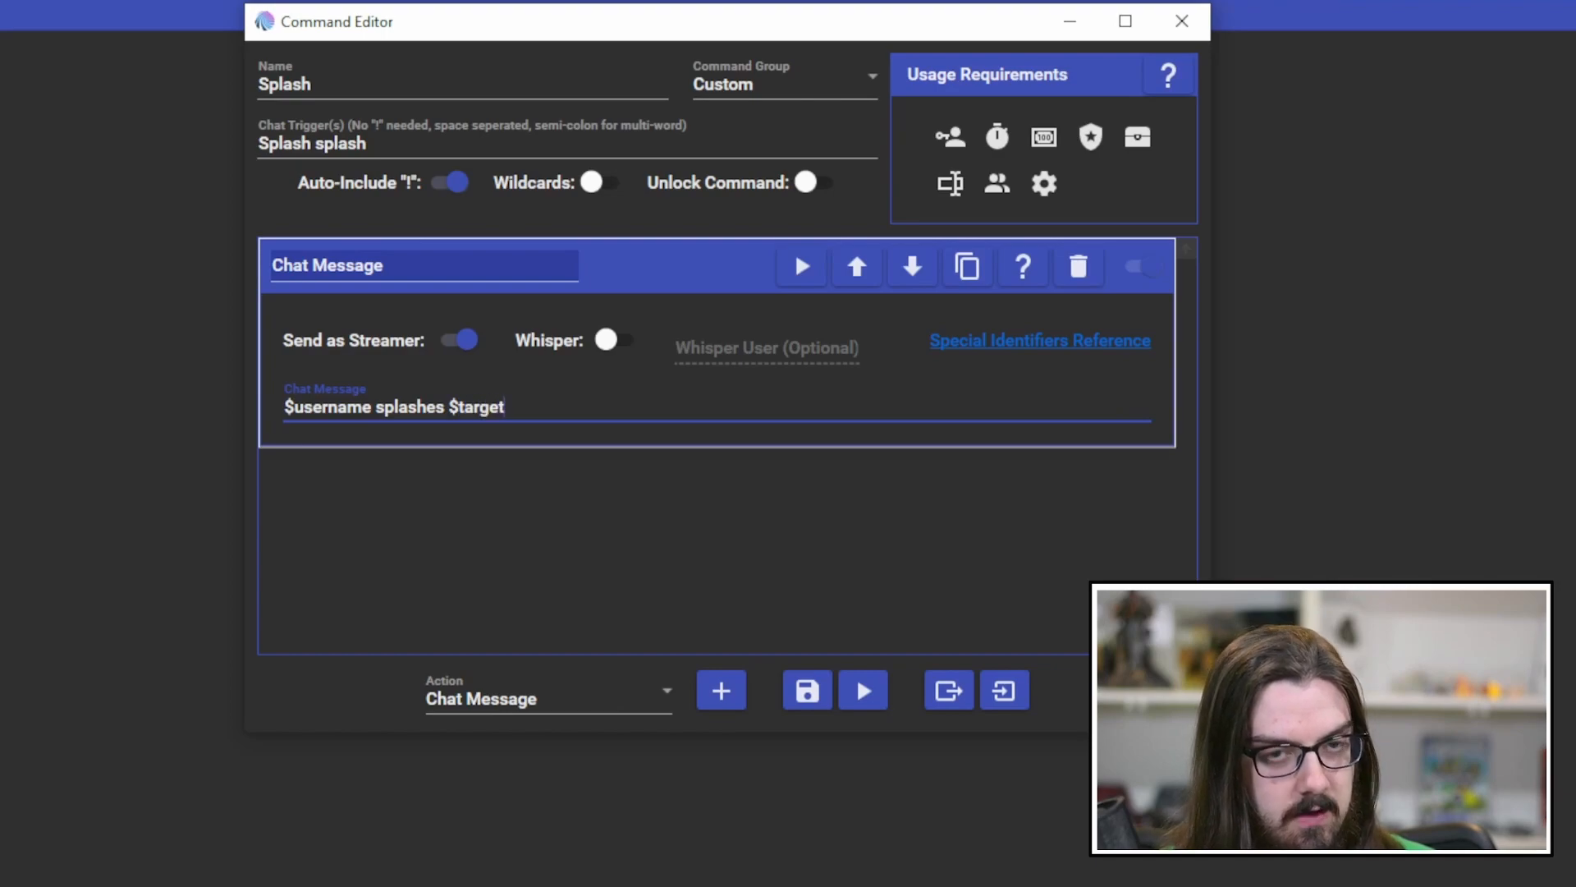
{"action": "type", "text": "username"}
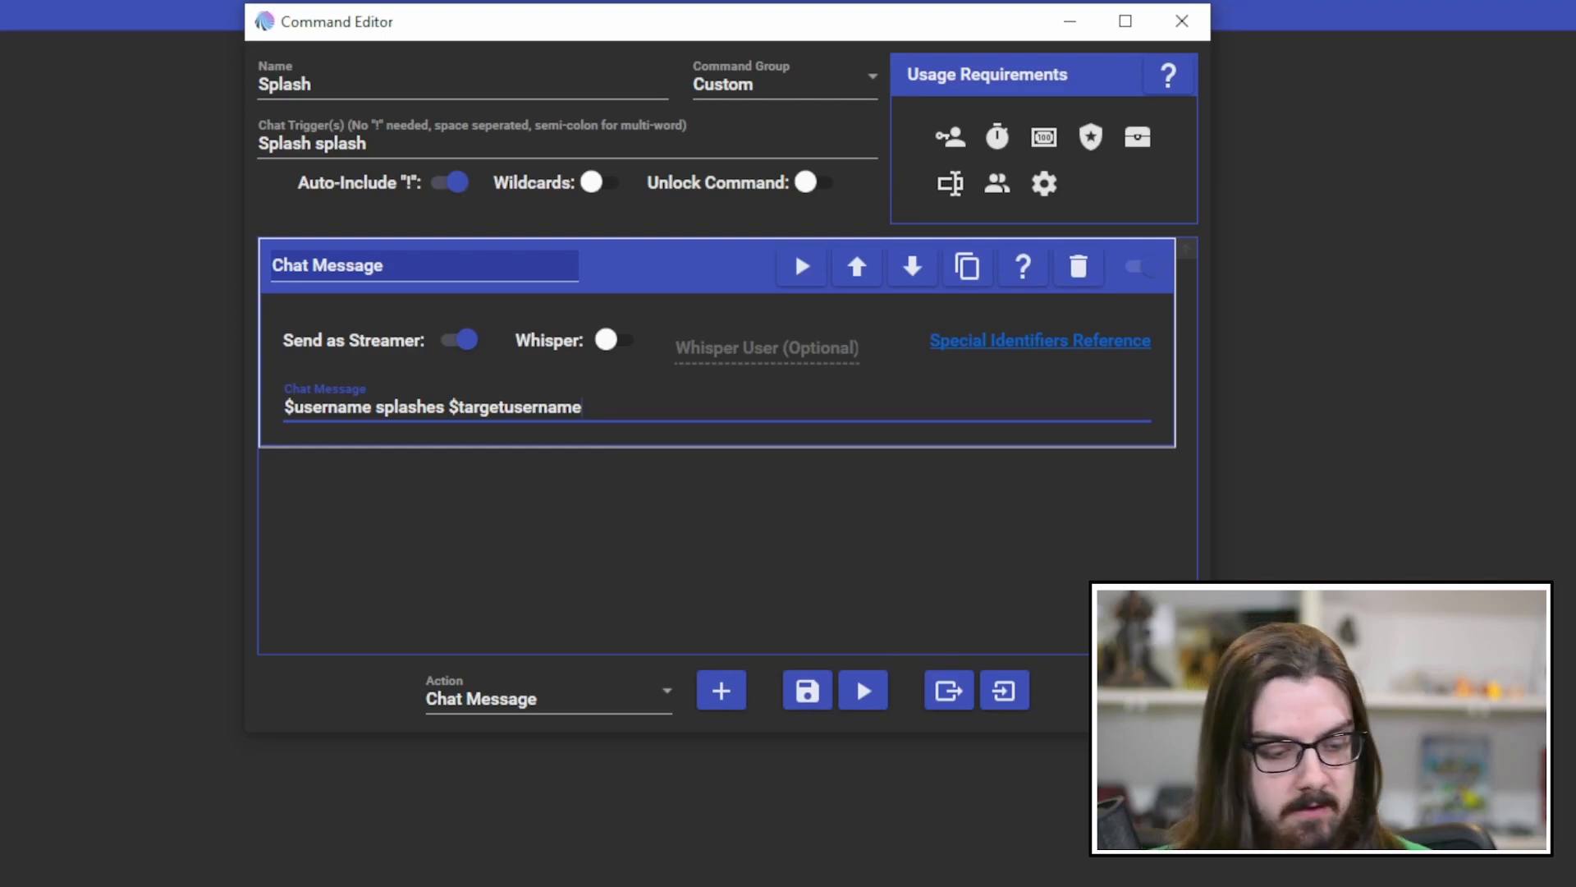
{"action": "type", "text": "with their fins"}
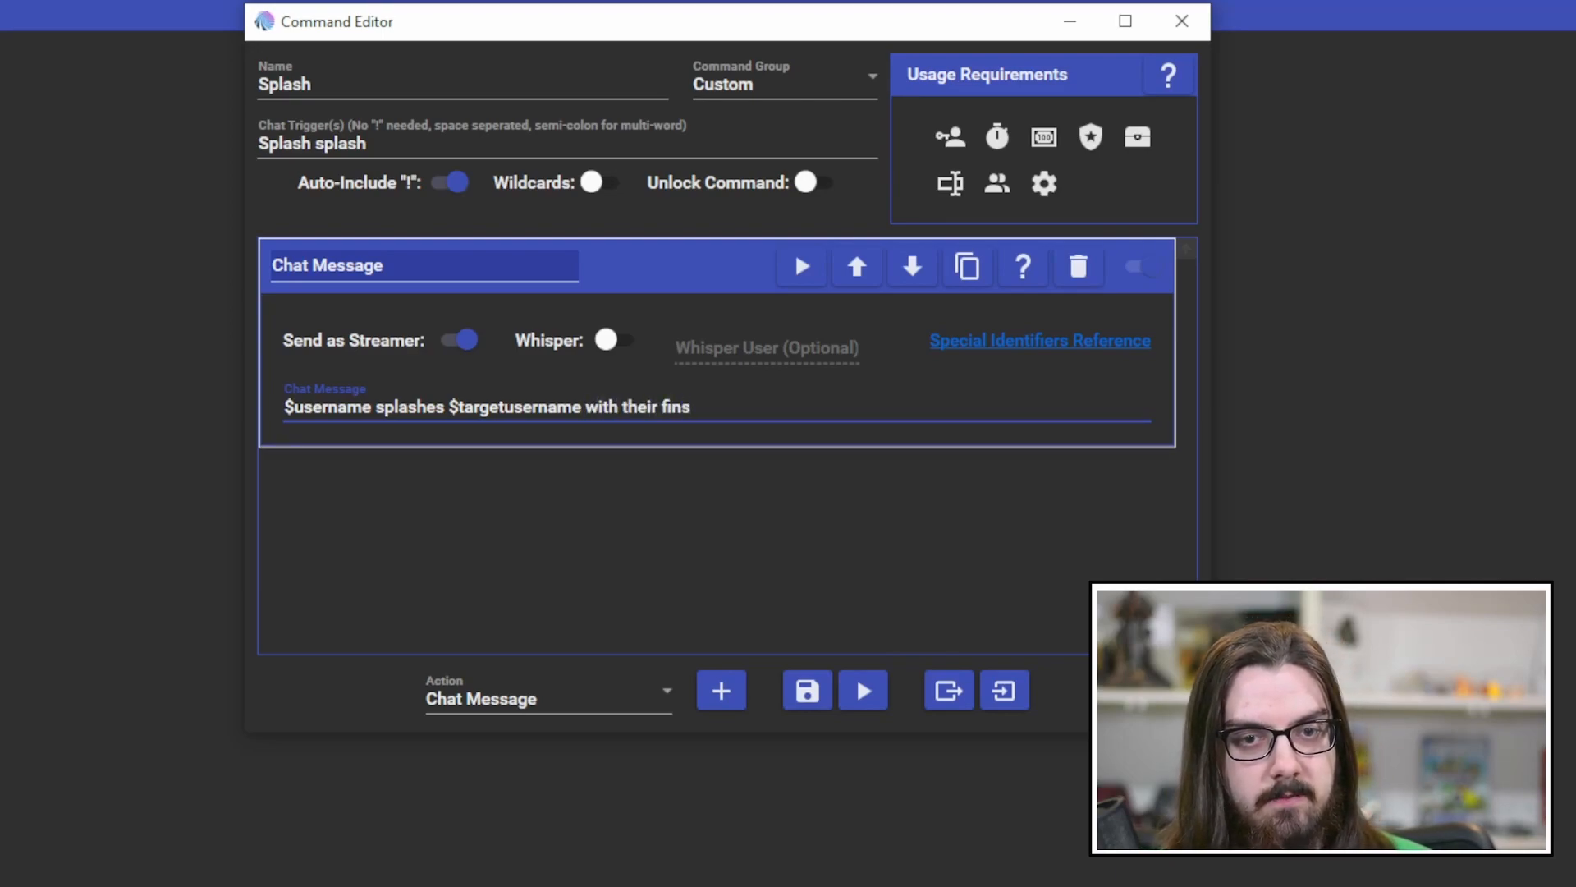
{"action": "type", "text": "! Water Fight!"}
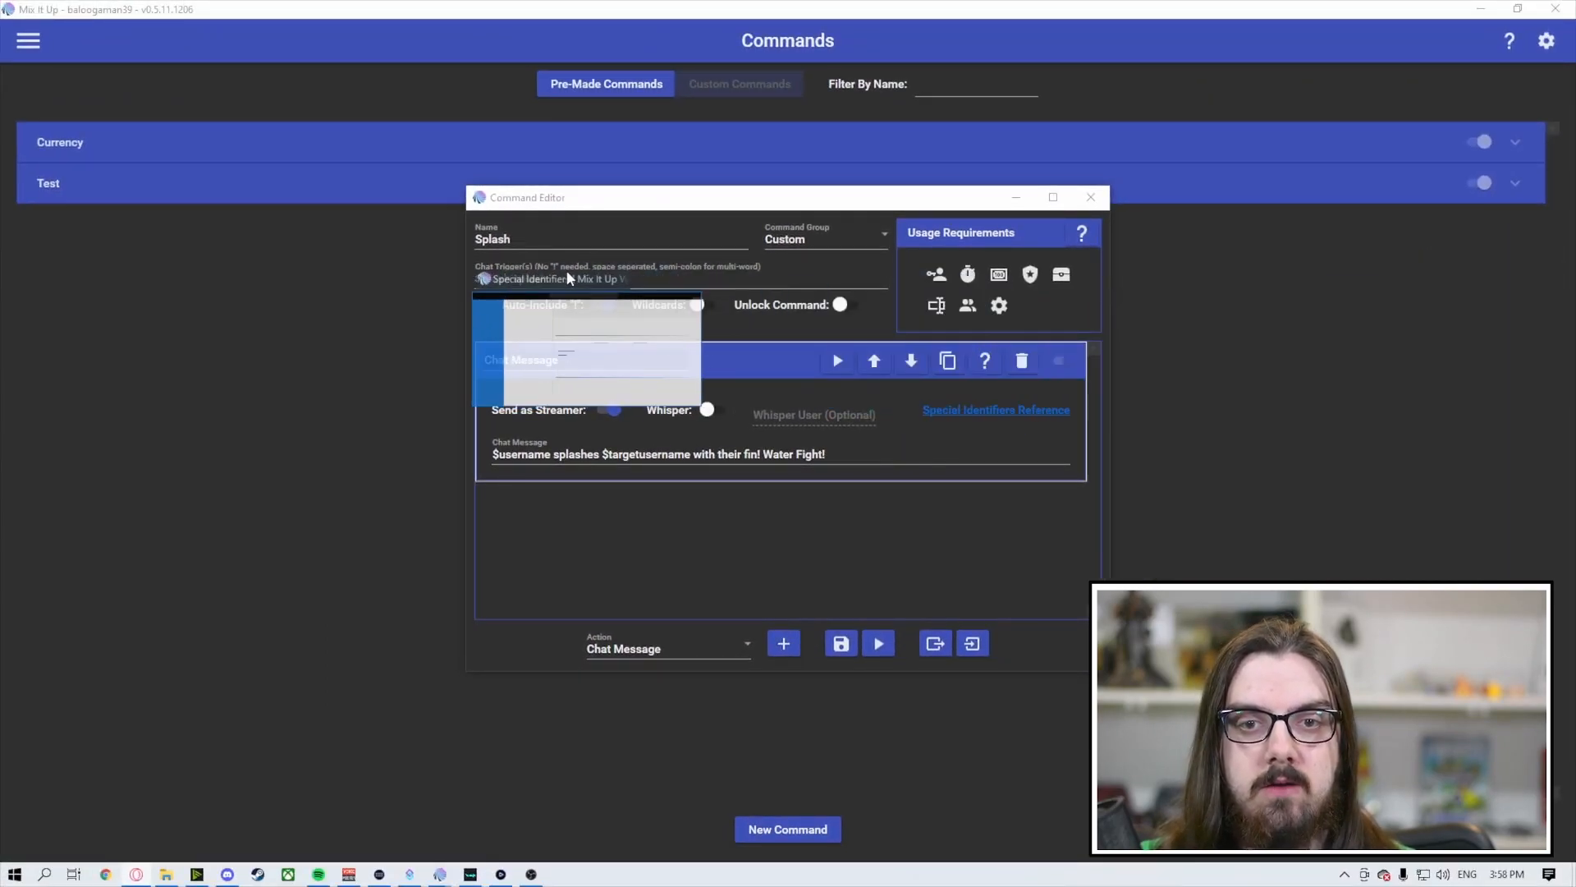
{"action": "left_click", "coordinate": [995, 409]}
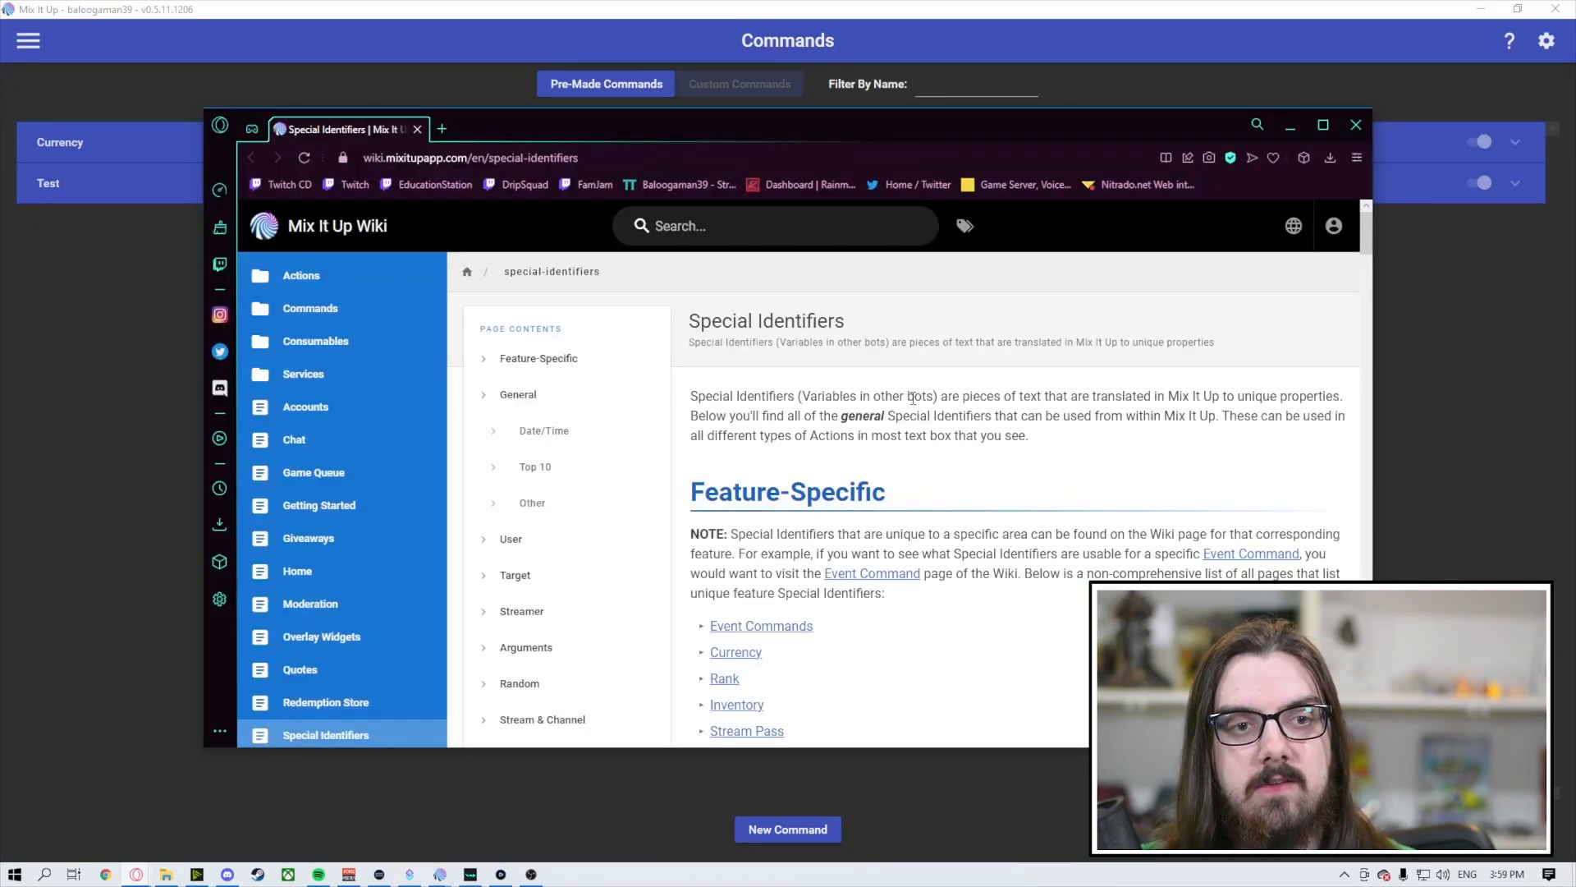
- Scroll the Special Identifiers wiki down to the User section, then close it
{"action": "scroll", "scroll_direction": "down", "scroll_amount": 3}
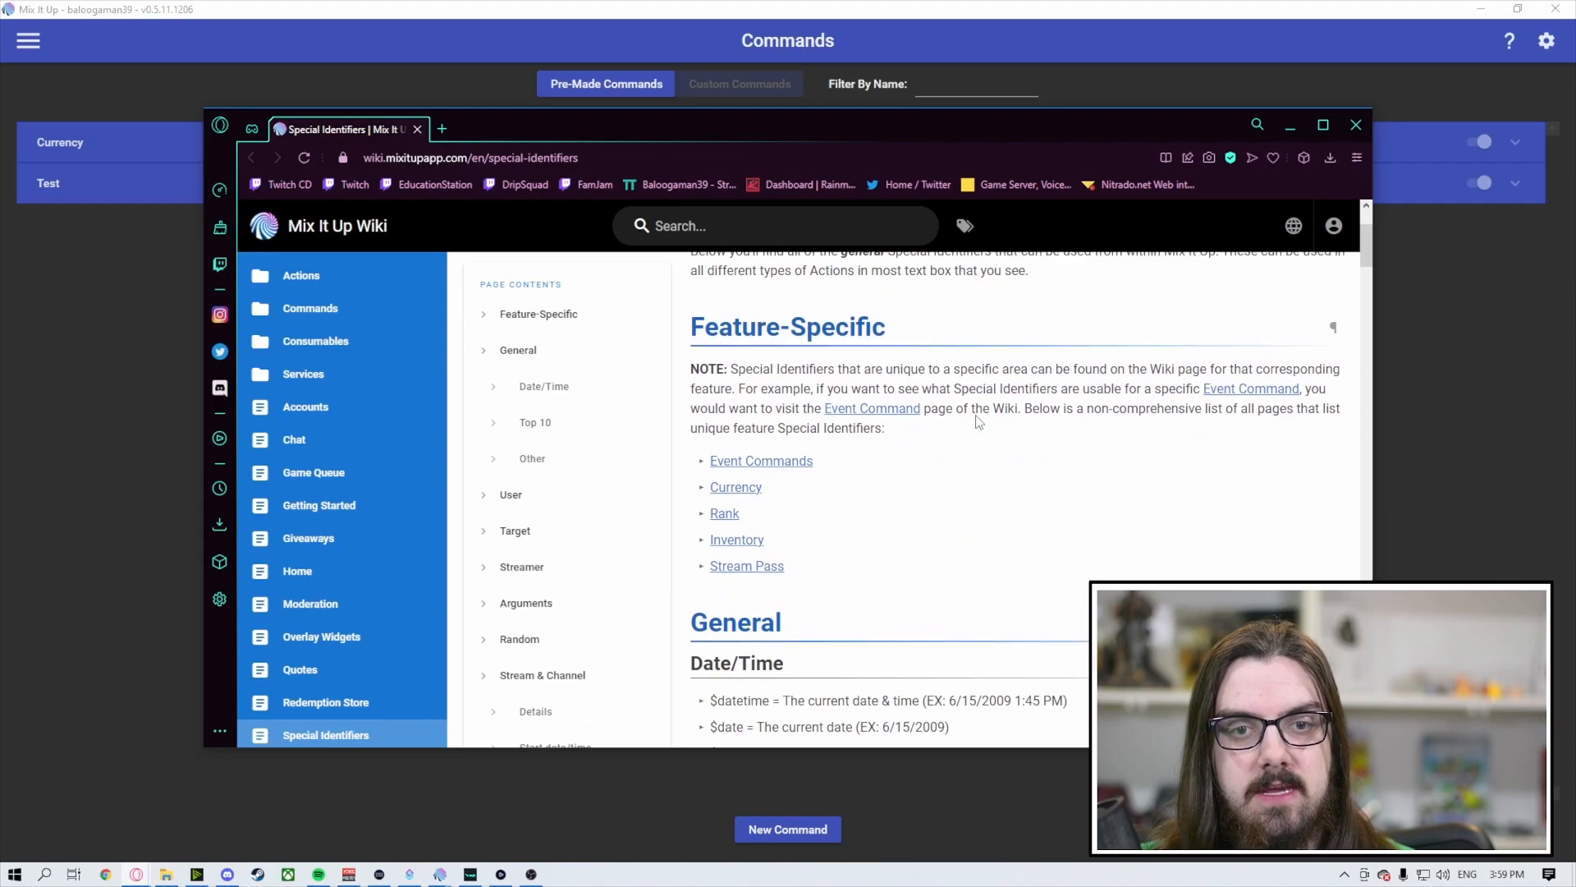
{"action": "scroll", "scroll_direction": "down", "scroll_amount": 3}
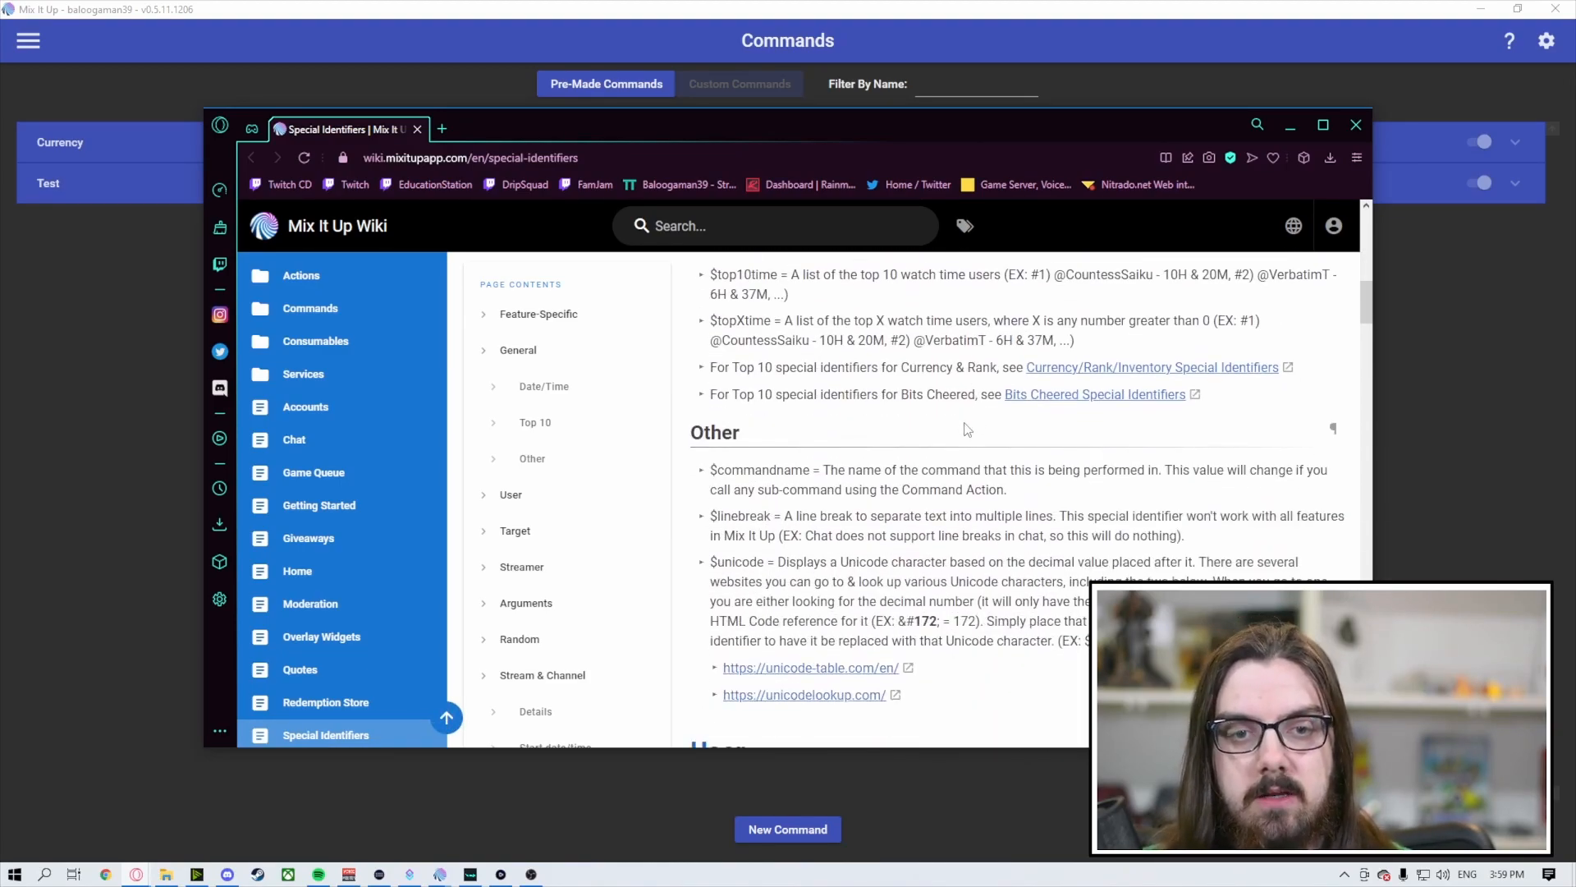
{"action": "scroll", "scroll_direction": "down", "scroll_amount": 3}
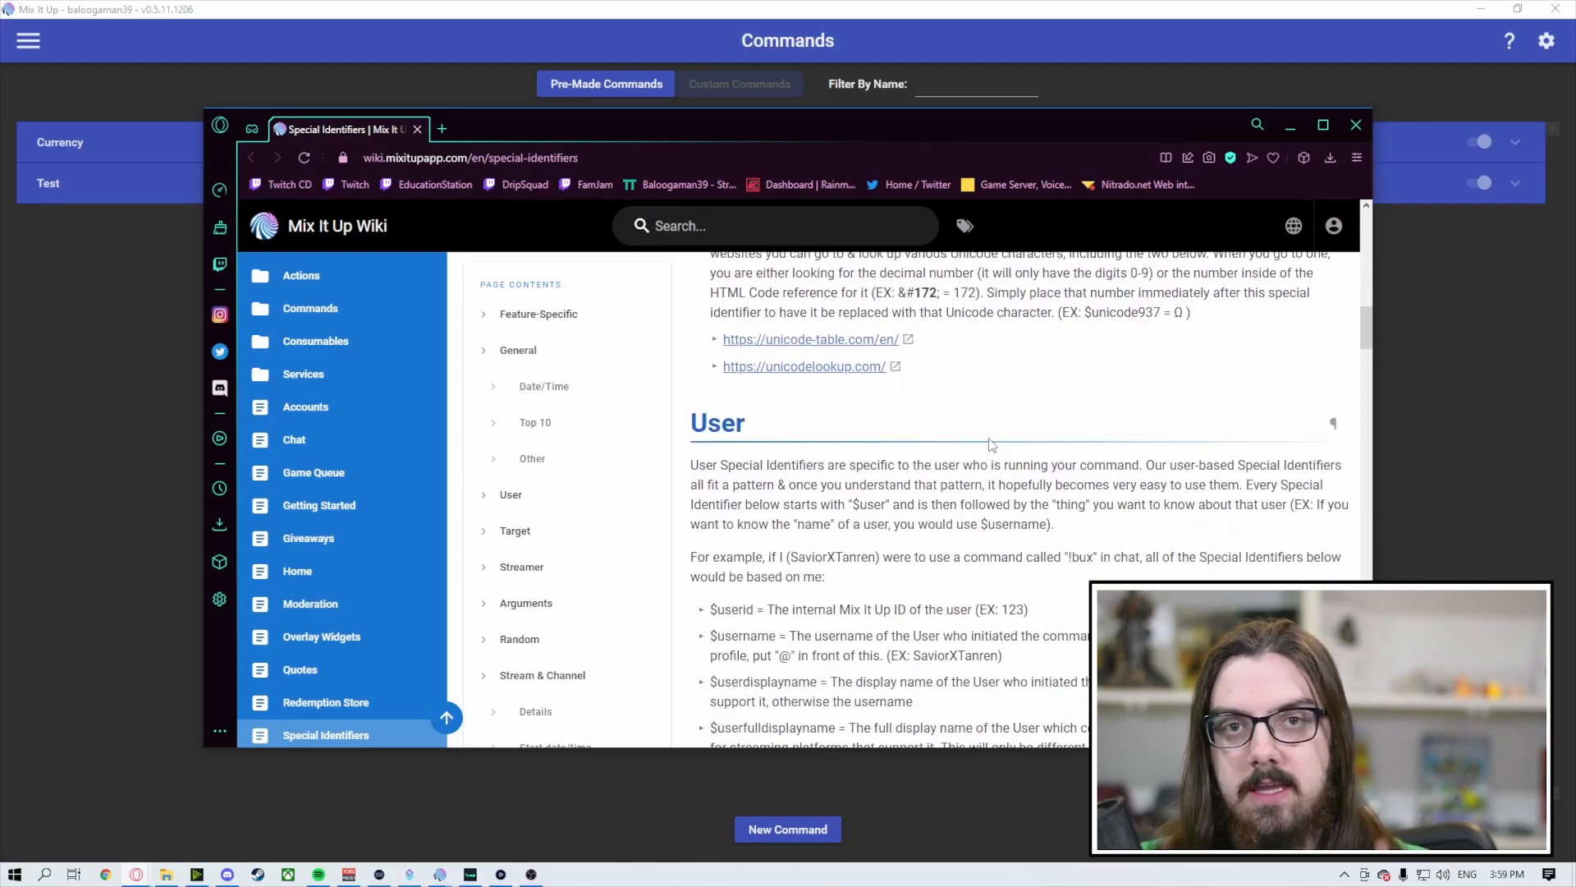
{"action": "mouse_move", "coordinate": [1356, 125]}
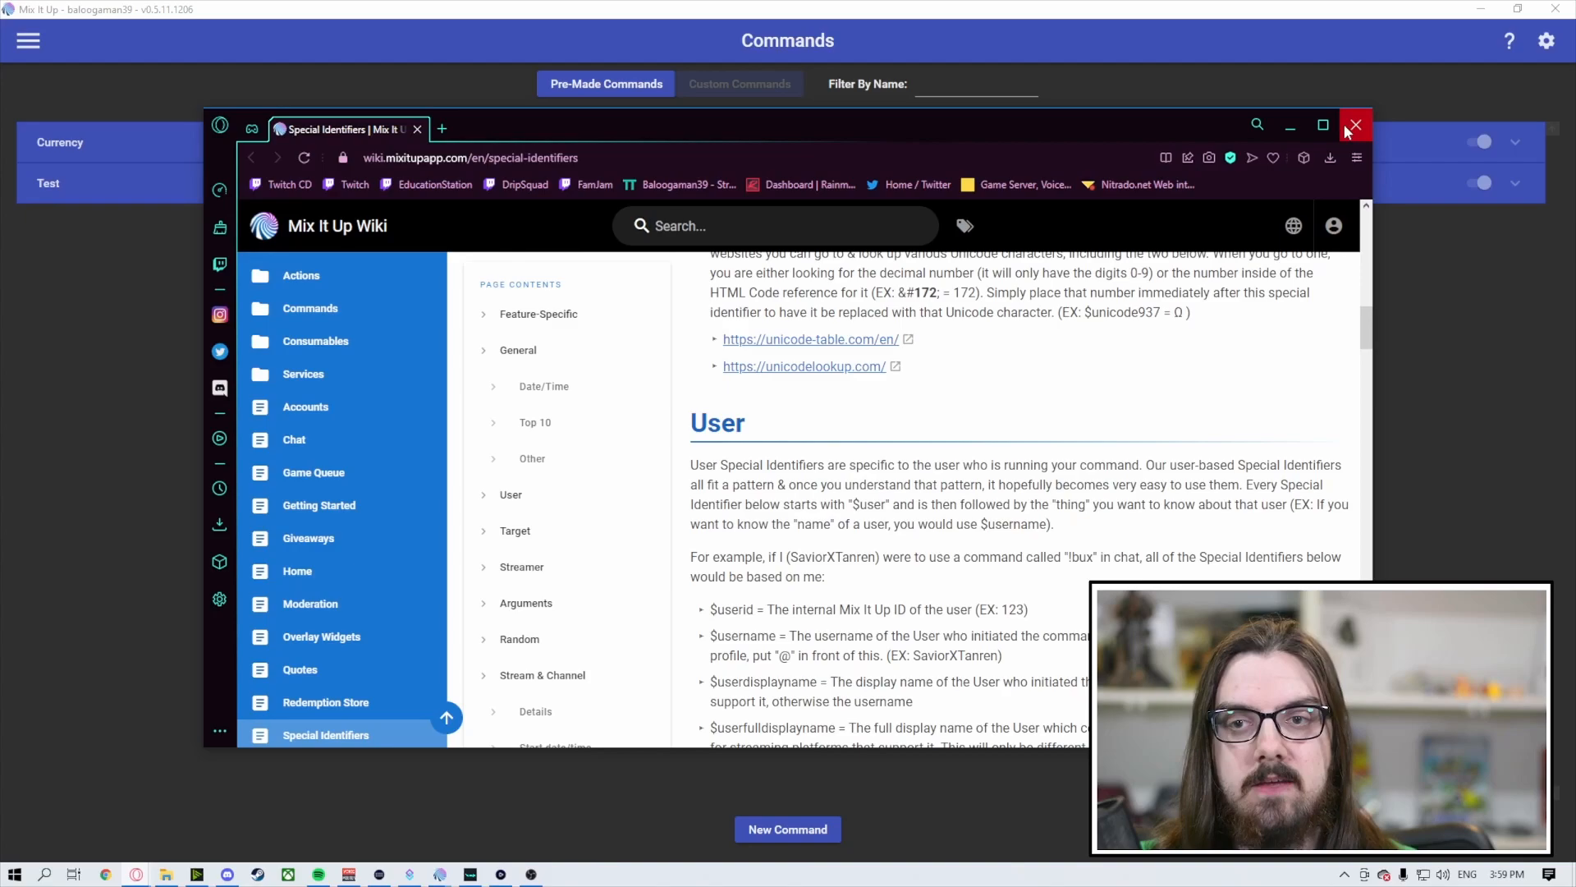
{"action": "left_click", "coordinate": [1353, 125]}
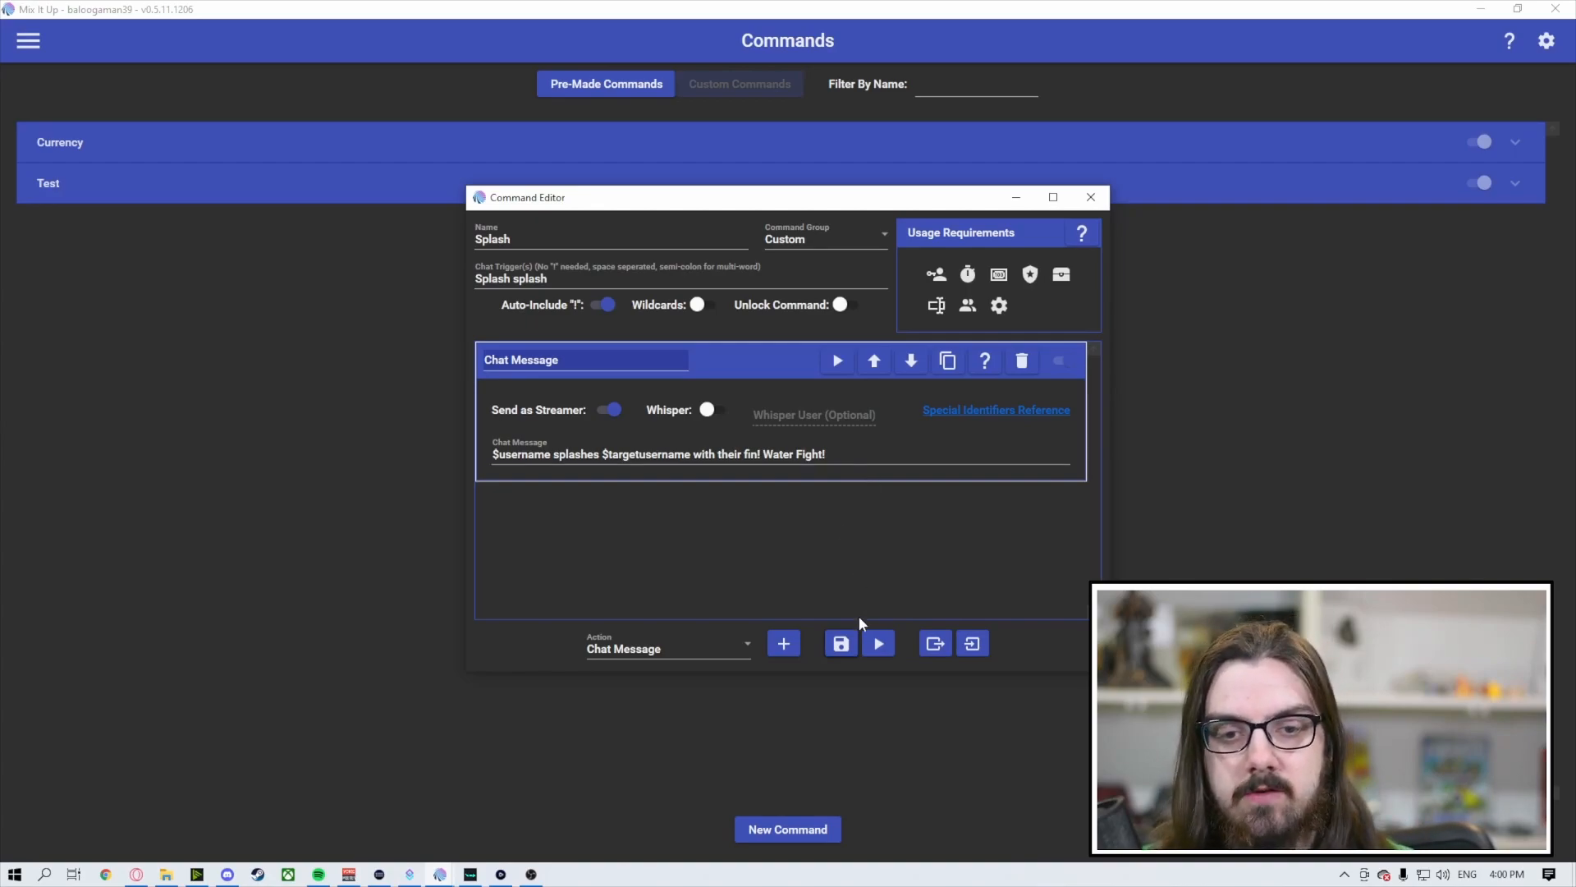
- Save Splash and expand the Custom group to show it listed
{"action": "left_click", "coordinate": [841, 642]}
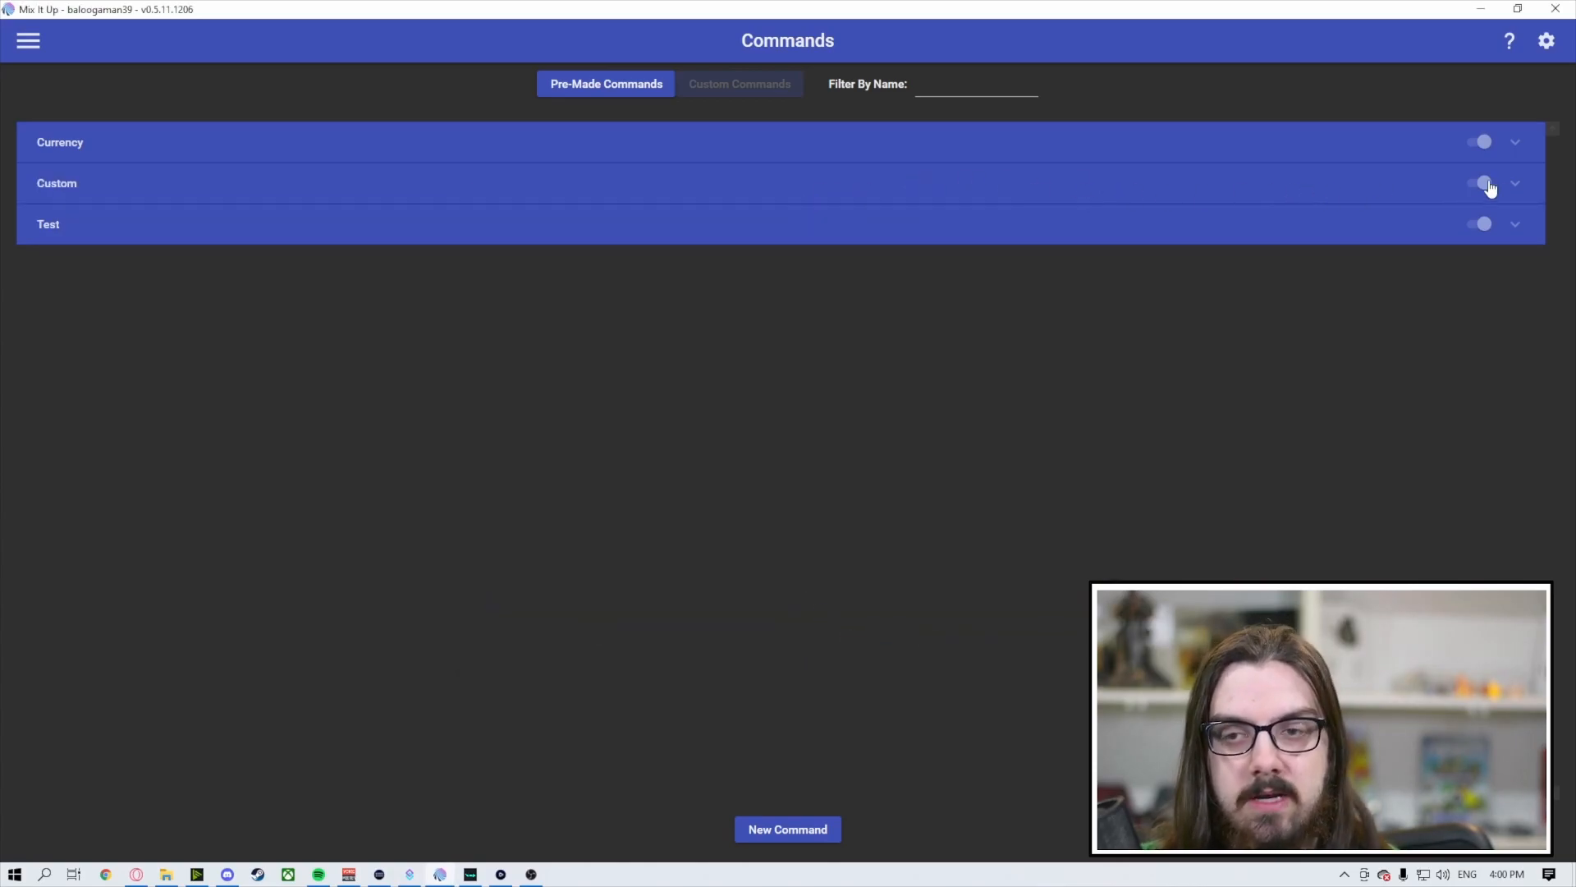
{"action": "left_click", "coordinate": [1513, 183]}
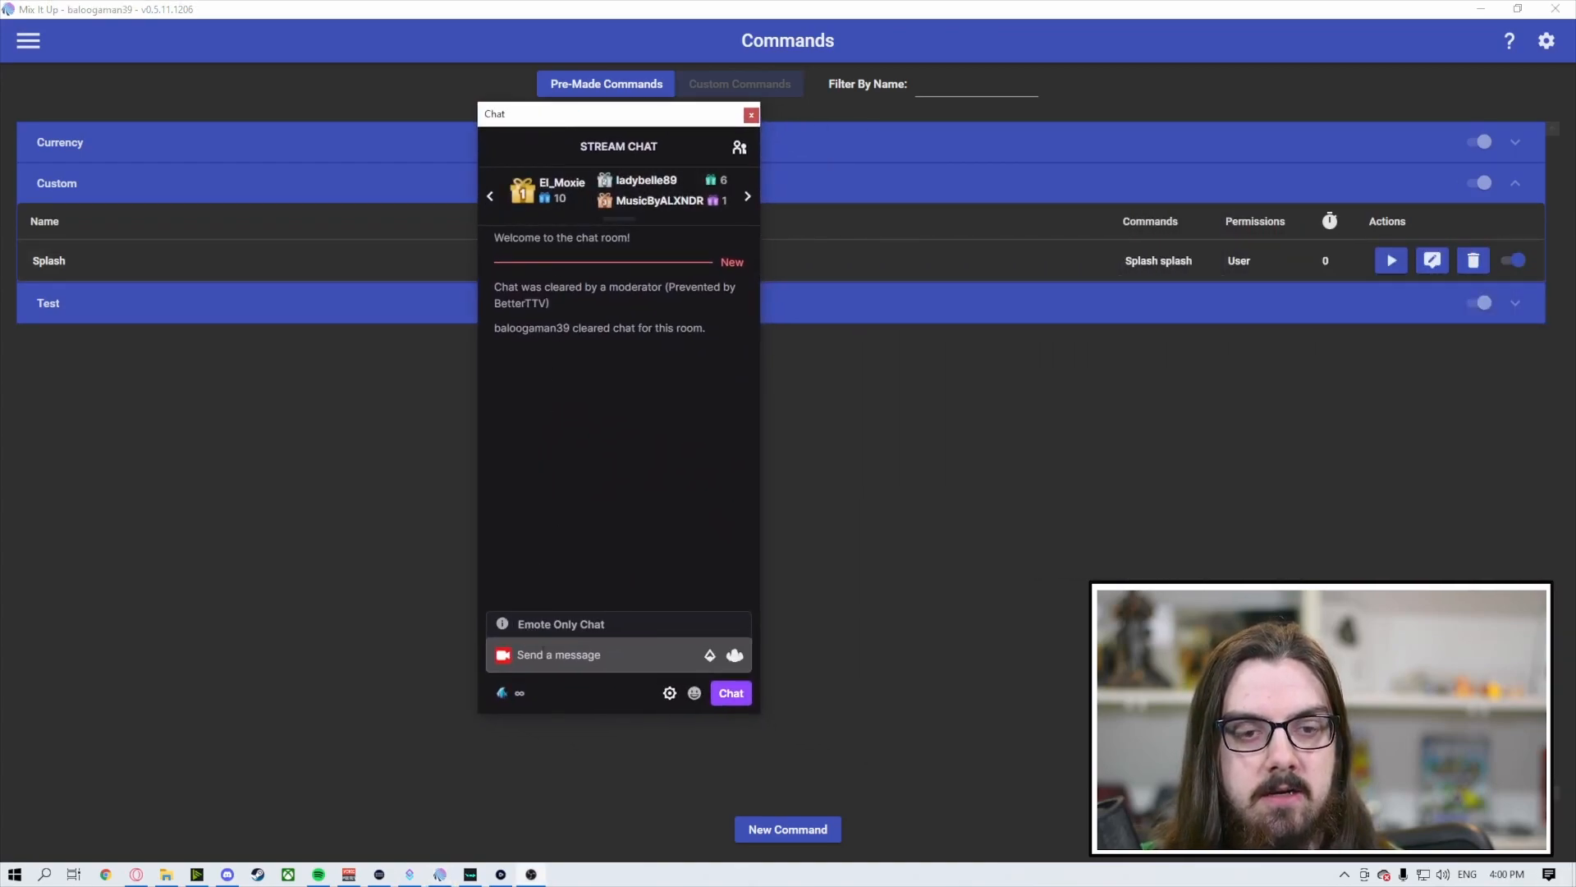
{"action": "type", "text": "!splash"}
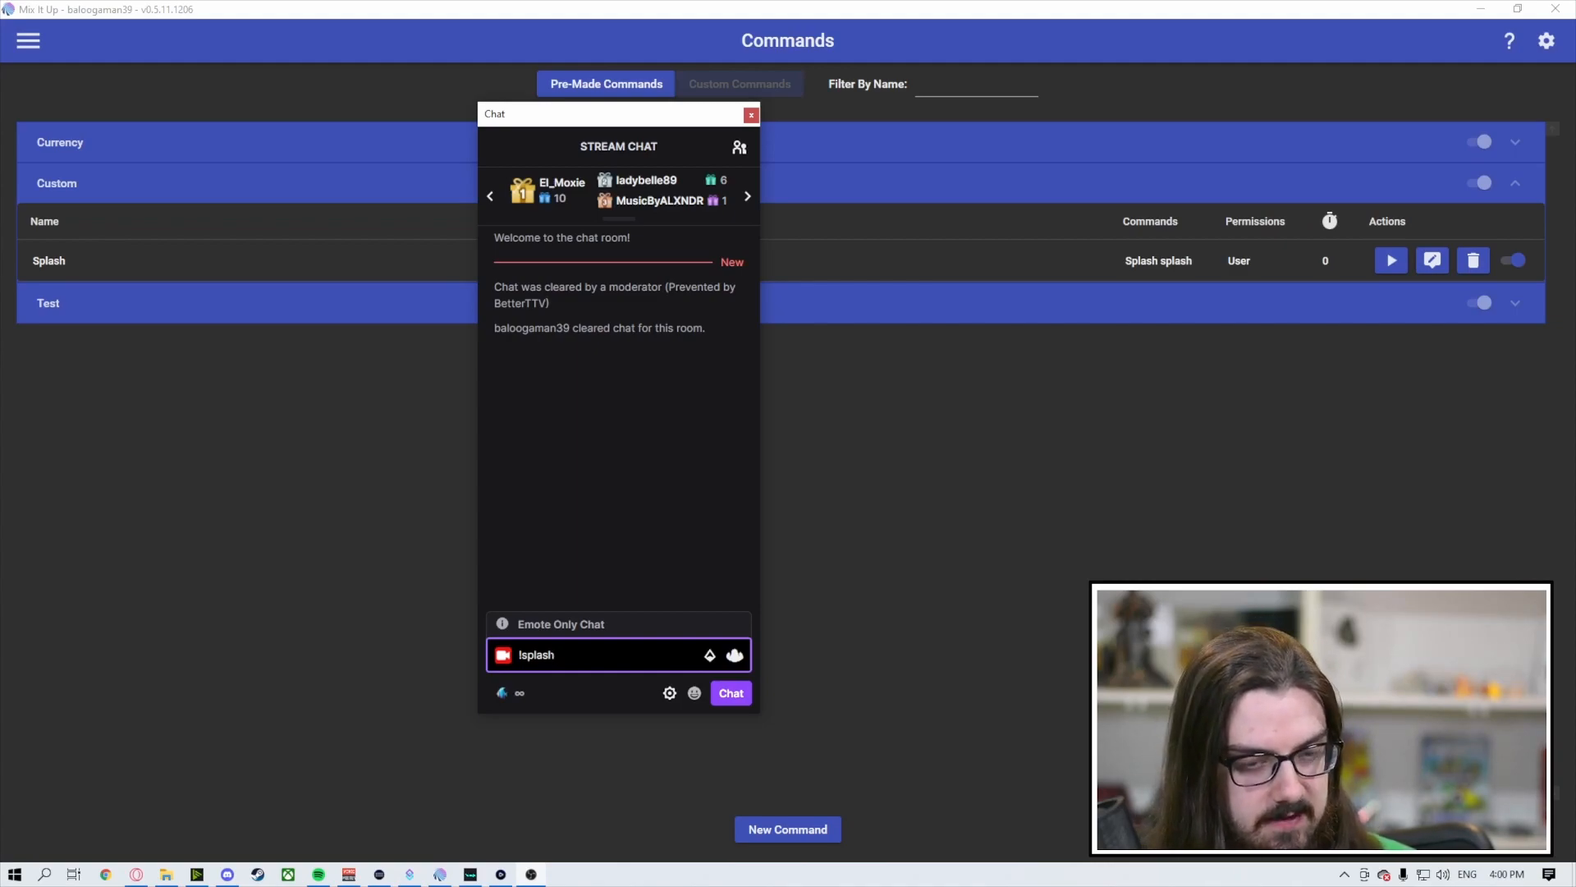
{"action": "type", "text": "El_"}
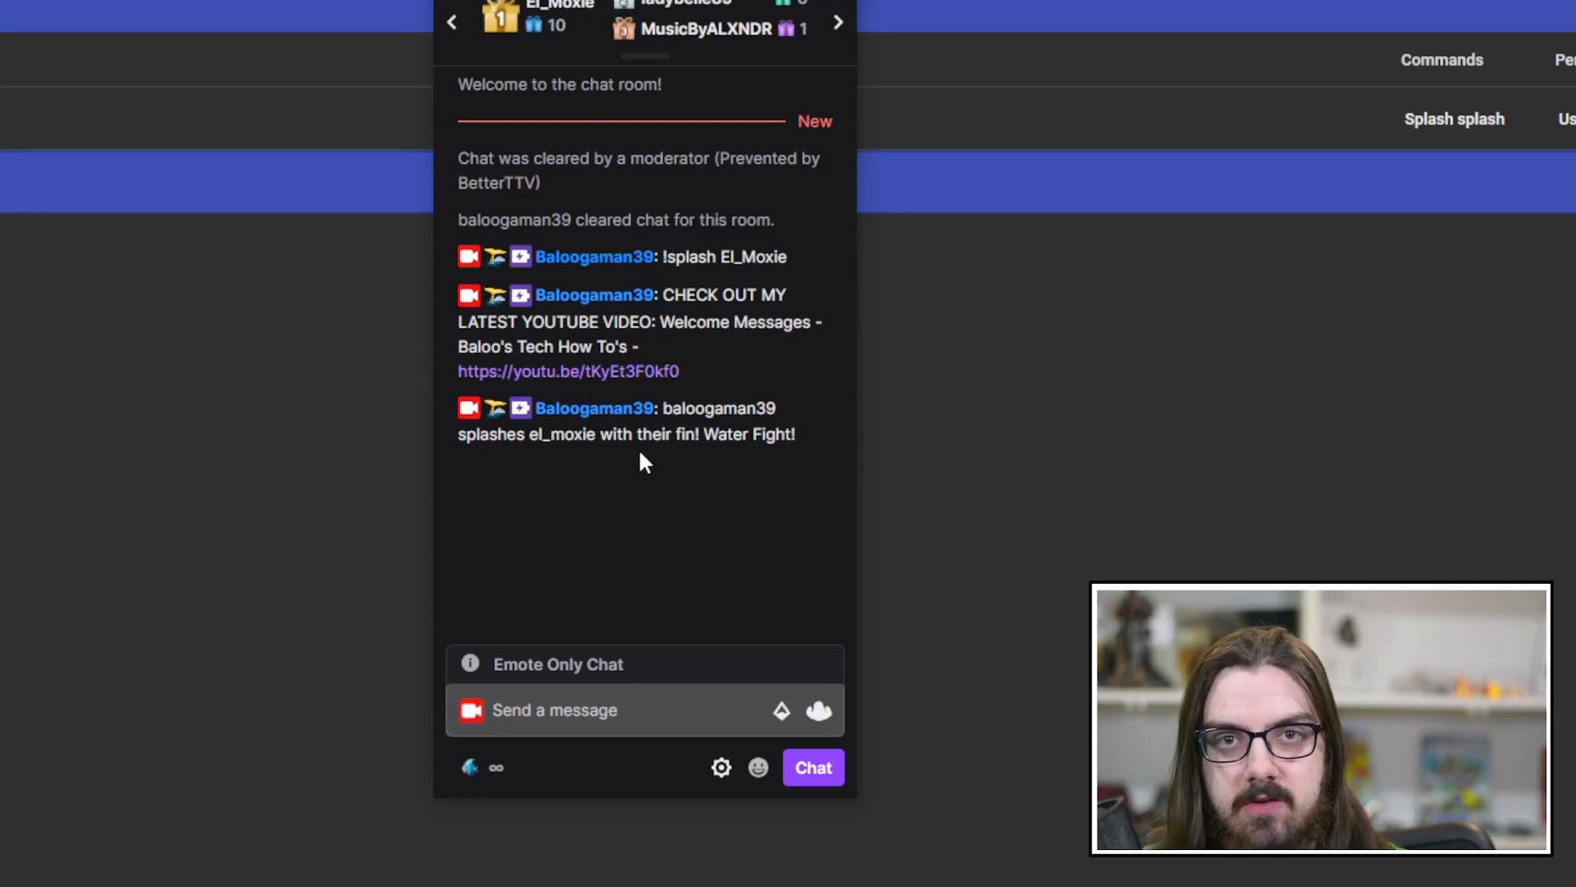
{"action": "mouse_move", "coordinate": [819, 422]}
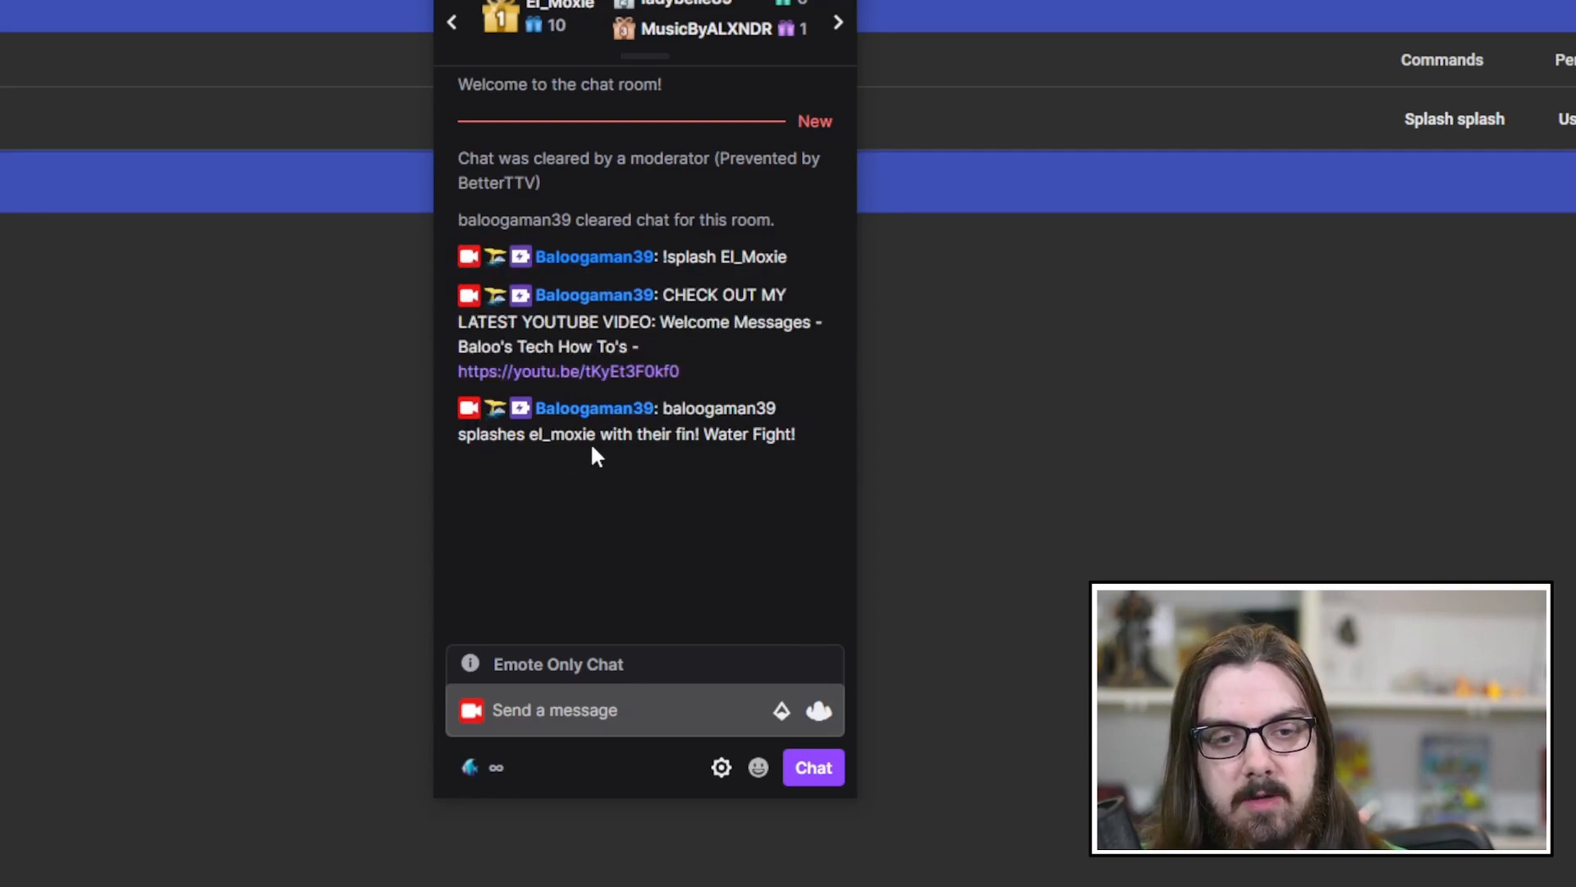
{"action": "mouse_move", "coordinate": [743, 465]}
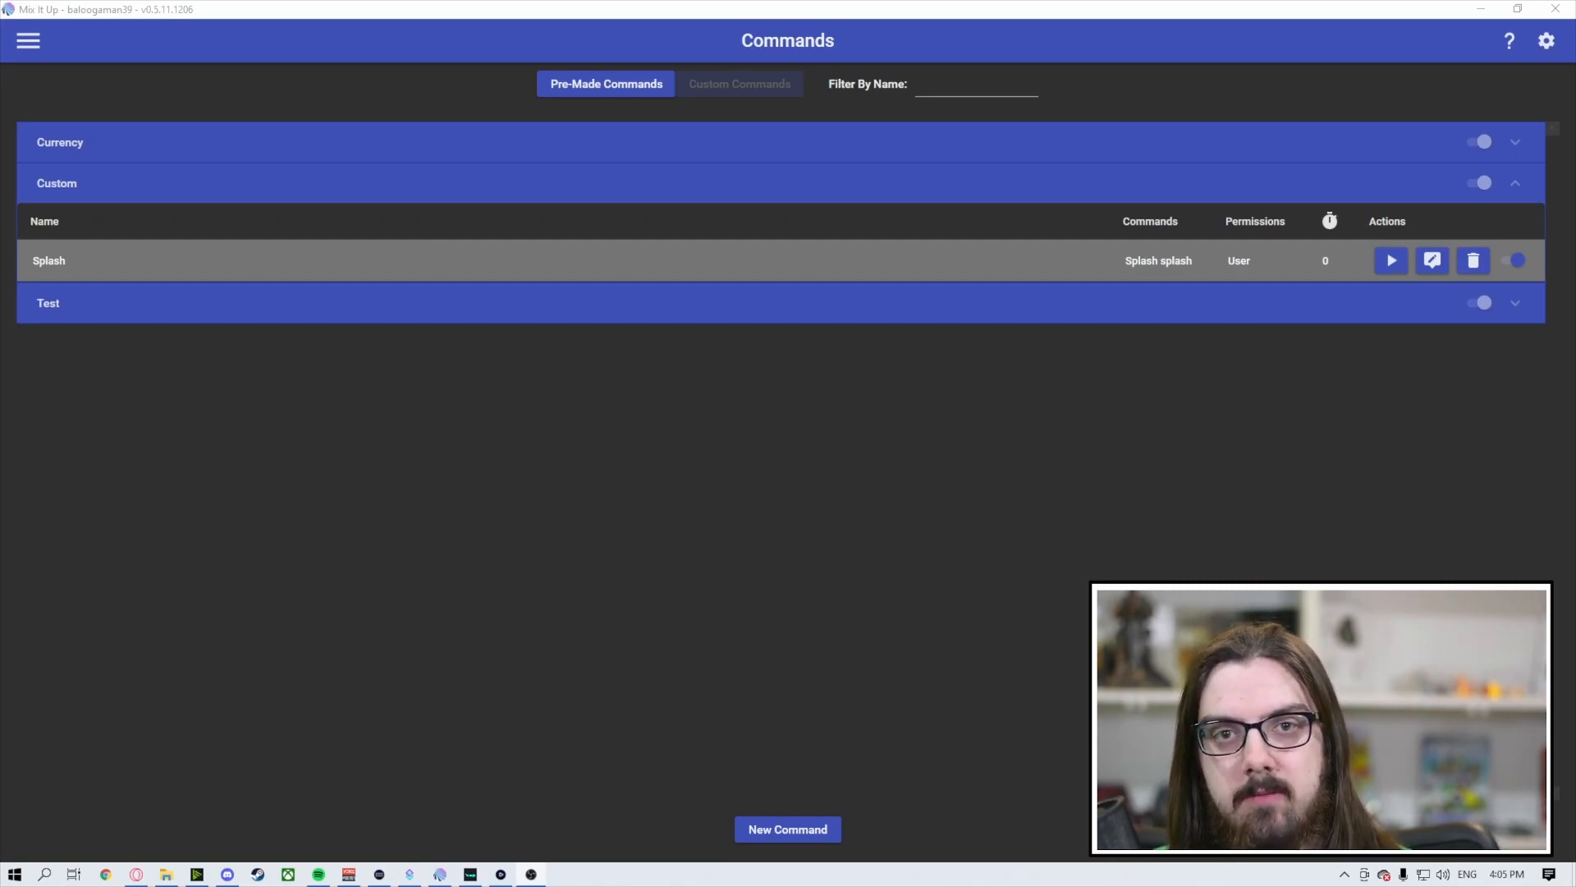
{"action": "mouse_move", "coordinate": [1432, 260]}
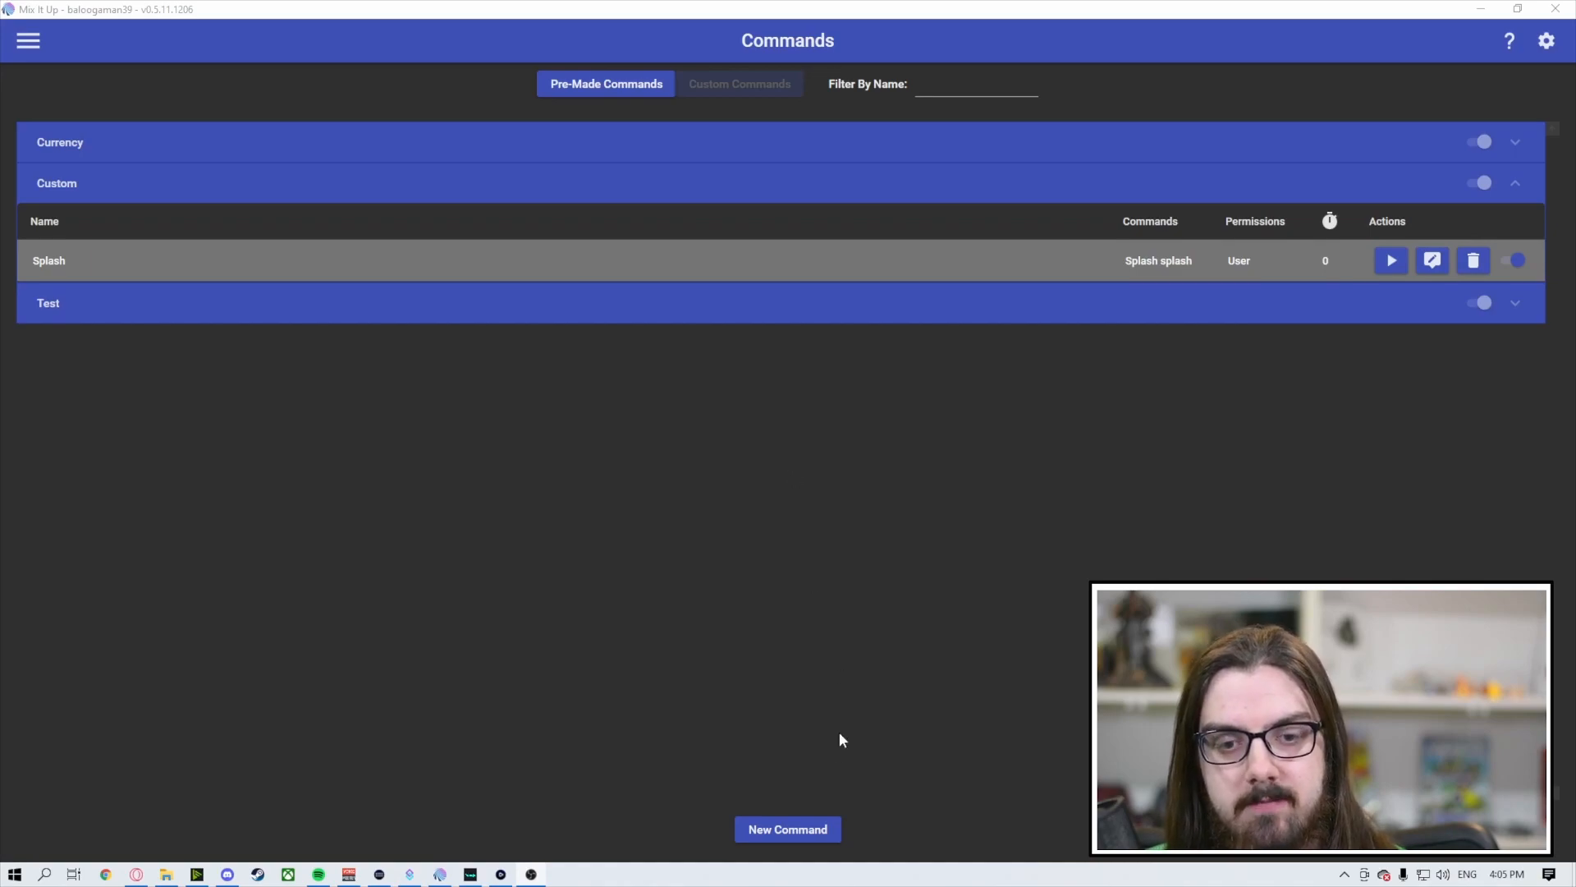
- Name the new command Squishy in the Custom group with chat triggers 'Squishy squishy'
{"action": "left_click", "coordinate": [1432, 260]}
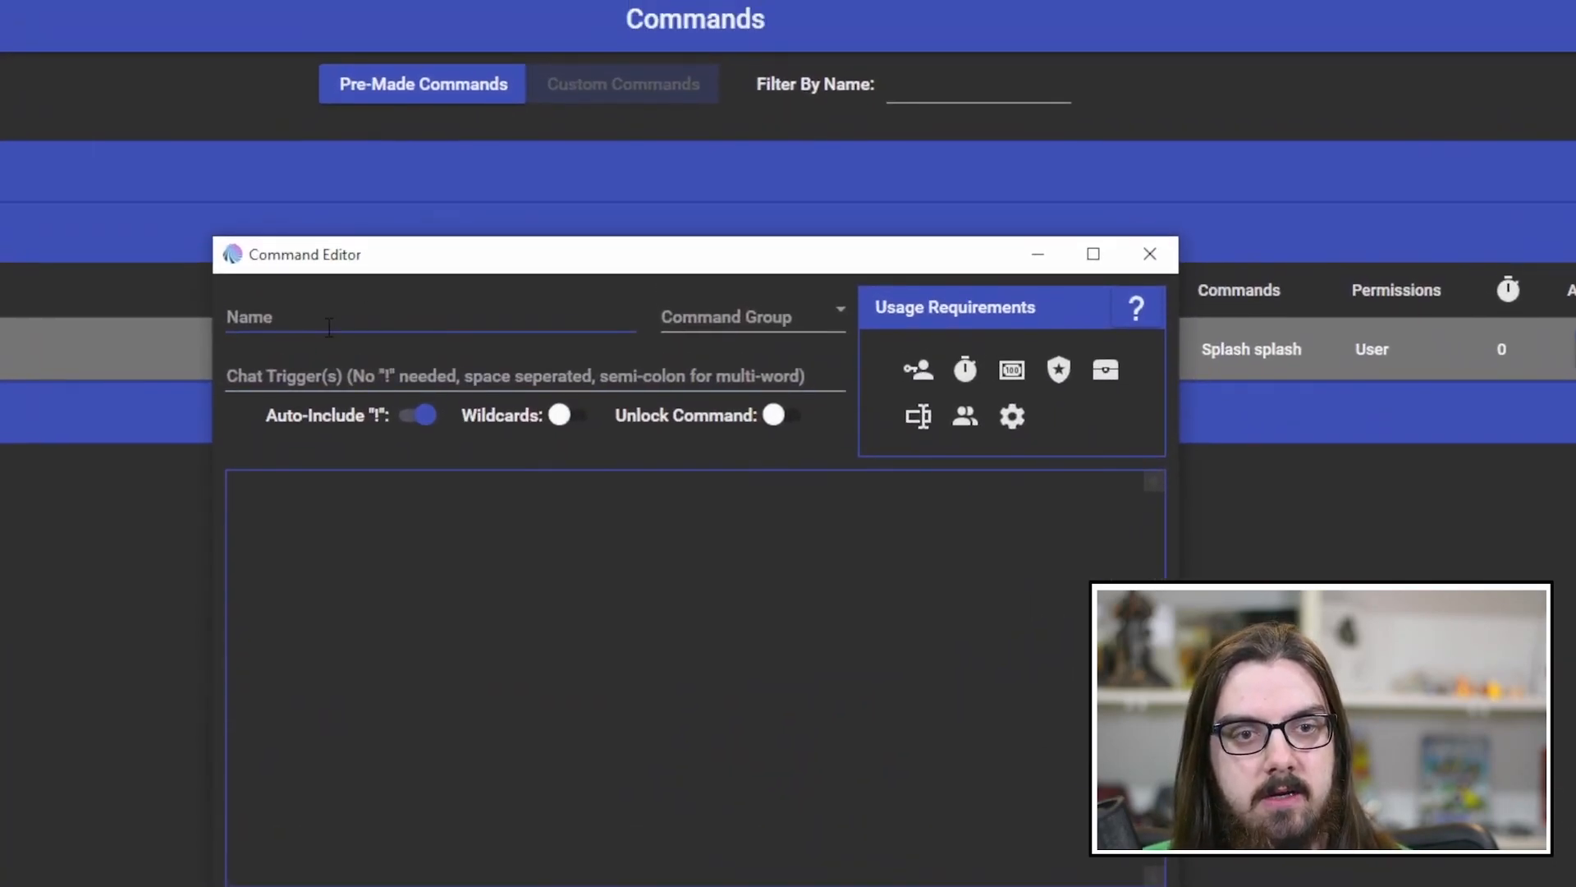
{"action": "type", "text": "Squis"}
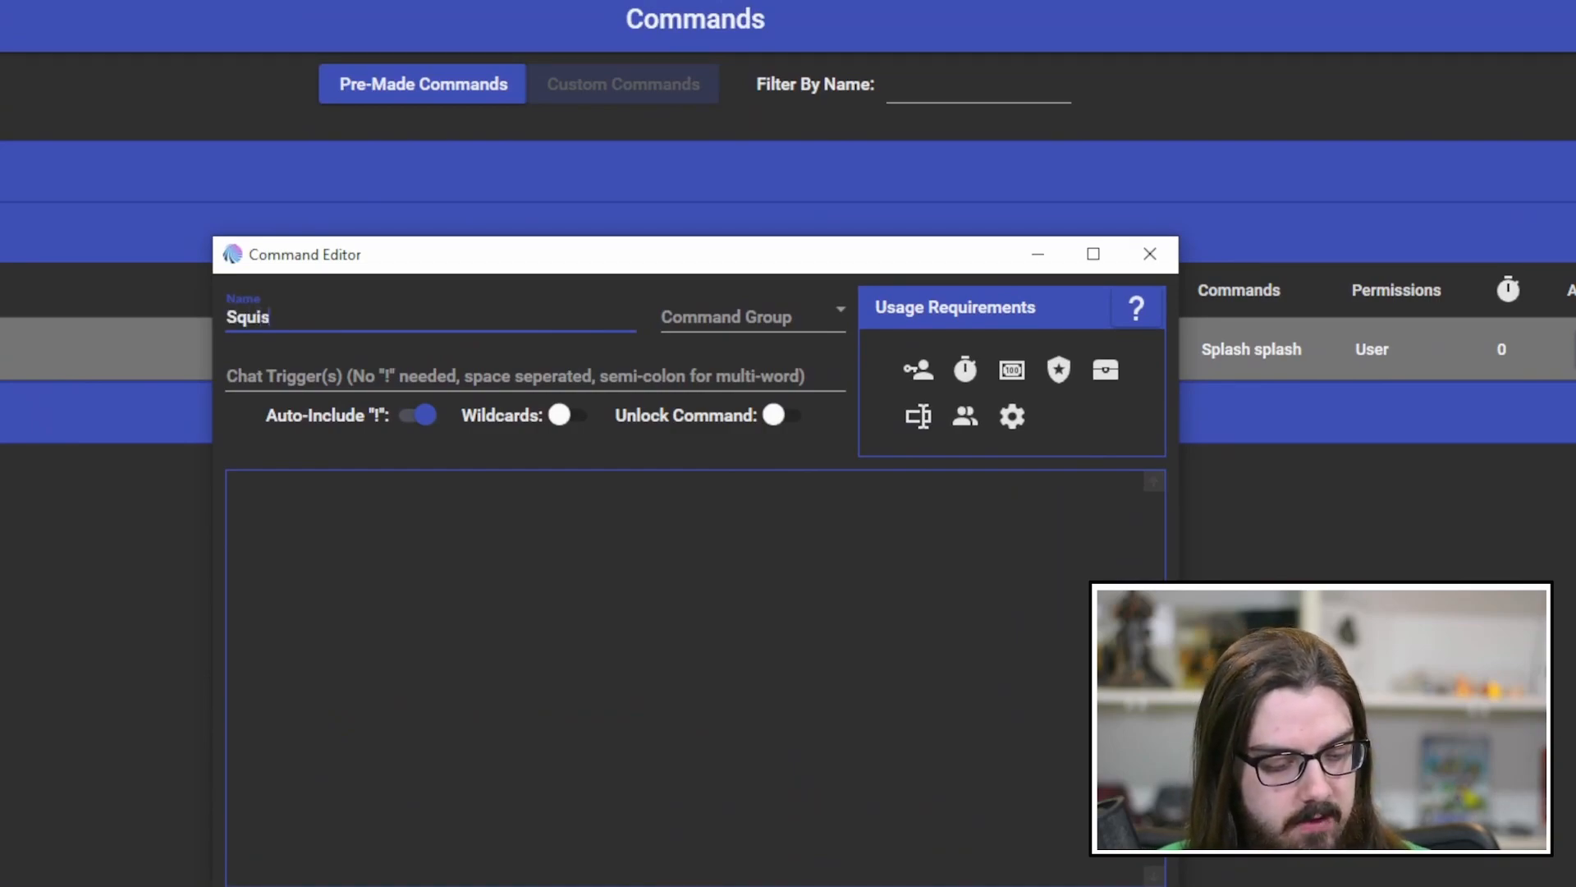
{"action": "type", "text": "hy"}
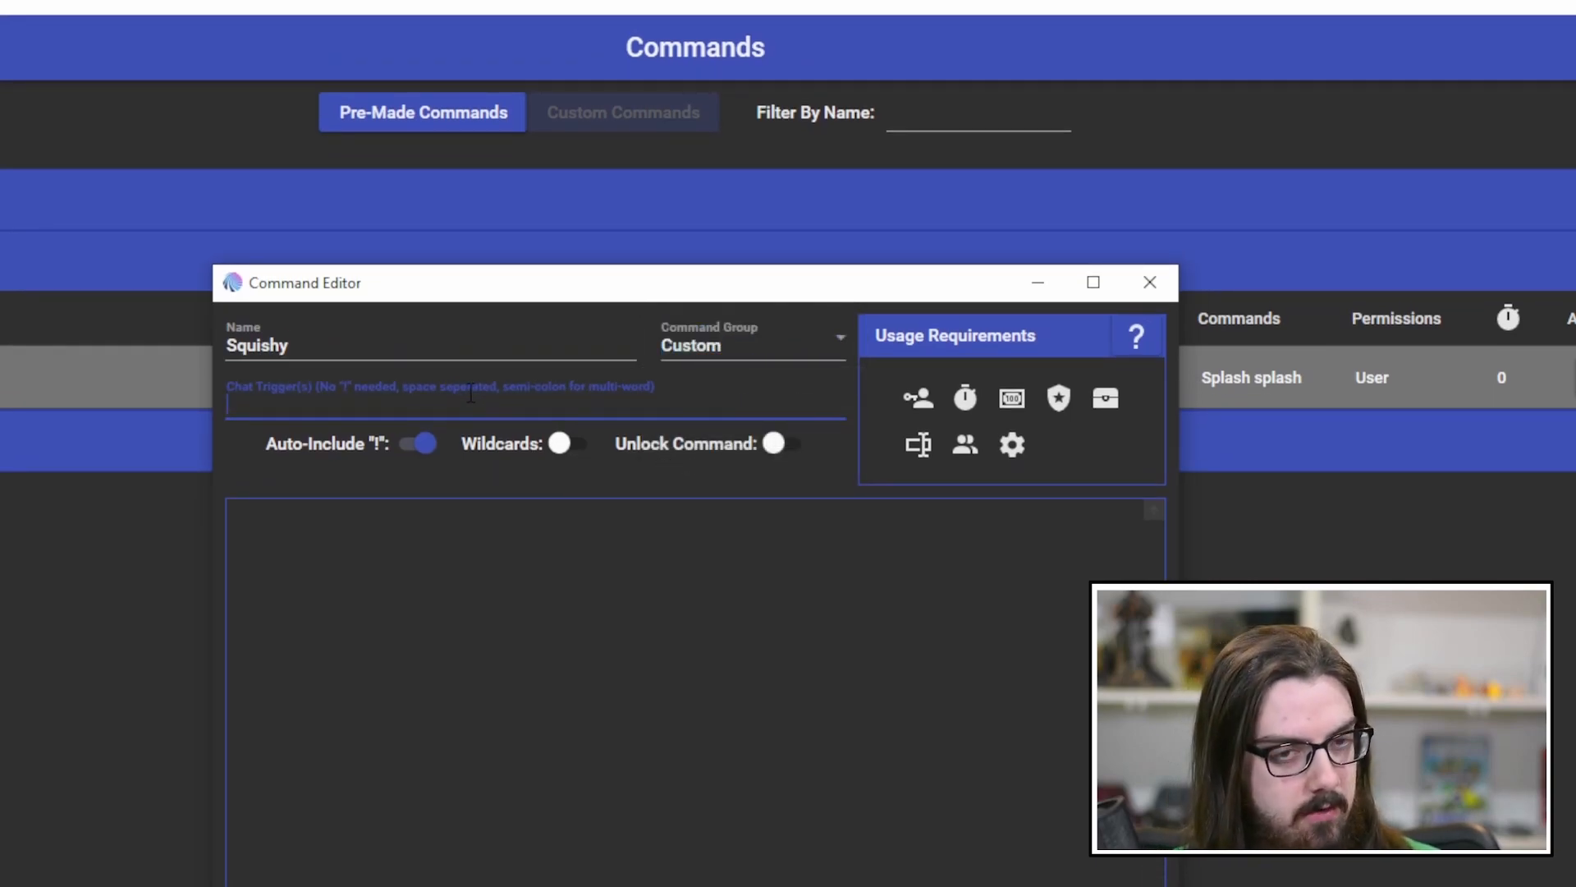
{"action": "type", "text": "Squishy"}
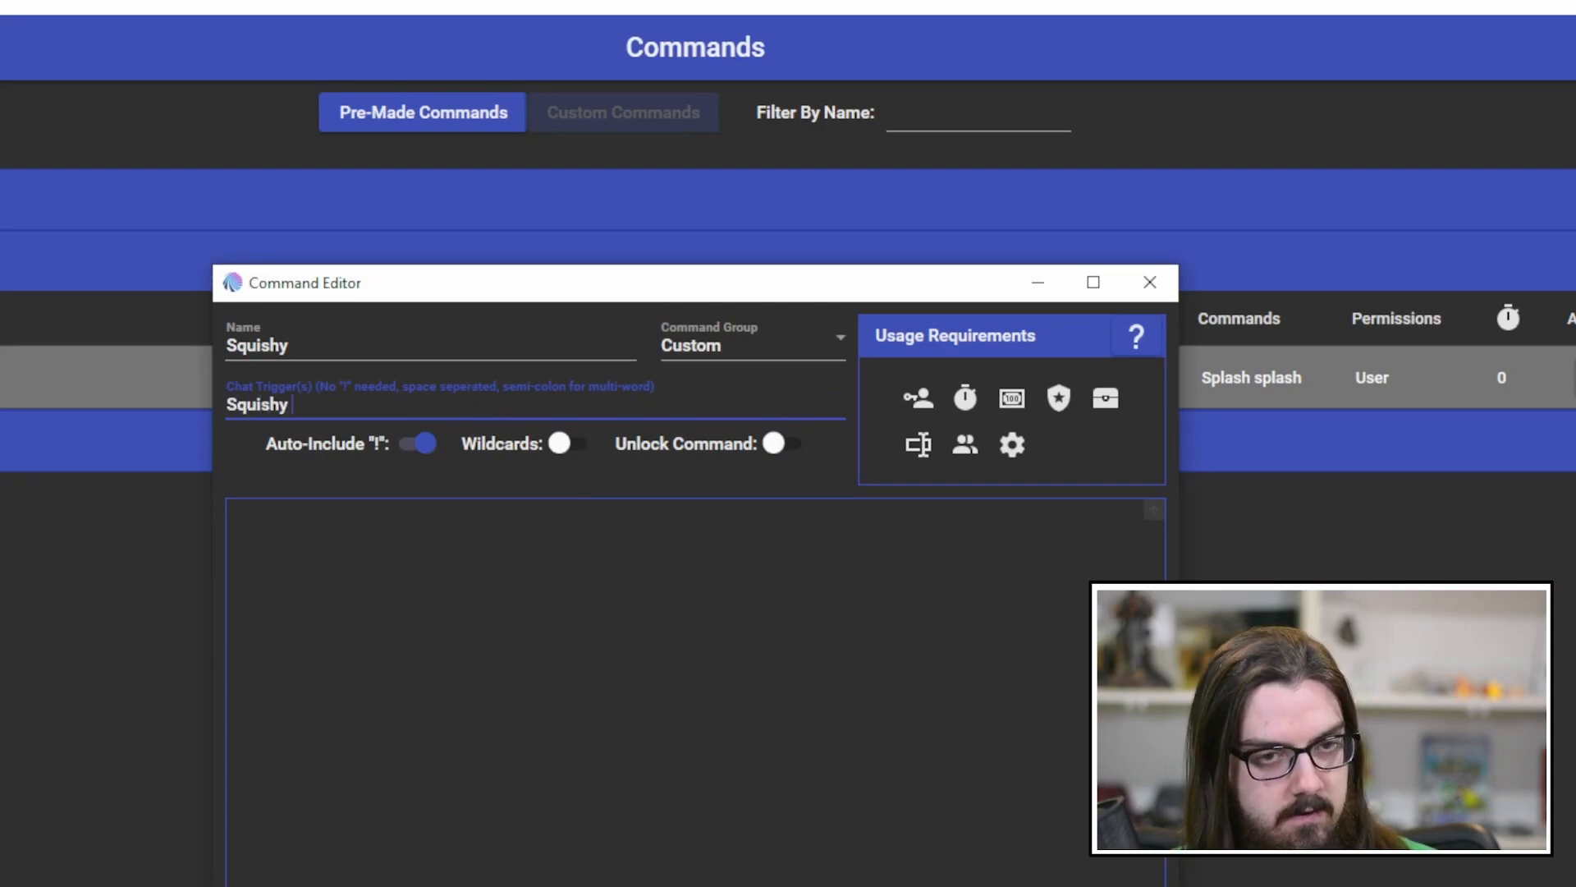
{"action": "type", "text": "squishy"}
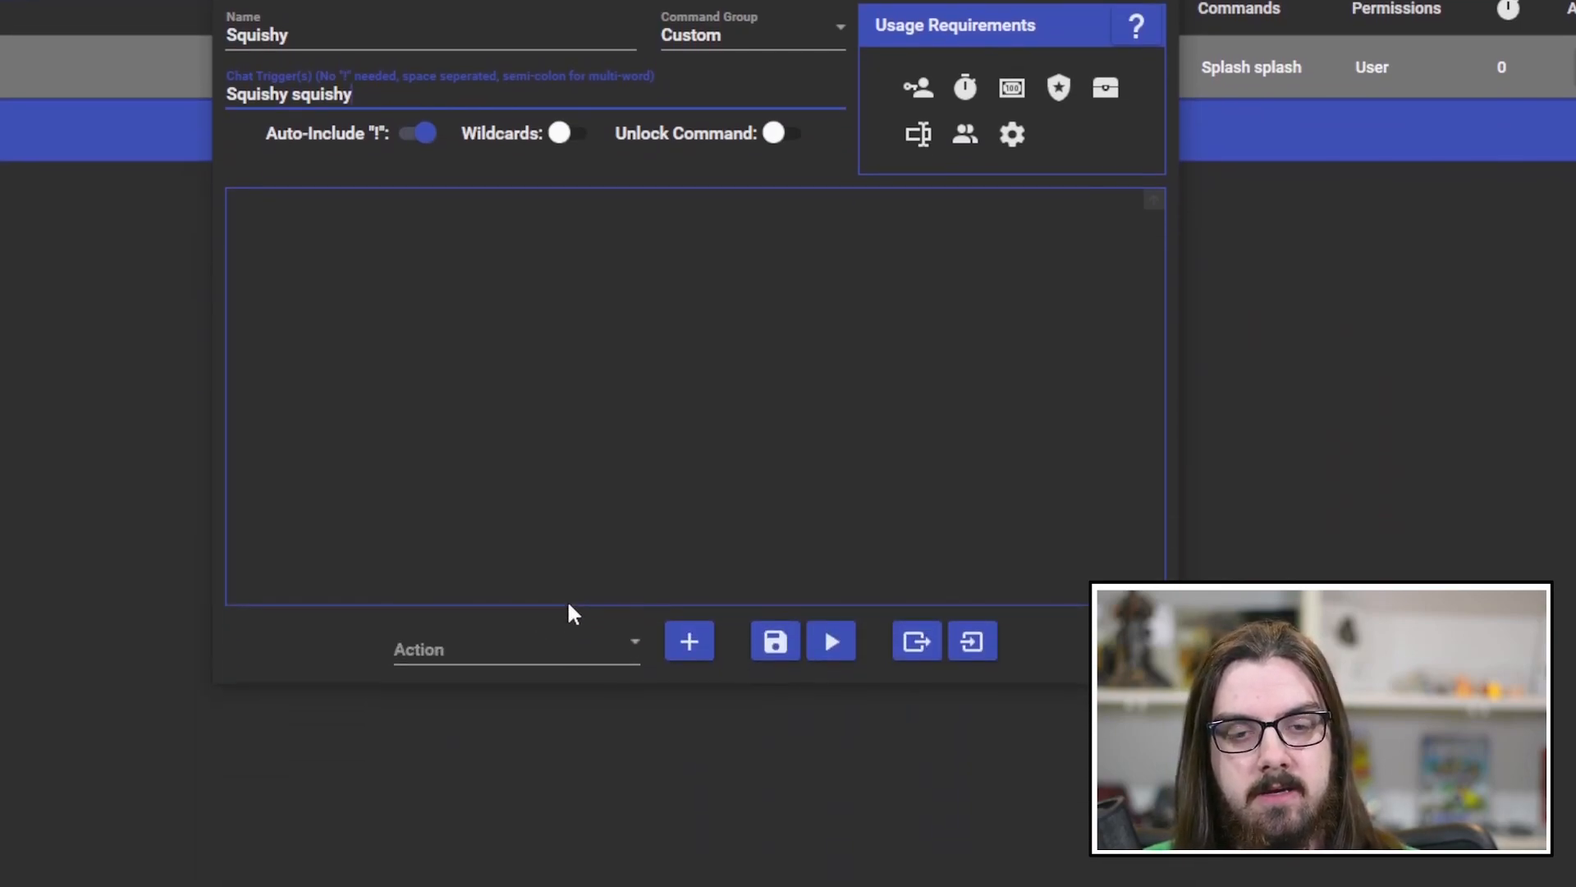
- Add an Overlay (Images & Videos) action to Squishy and set it to show an Image
{"action": "left_click", "coordinate": [515, 649]}
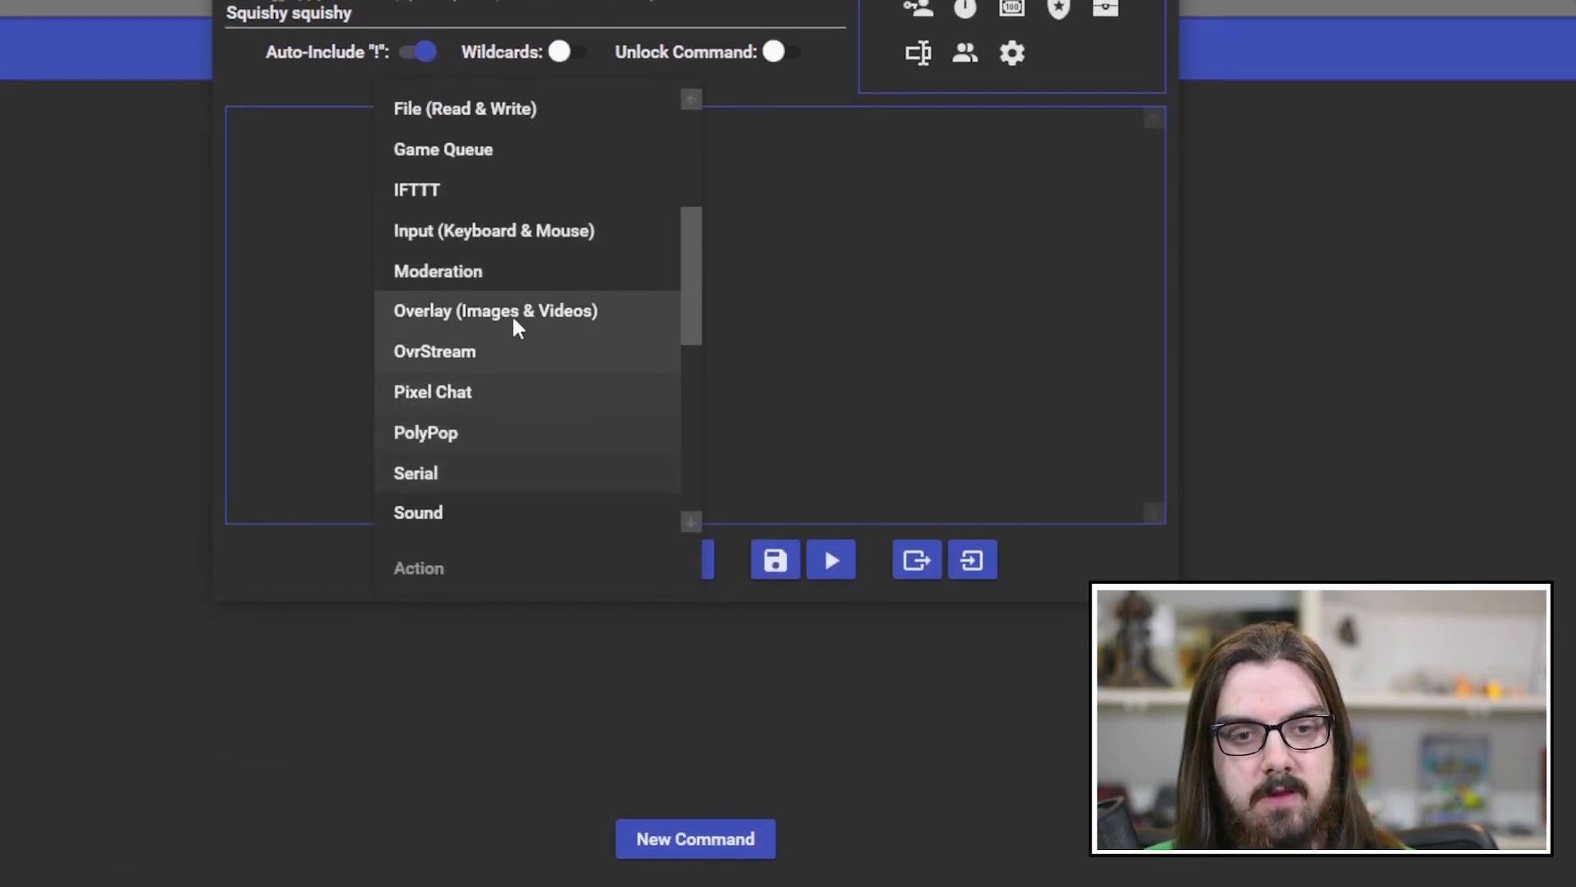
{"action": "left_click", "coordinate": [494, 310]}
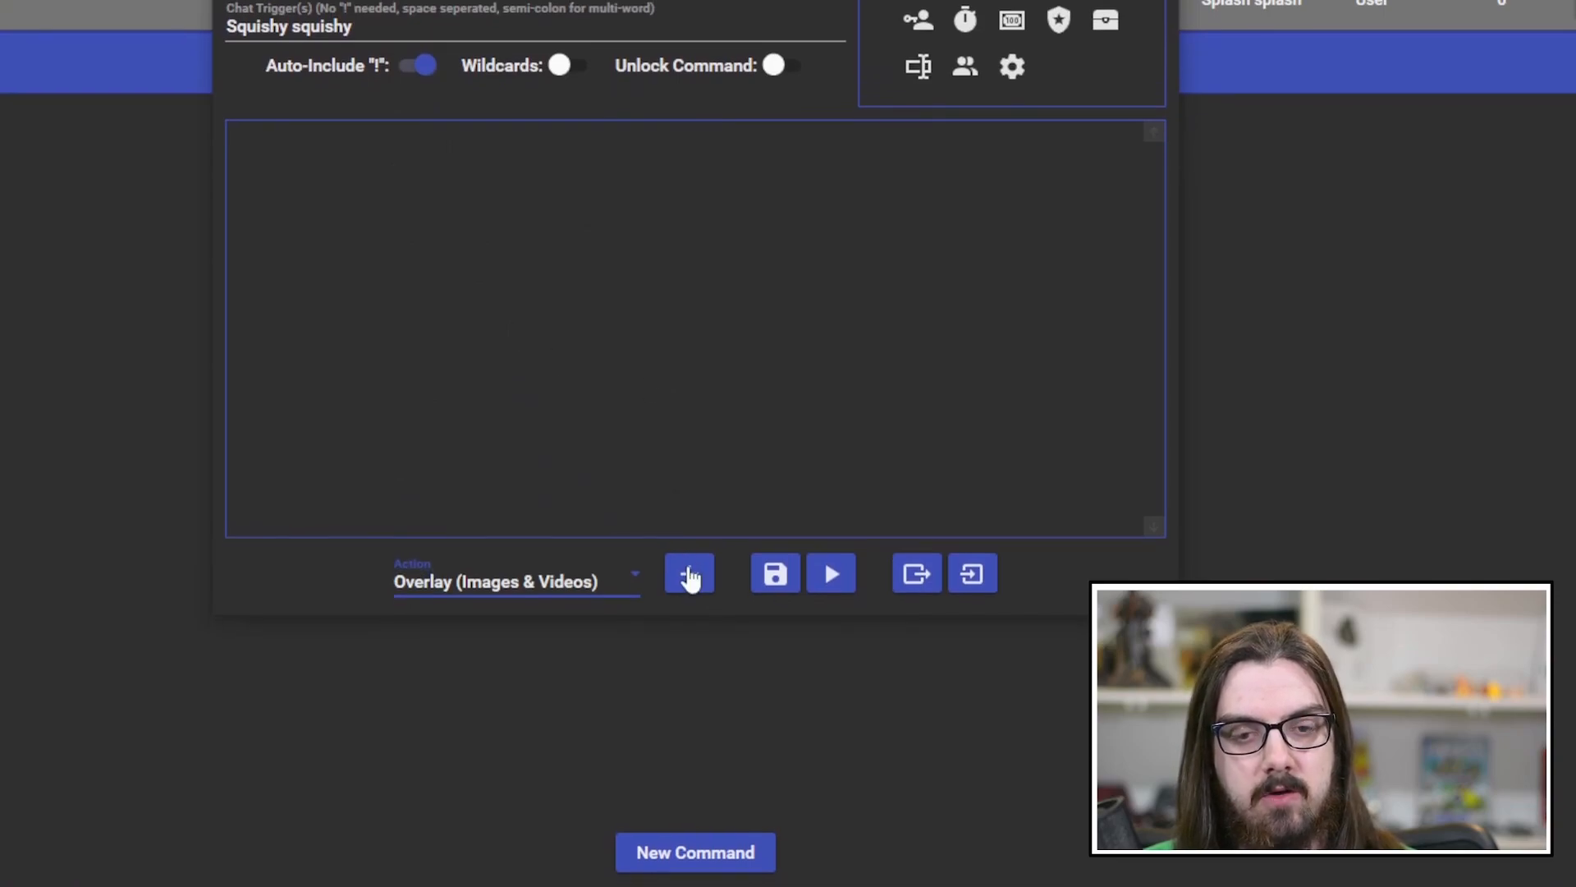
{"action": "left_click", "coordinate": [689, 573]}
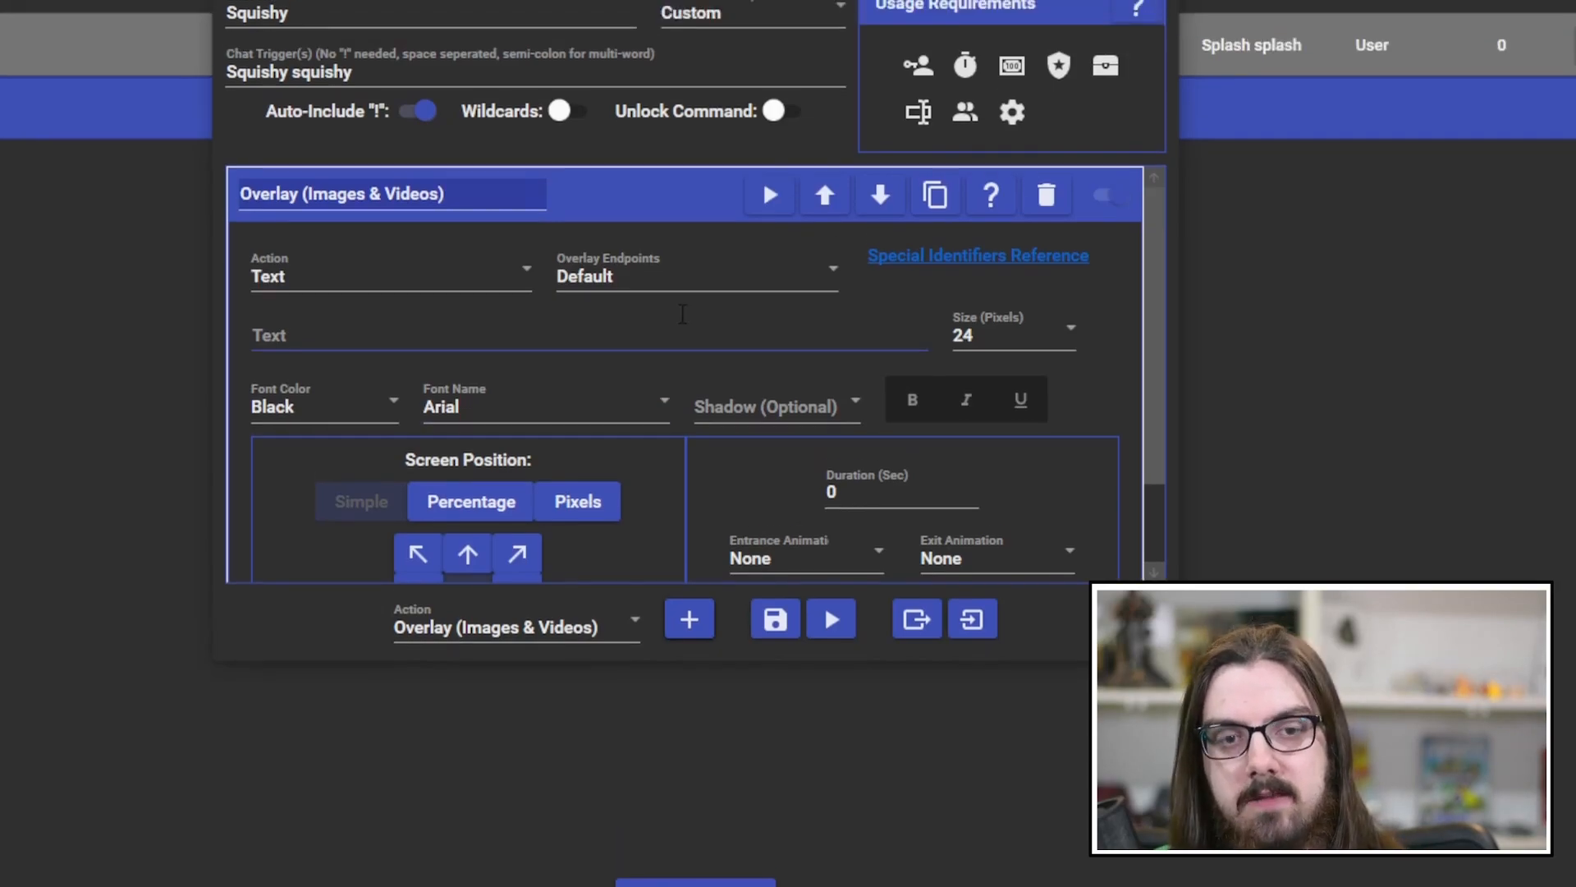
{"action": "left_click", "coordinate": [390, 277]}
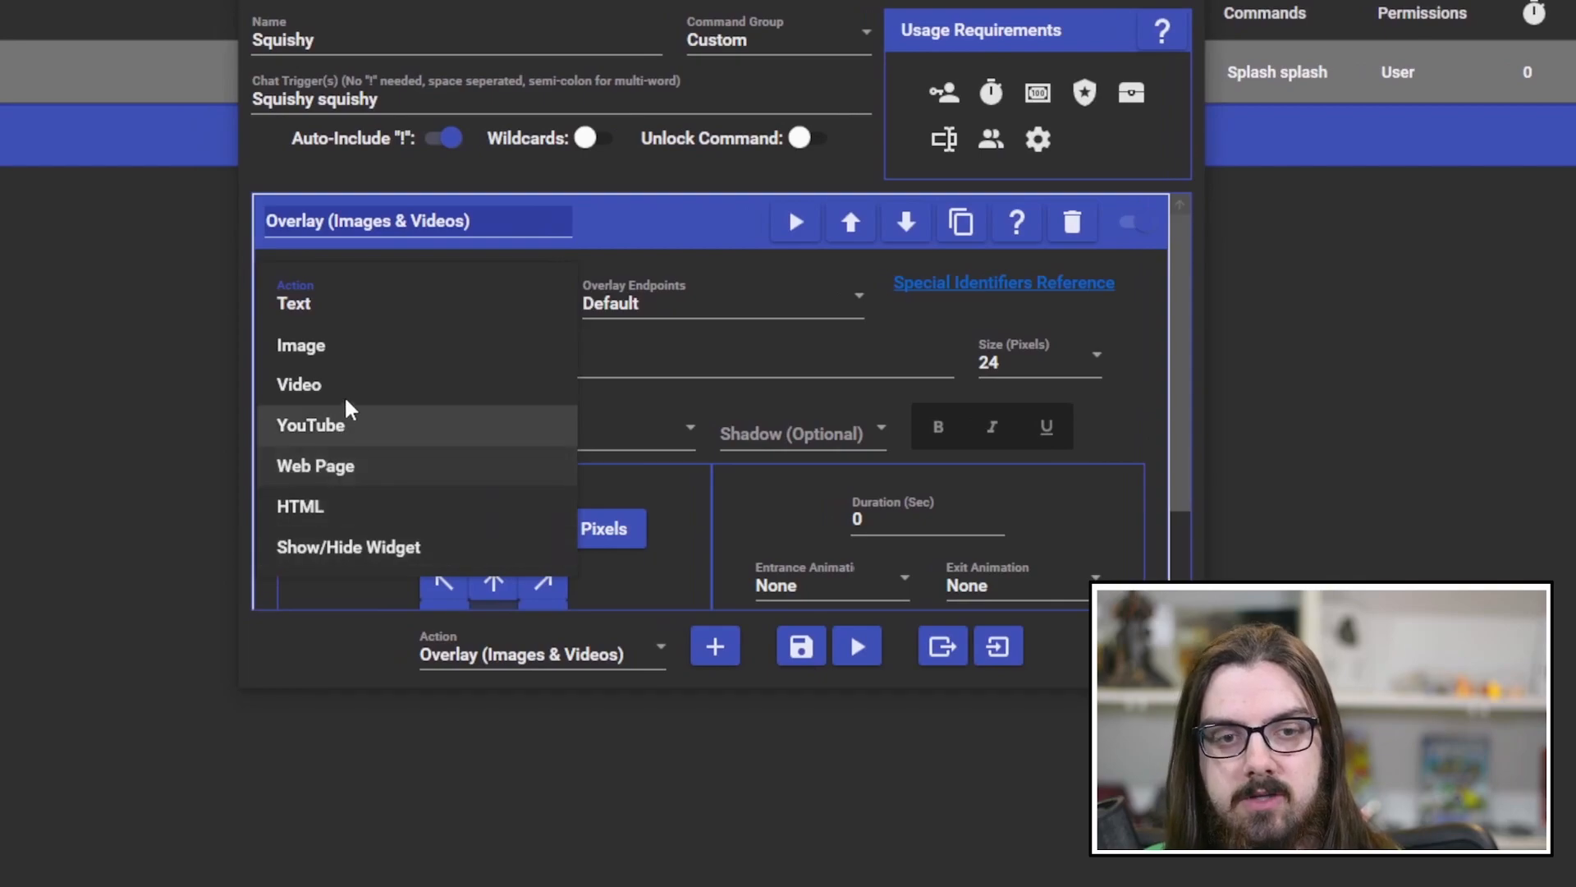
{"action": "left_click", "coordinate": [300, 345]}
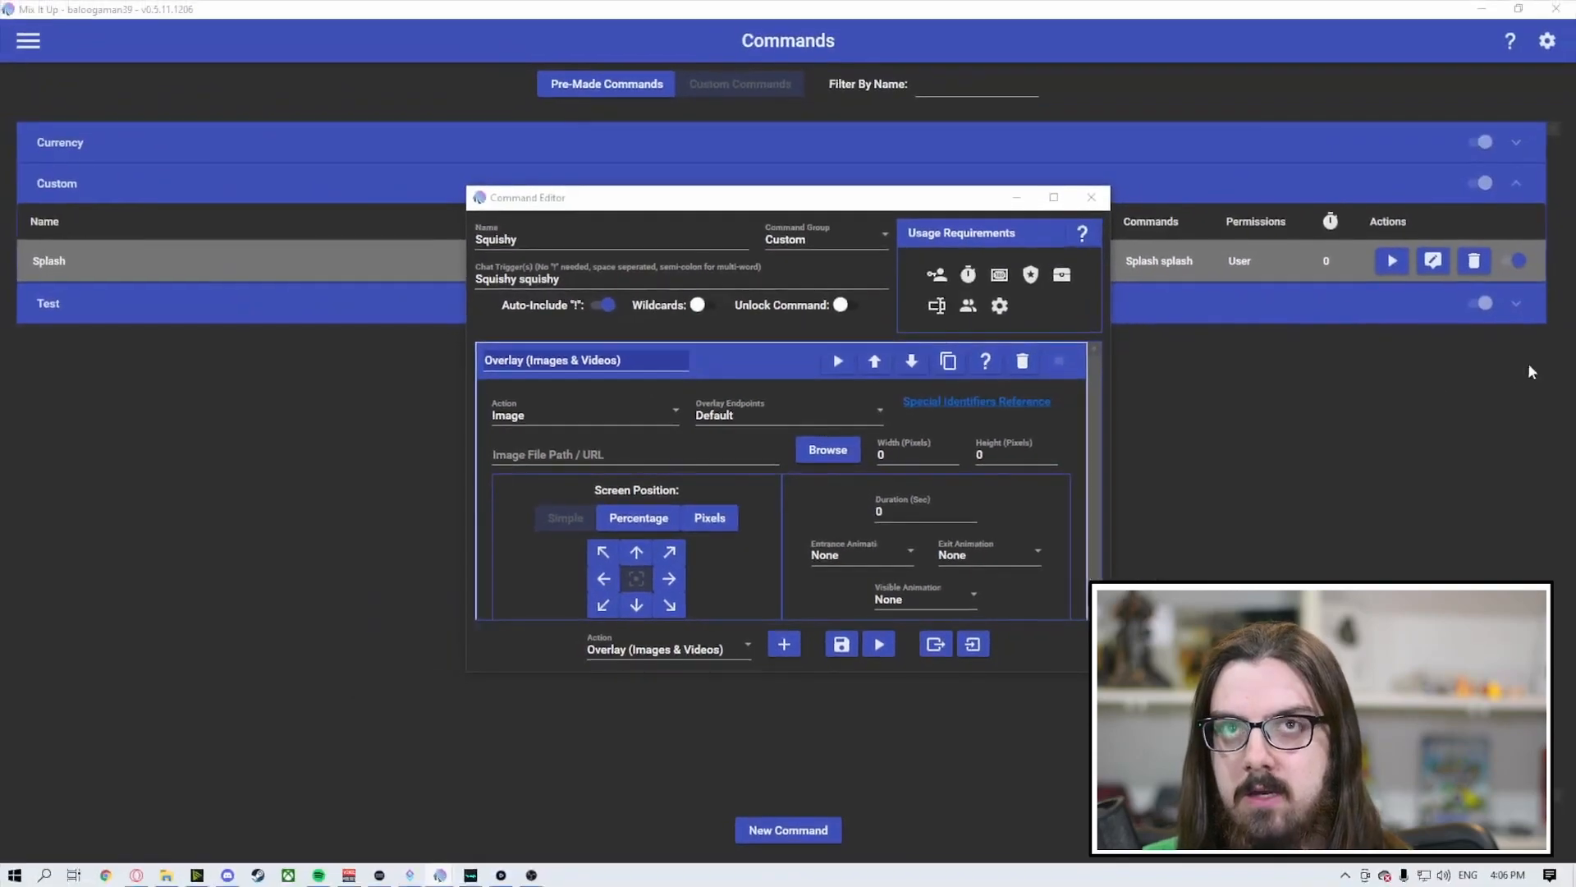
- Point the overlay at C:\beluga squishy.gif and size it 800 by 600 pixels
{"action": "type", "text": "C:\\beluga squishy.gif"}
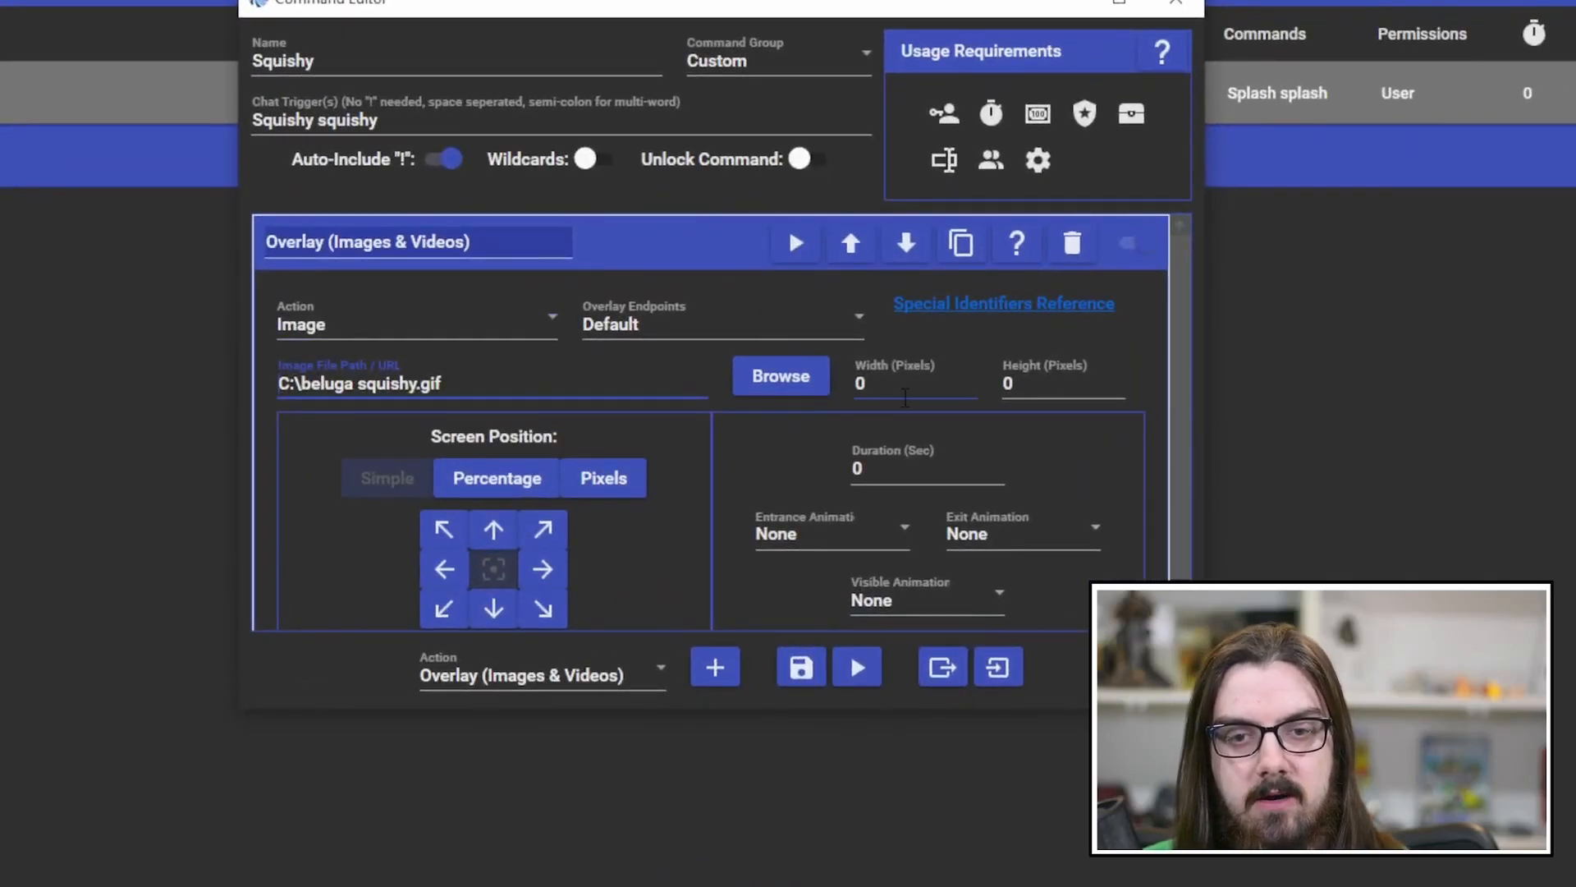
{"action": "type", "text": "800"}
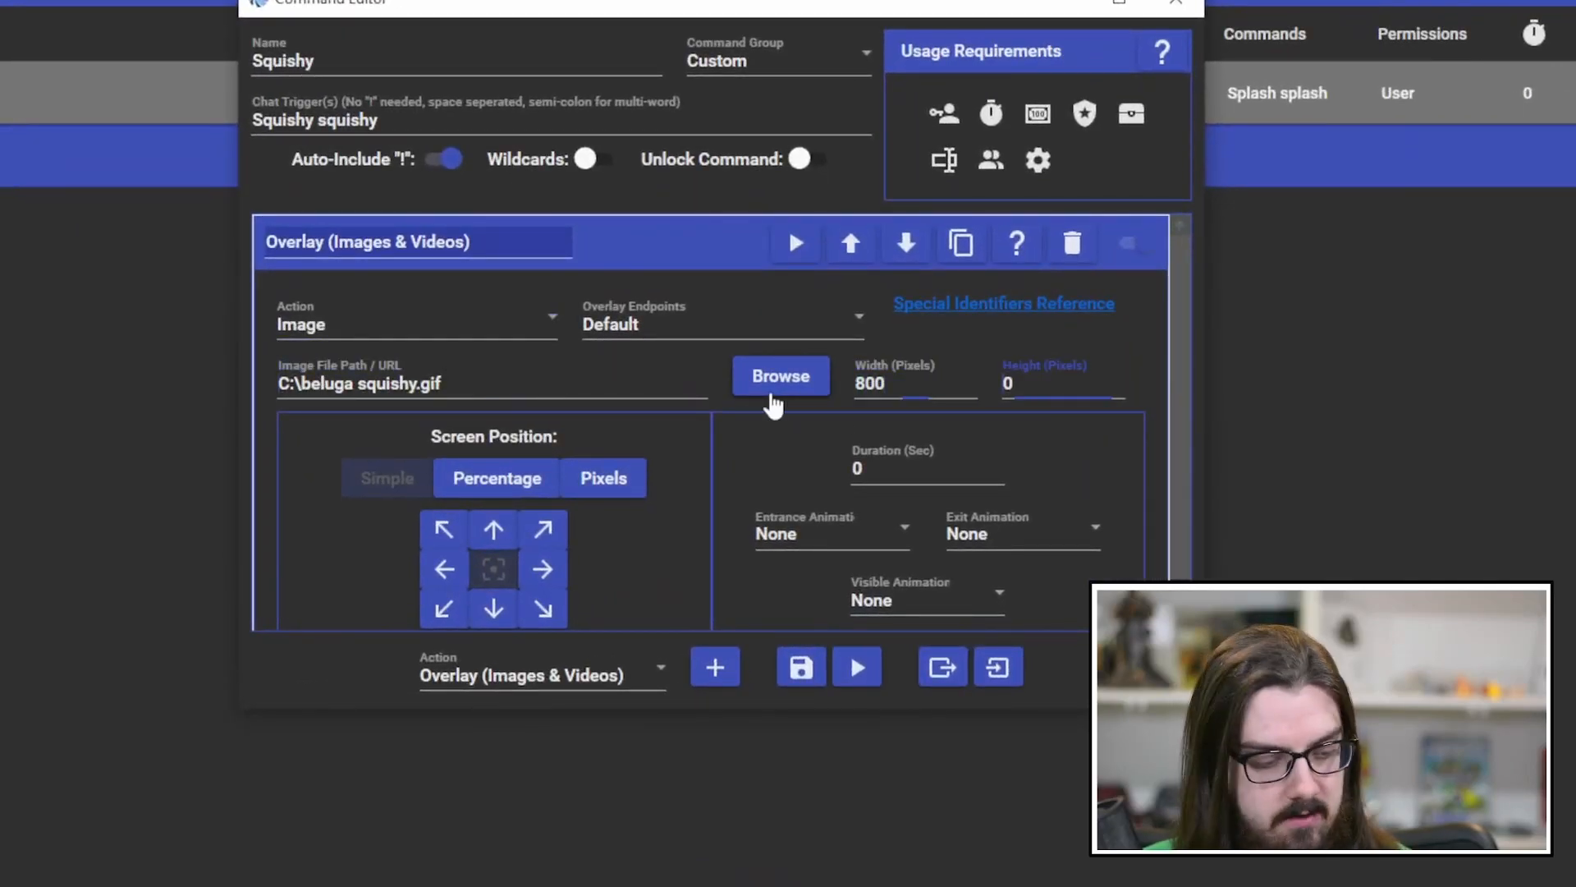
{"action": "type", "text": "600"}
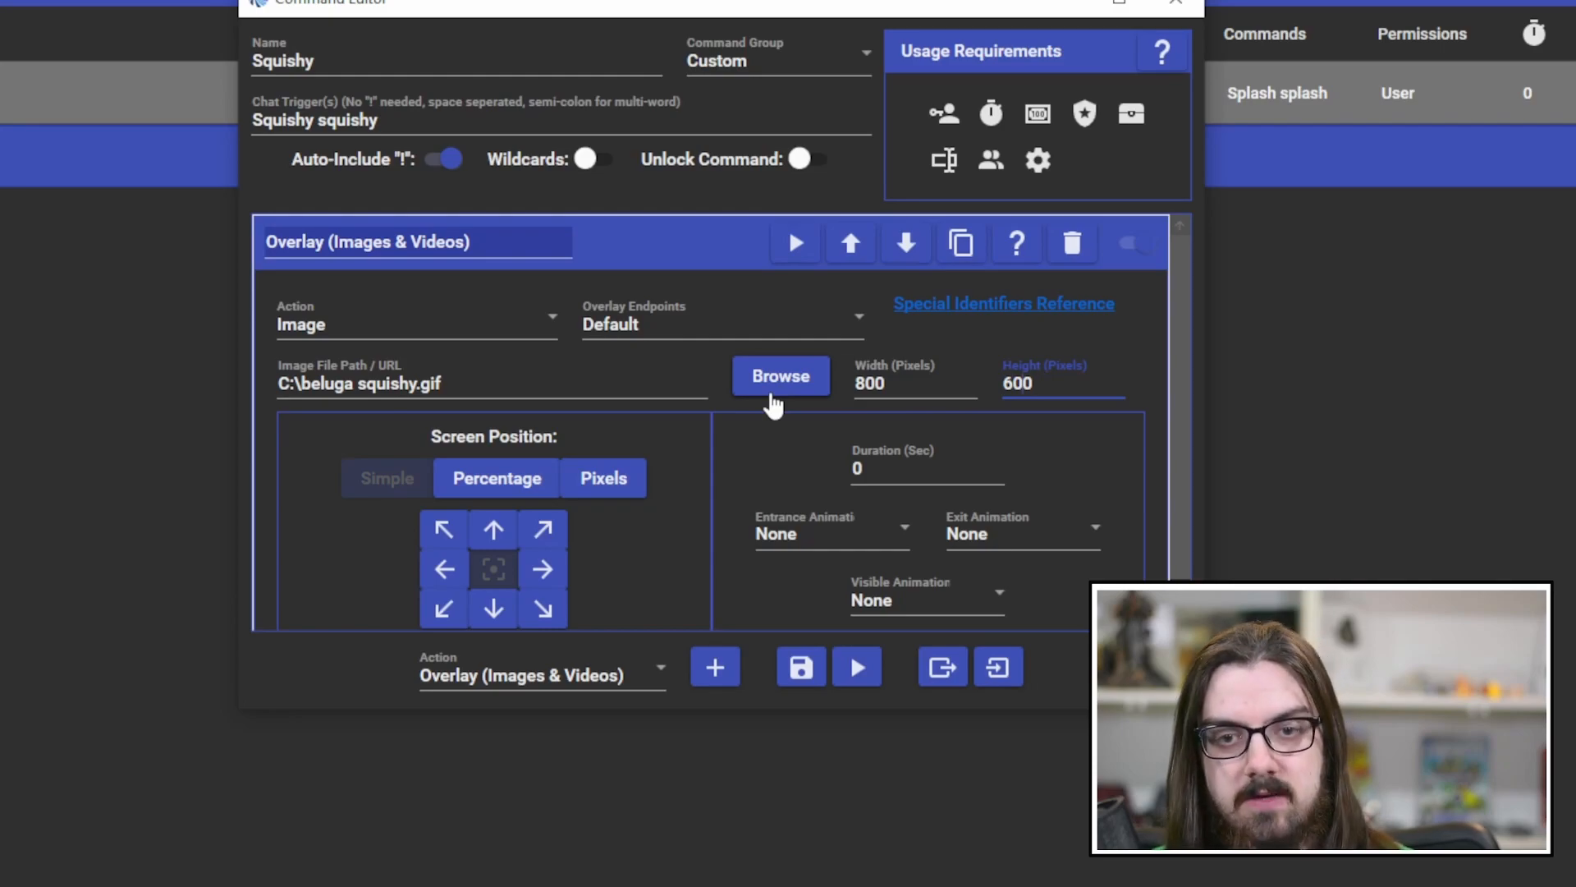
{"action": "scroll", "scroll_direction": "down", "scroll_amount": 3}
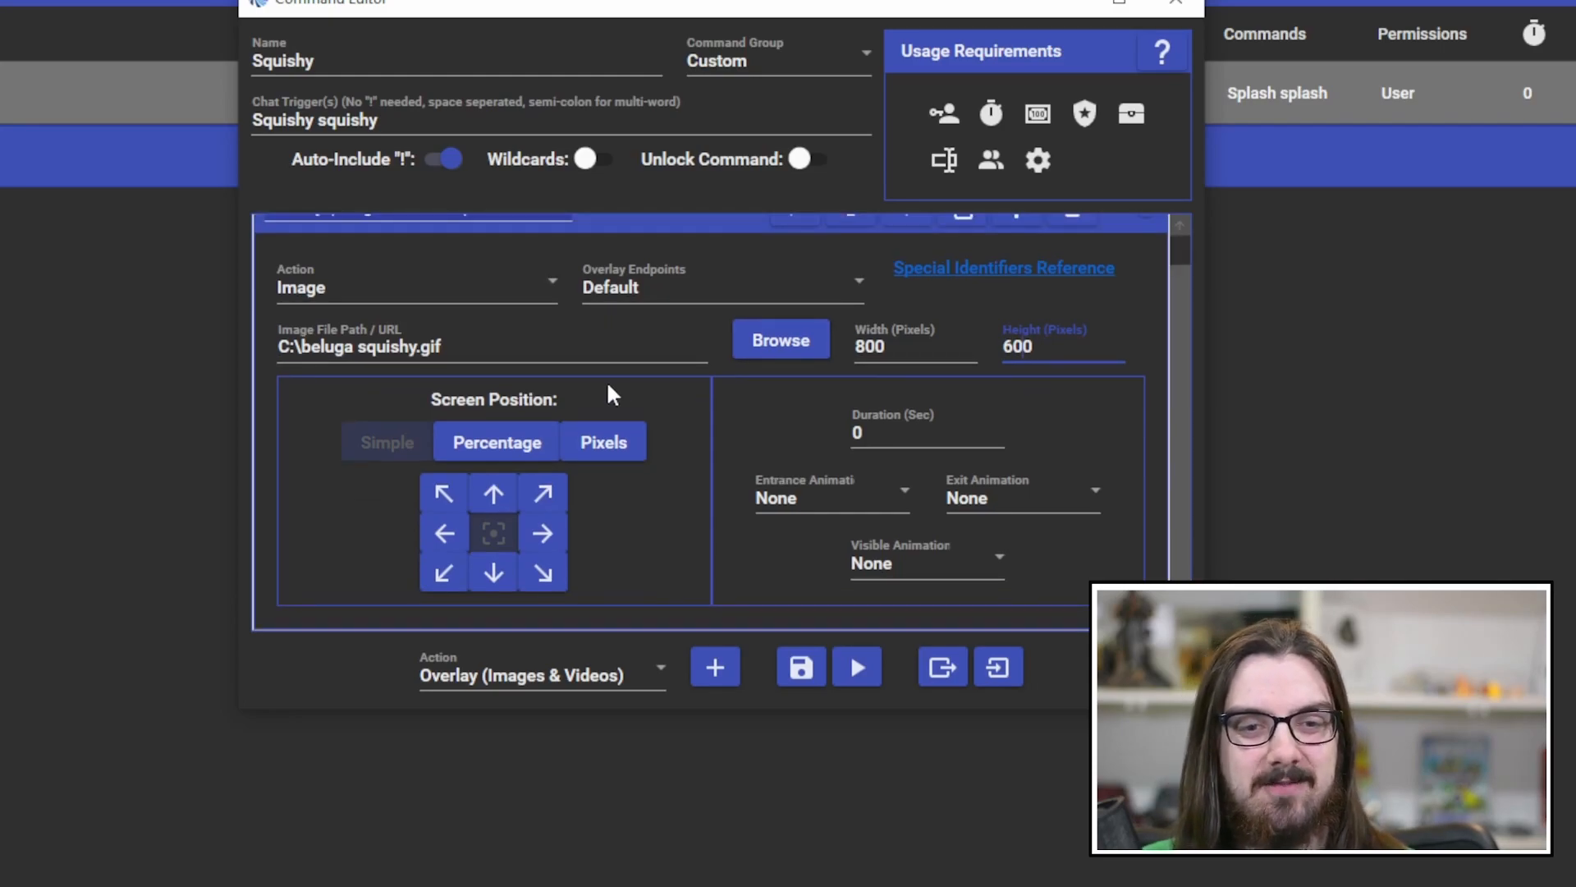
{"action": "mouse_move", "coordinate": [488, 462]}
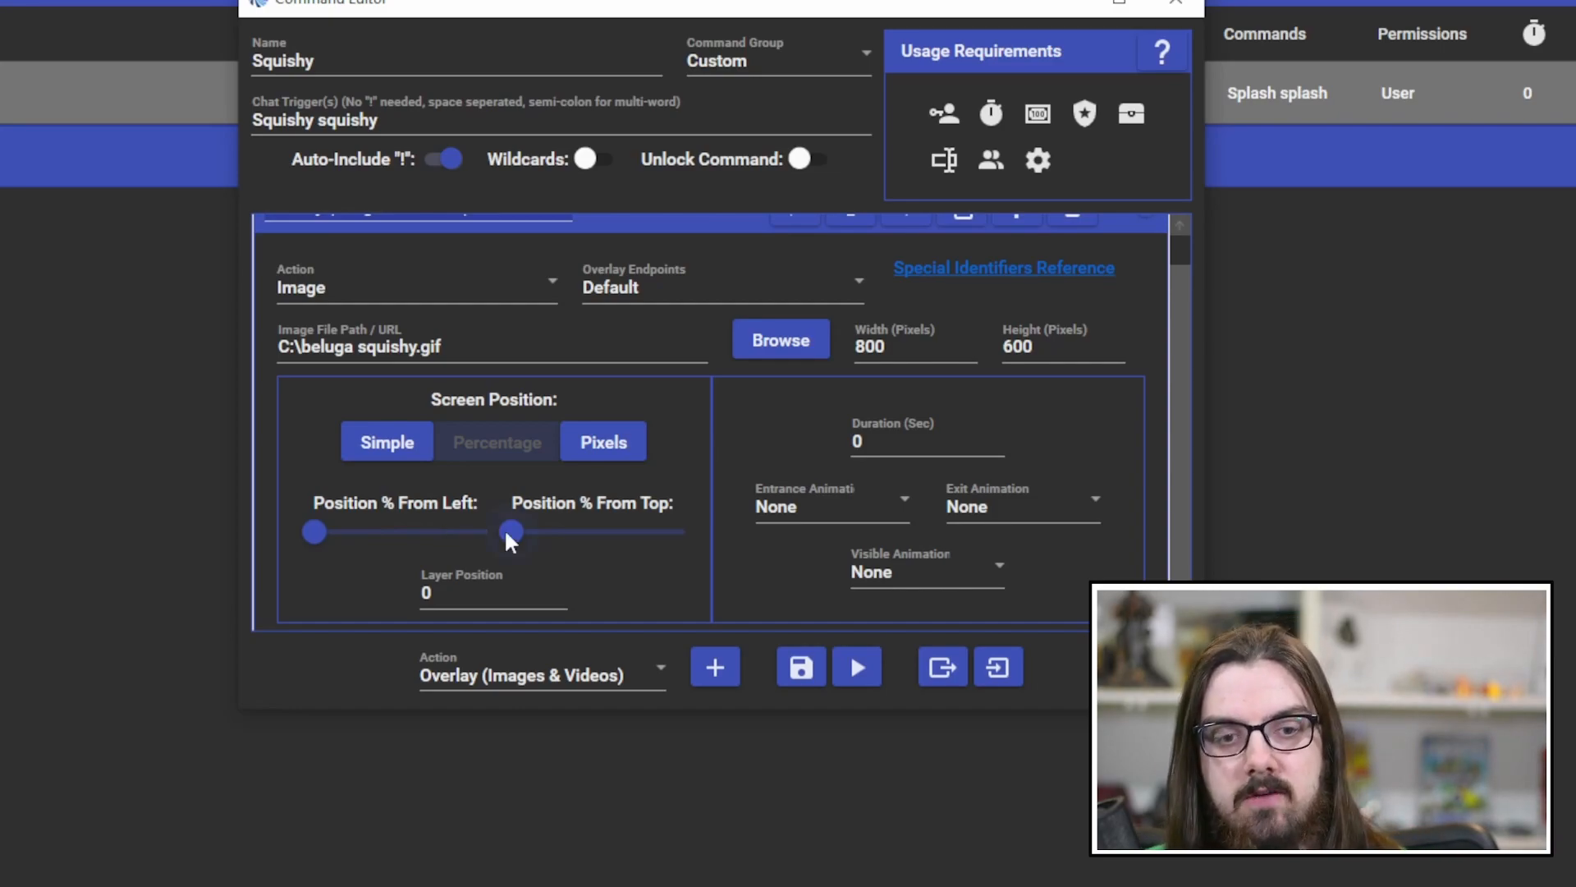
- Keep percentage positioning and set the overlay image's duration to 5 seconds
{"action": "left_click", "coordinate": [496, 441]}
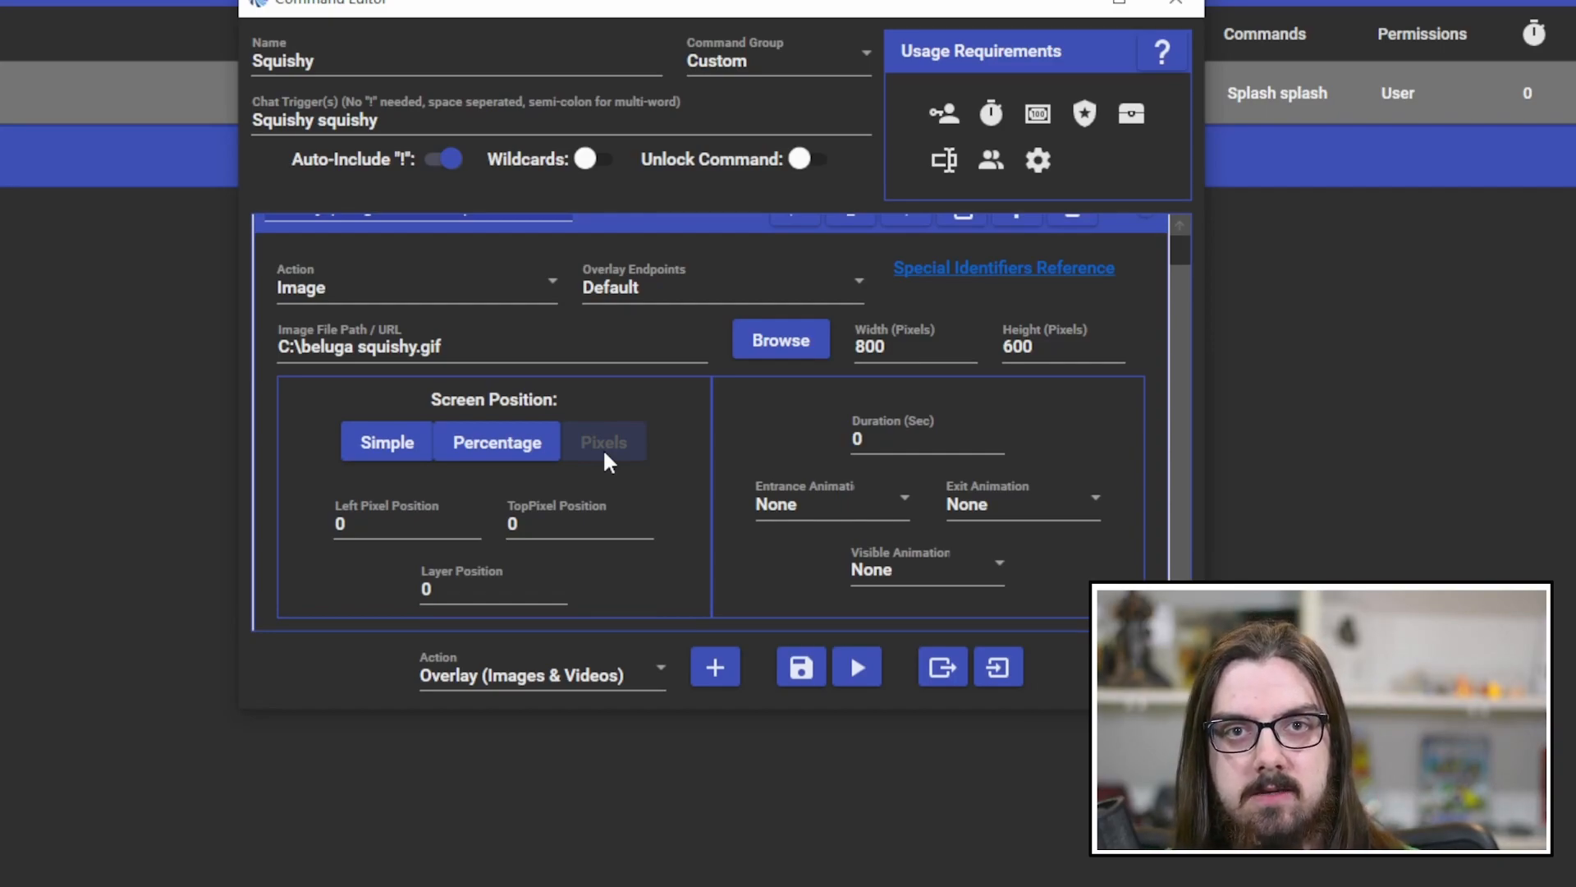
{"action": "left_click", "coordinate": [496, 441]}
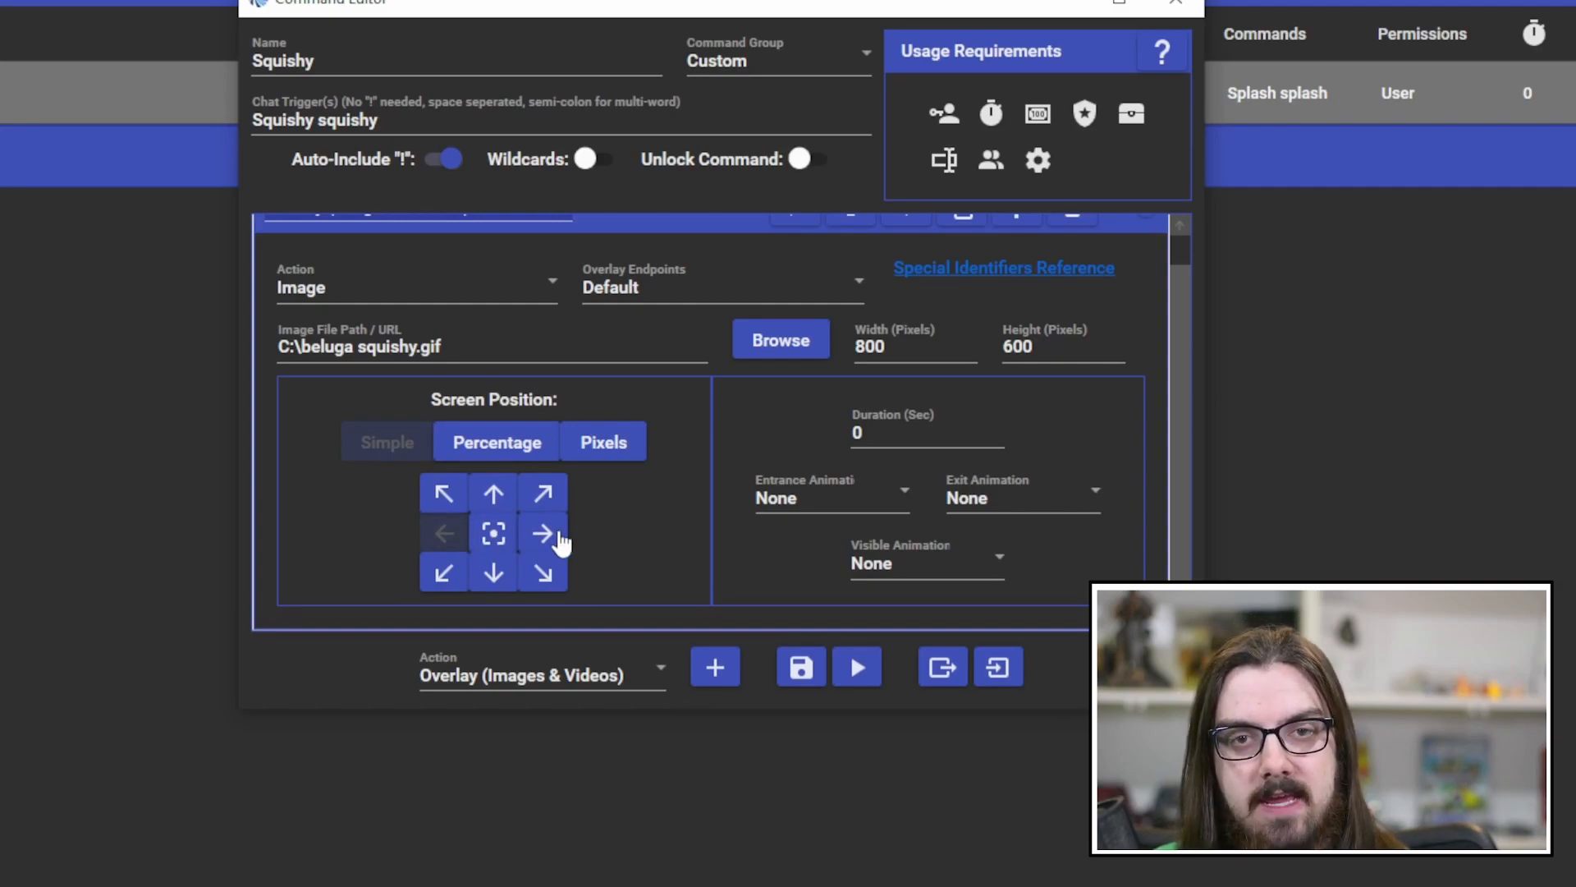
{"action": "left_click", "coordinate": [926, 433]}
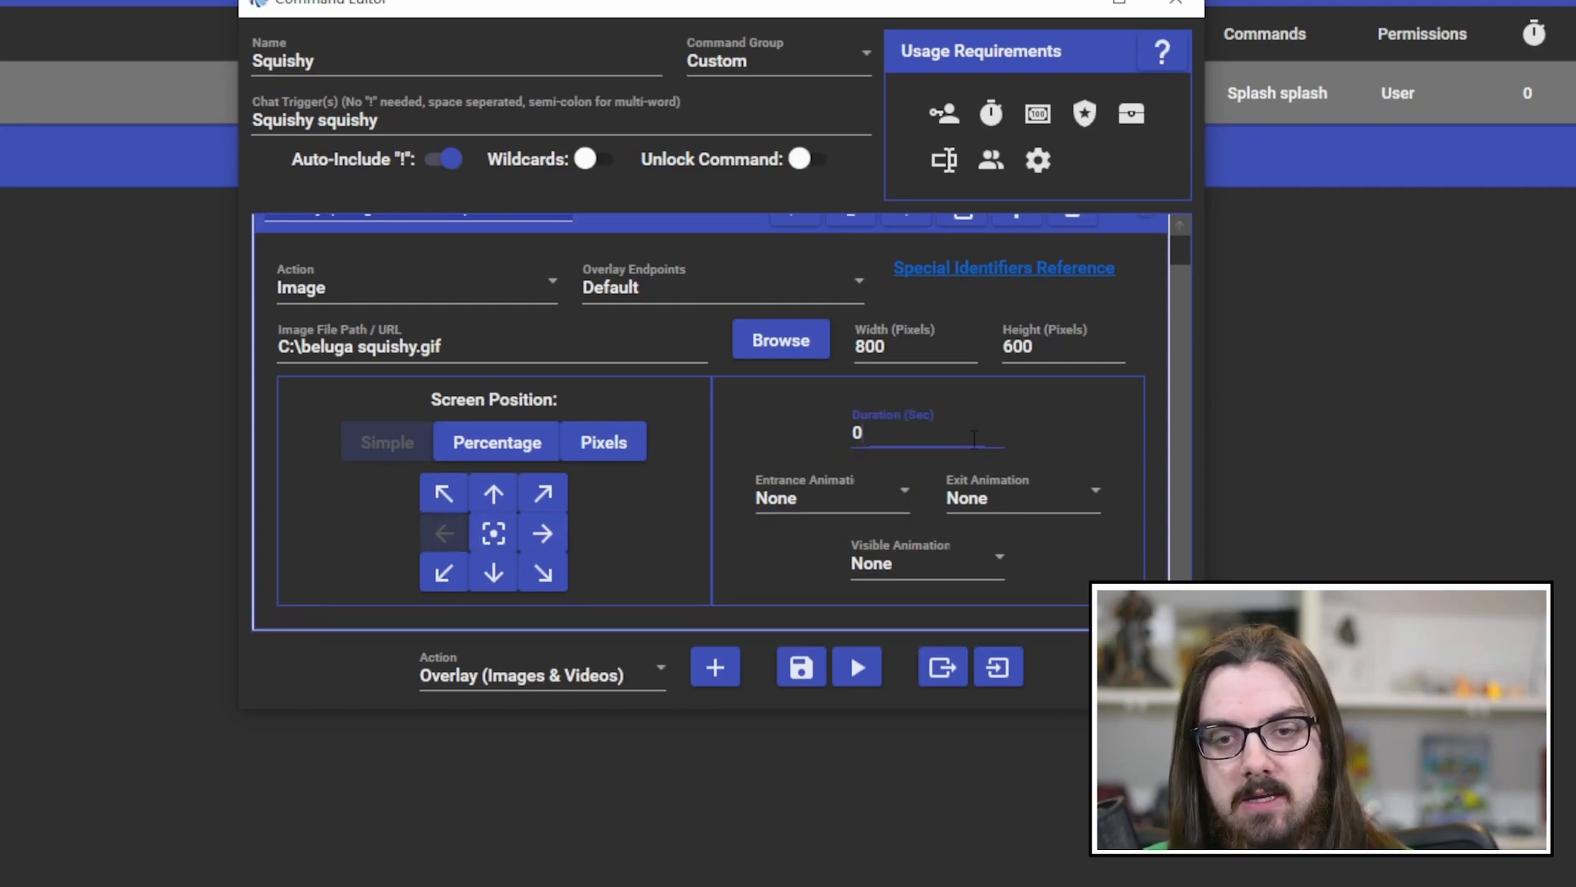
{"action": "type", "text": "5"}
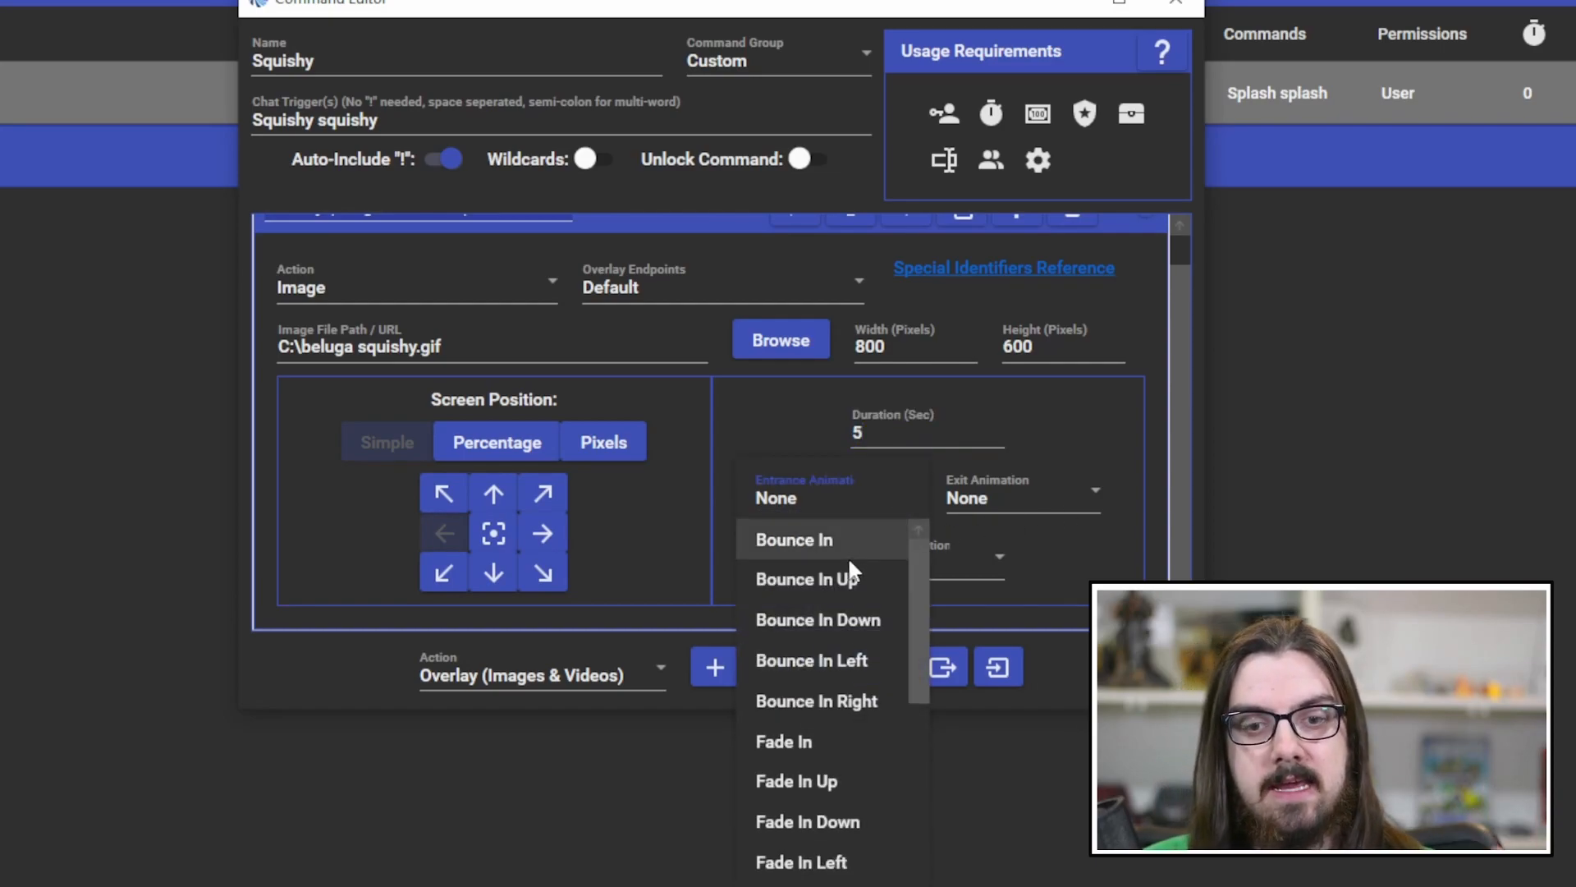
- Give the overlay a Fade In entrance and Flip Out Y exit, then save Squishy
{"action": "left_click", "coordinate": [783, 740]}
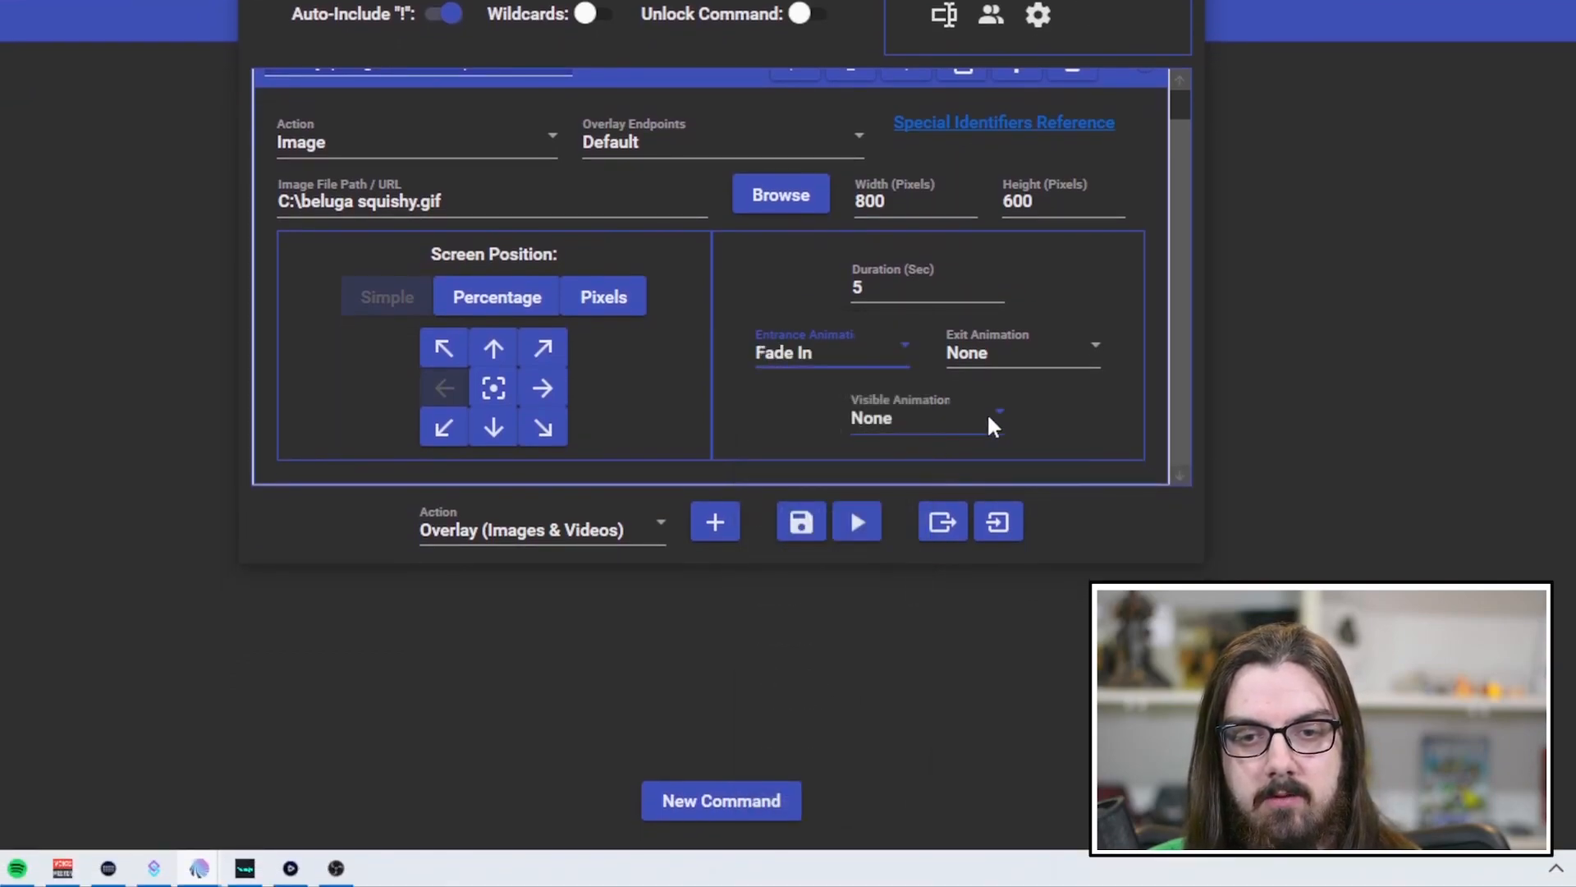
{"action": "left_click", "coordinate": [1021, 352]}
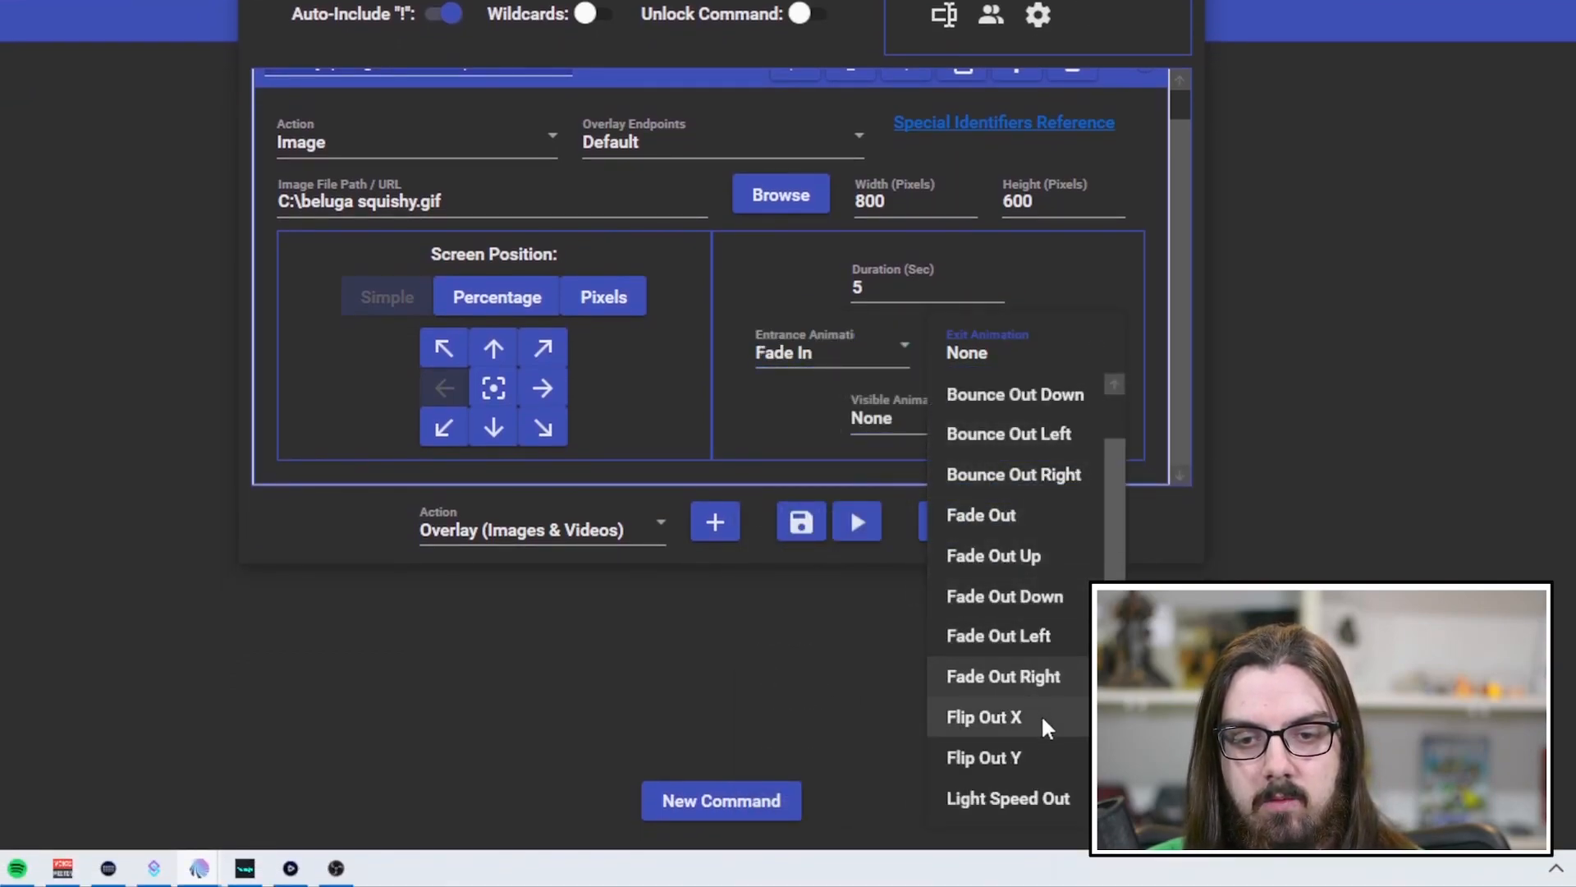
{"action": "left_click", "coordinate": [984, 757]}
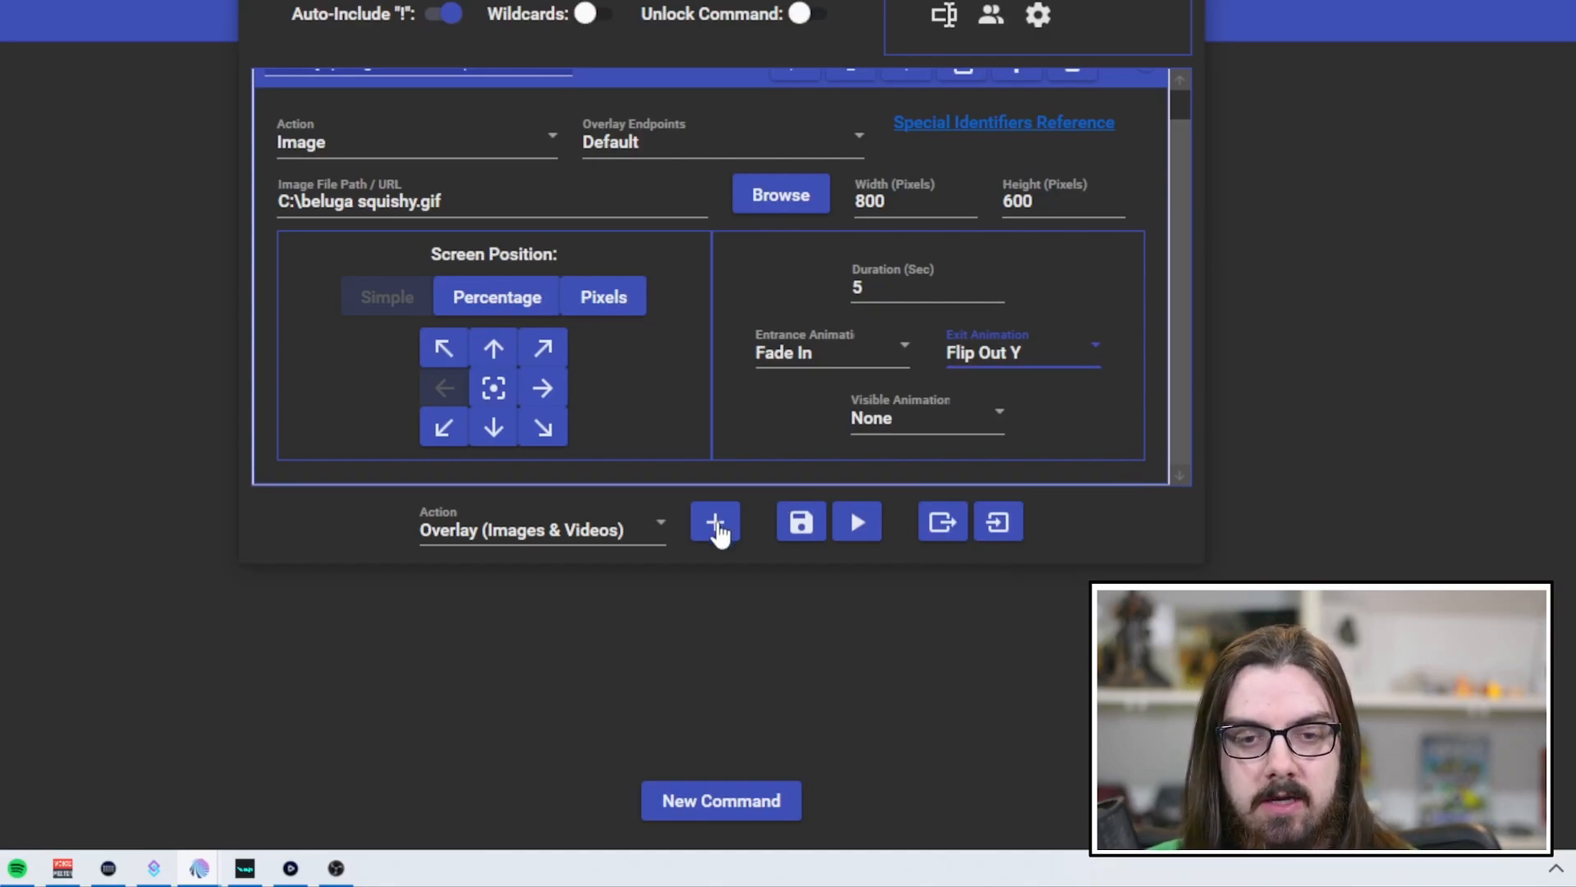
{"action": "mouse_move", "coordinate": [801, 520]}
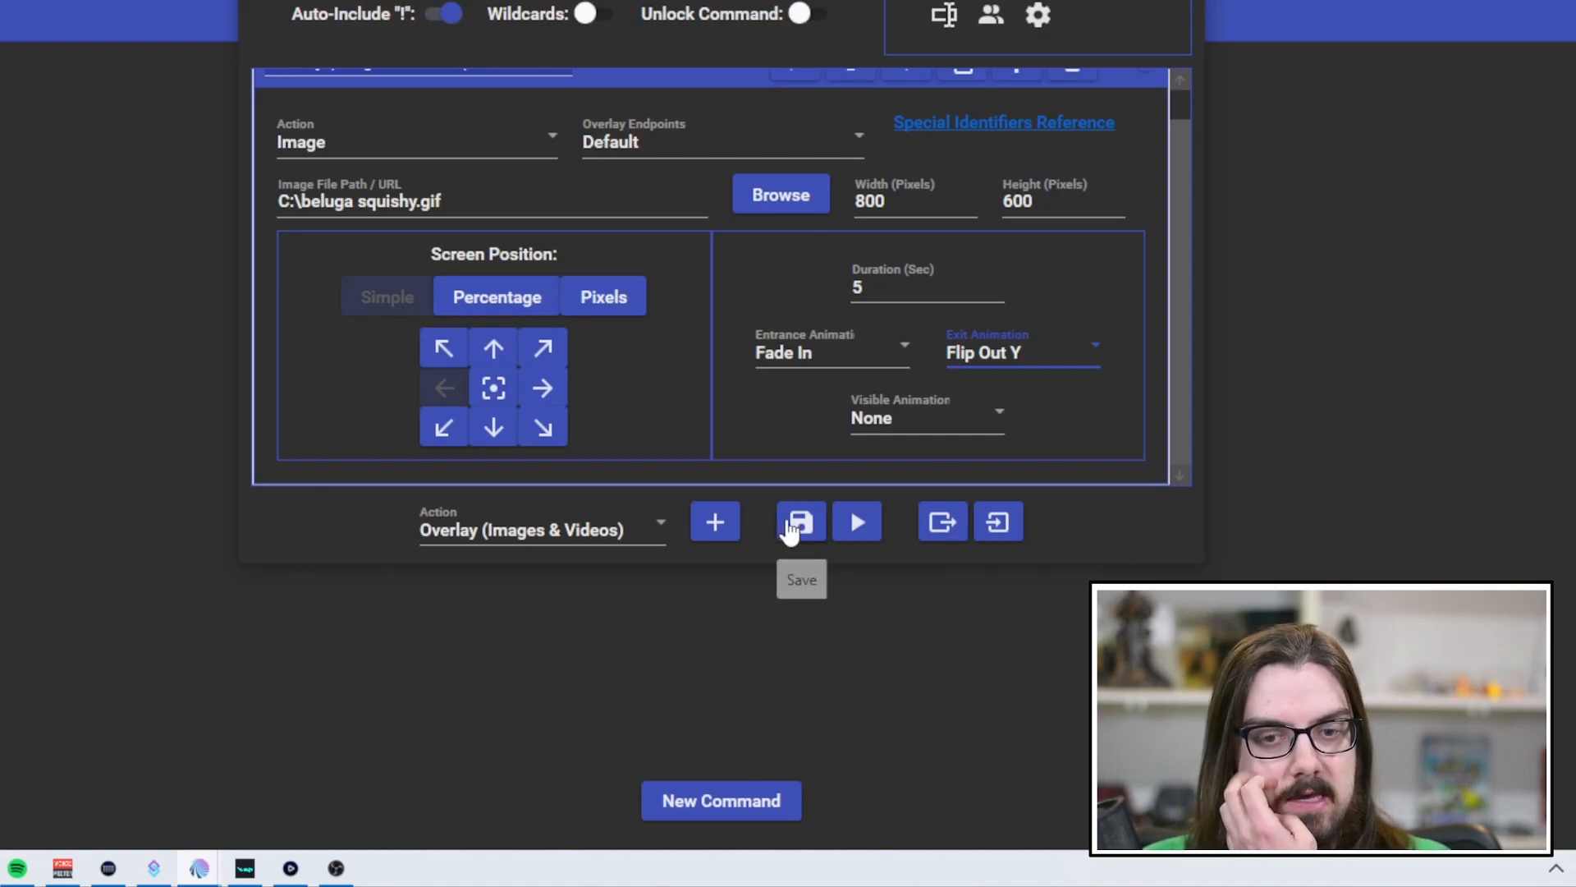
{"action": "left_click", "coordinate": [801, 520]}
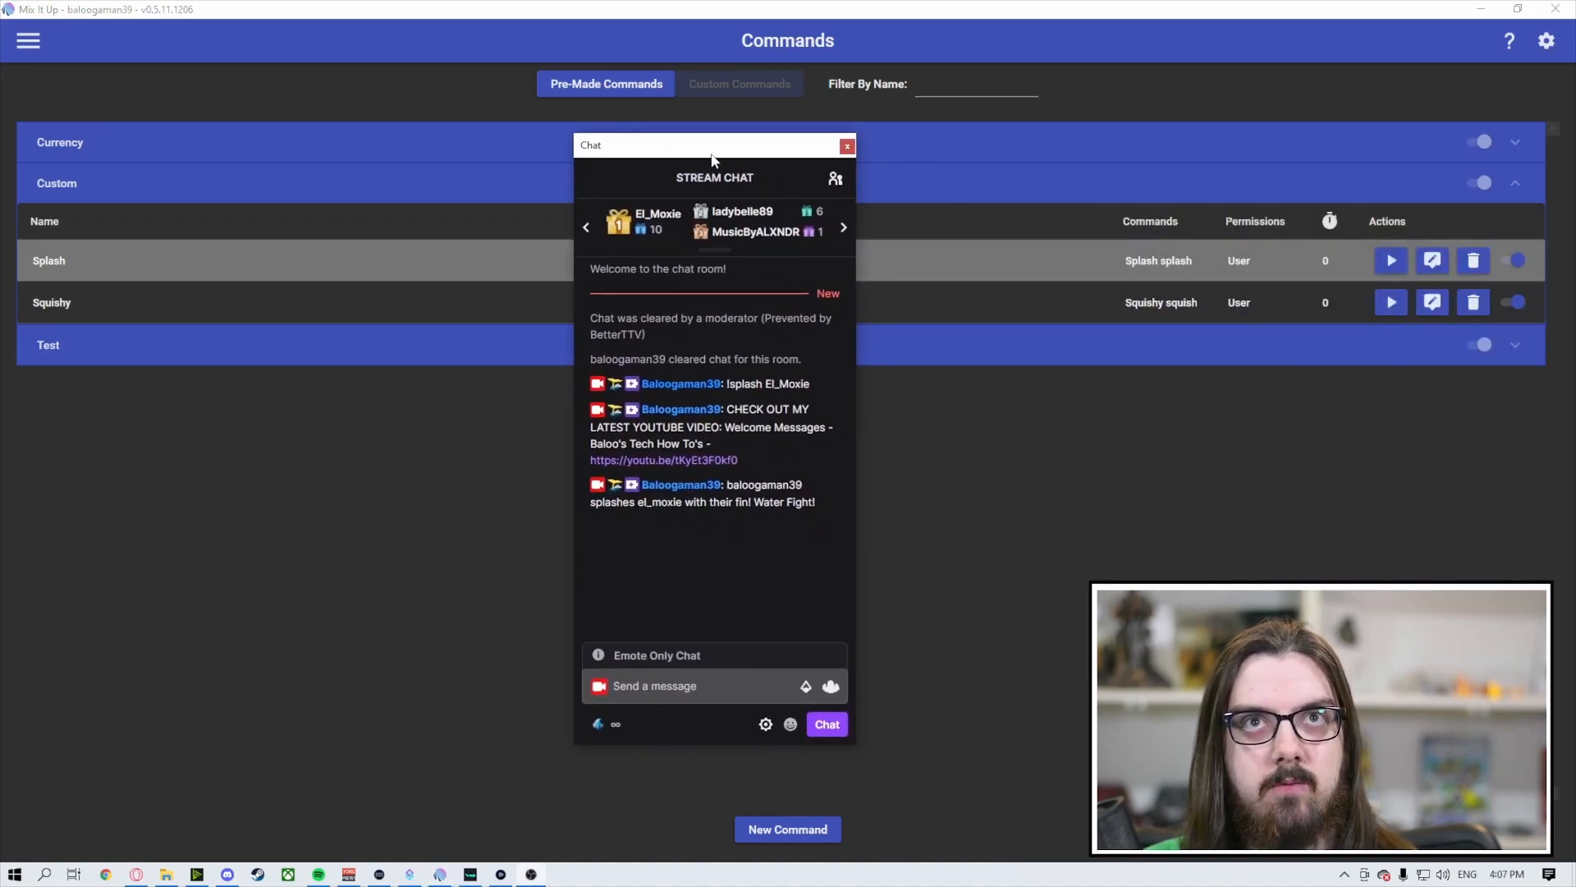
- Move the stream chat window aside and send '!Squish' to try the new command
{"action": "left_click_drag", "start_coordinate": [714, 144], "coordinate": [945, 111]}
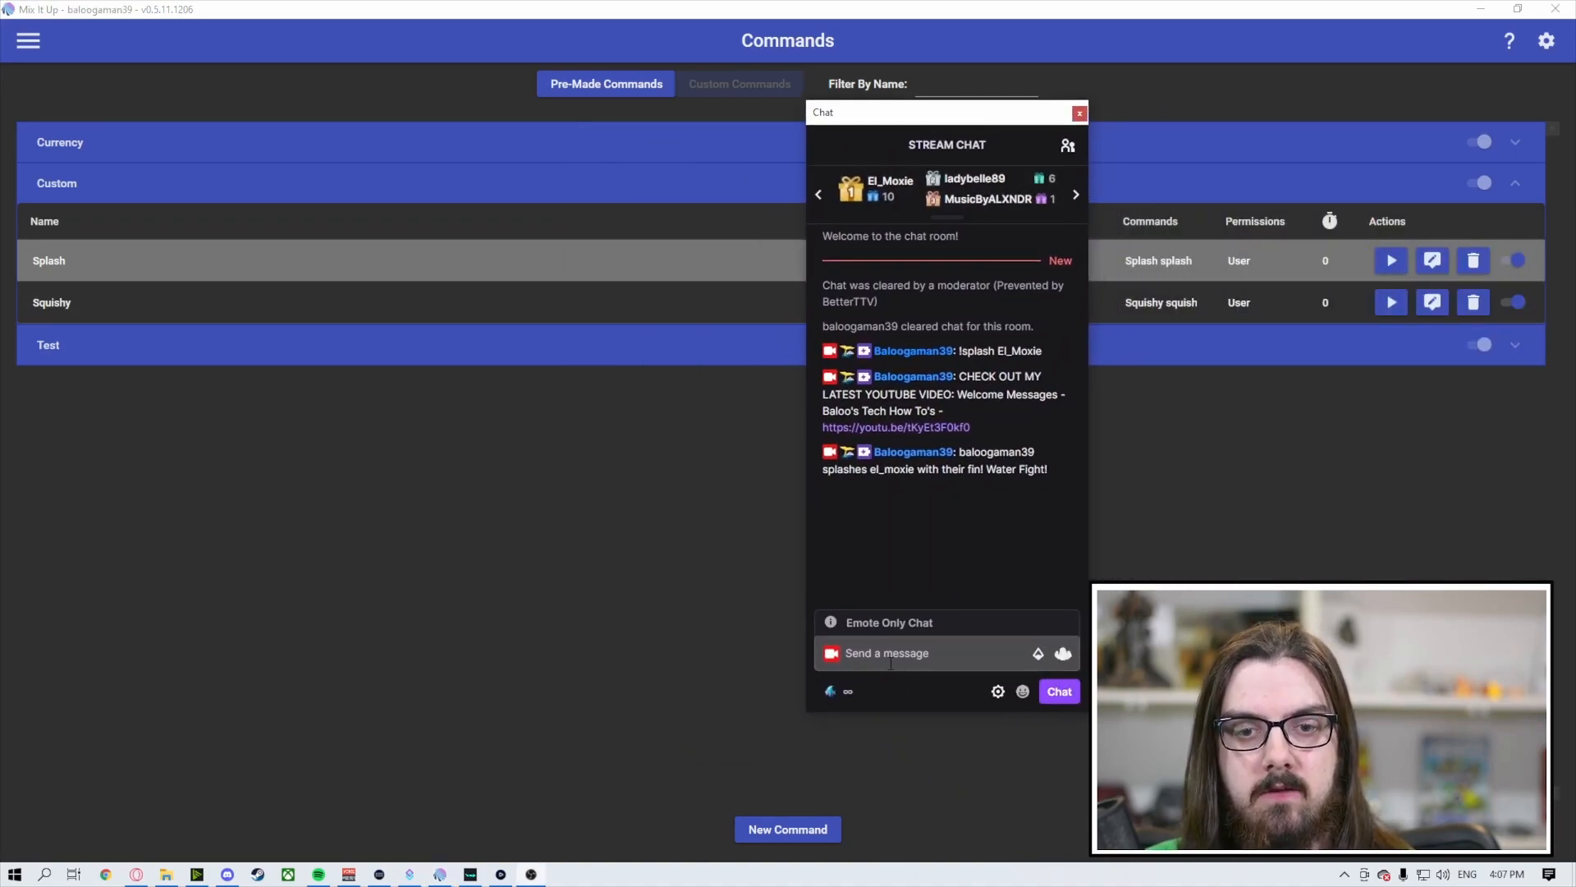
{"action": "type", "text": "!s"}
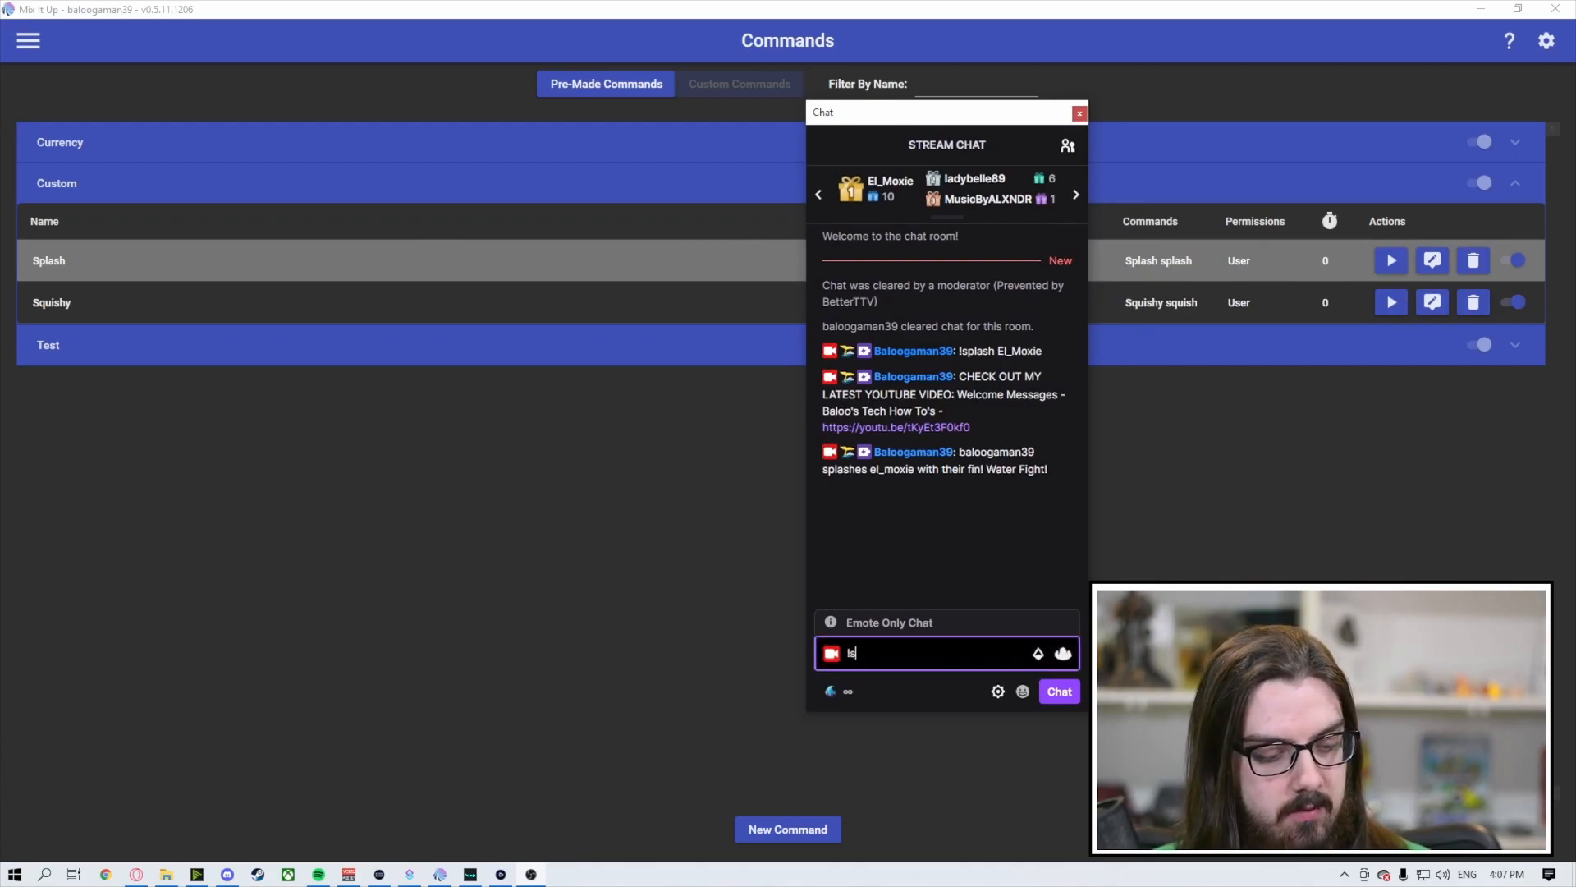
{"action": "type", "text": "!Squish"}
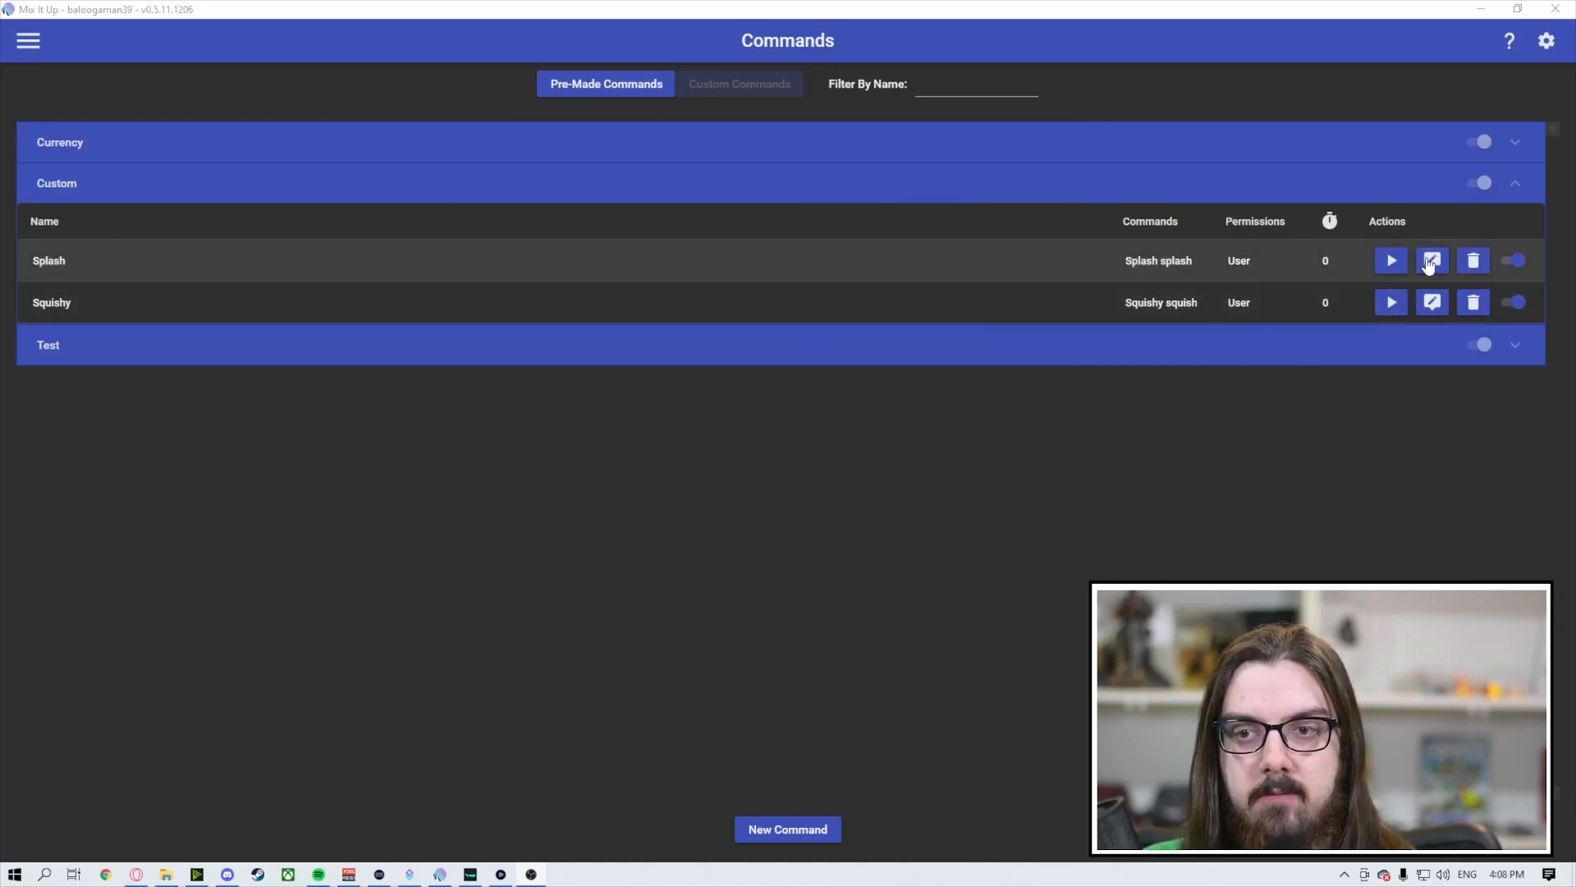
- Review the Splash command without changes, then reopen Squishy for editing
{"action": "left_click", "coordinate": [1432, 260]}
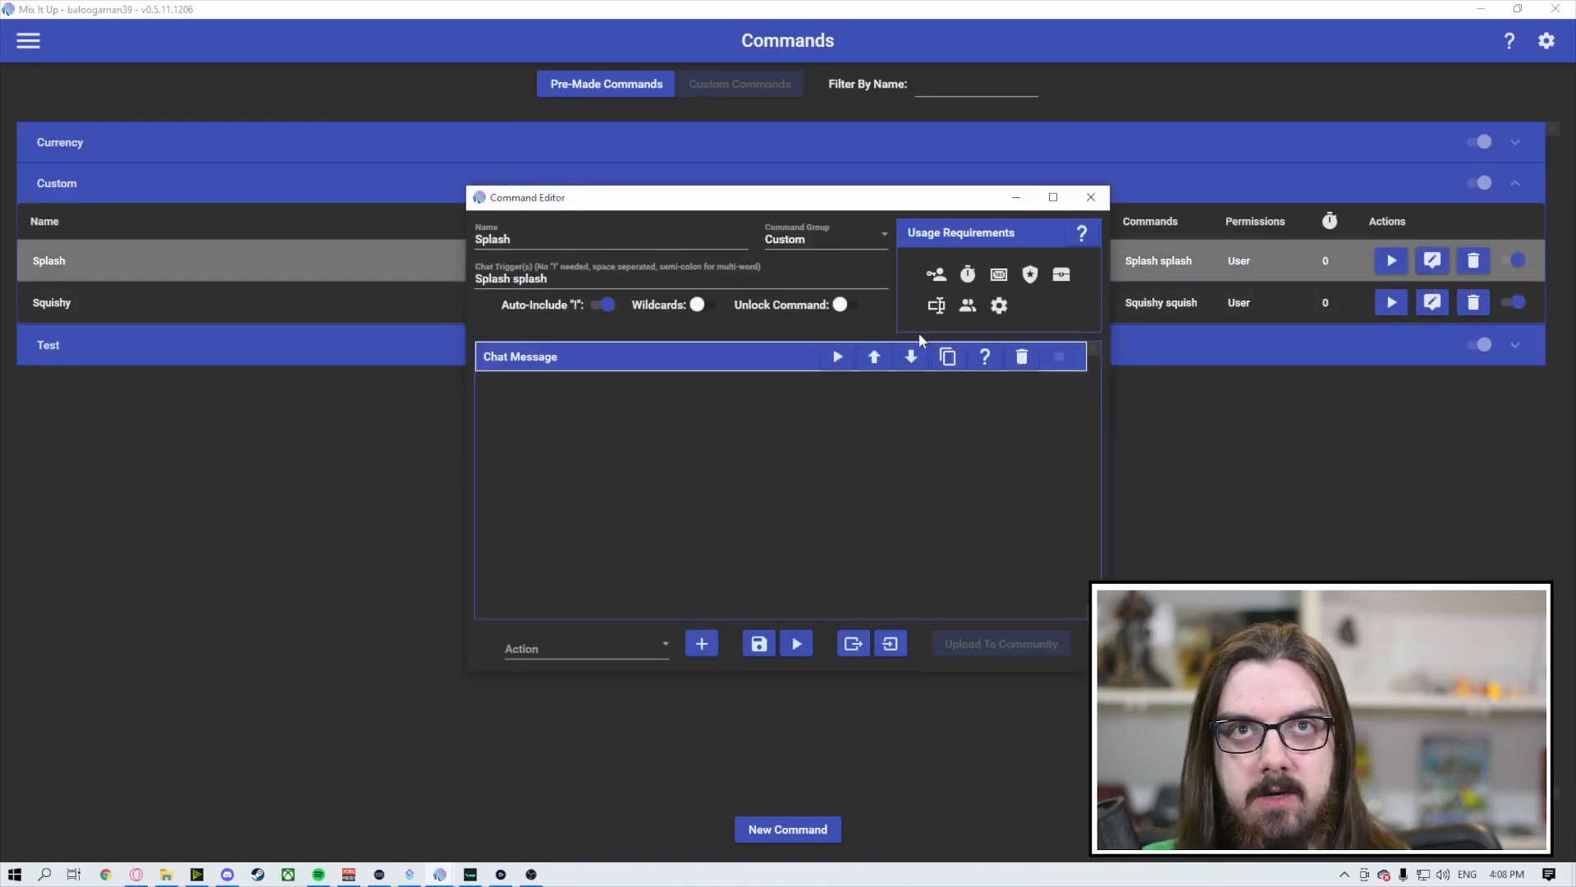
{"action": "left_click", "coordinate": [519, 357]}
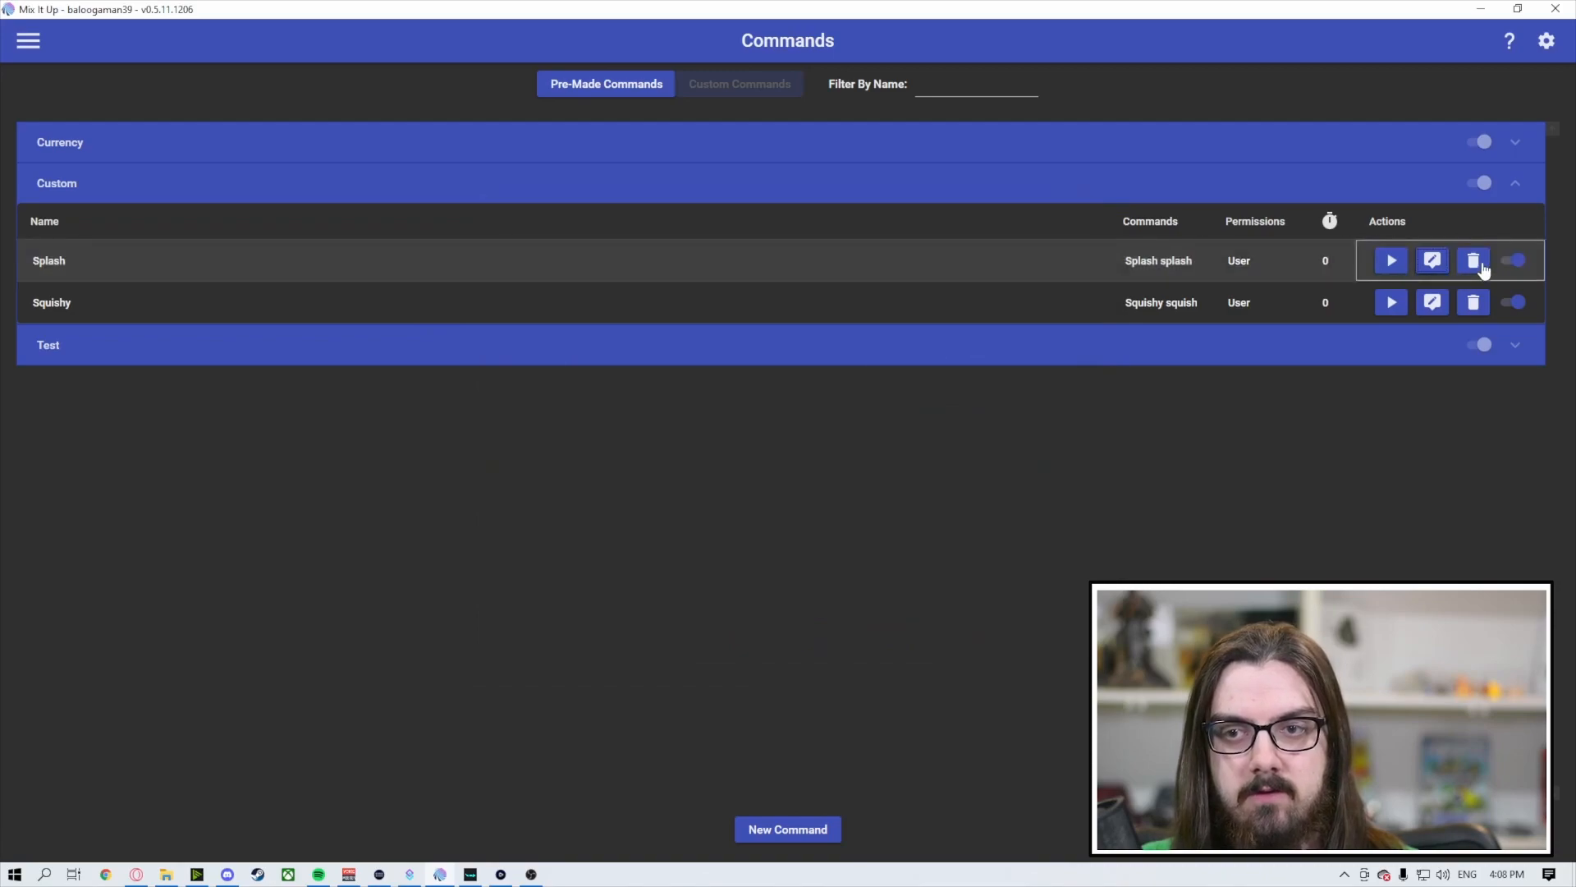
{"action": "left_click", "coordinate": [1511, 260]}
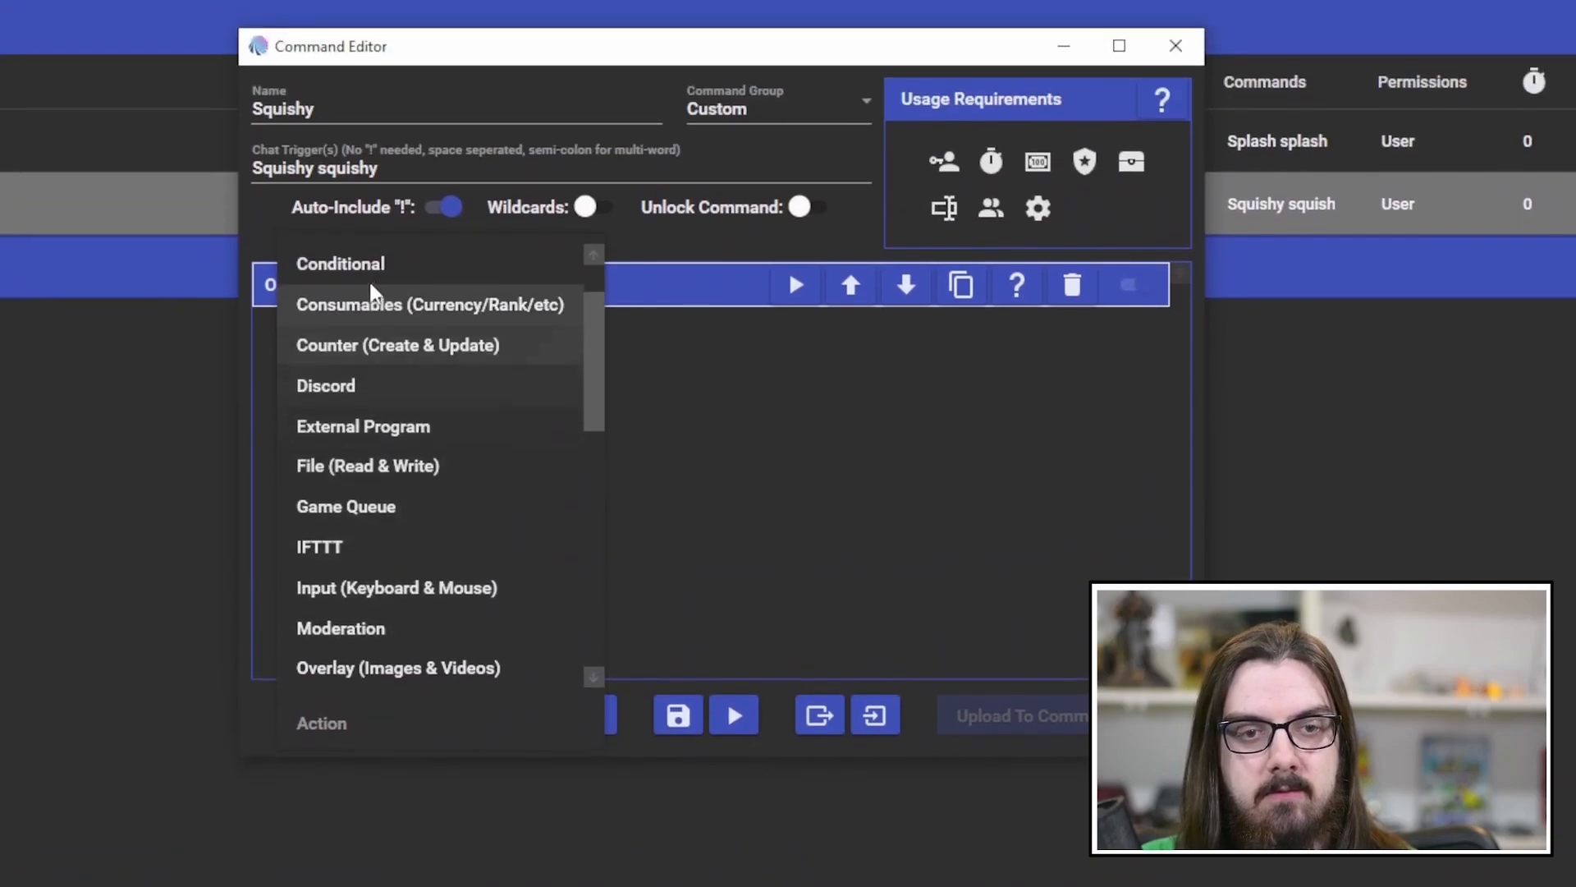
- Add a streamer Chat Message '$username splashes $targetusername with their fin! Water Fight!' to Squishy and save
{"action": "left_click", "coordinate": [398, 666]}
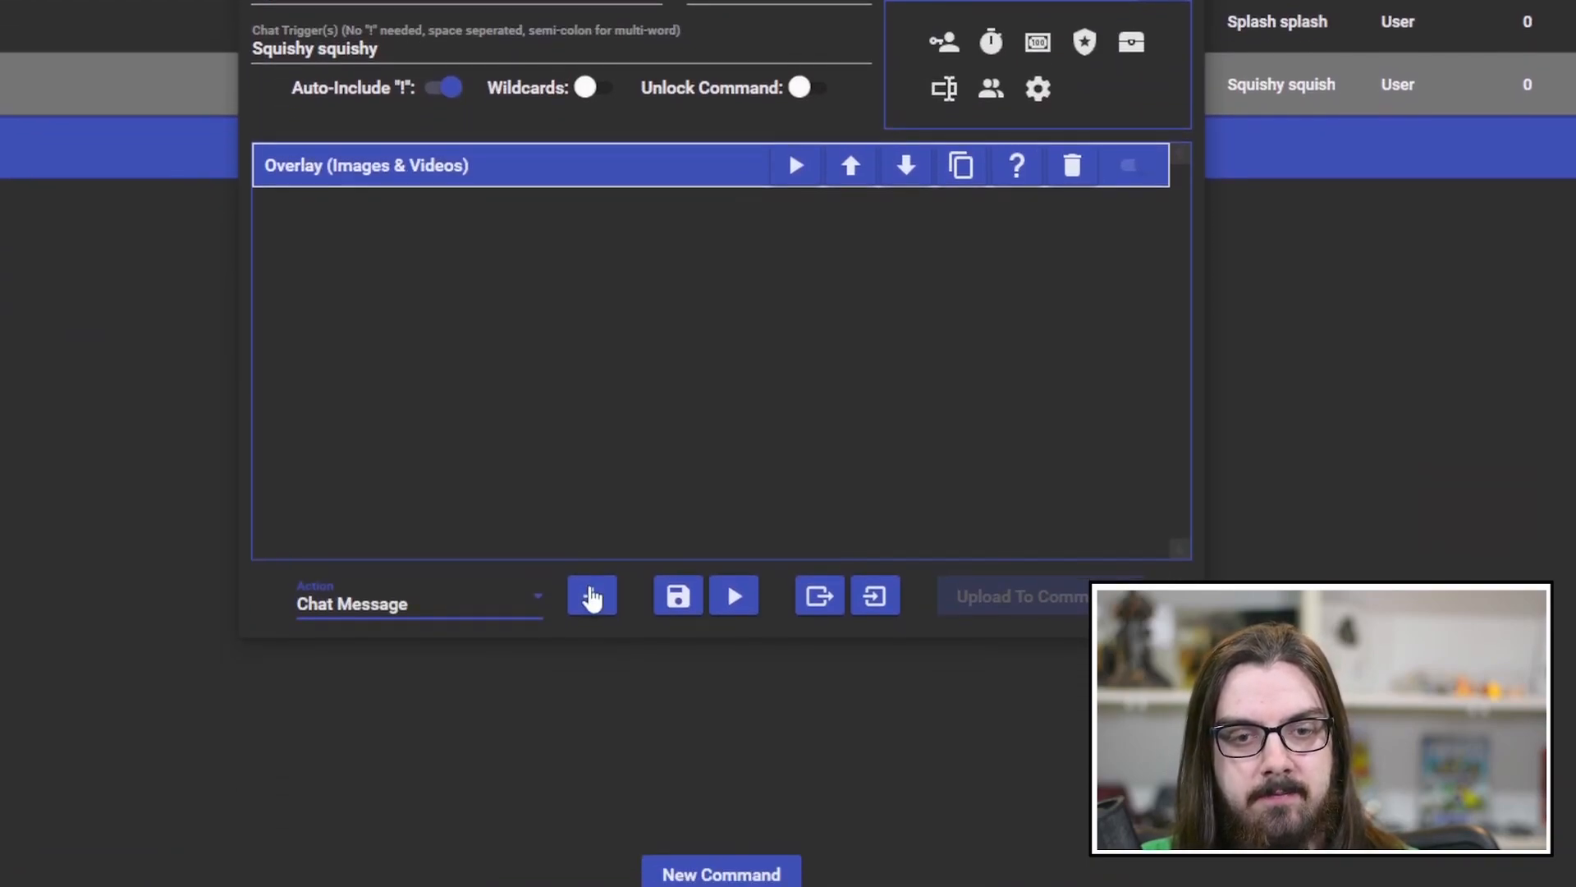
{"action": "left_click", "coordinate": [592, 595]}
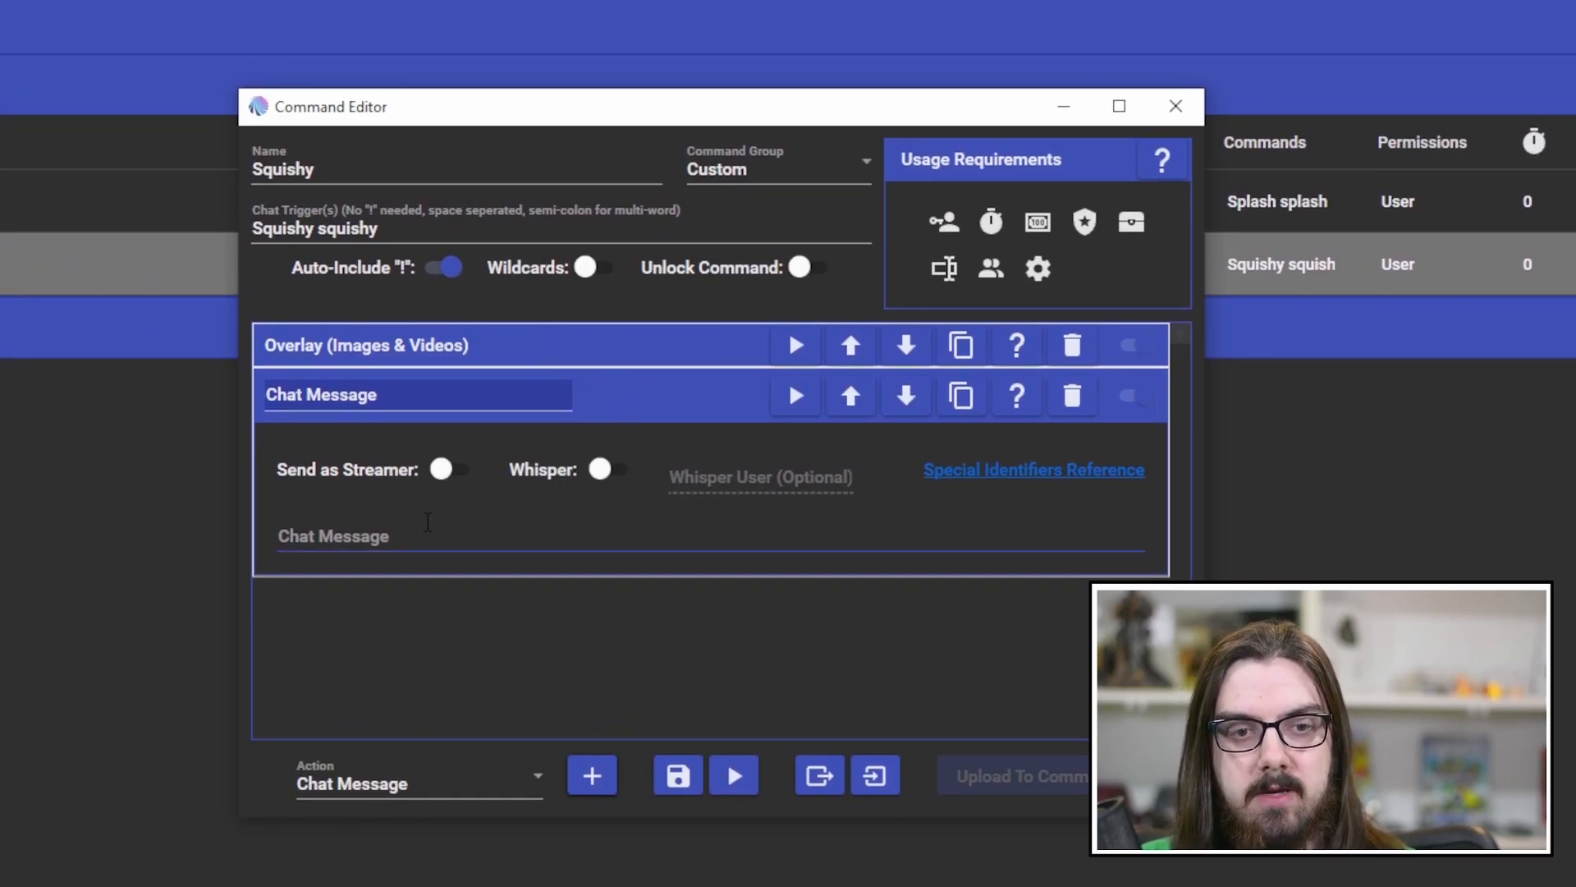
{"action": "left_click", "coordinate": [453, 468]}
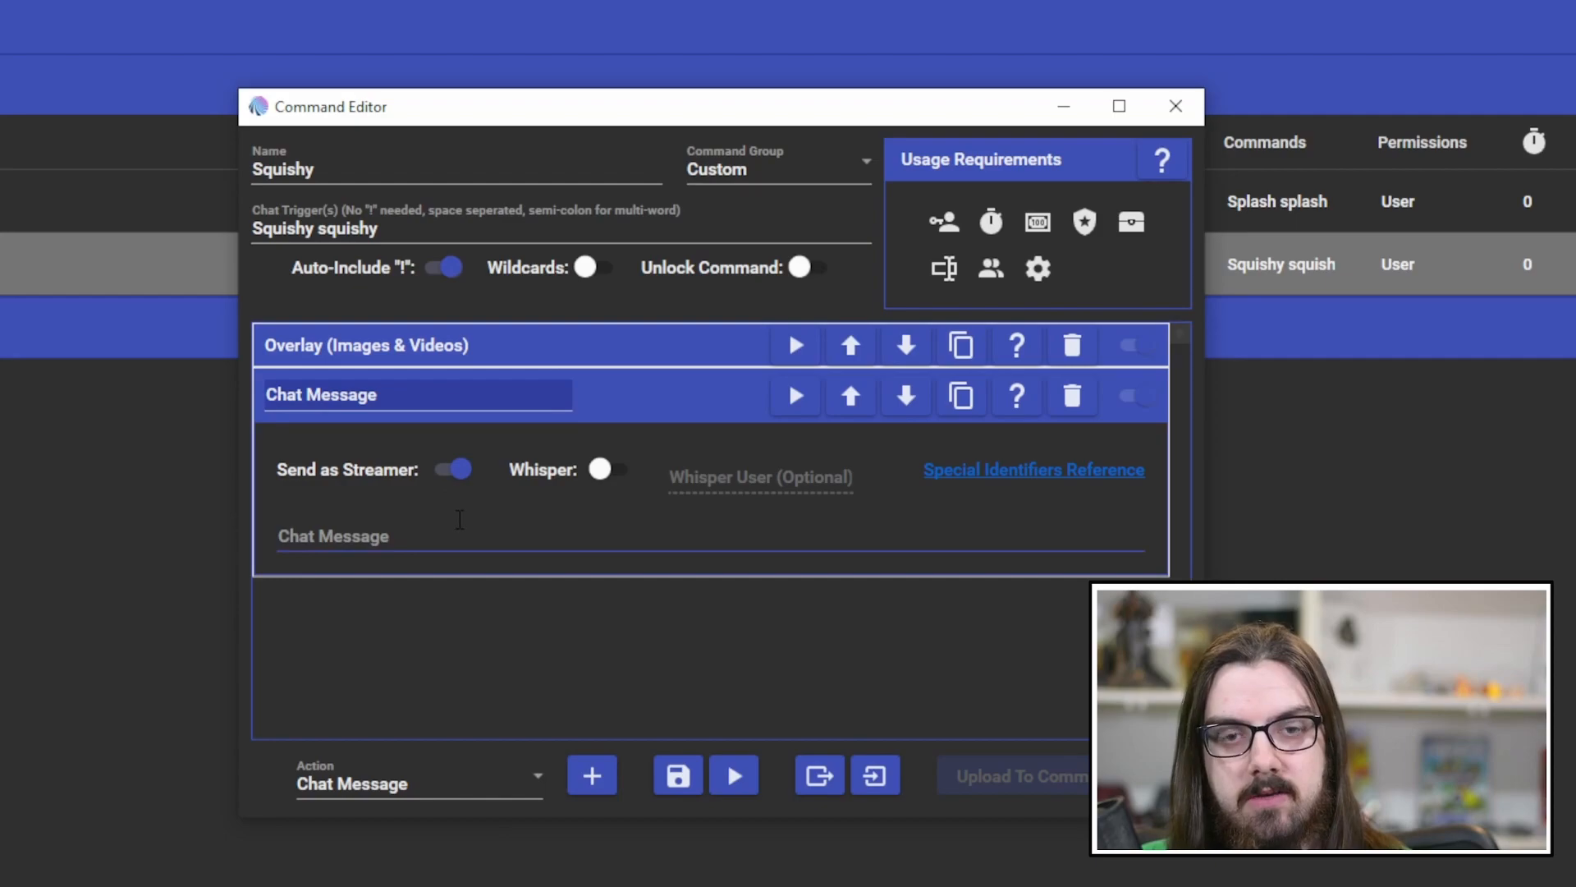
{"action": "type", "text": "$username splashes $targetusername with their fin! Water Fight!"}
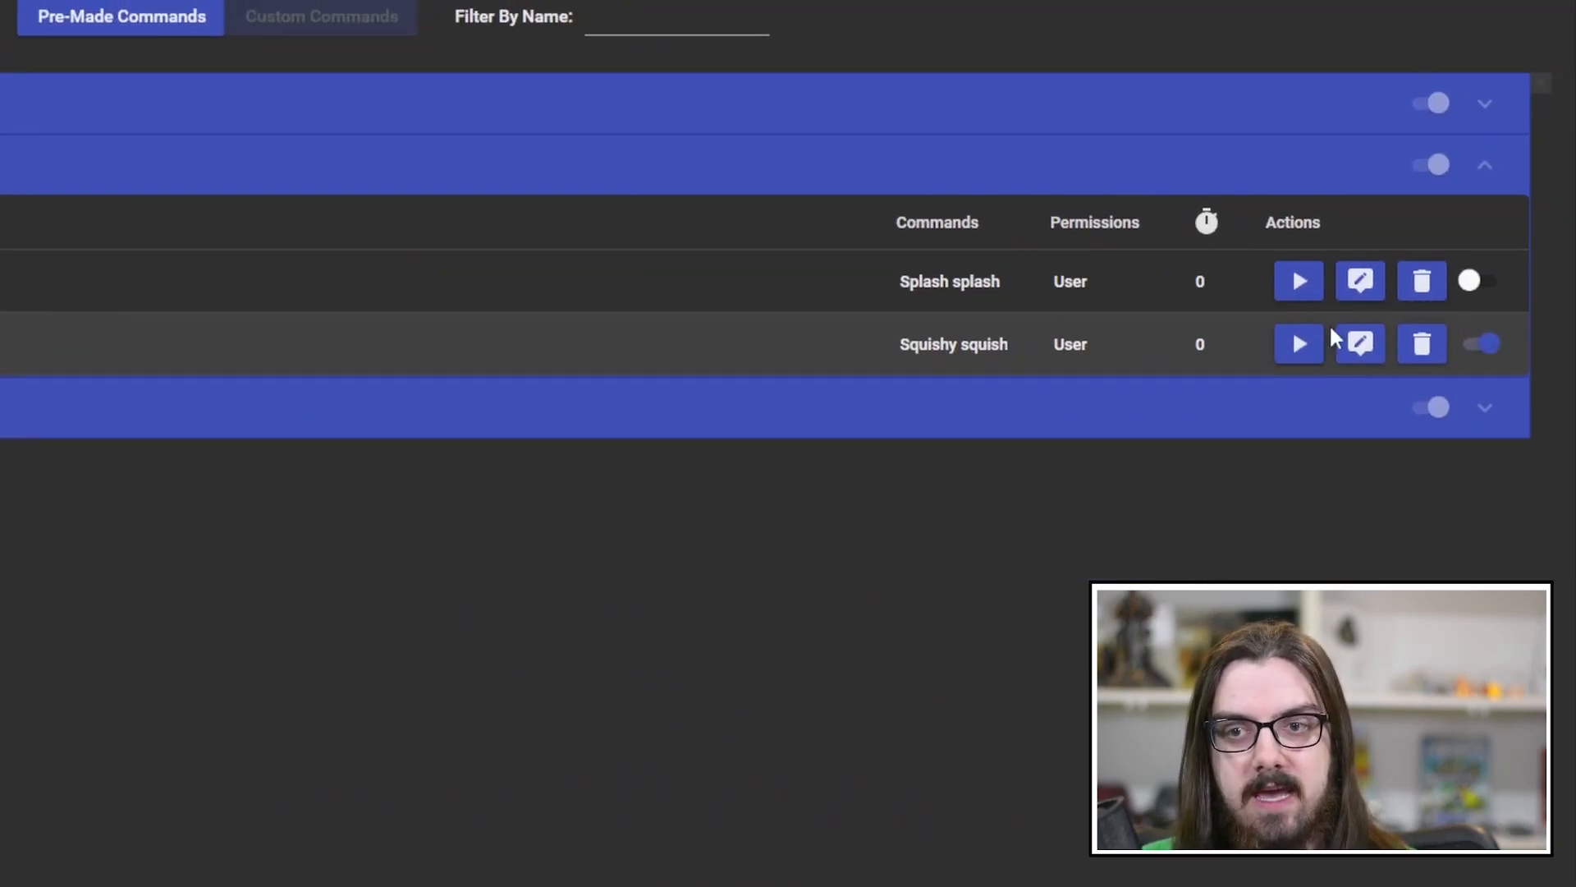
{"action": "left_click", "coordinate": [1359, 344]}
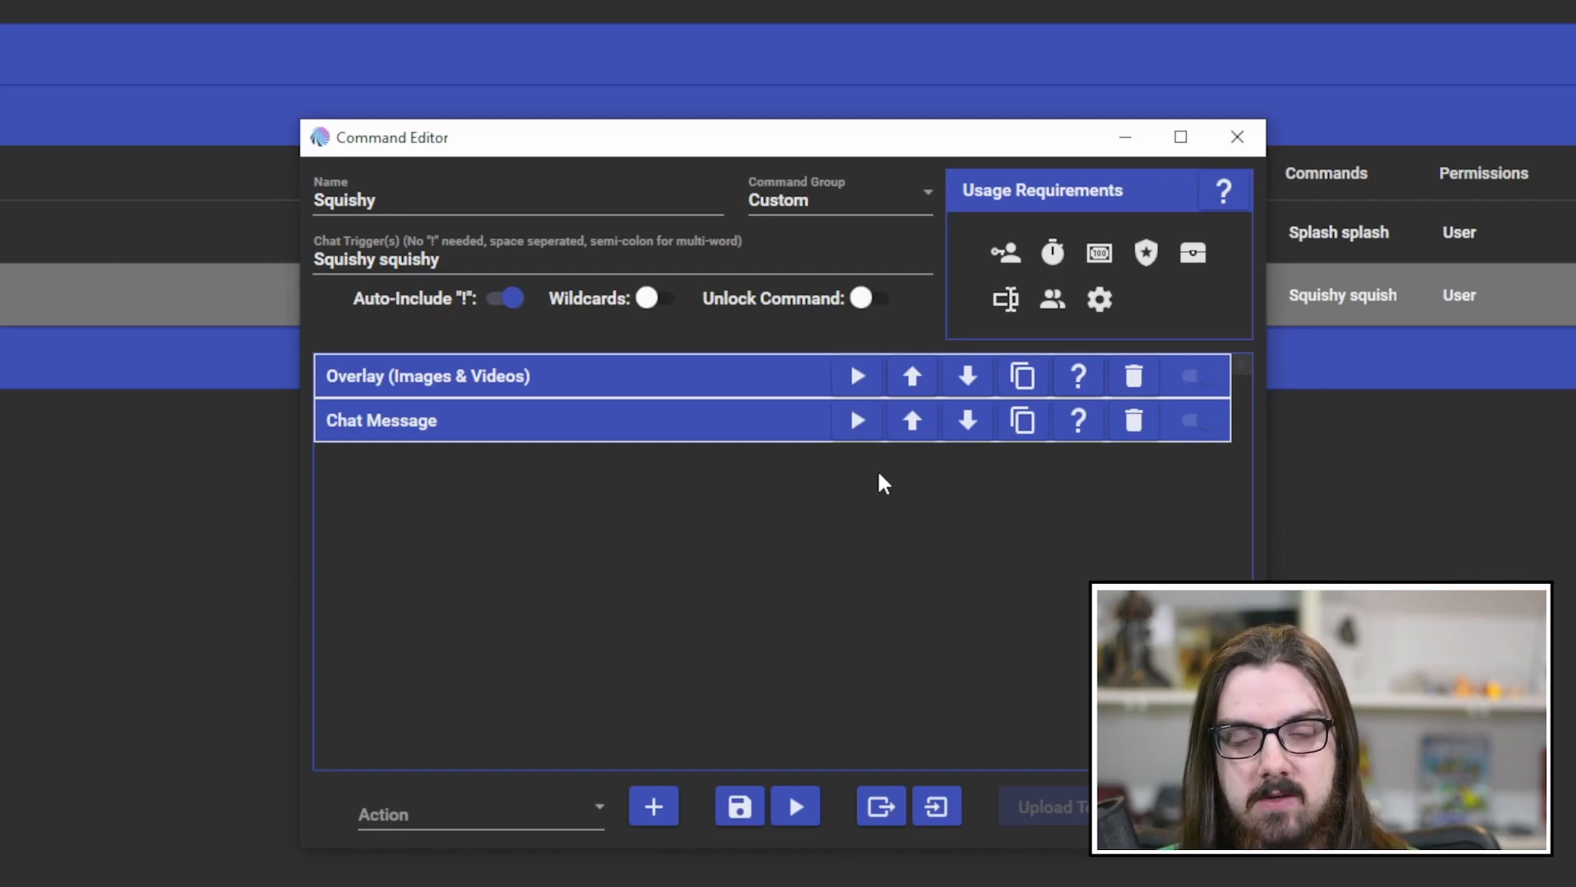
{"action": "left_click", "coordinate": [1236, 137]}
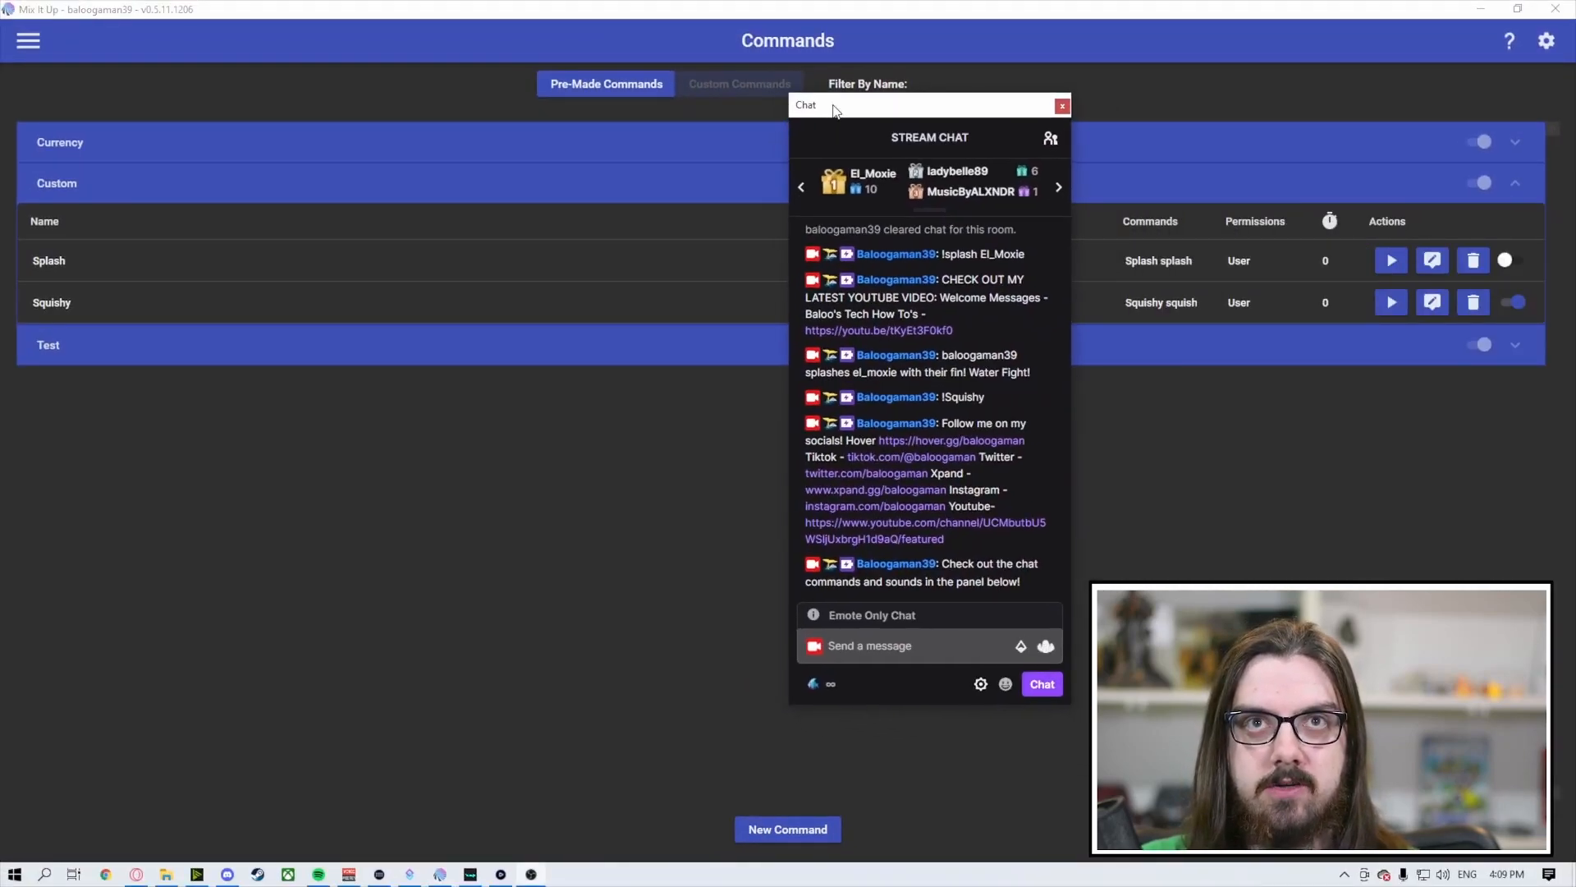
{"action": "left_click", "coordinate": [875, 645]}
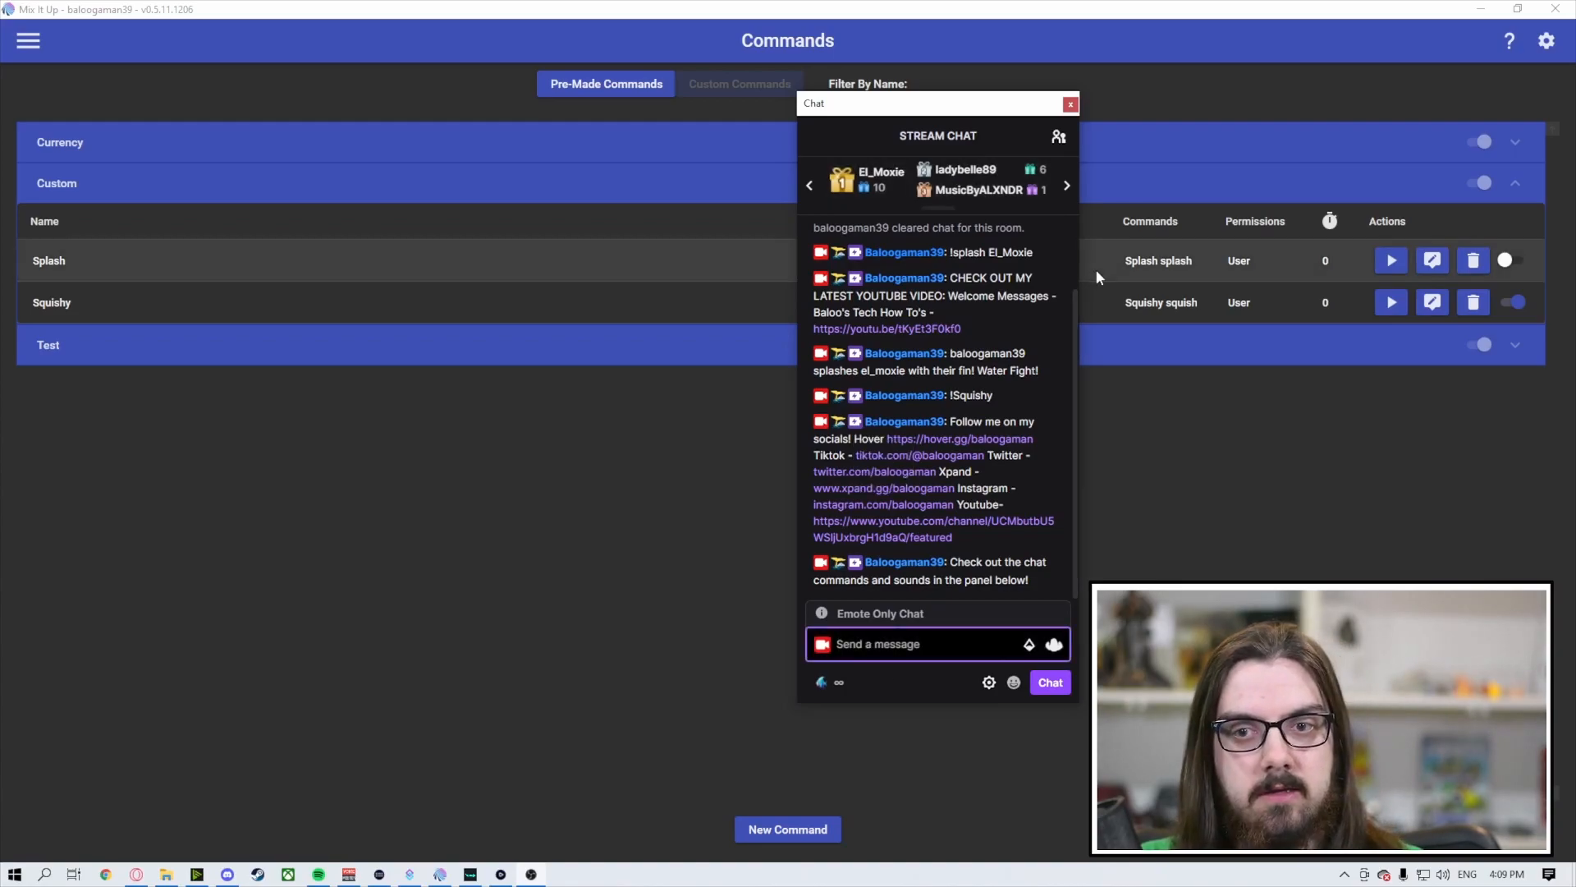
{"action": "left_click", "coordinate": [1070, 104]}
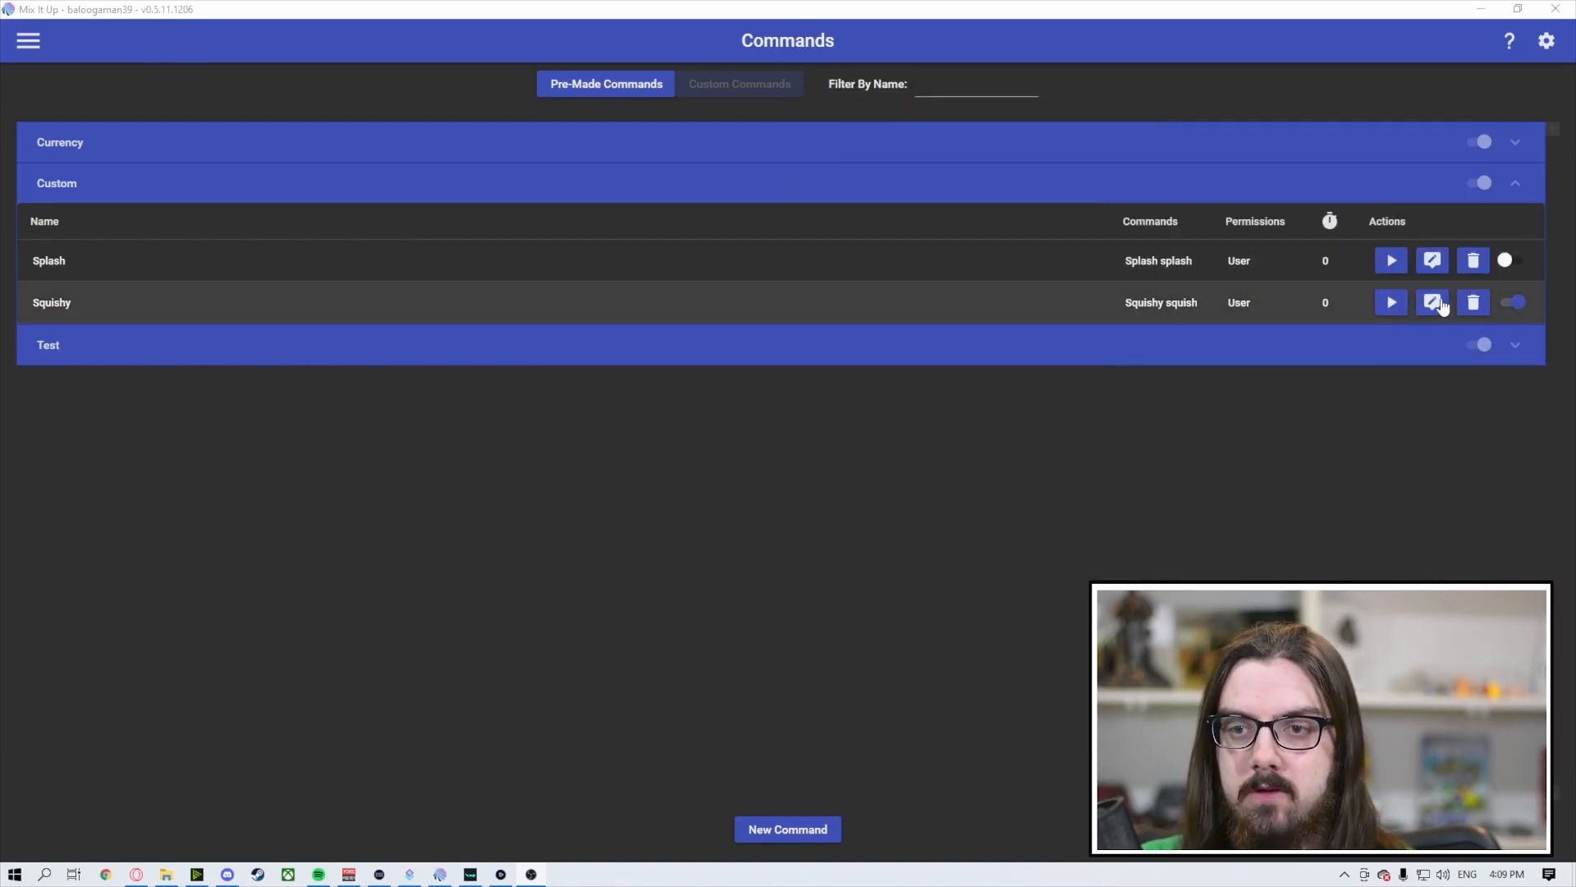
- Reopen Squishy's image overlay settings and enter 300 for the image height
{"action": "left_click", "coordinate": [1432, 301]}
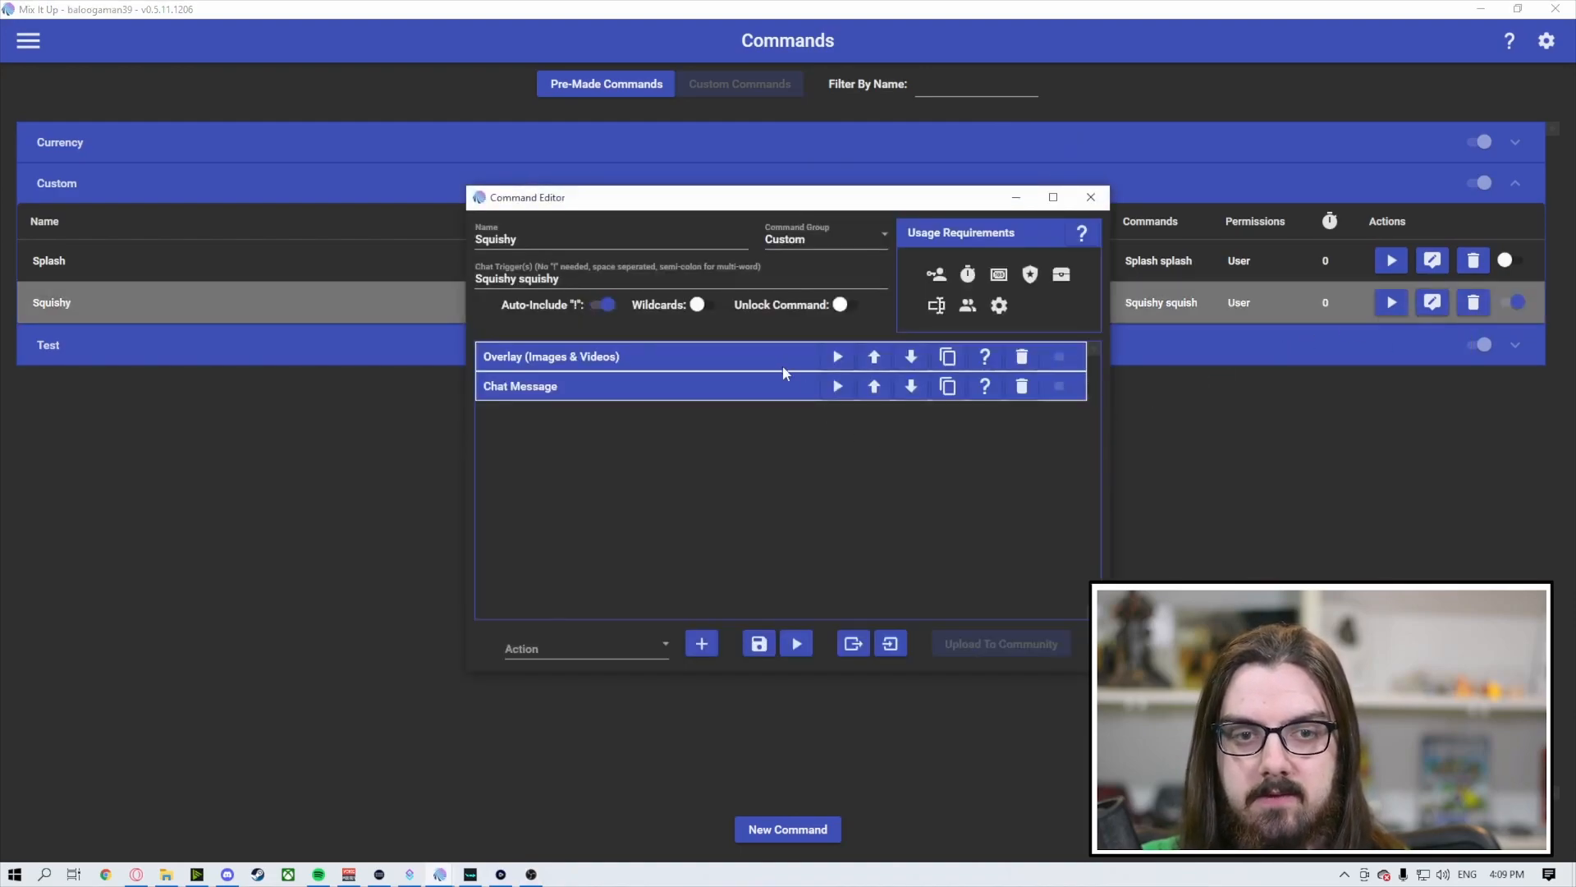
{"action": "left_click", "coordinate": [551, 356]}
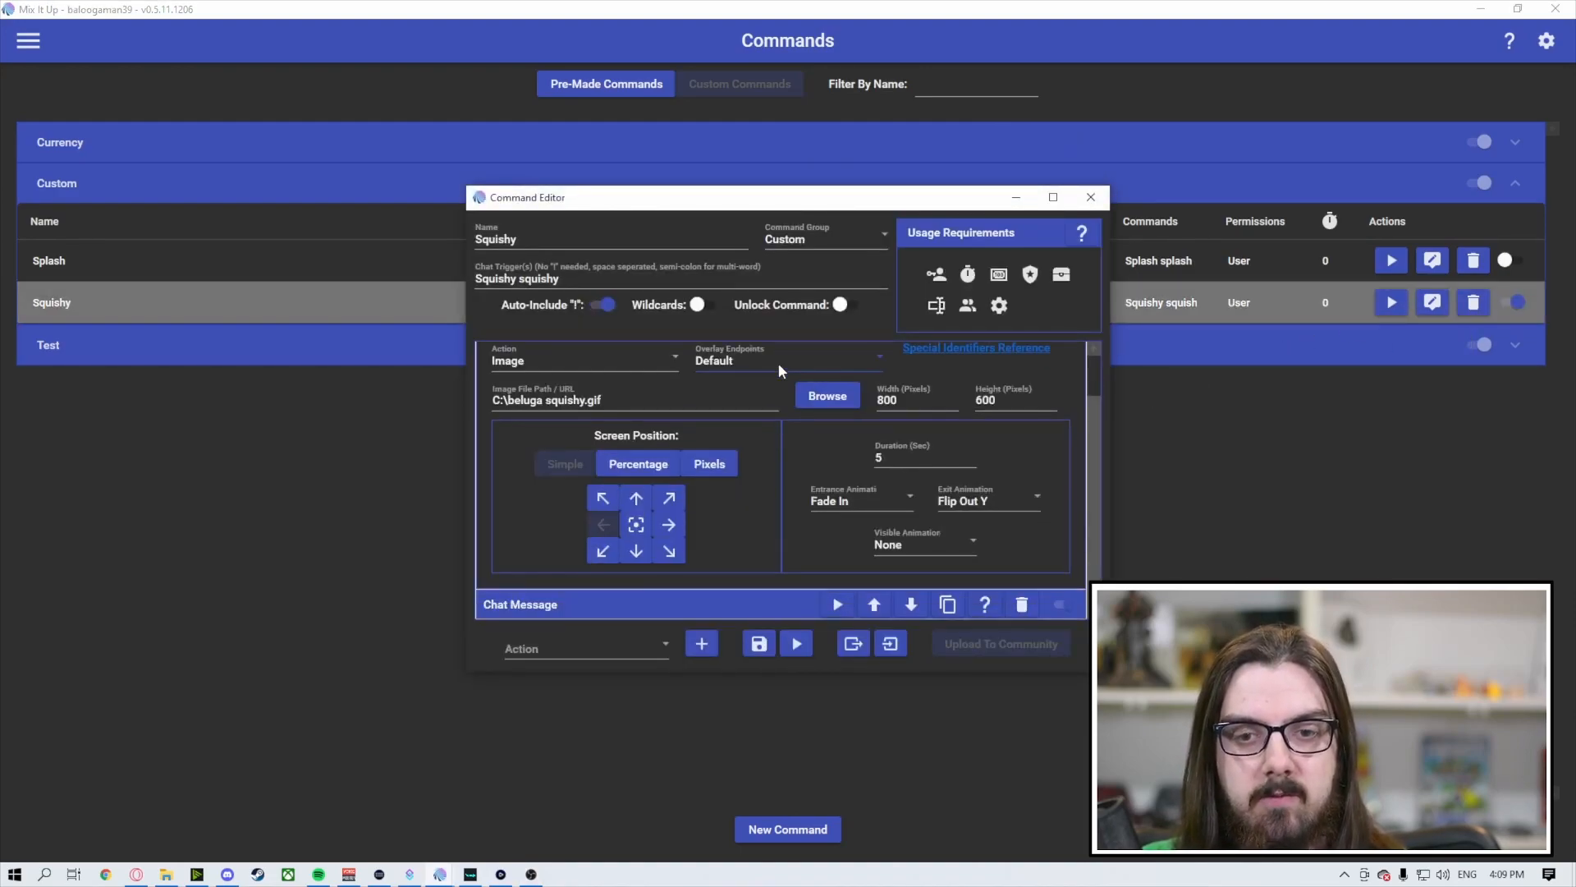
{"action": "left_click", "coordinate": [915, 400]}
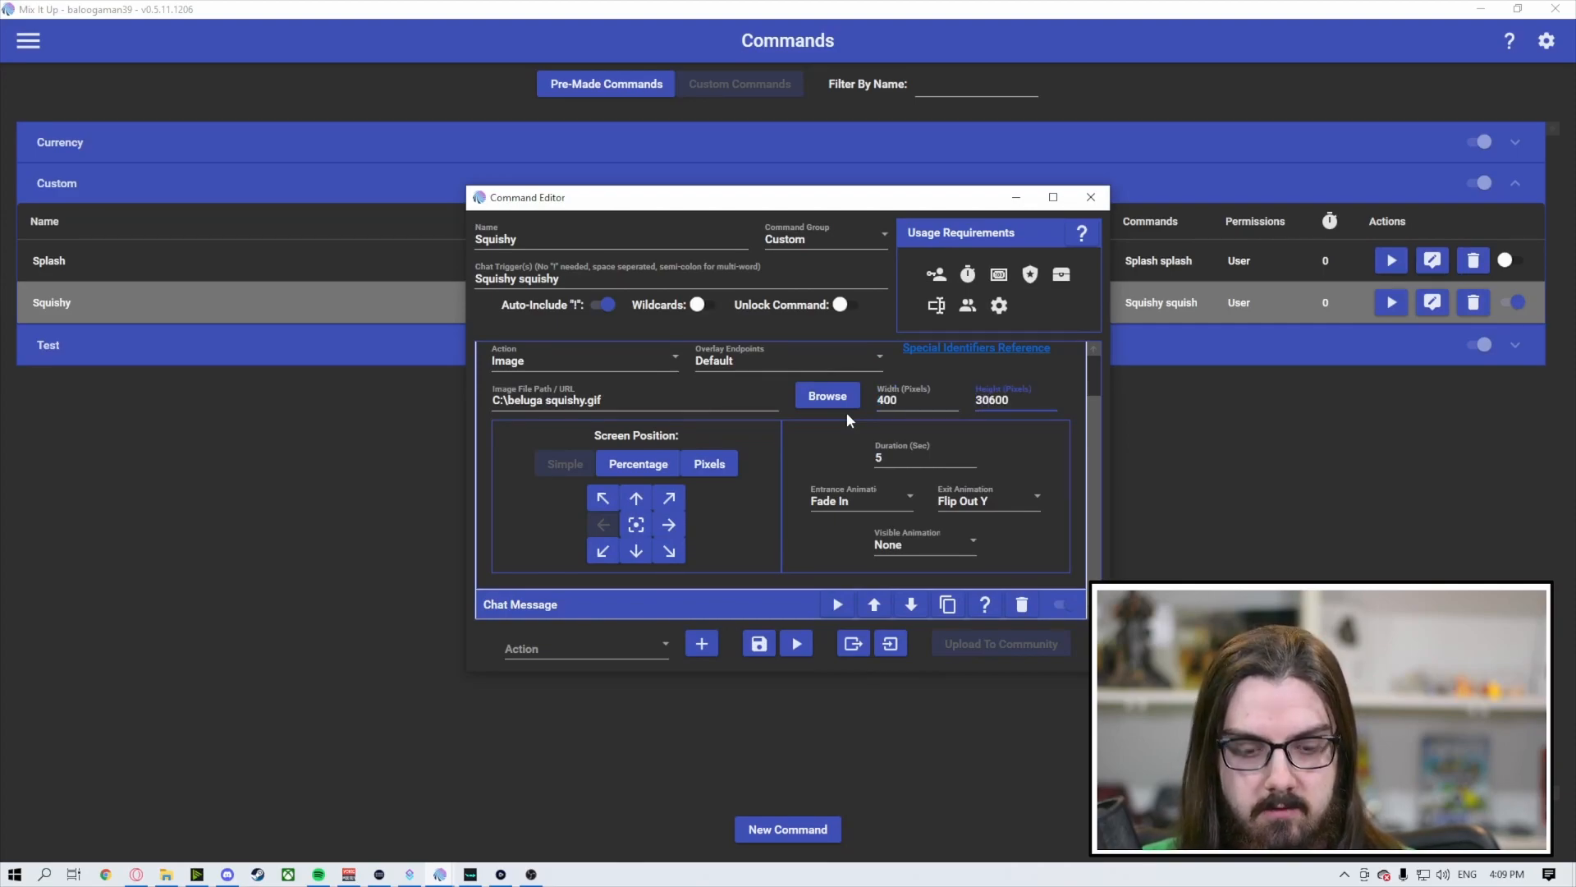
{"action": "type", "text": "300"}
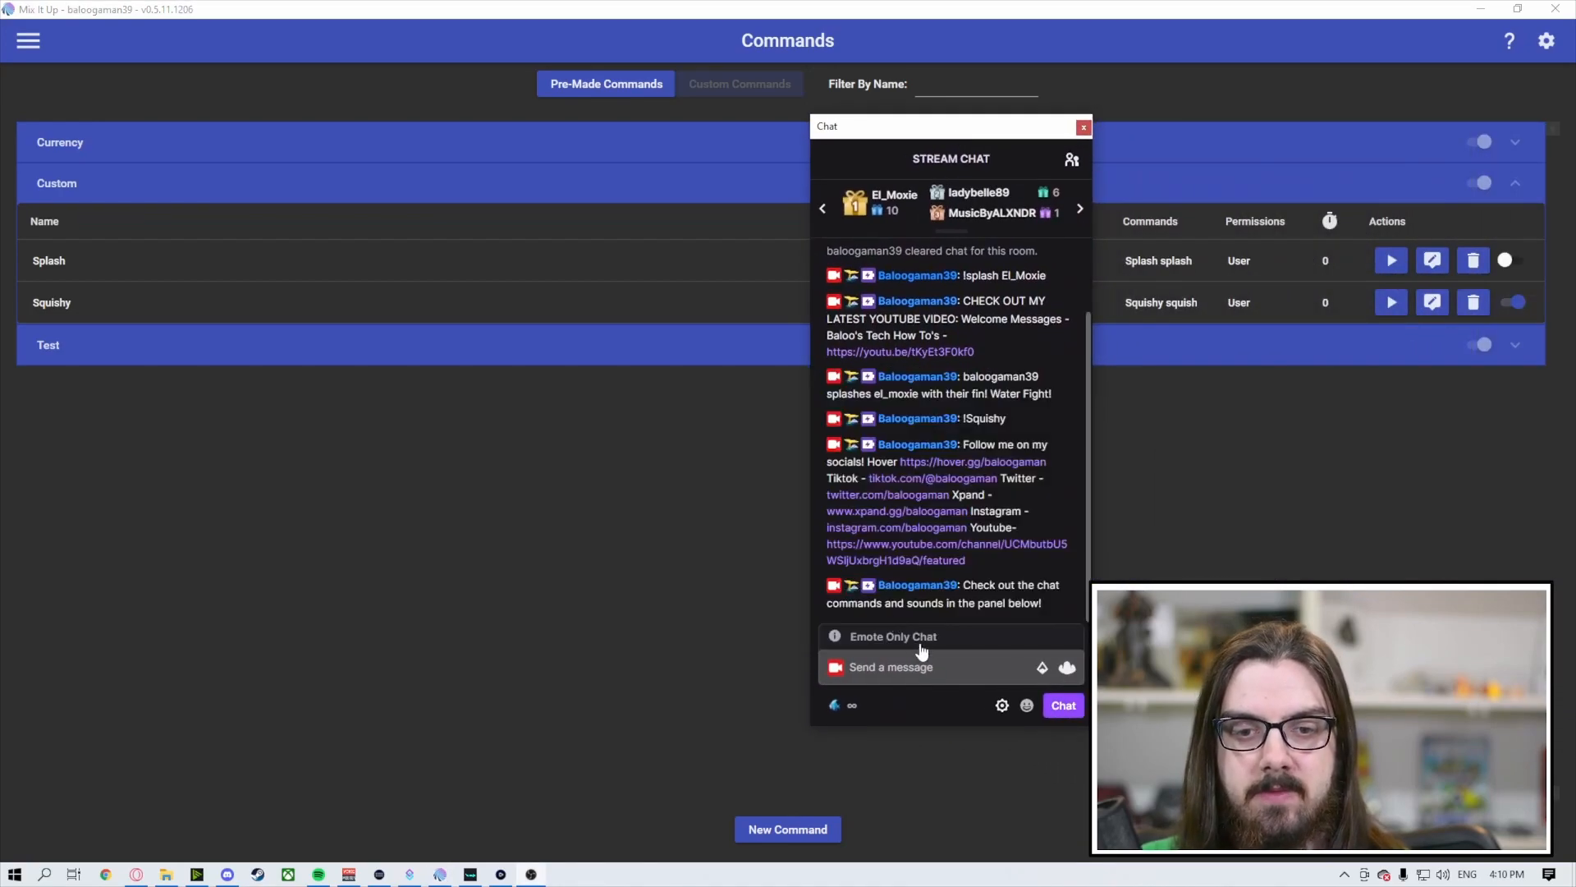
{"action": "type", "text": "!spa"}
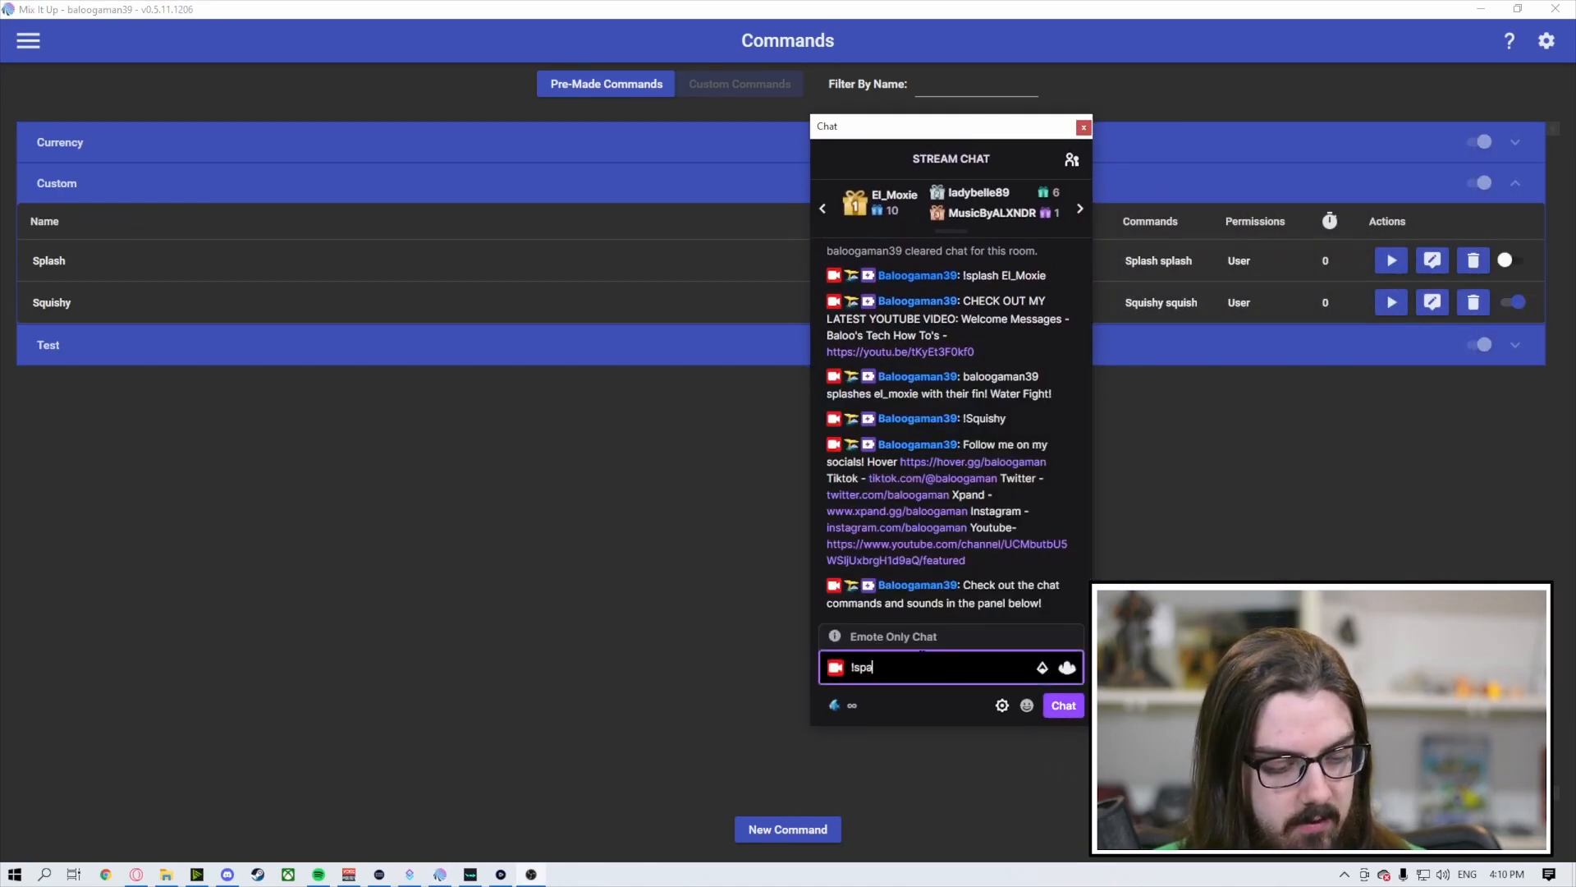
{"action": "key", "text": "Backspace"}
{"action": "type", "text": "quishy"}
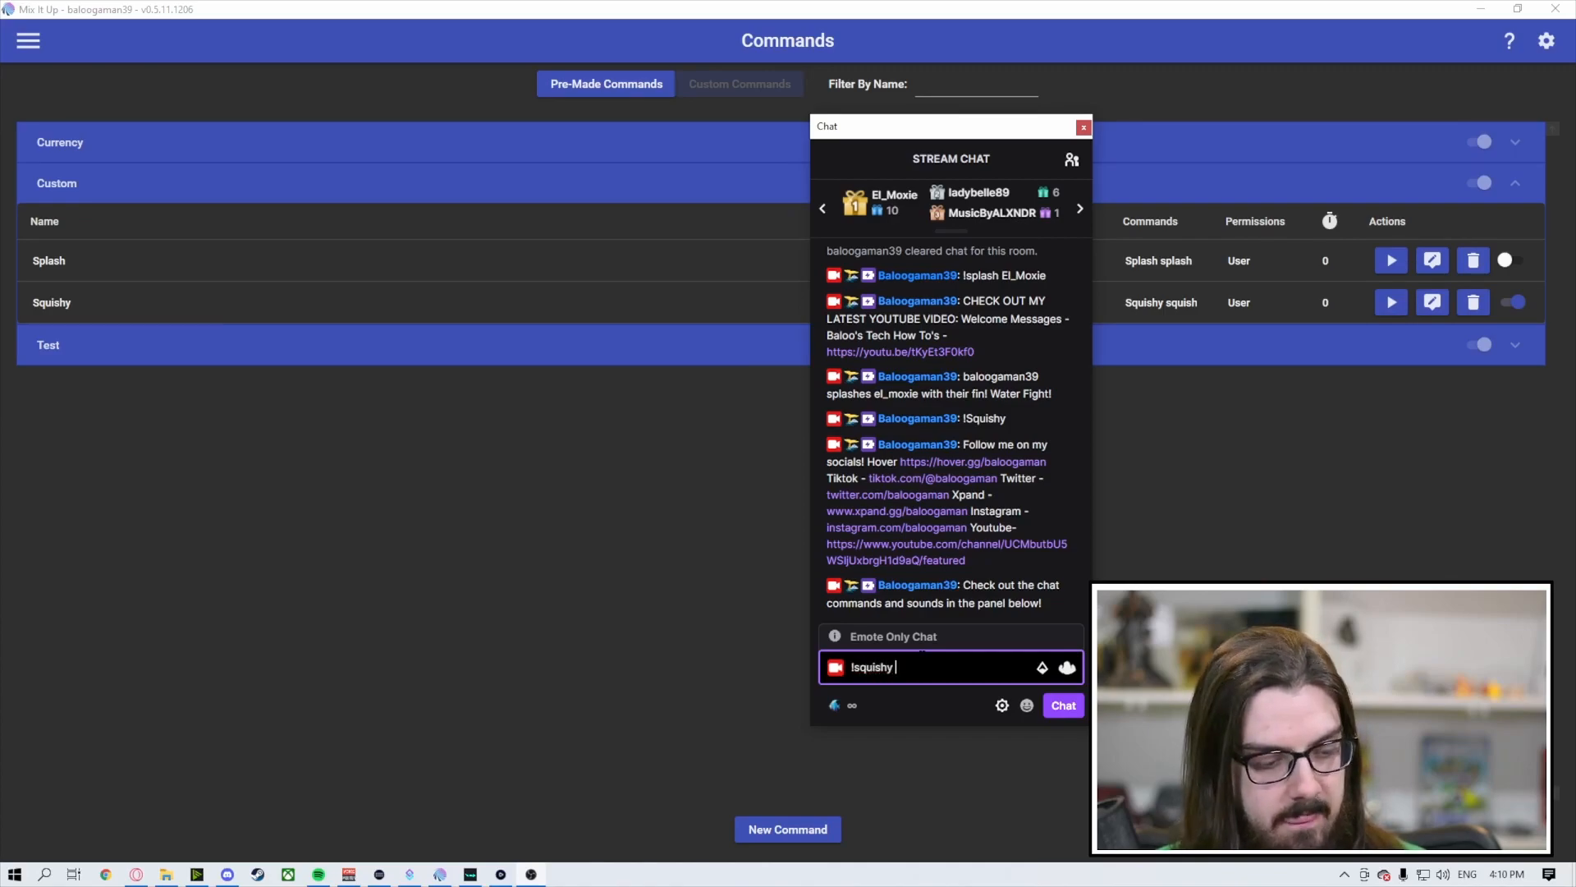
{"action": "type", "text": "El_"}
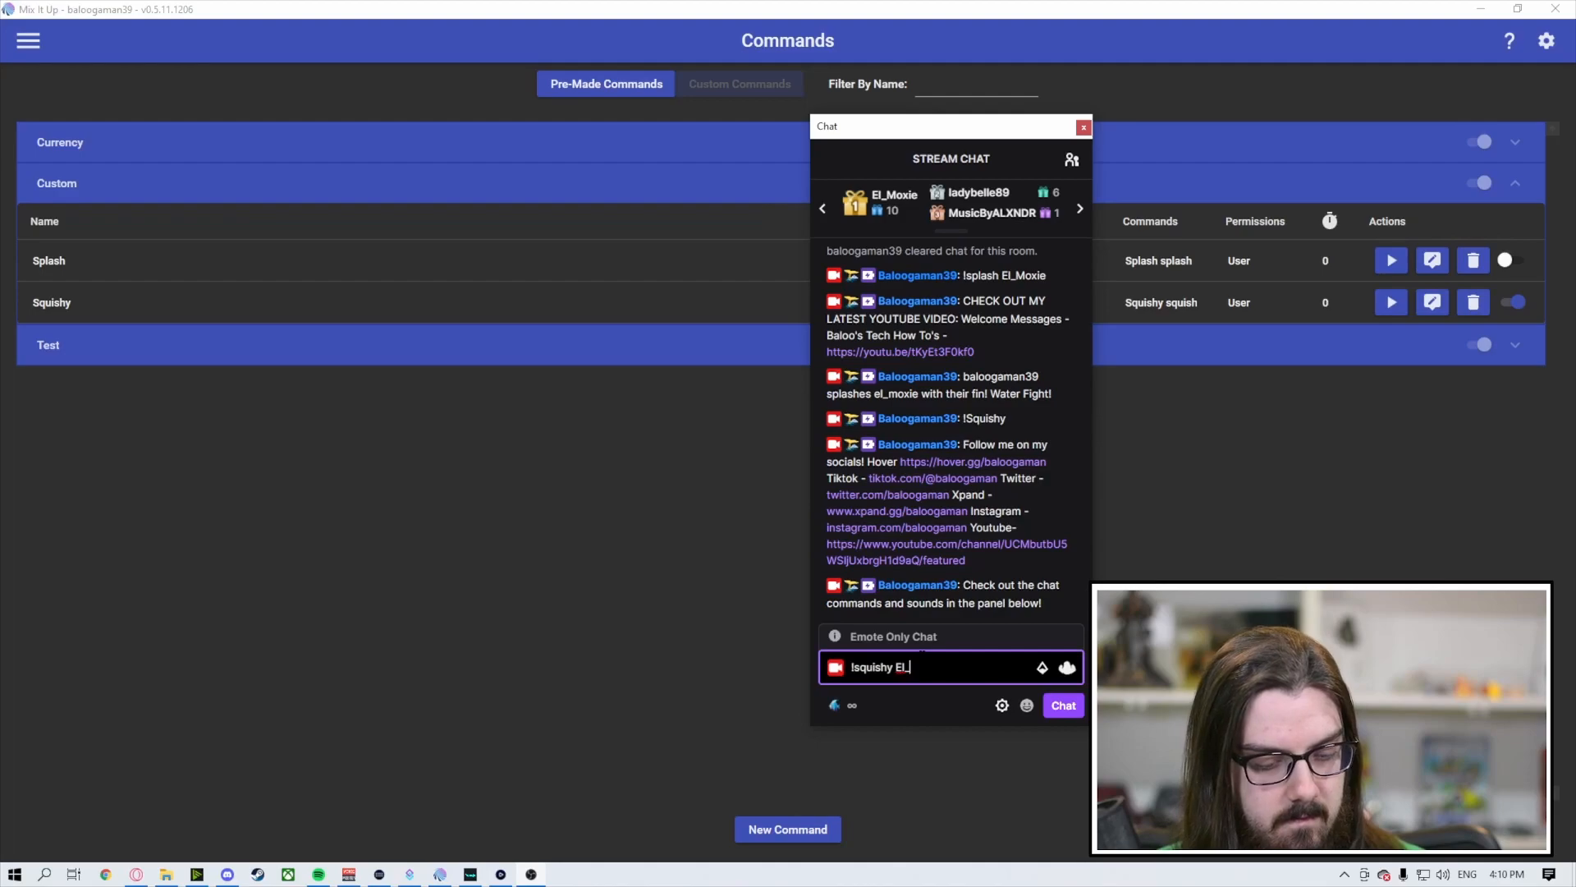
{"action": "type", "text": "M"}
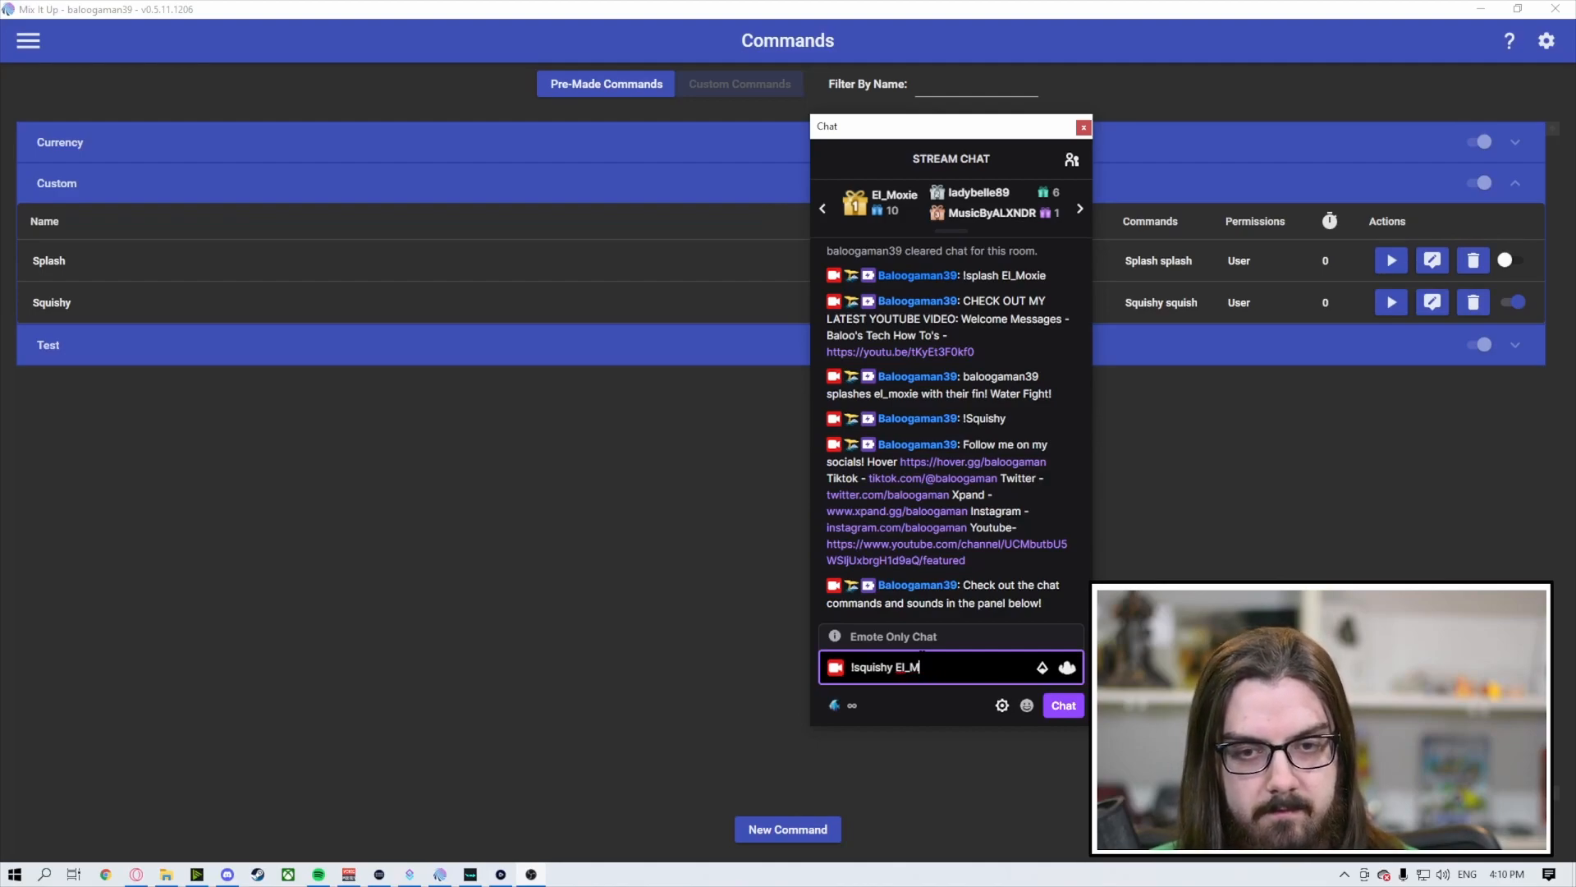
{"action": "type", "text": "oxie"}
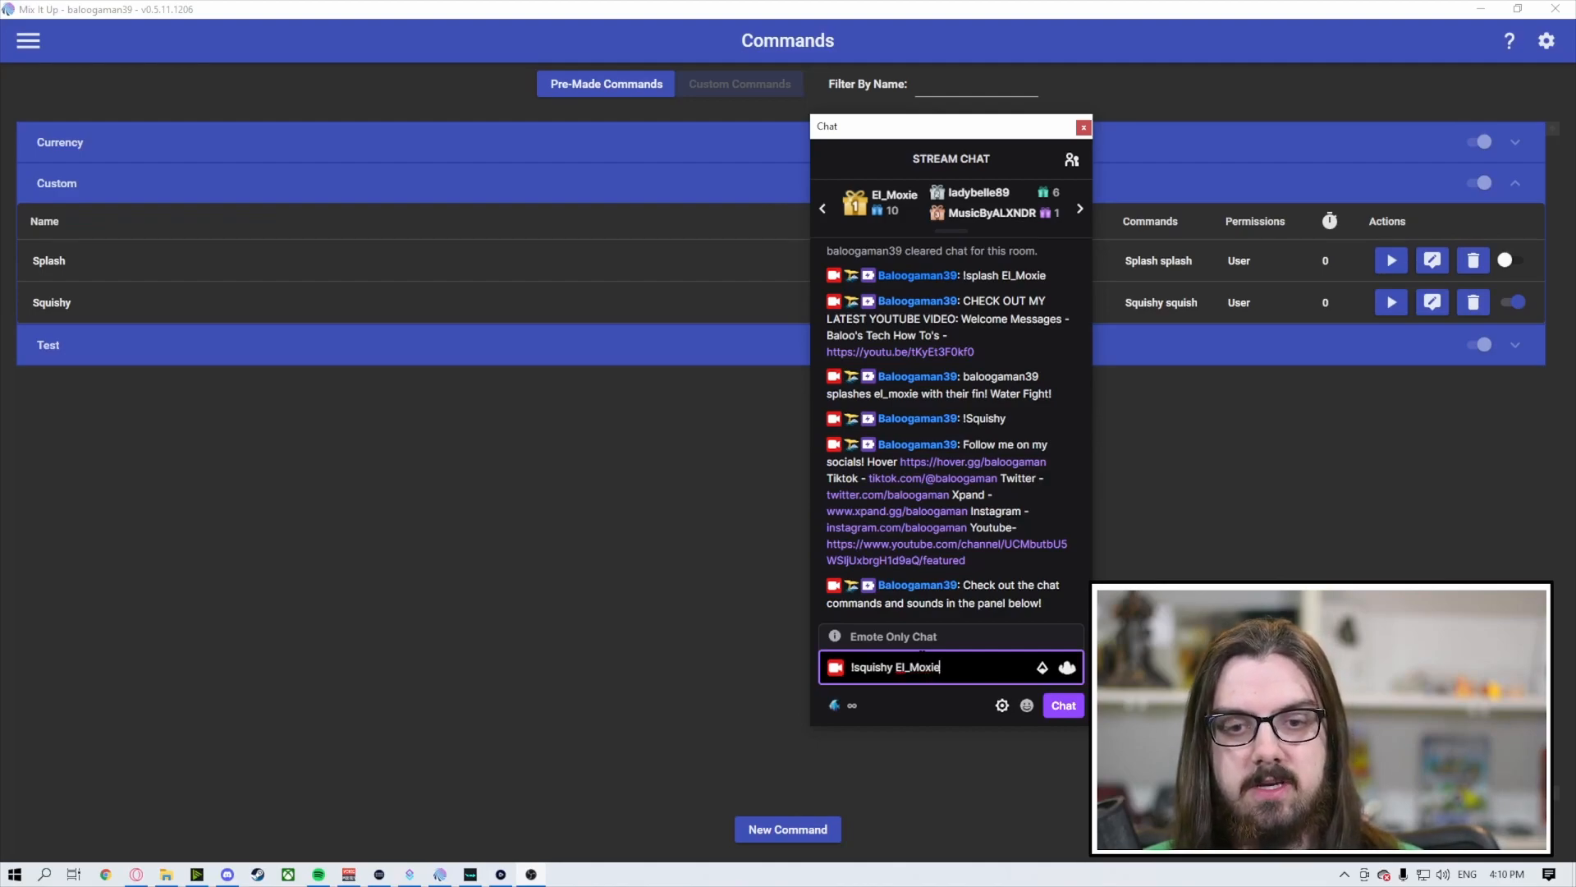
{"action": "left_click", "coordinate": [1062, 704]}
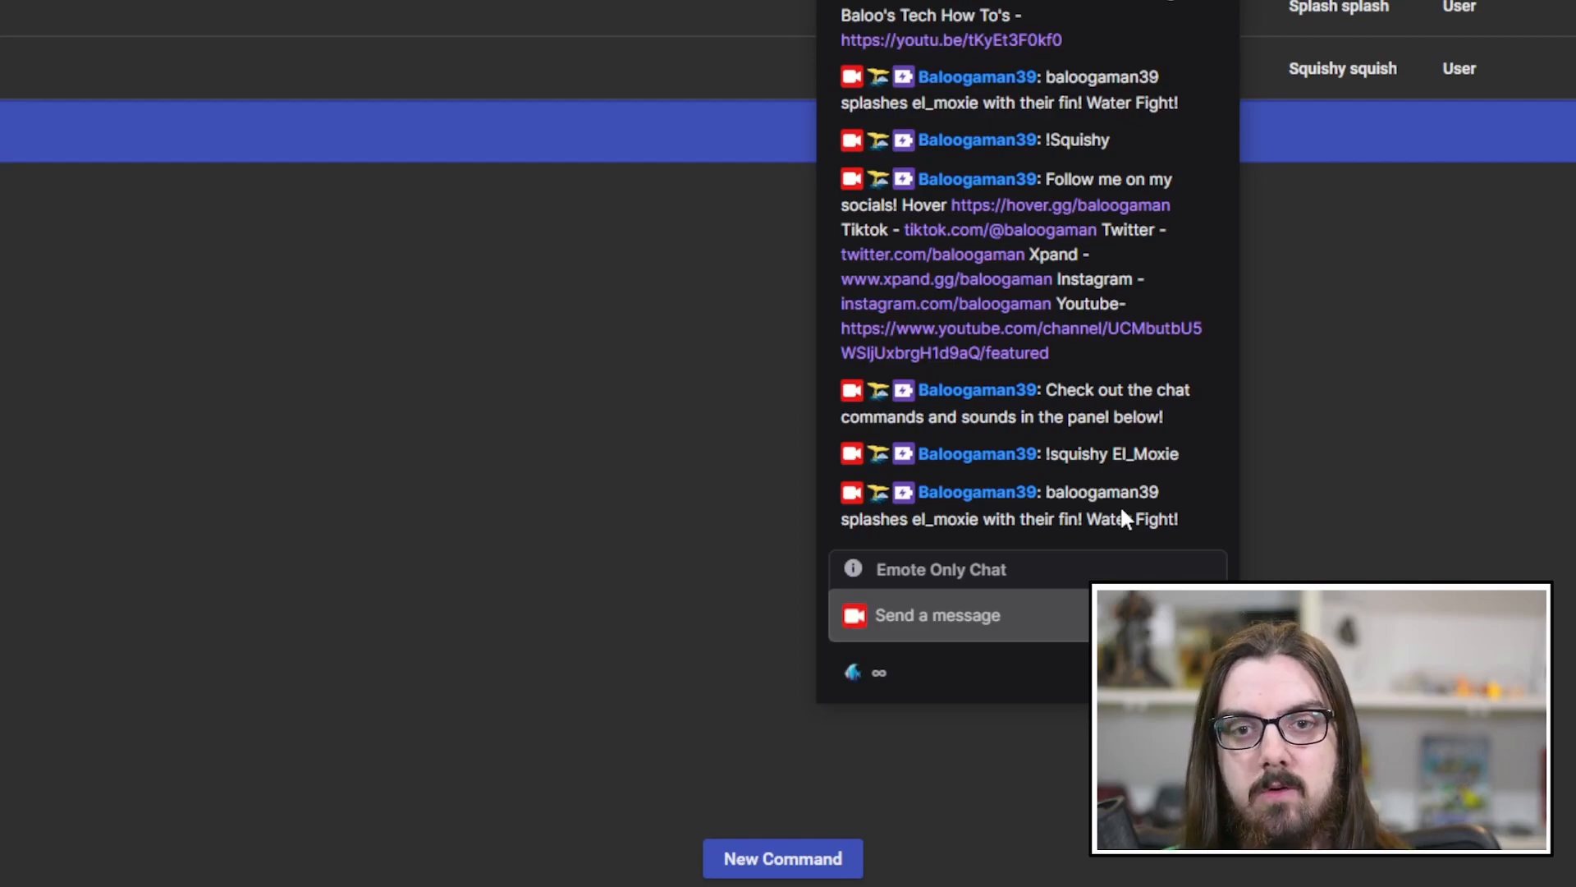
{"action": "mouse_move", "coordinate": [1069, 380]}
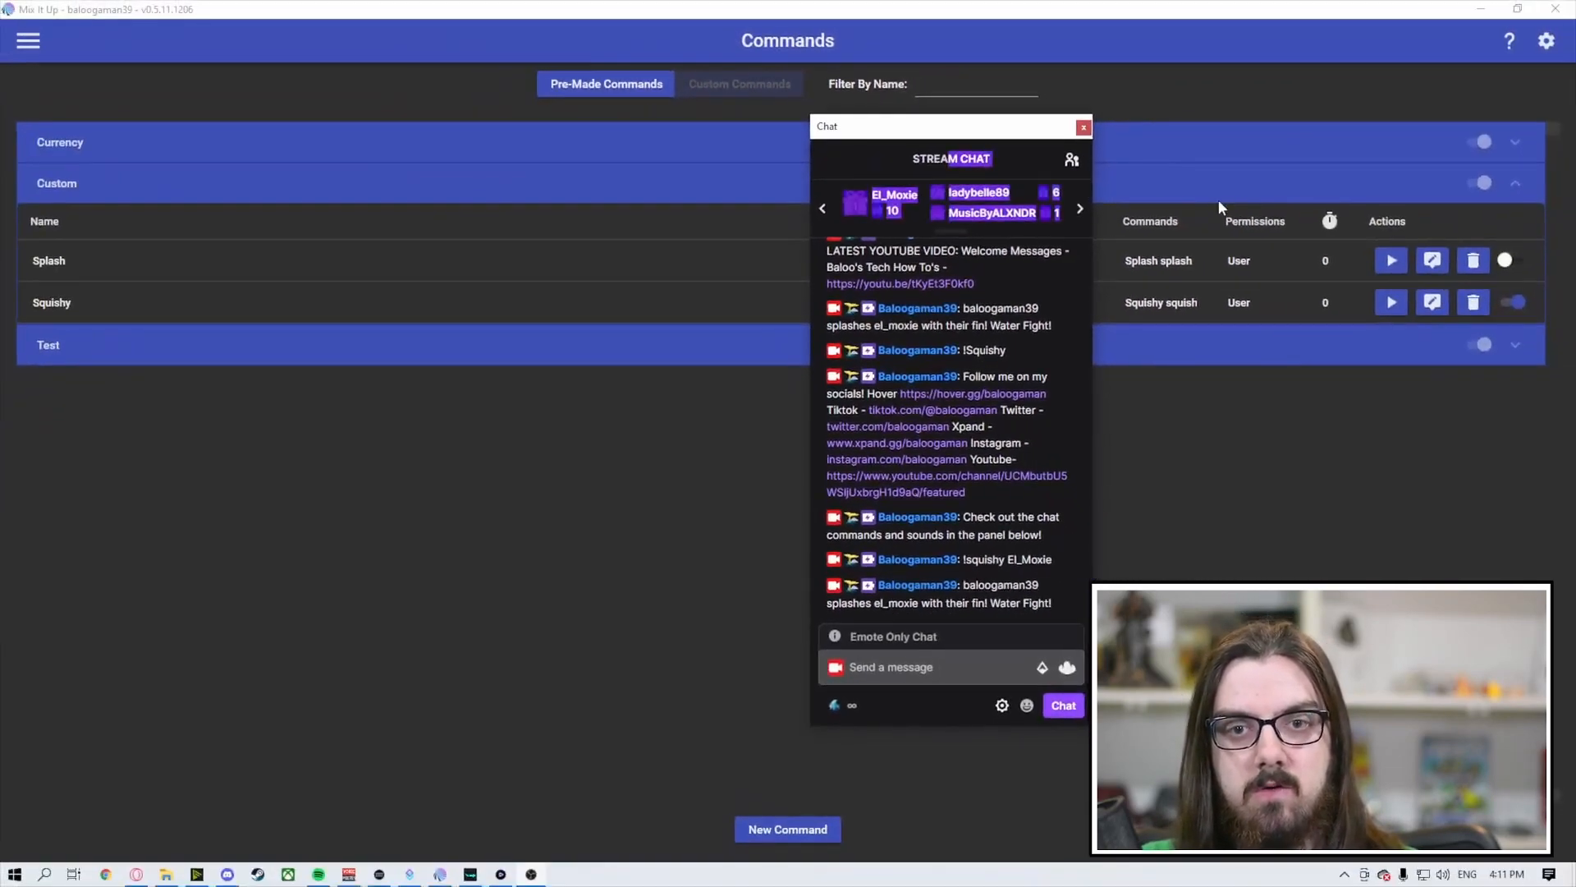
{"action": "left_click", "coordinate": [1083, 127]}
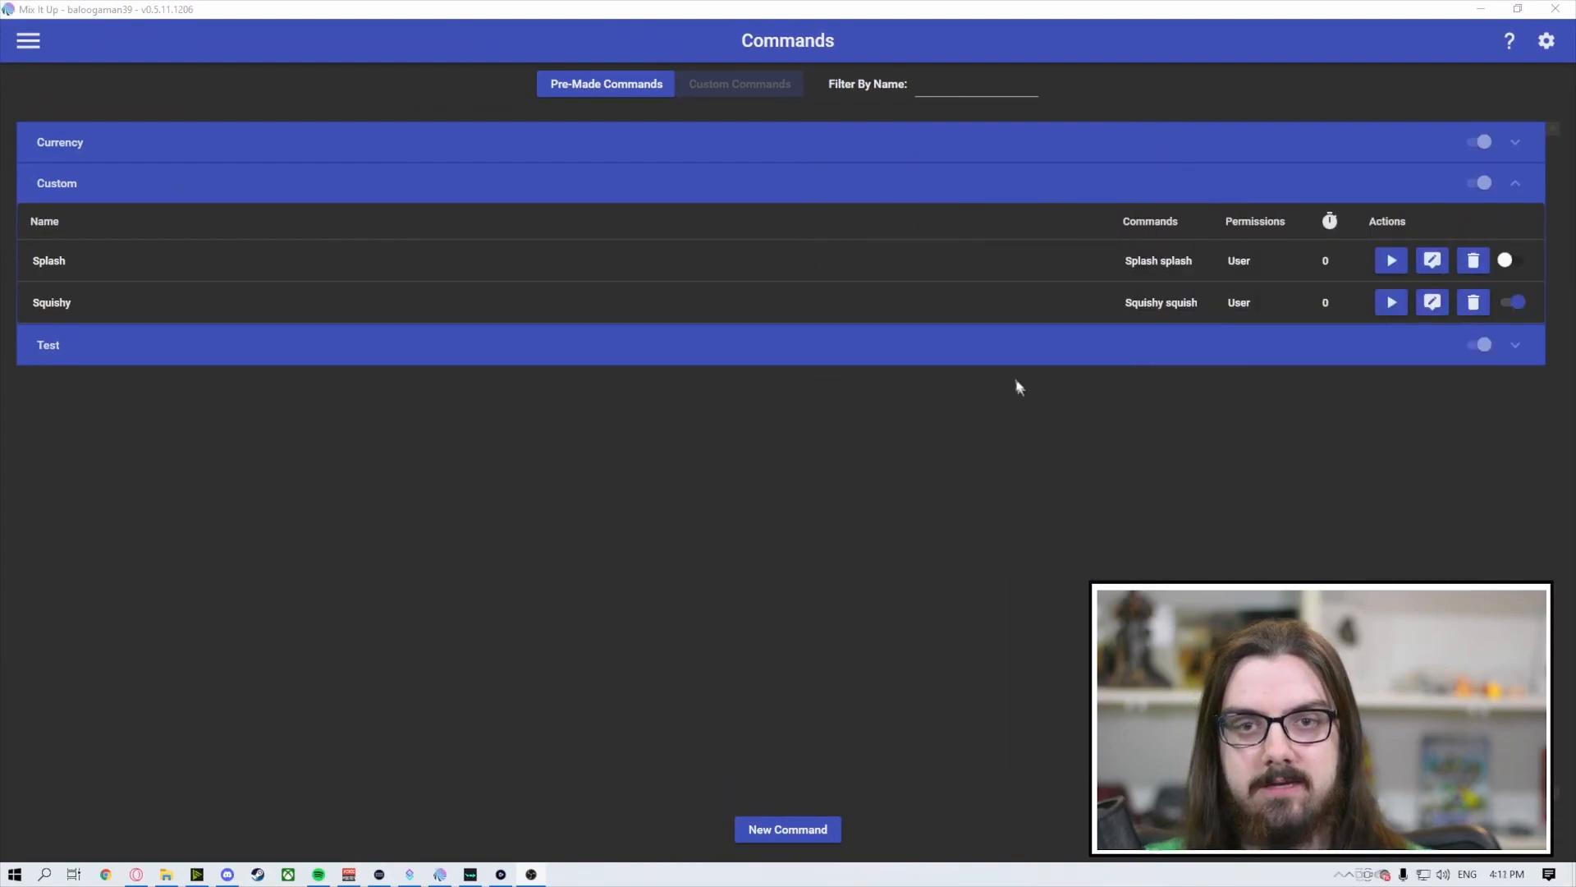